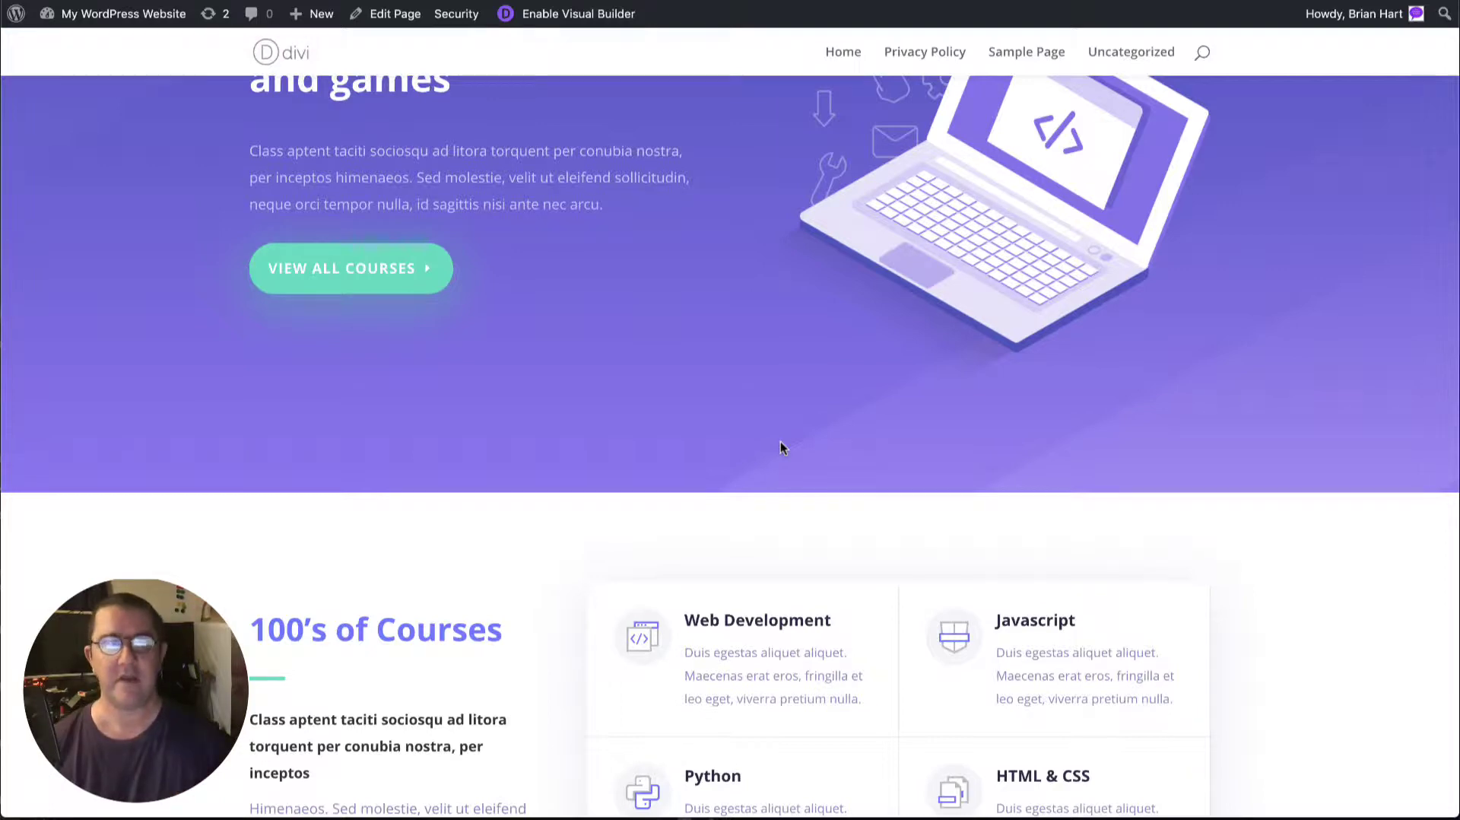
# Select all pending plugins on the Updates screen and update iThemes Security
pyautogui.scroll(-3)
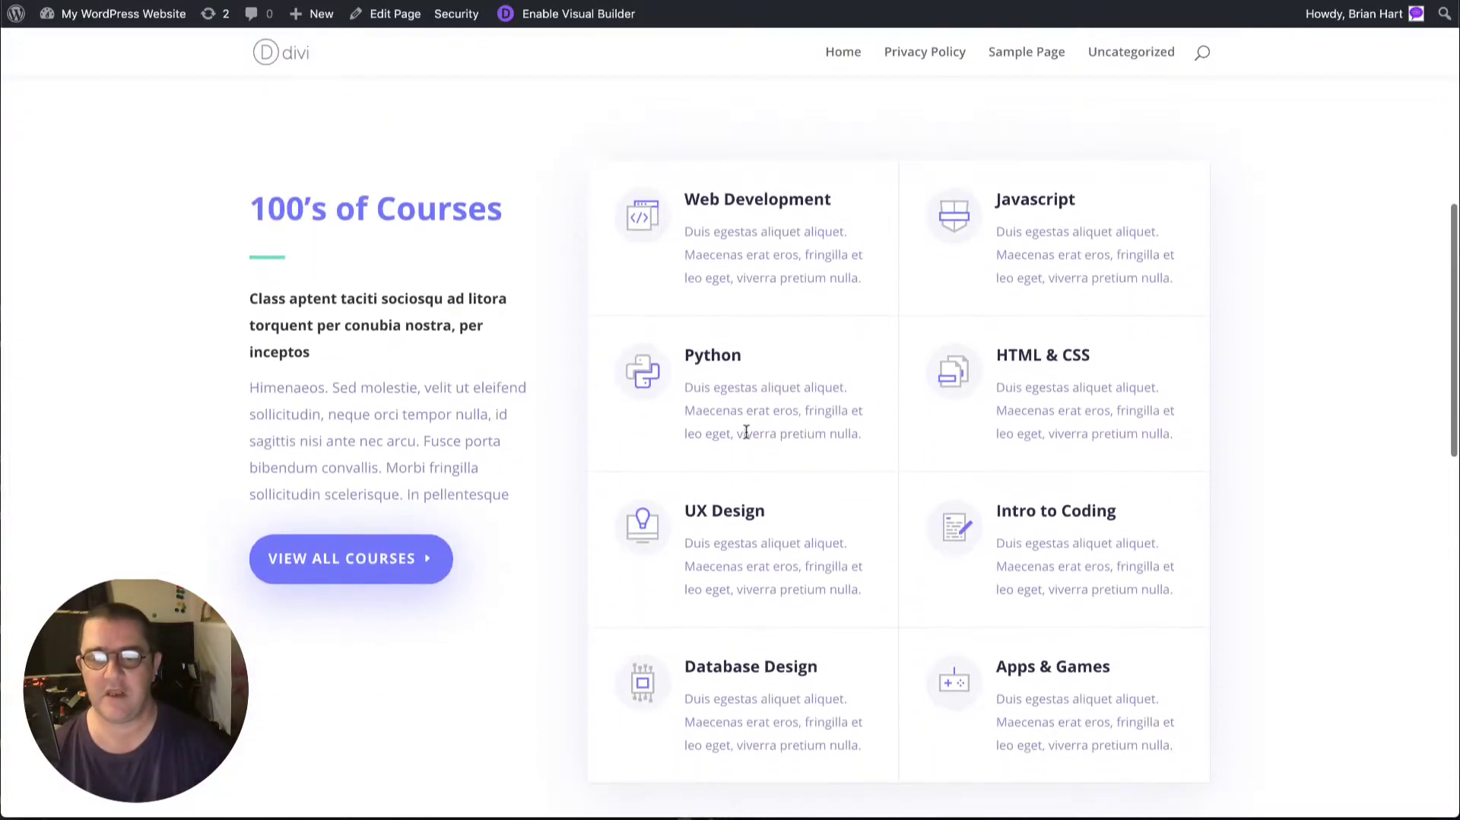
pyautogui.scroll(-3)
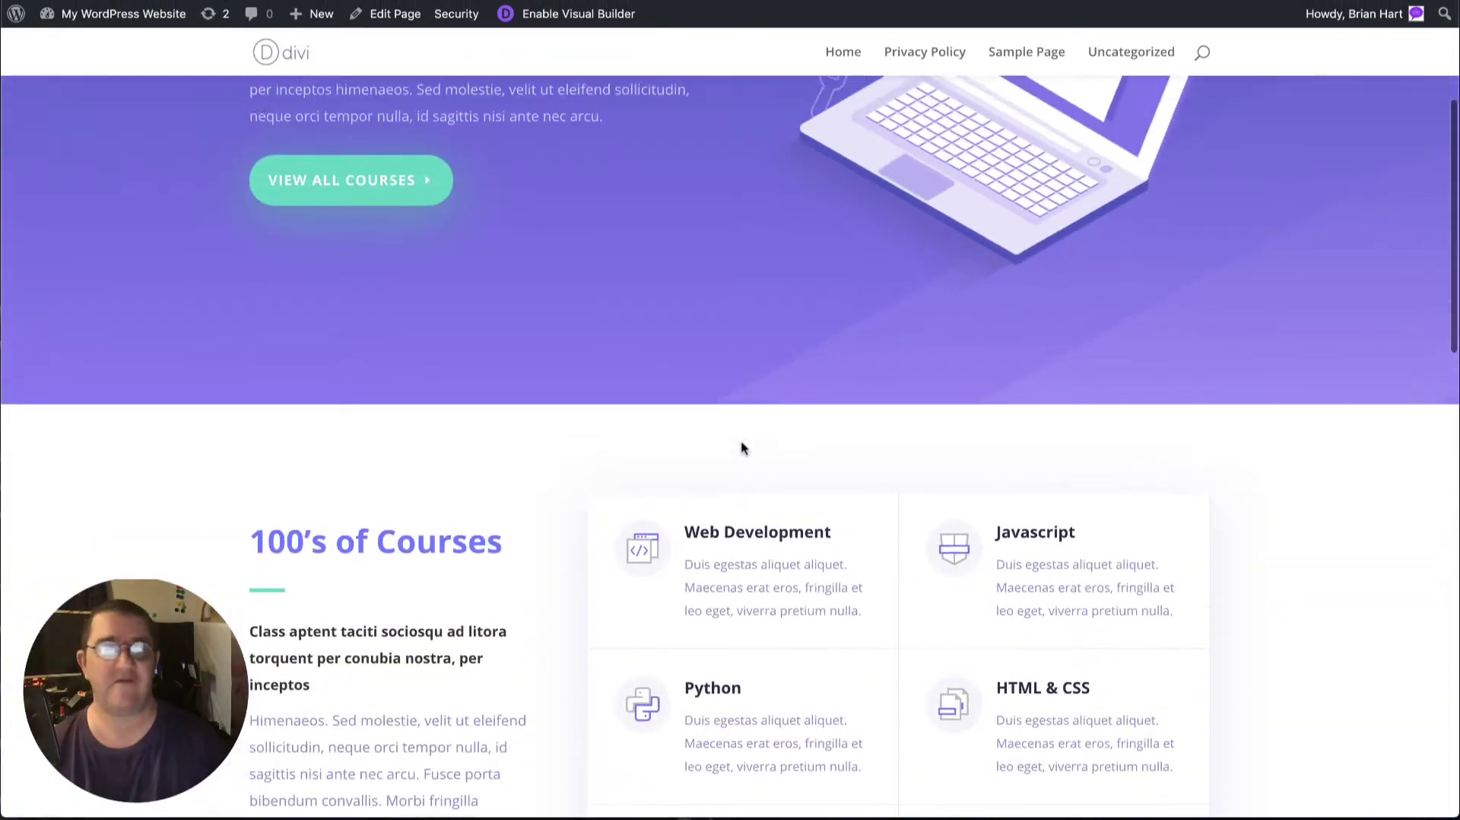
pyautogui.scroll(3)
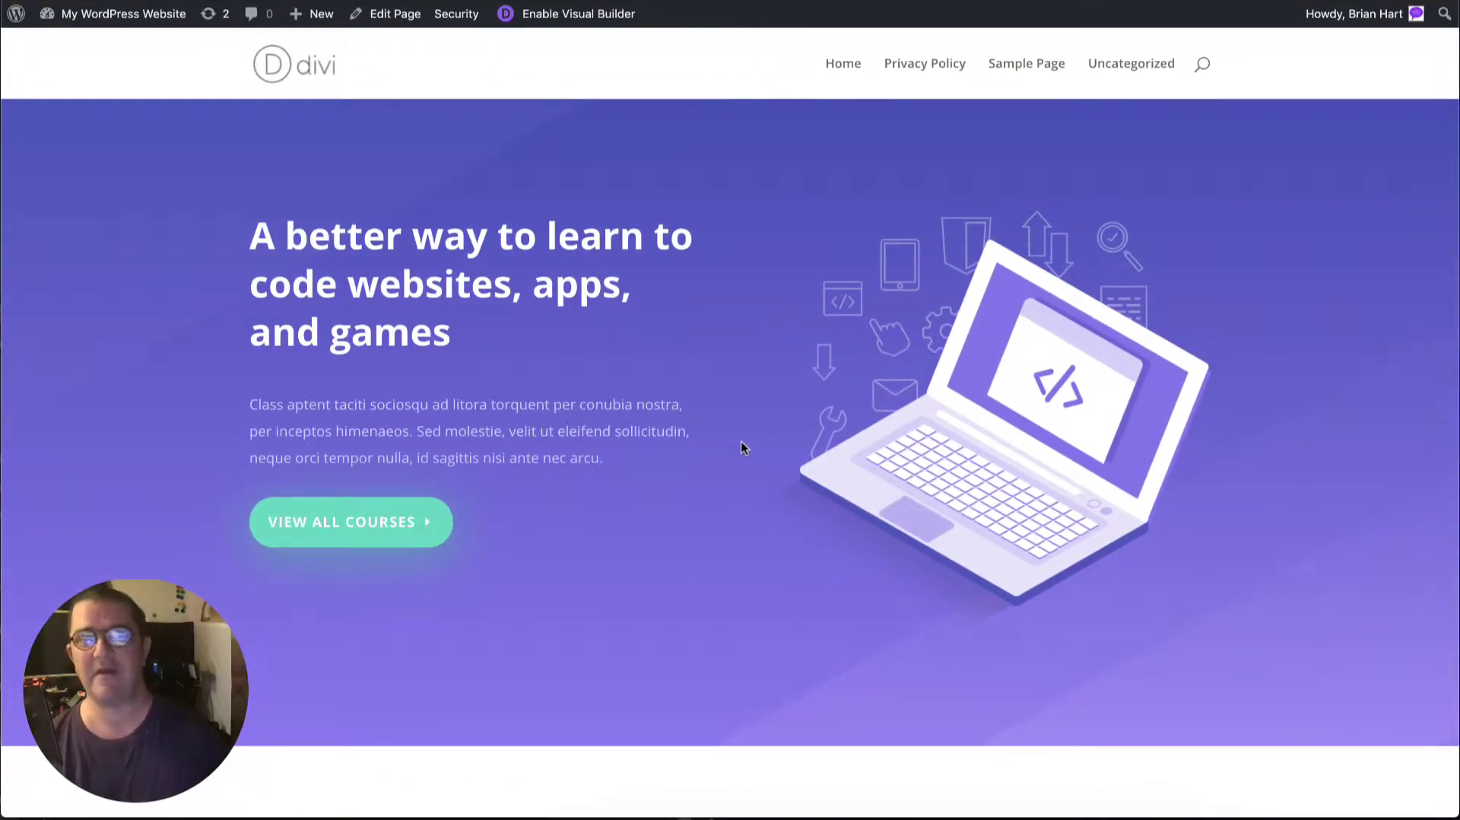
pyautogui.moveTo(686, 414)
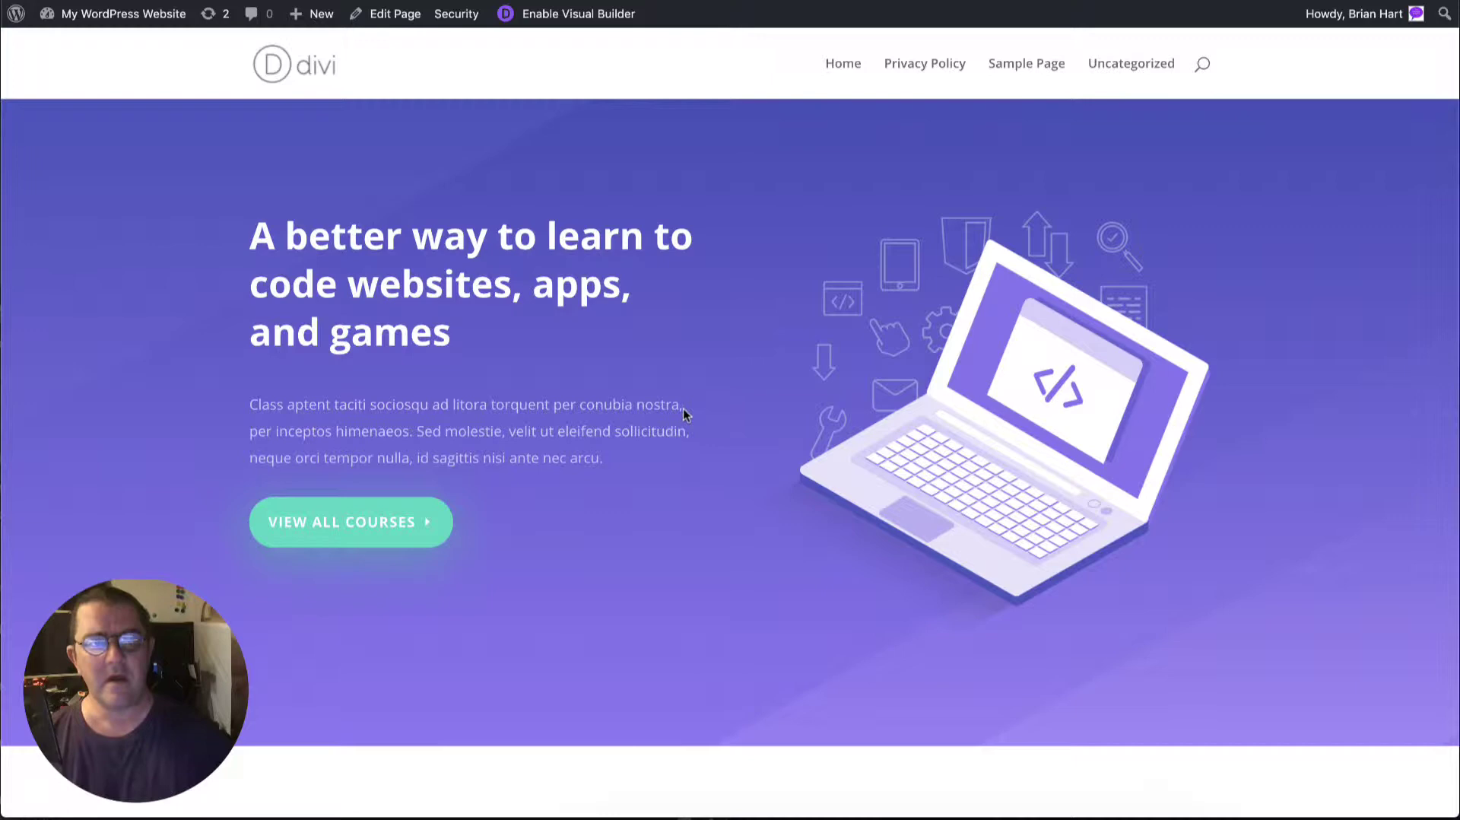
pyautogui.moveTo(217, 63)
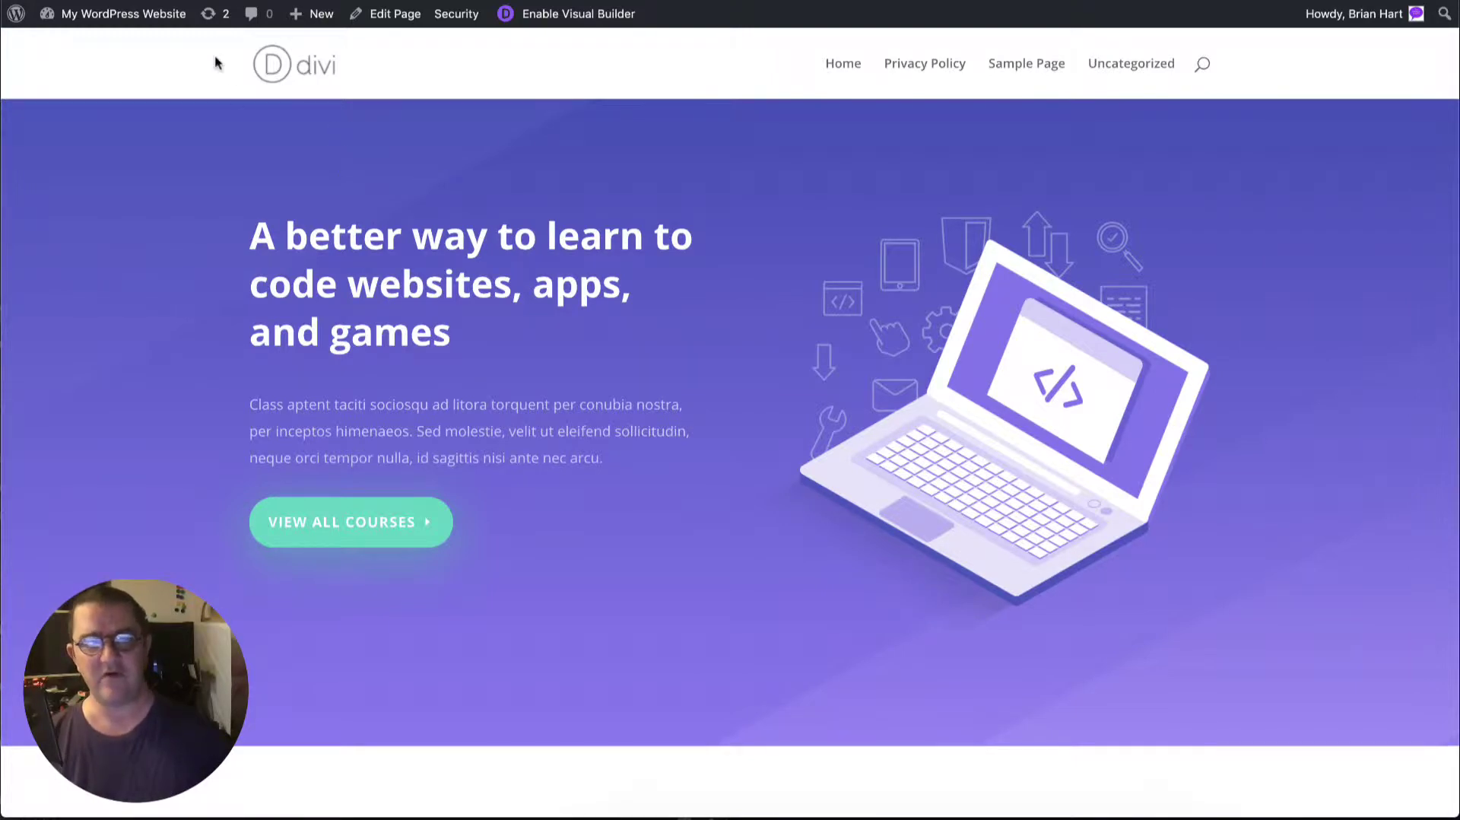
pyautogui.moveTo(662, 210)
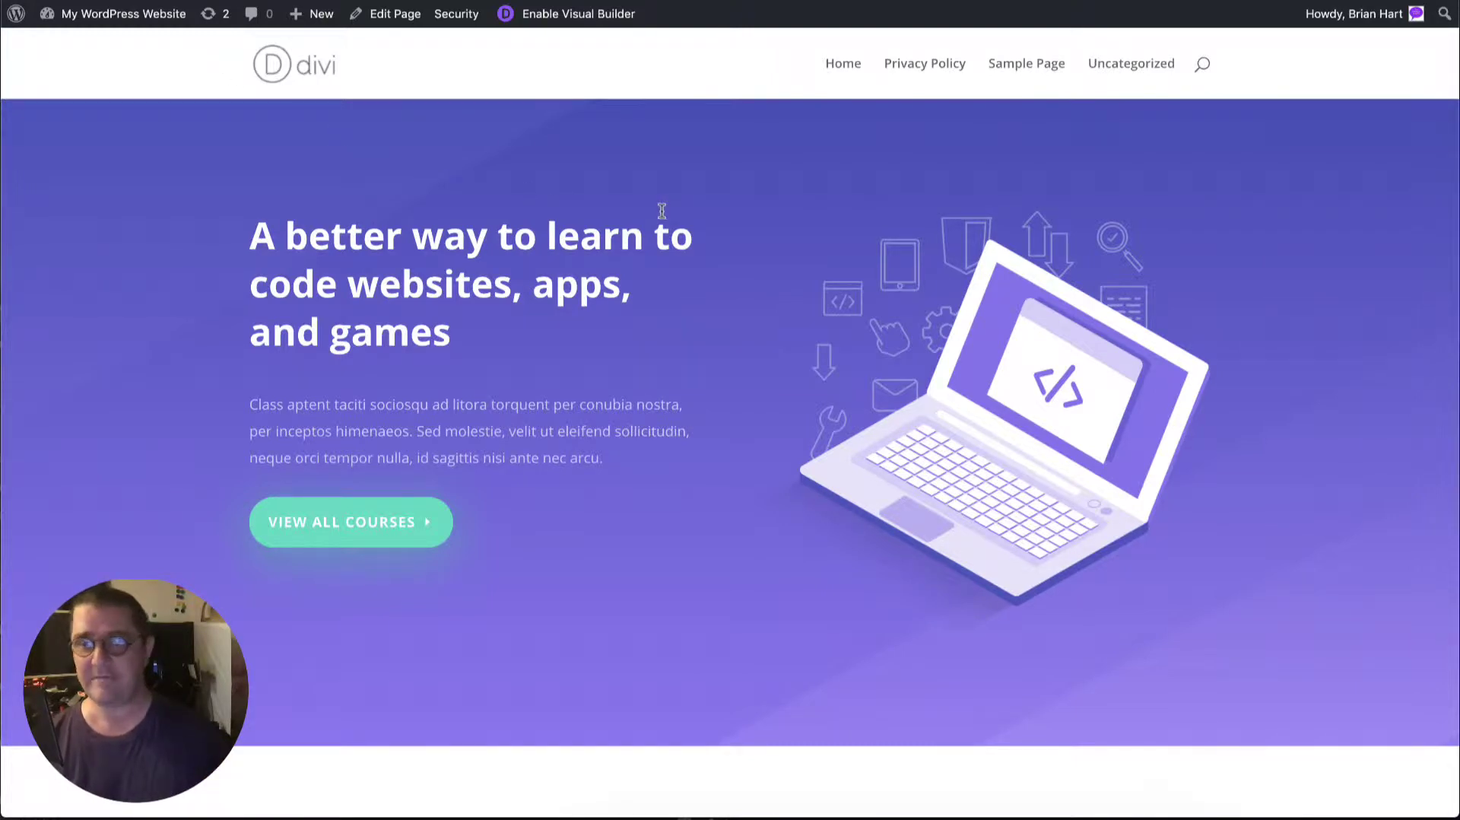
pyautogui.moveTo(905, 85)
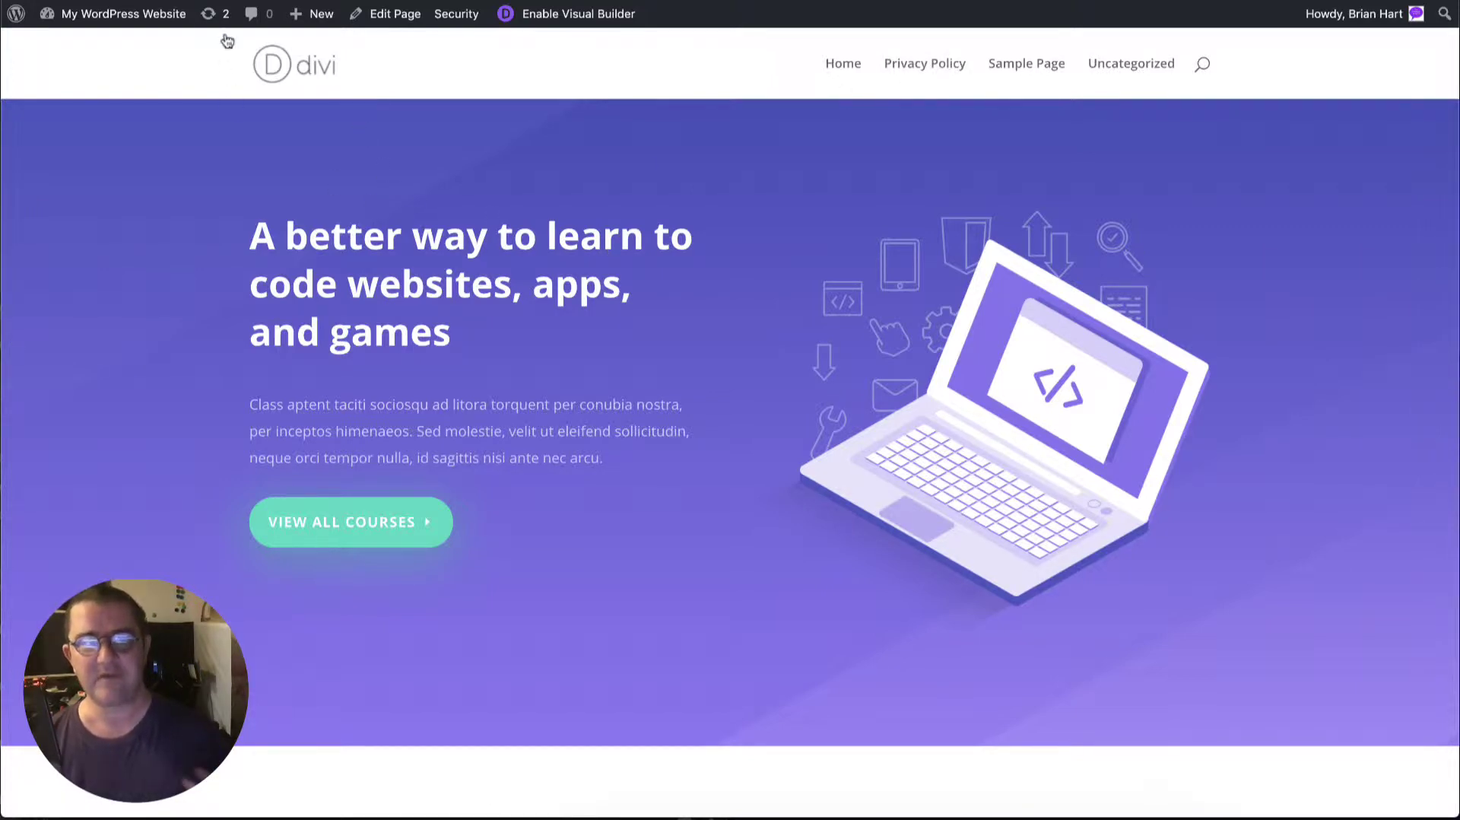
pyautogui.click(218, 14)
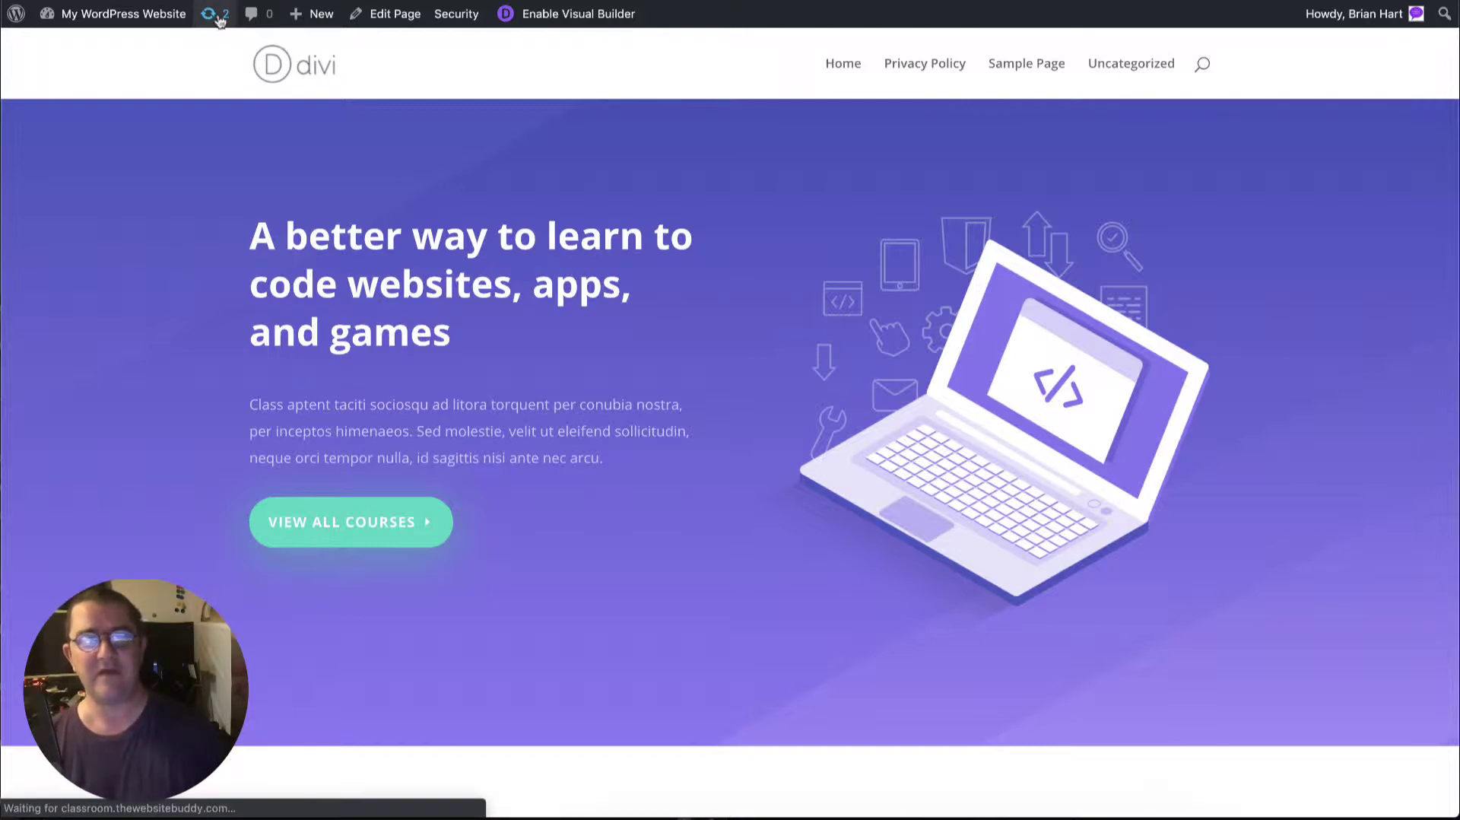
pyautogui.moveTo(530, 213)
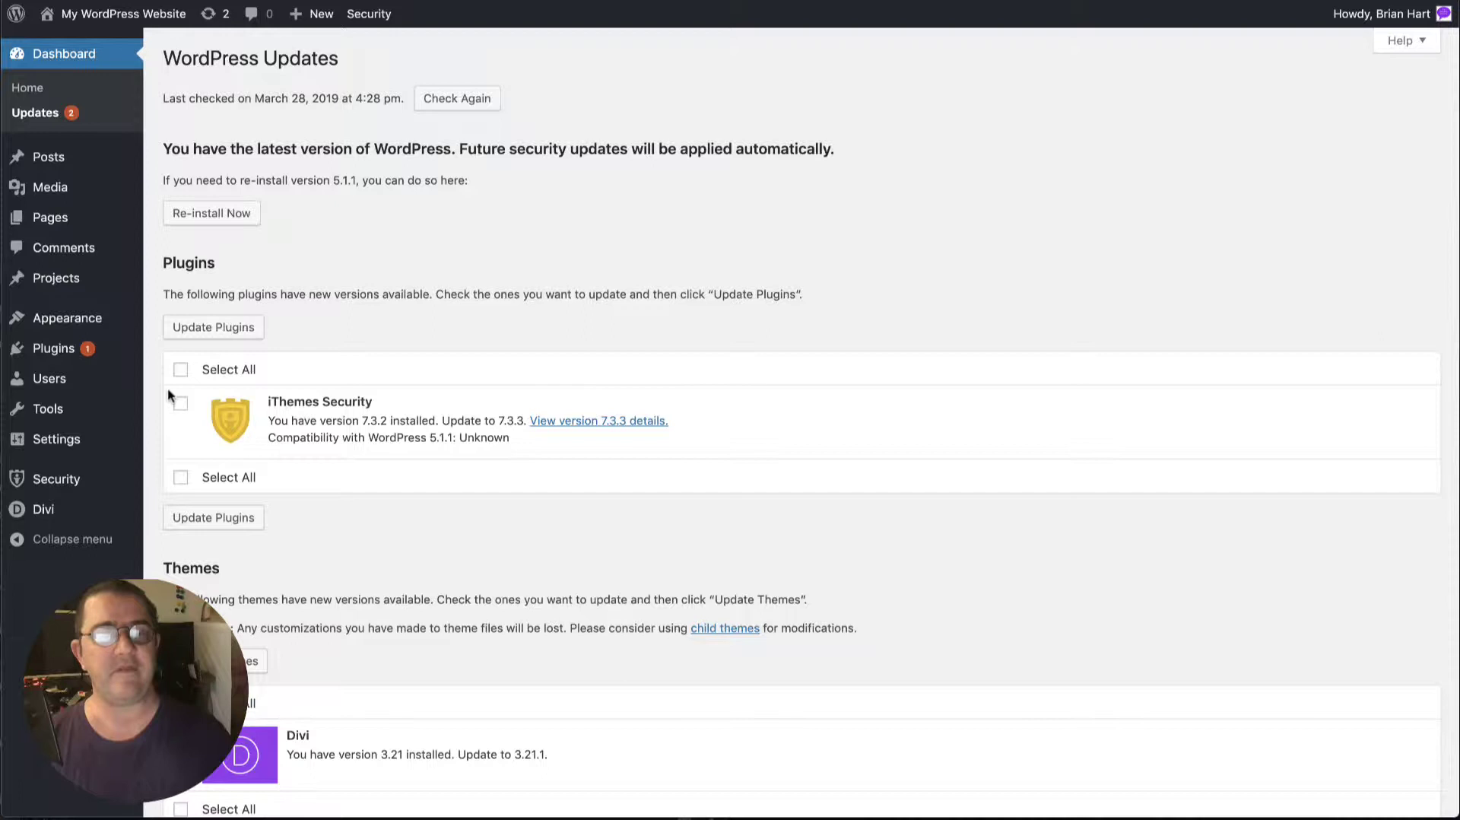
pyautogui.click(181, 368)
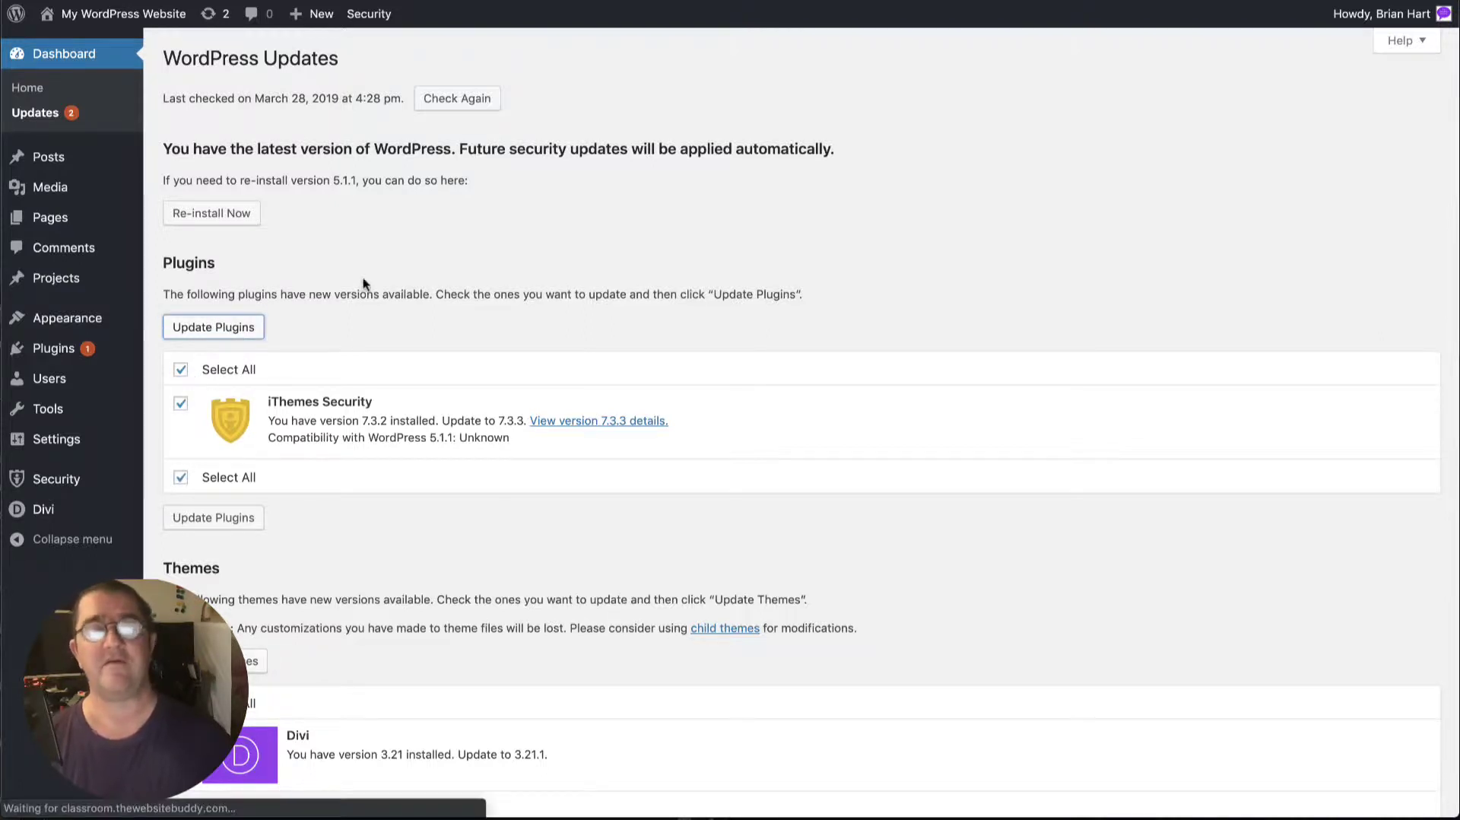
pyautogui.click(213, 327)
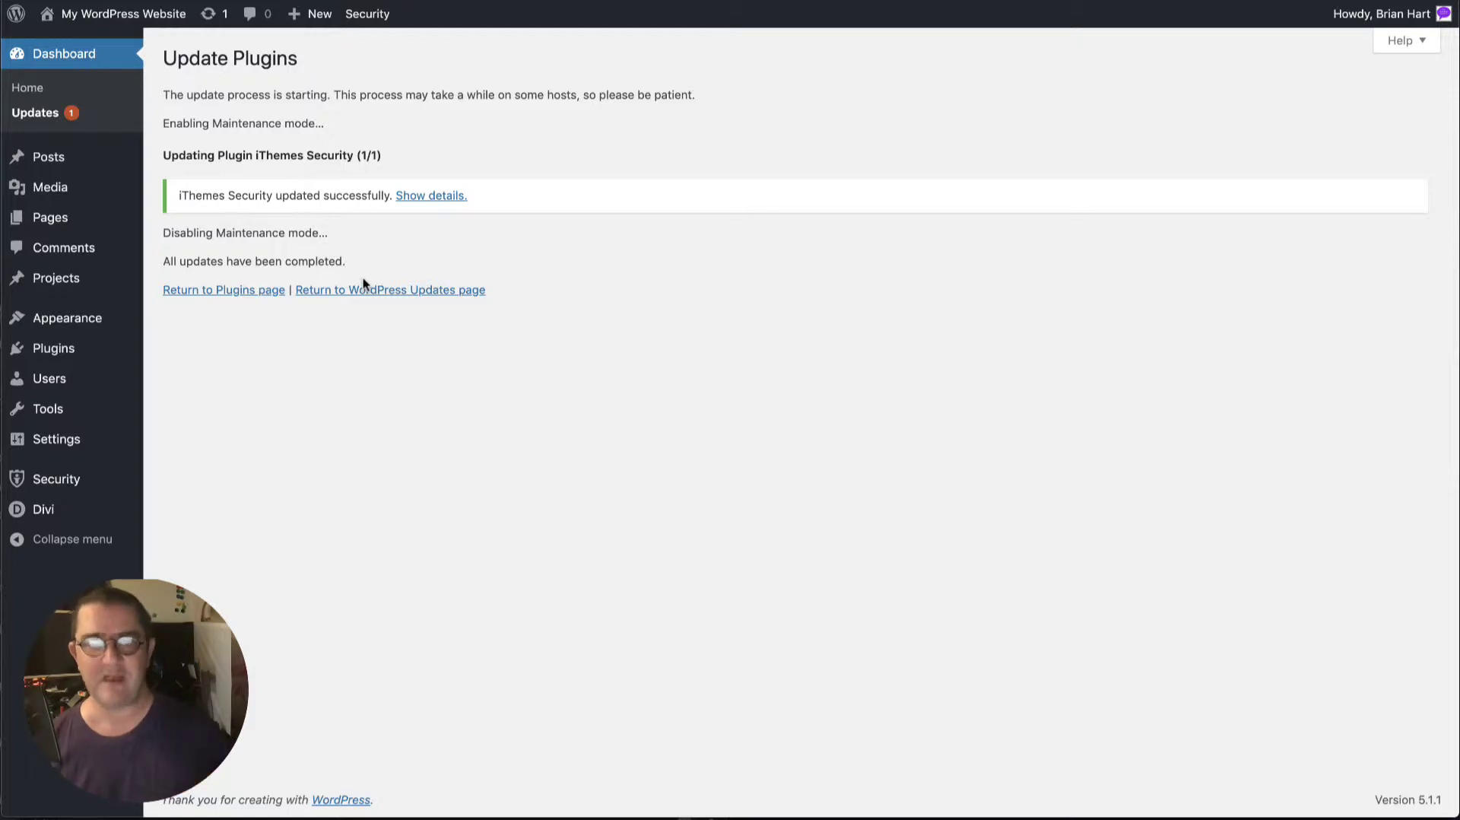
pyautogui.moveTo(358, 297)
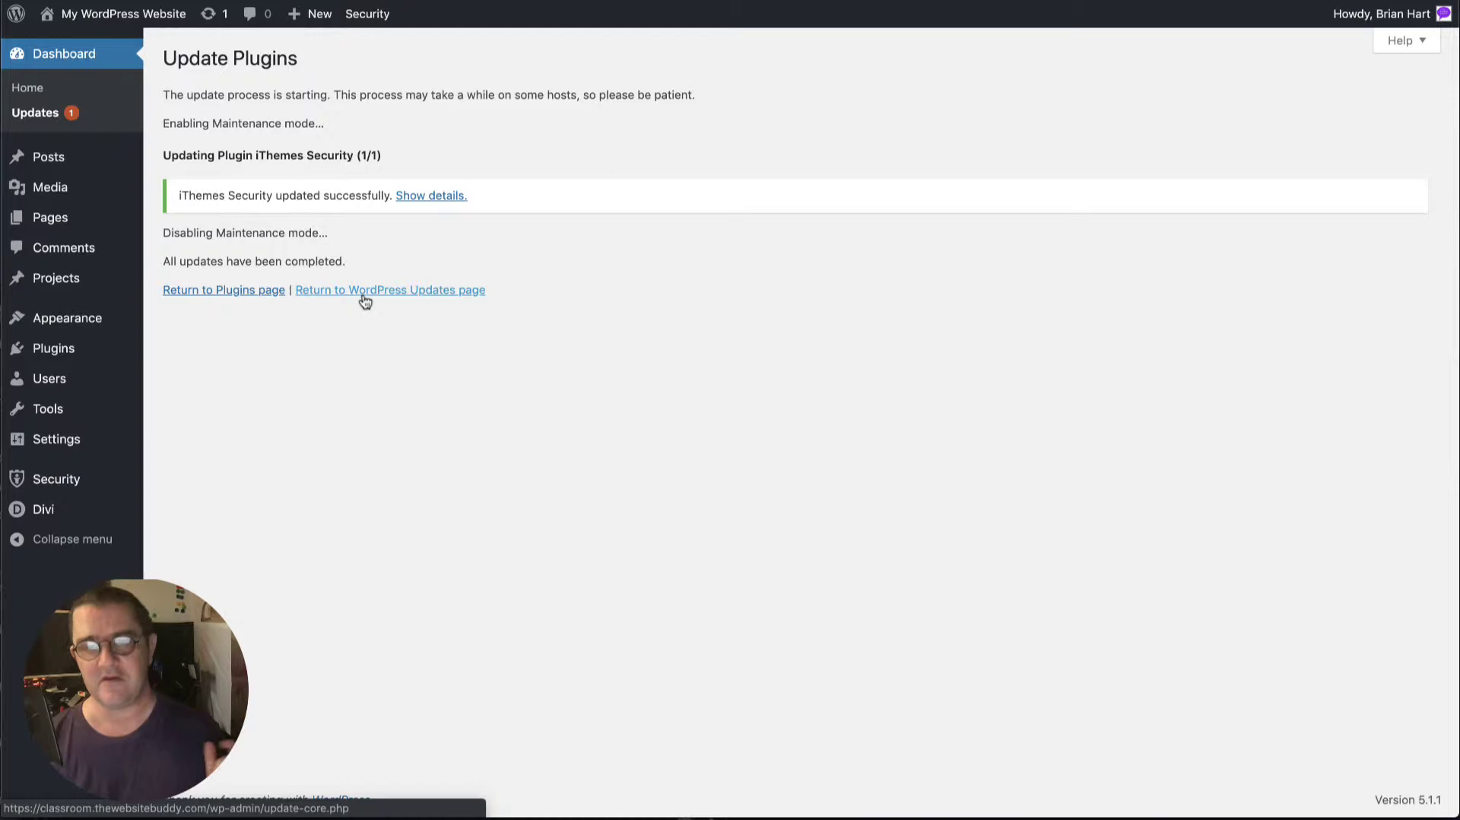
pyautogui.moveTo(215, 16)
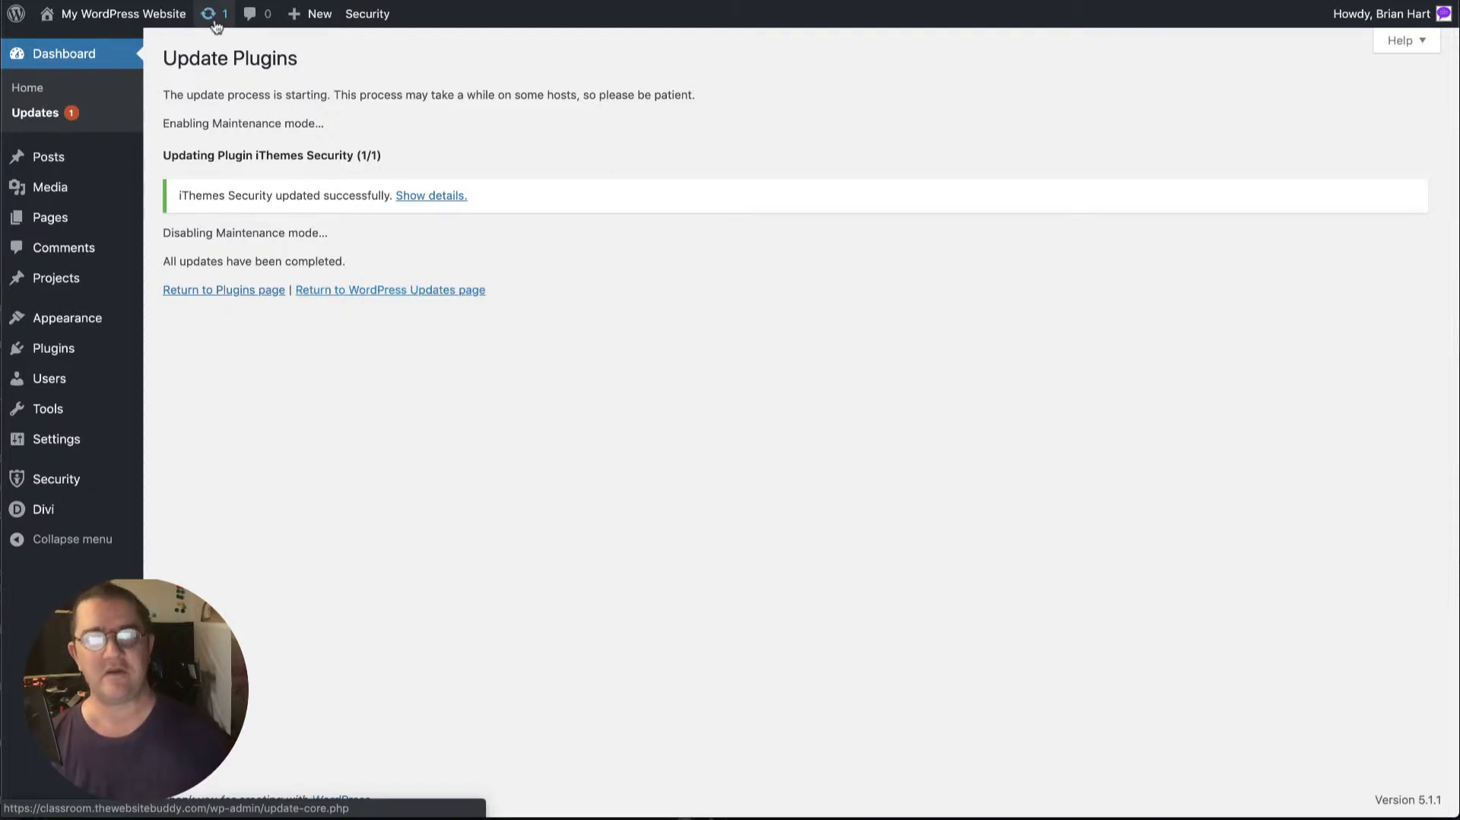
# Select the Divi theme on the Updates screen and update it to 3.21.1
pyautogui.click(390, 290)
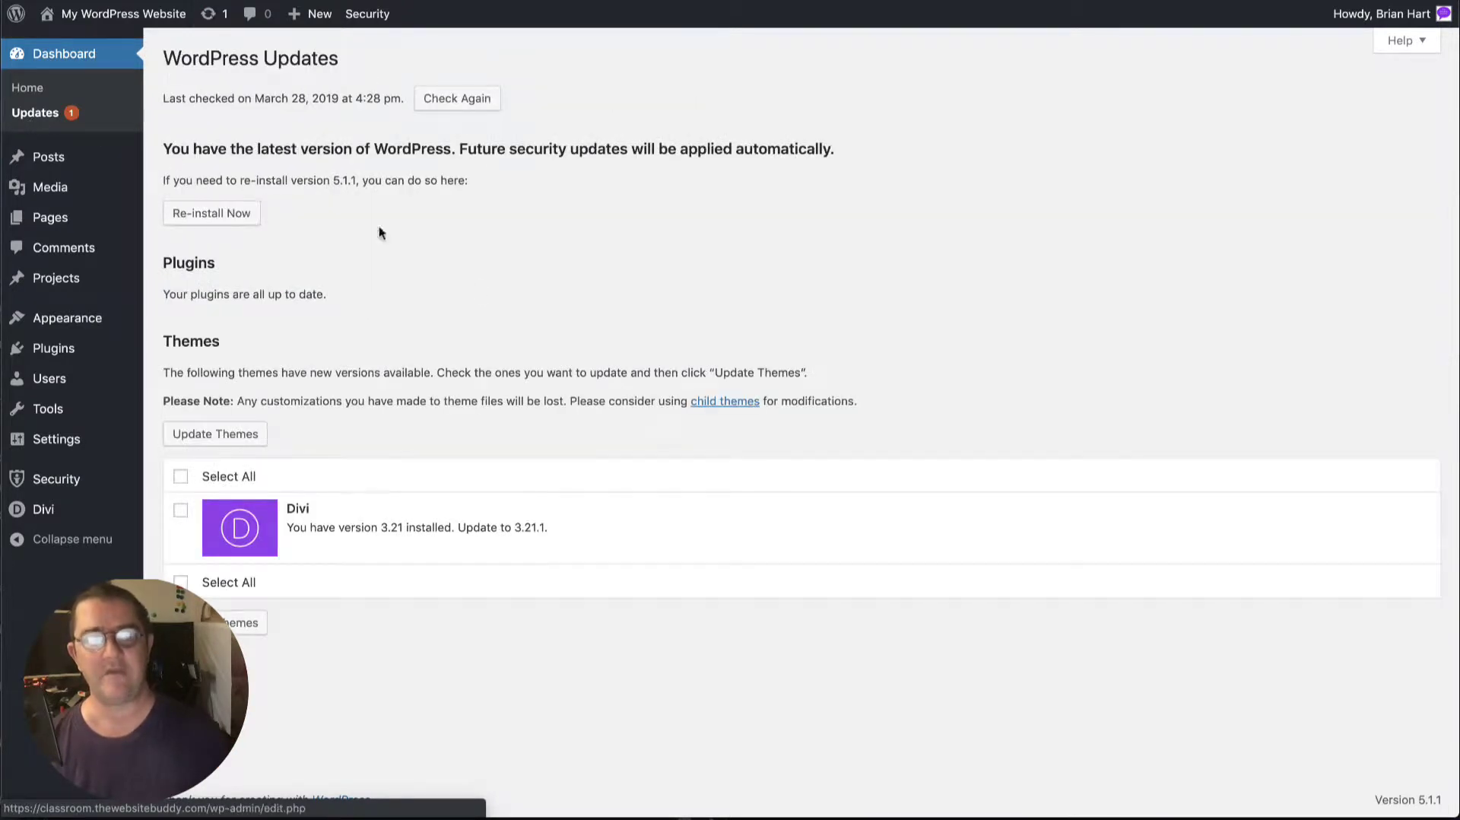
pyautogui.click(180, 476)
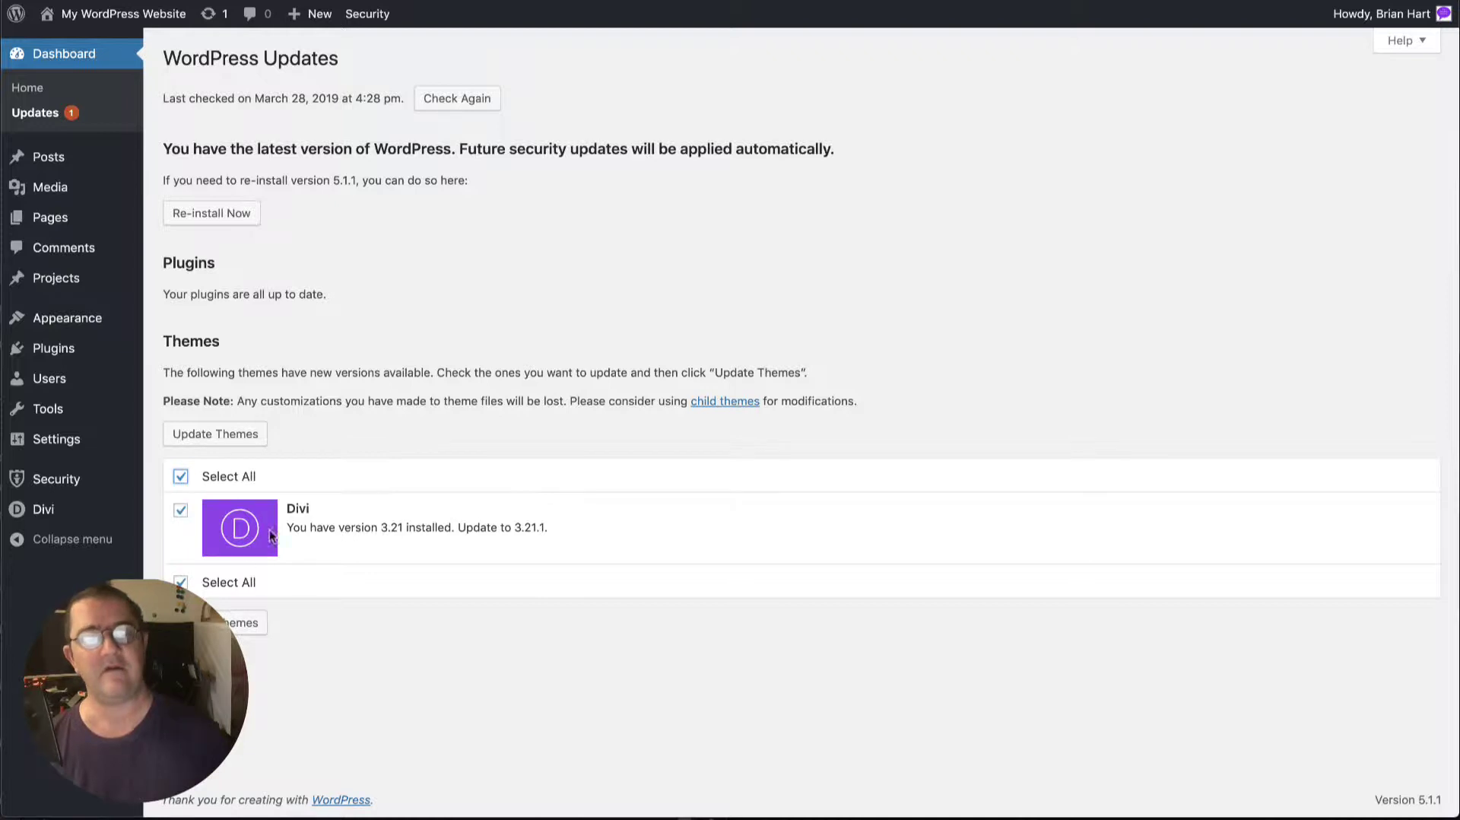
pyautogui.click(214, 433)
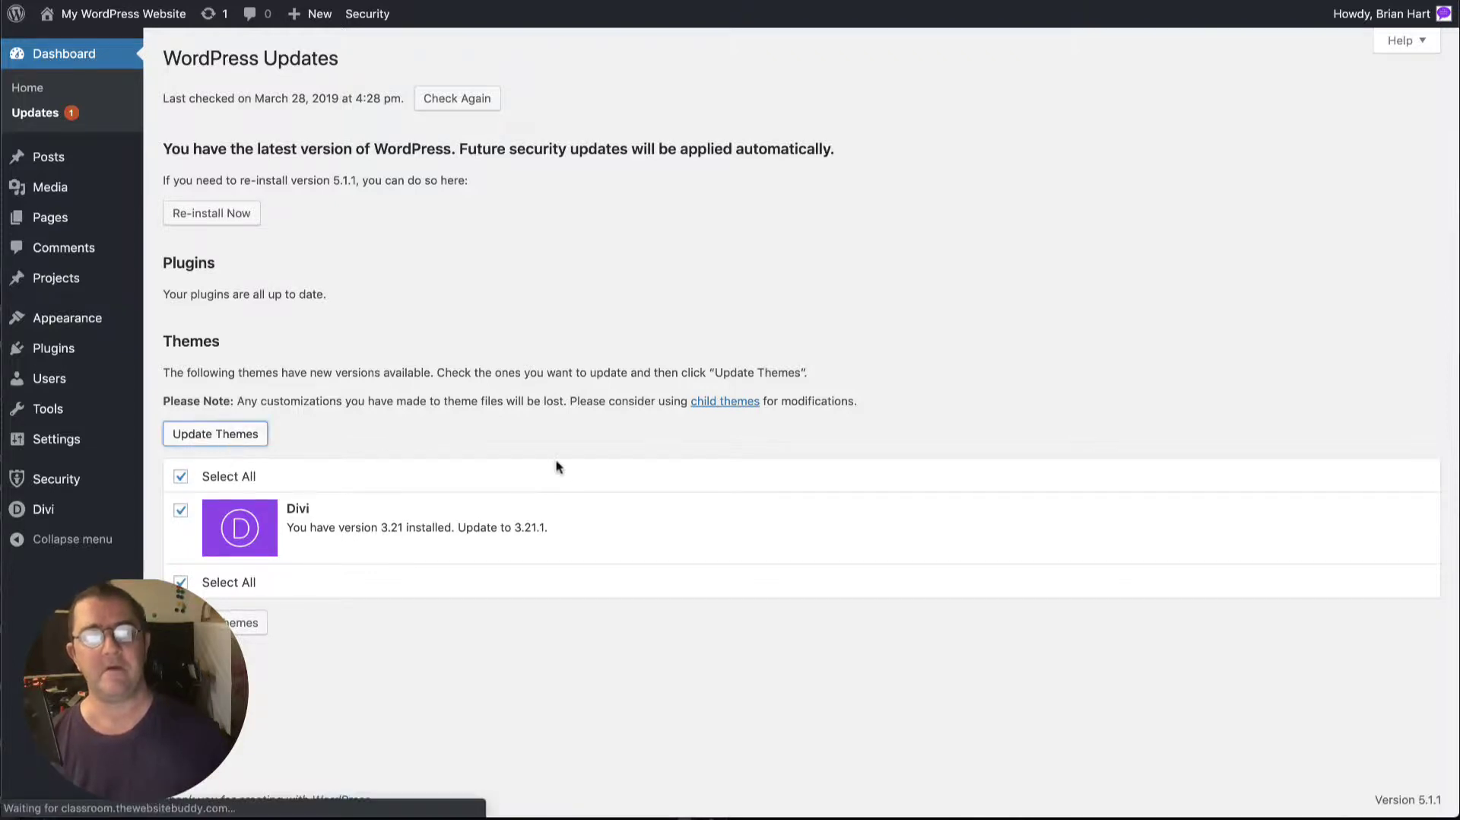
pyautogui.click(214, 434)
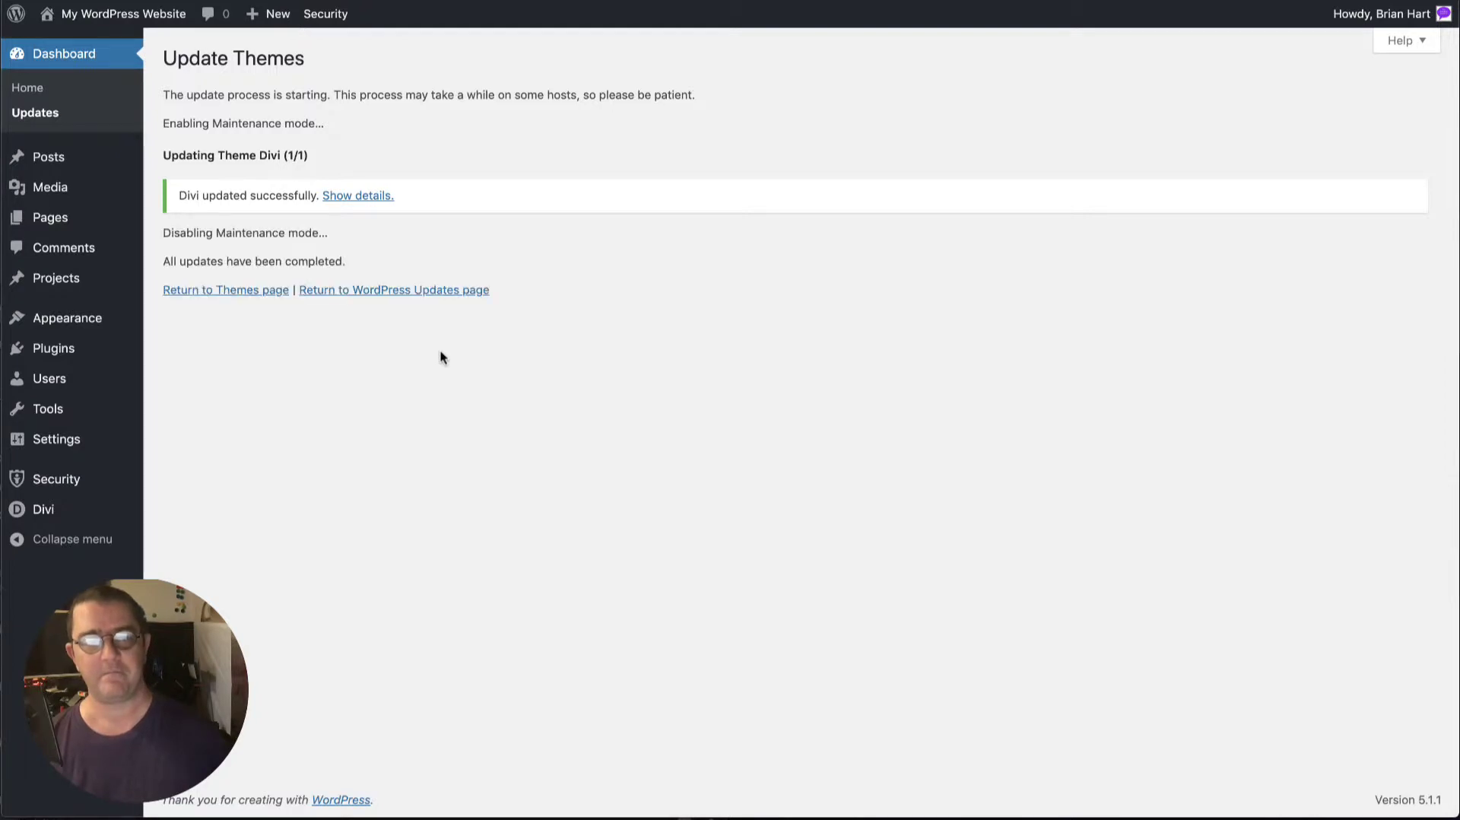
pyautogui.moveTo(412, 219)
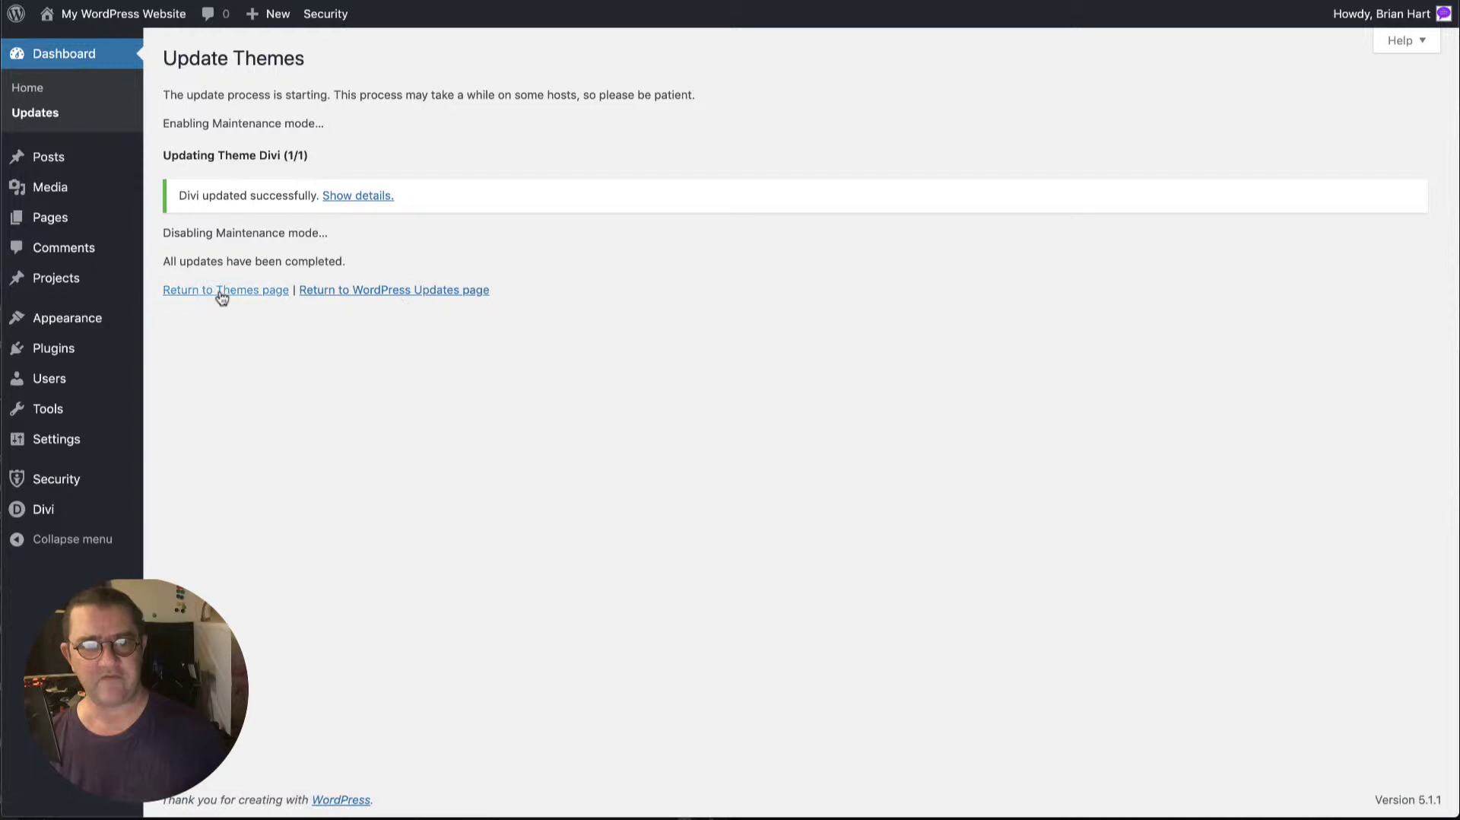
pyautogui.moveTo(343, 308)
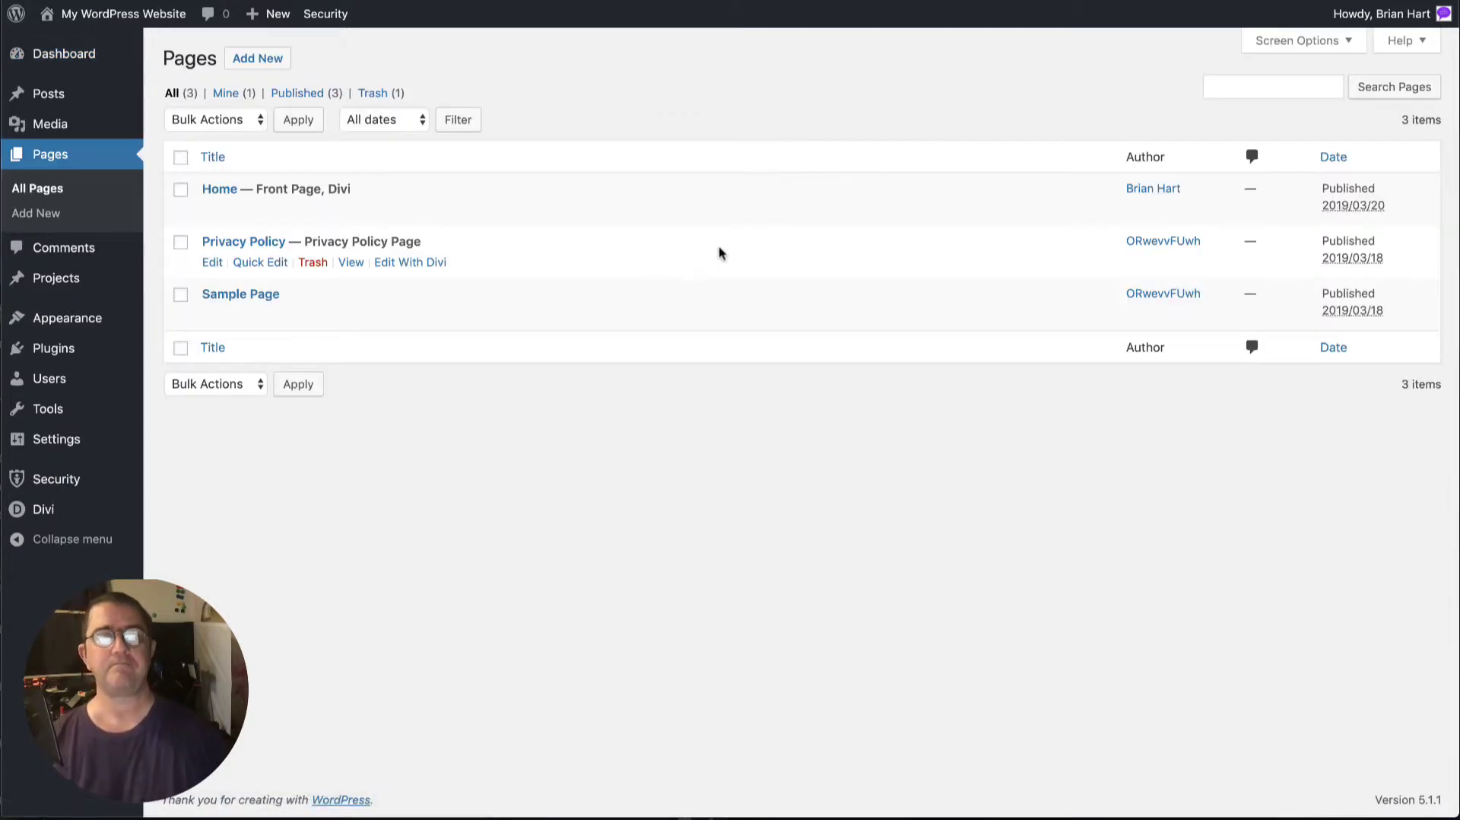
pyautogui.moveTo(227, 205)
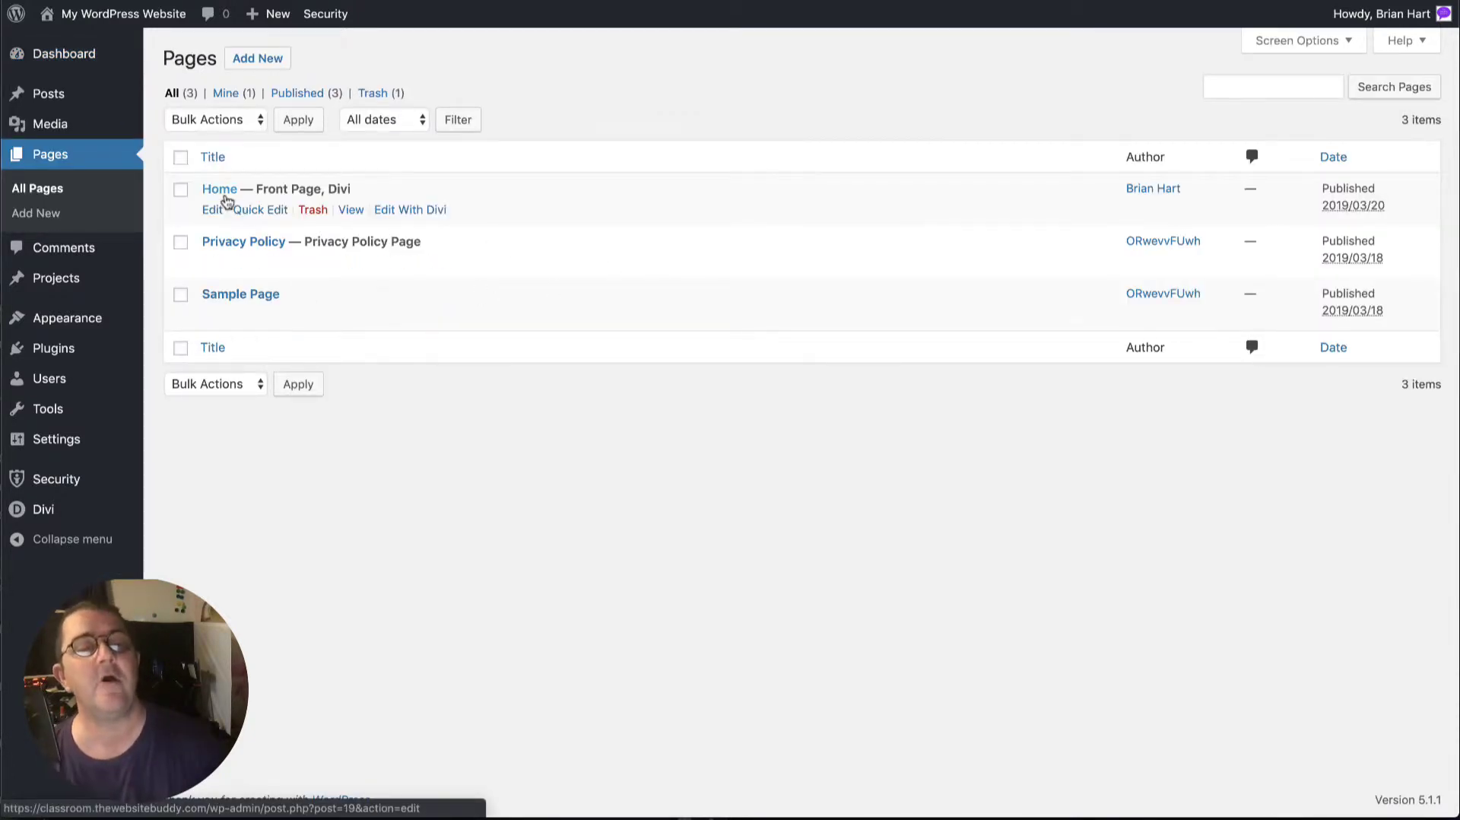
pyautogui.moveTo(310, 267)
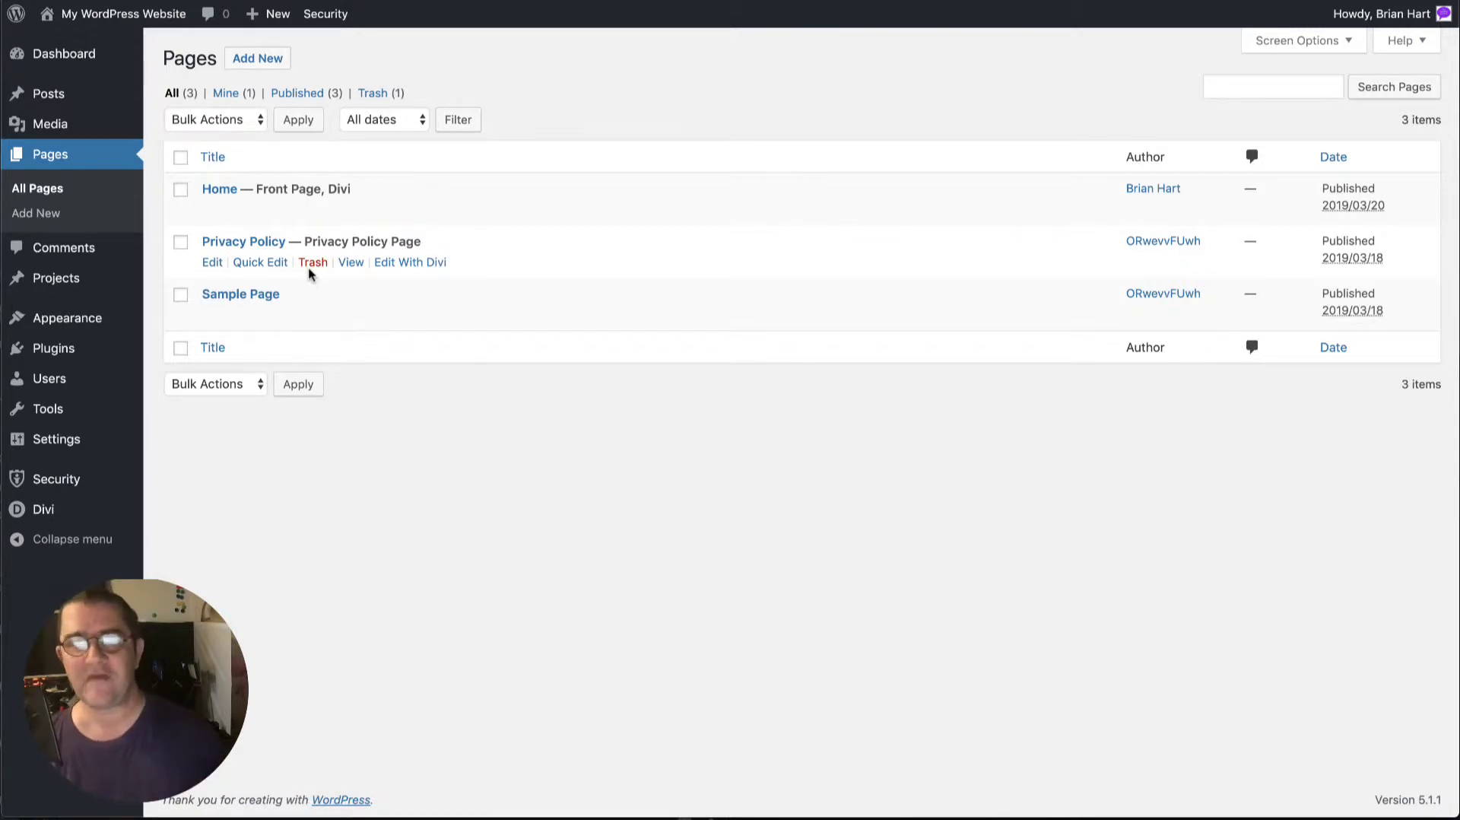
pyautogui.moveTo(403, 62)
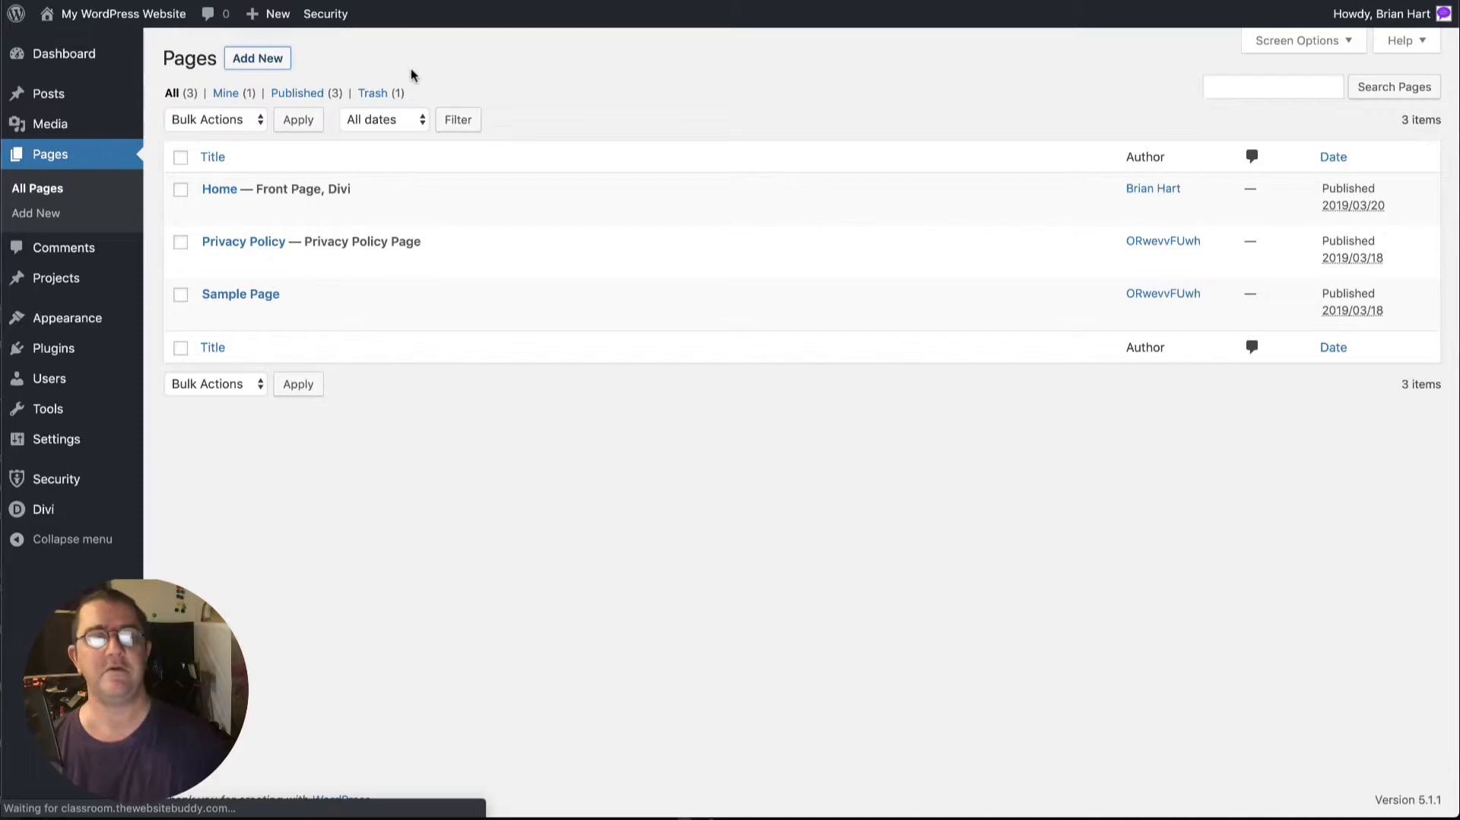
# Add a new page titled 'Contact Me' and switch it to the Divi Builder
pyautogui.click(257, 58)
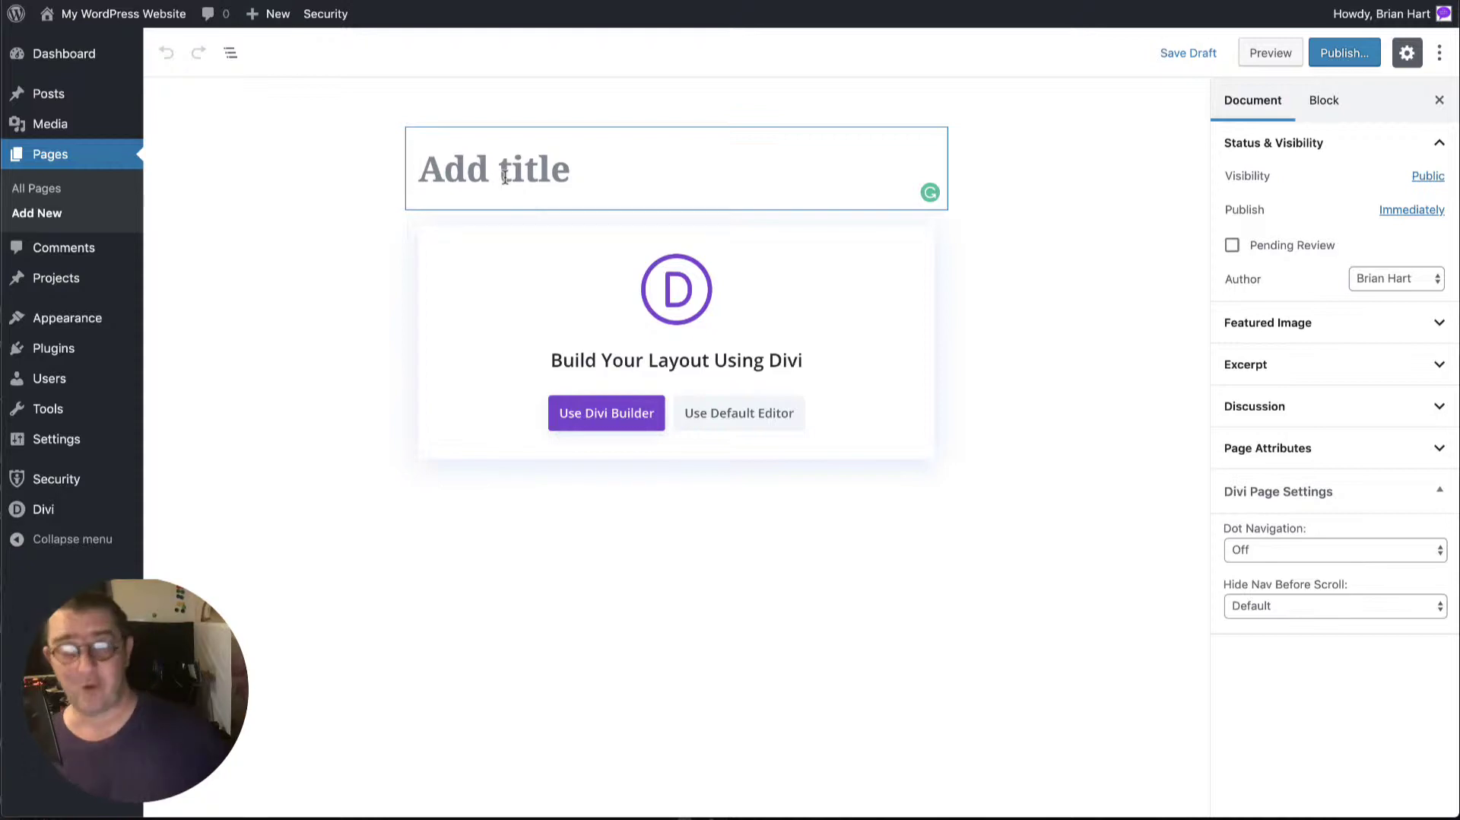
pyautogui.write('C')
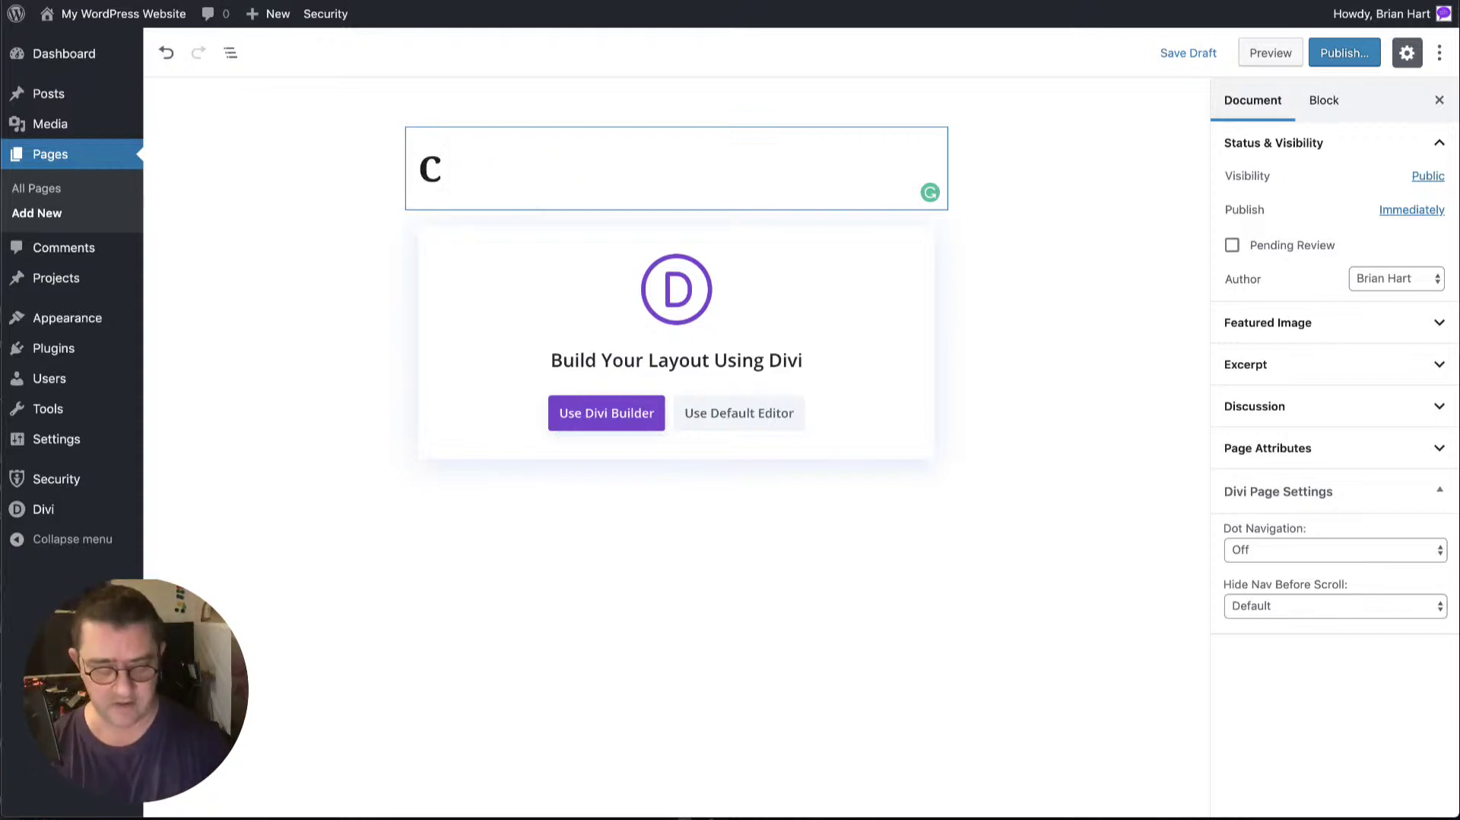
pyautogui.write('onta')
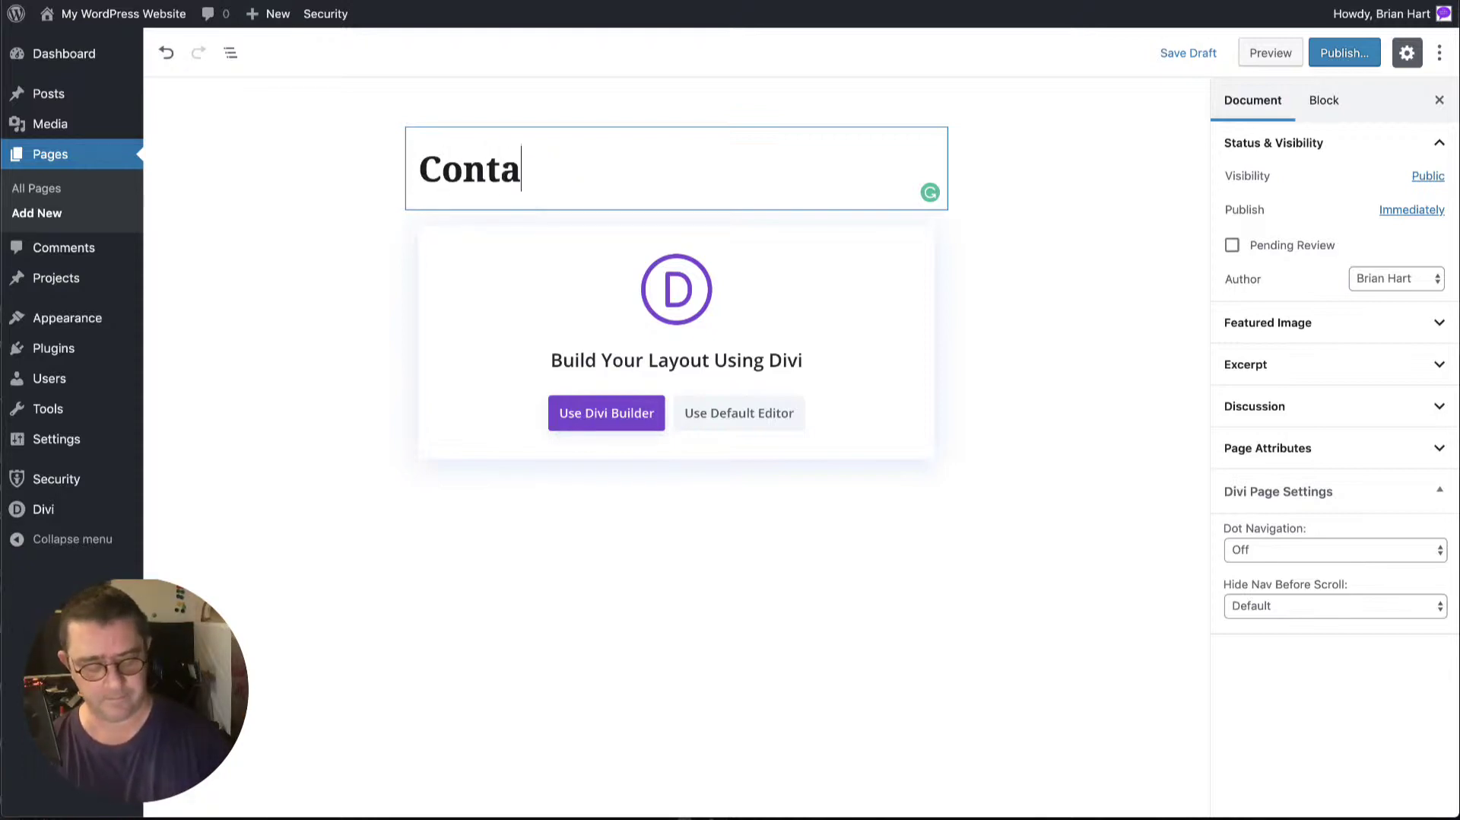
pyautogui.write('ct me')
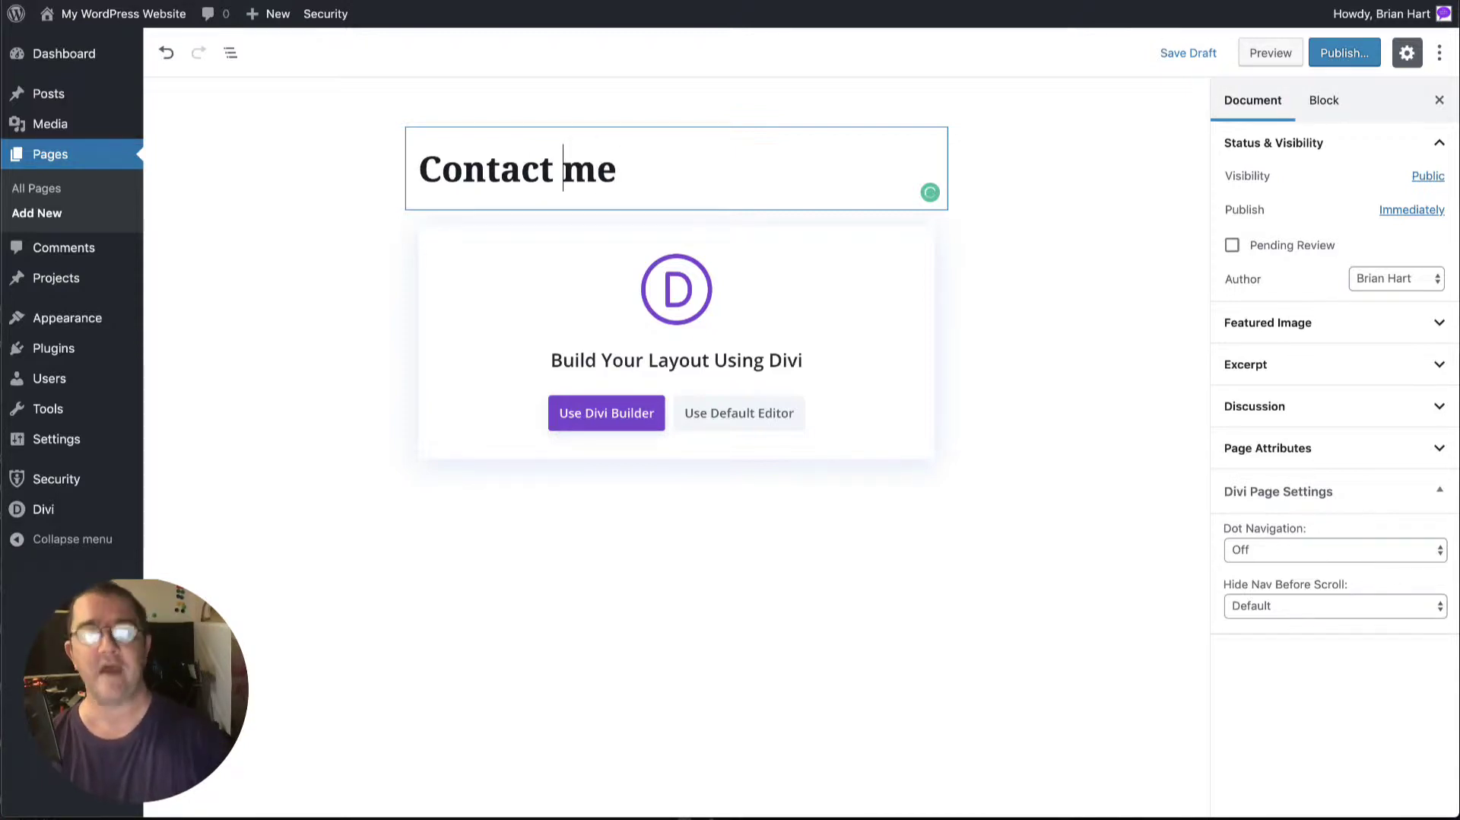
pyautogui.press('Backspace')
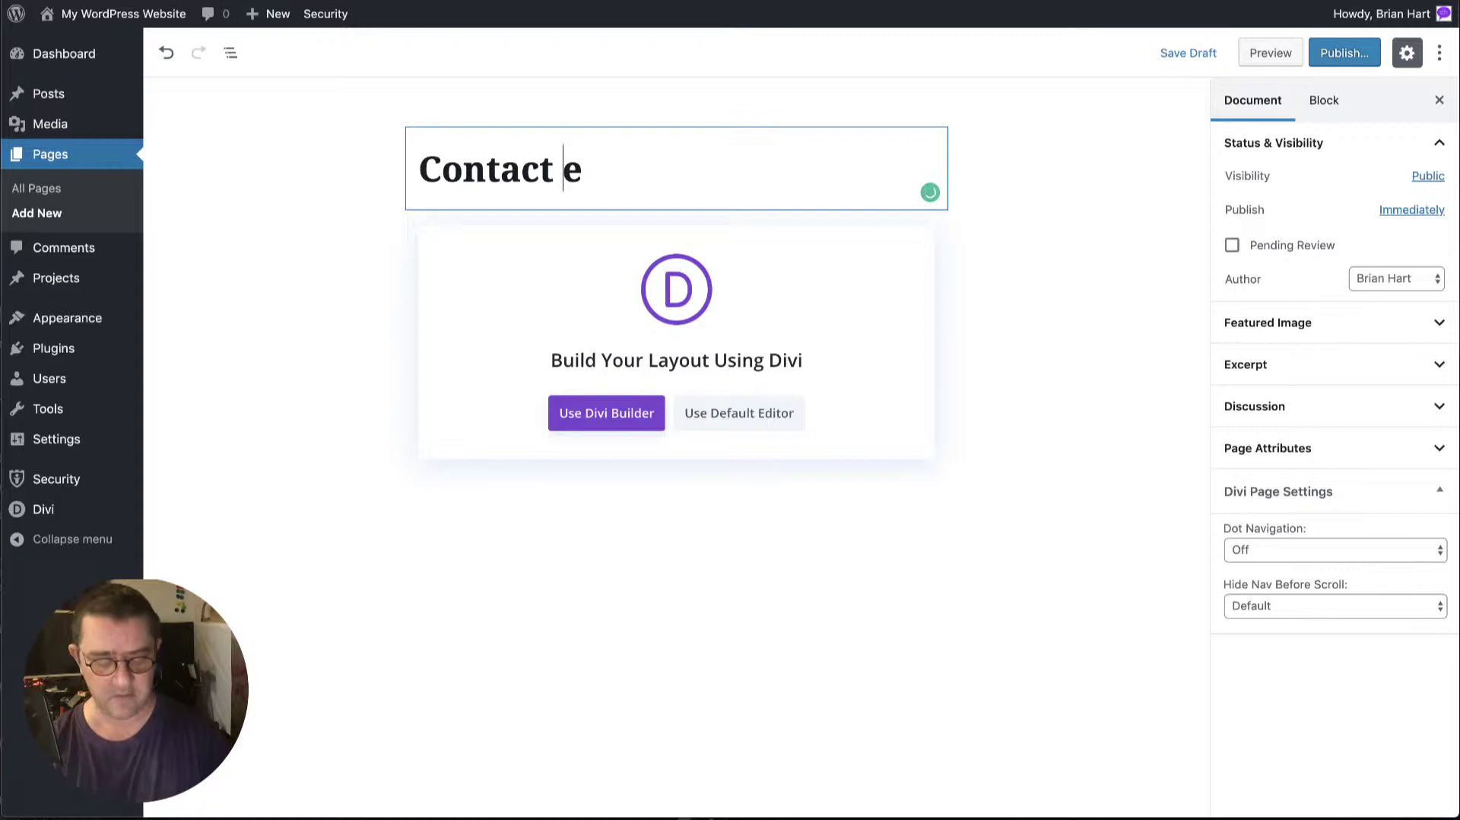
pyautogui.write('M')
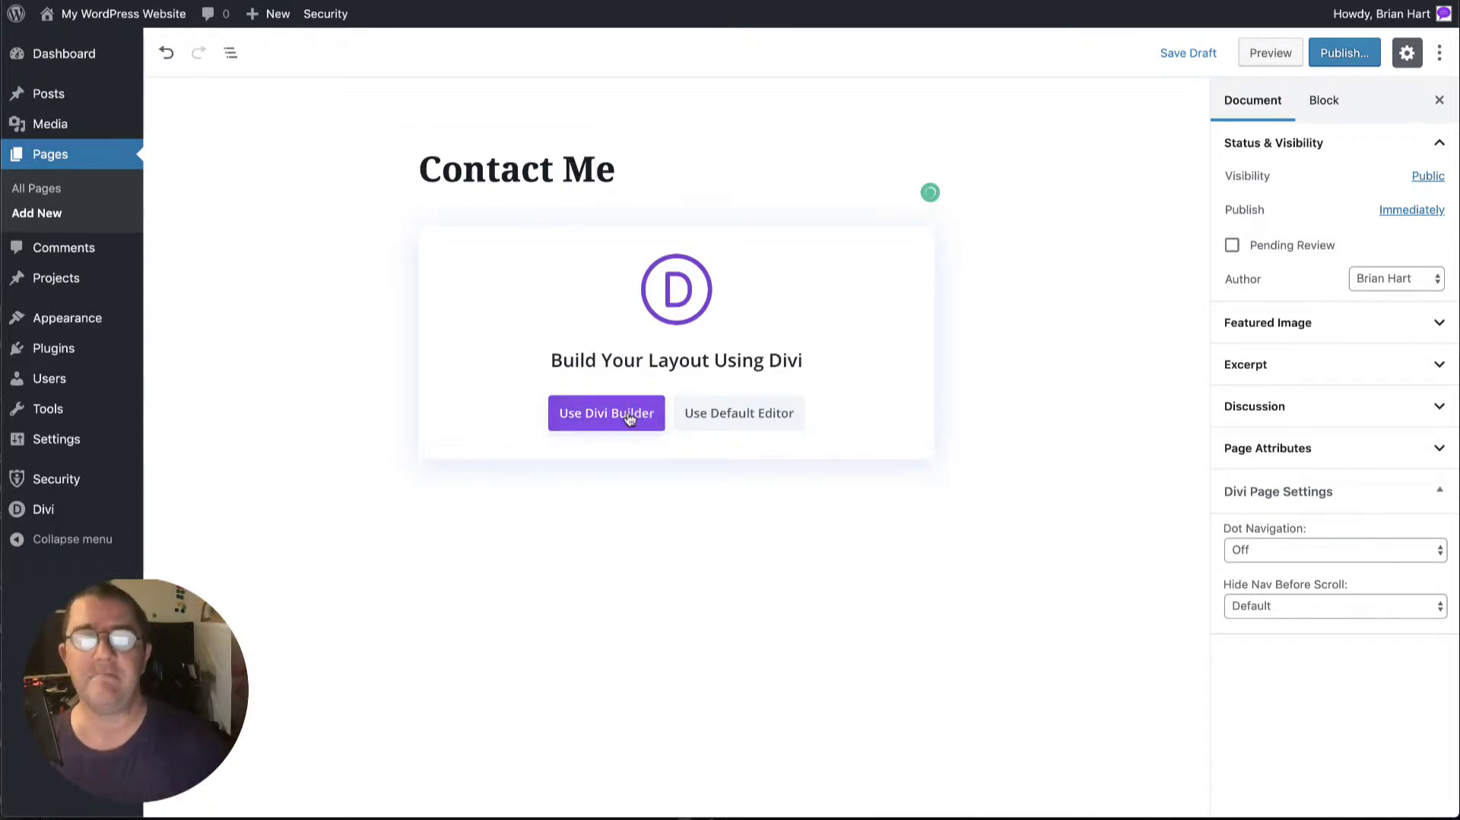
pyautogui.click(606, 413)
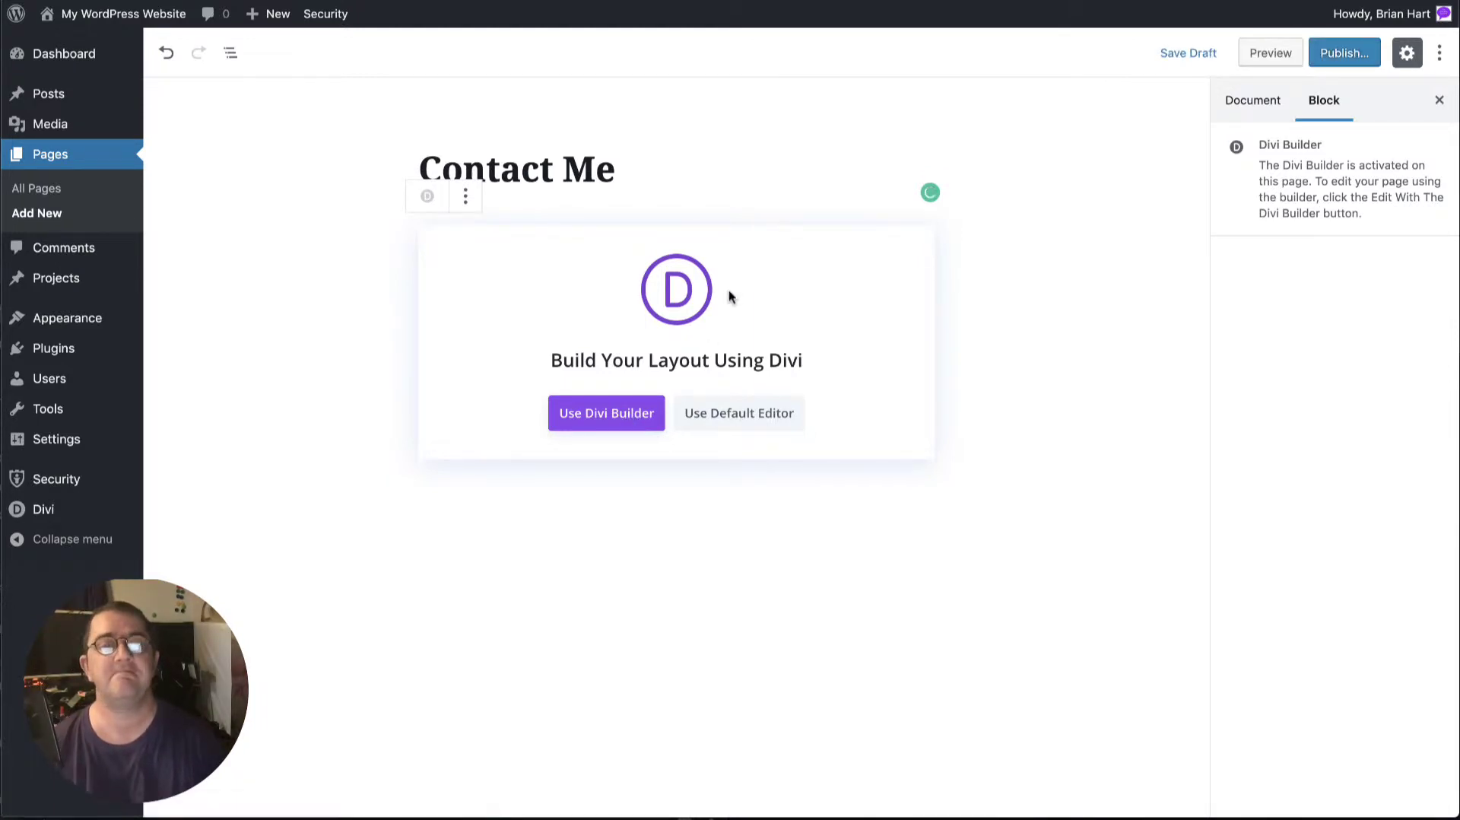
# Browse Divi's premade layouts and preview the Learning Management pack's Contact page
pyautogui.click(606, 413)
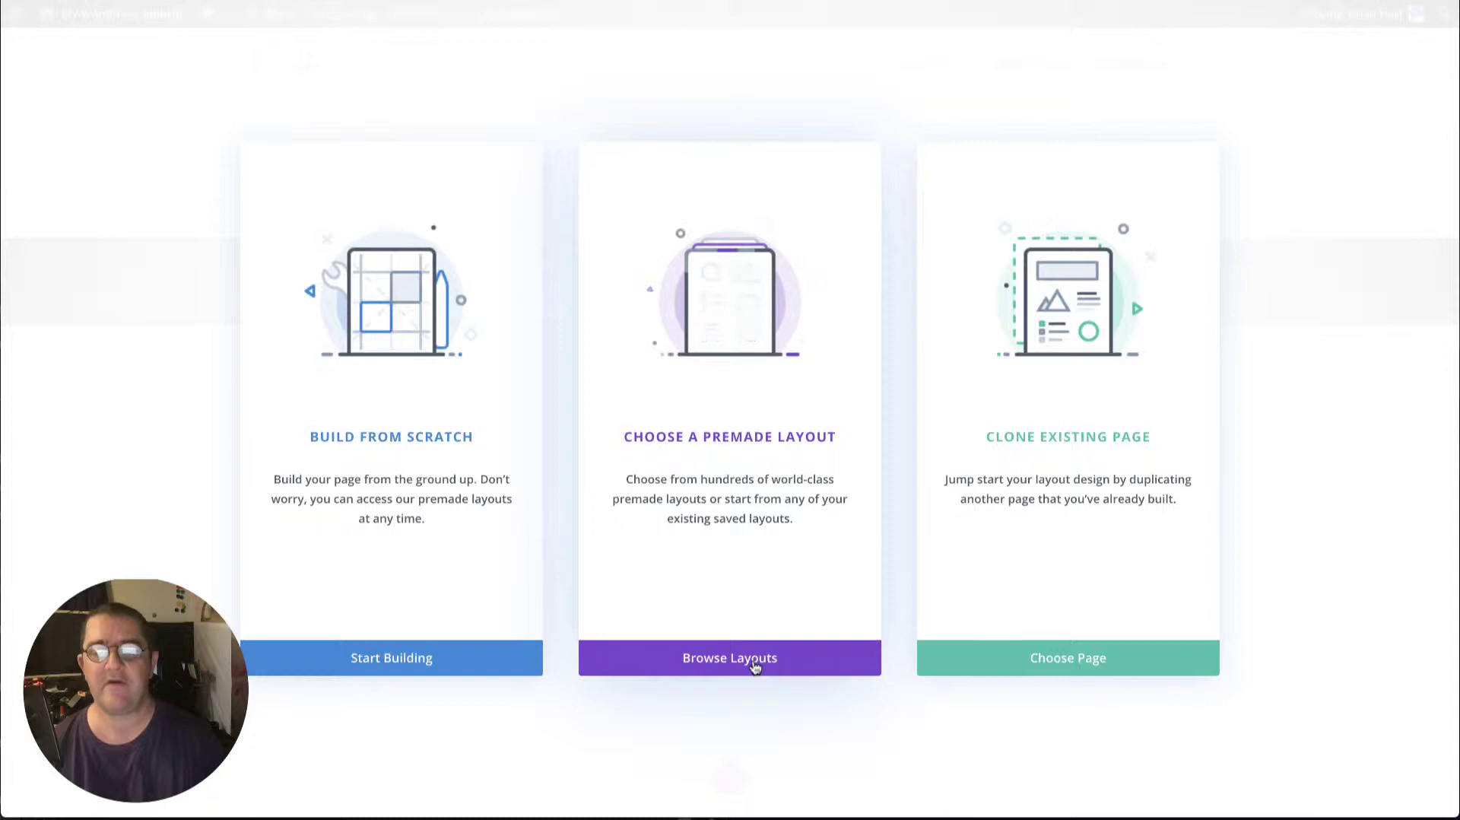
pyautogui.click(729, 658)
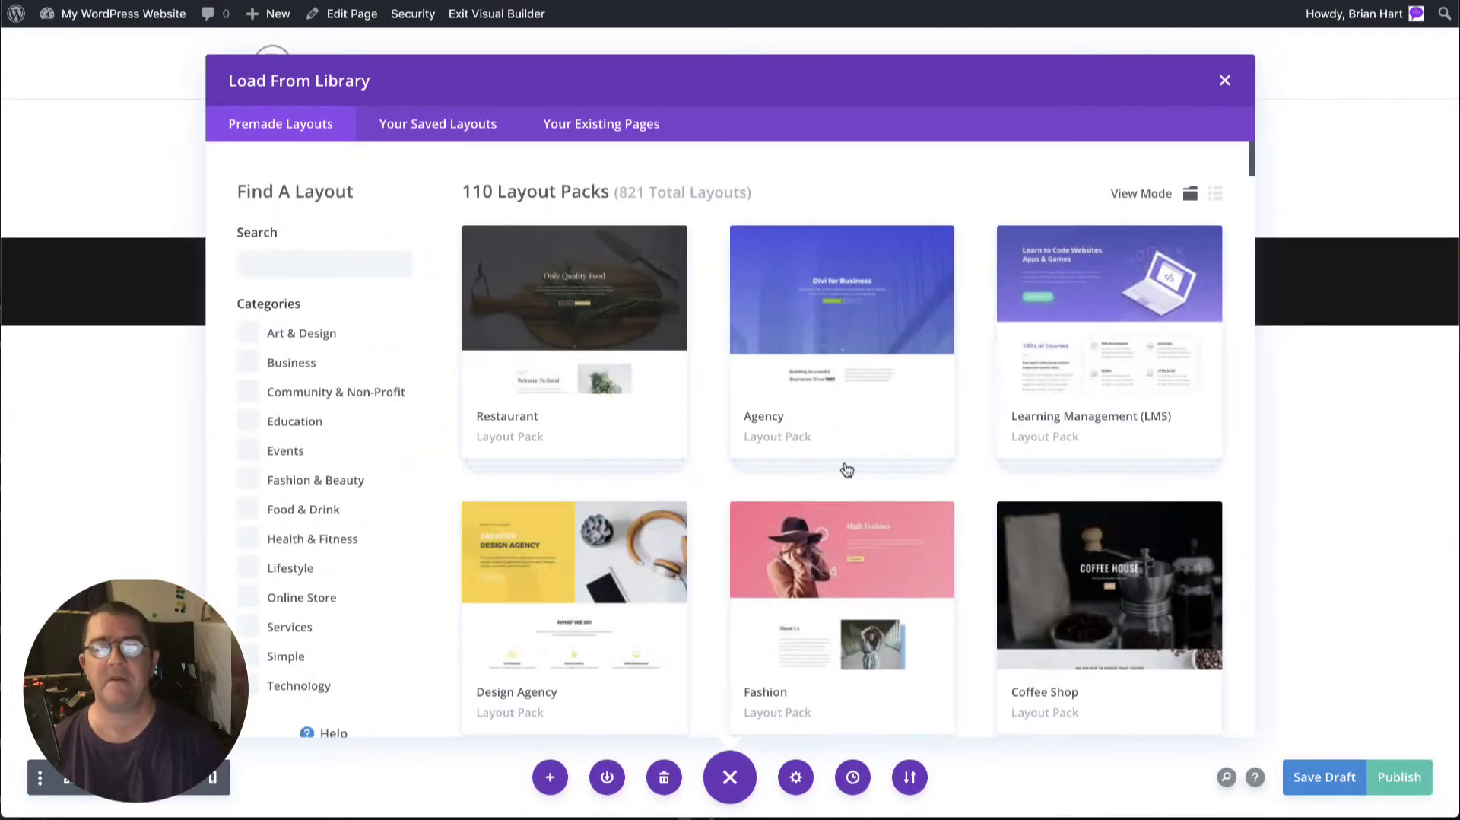
pyautogui.click(1110, 274)
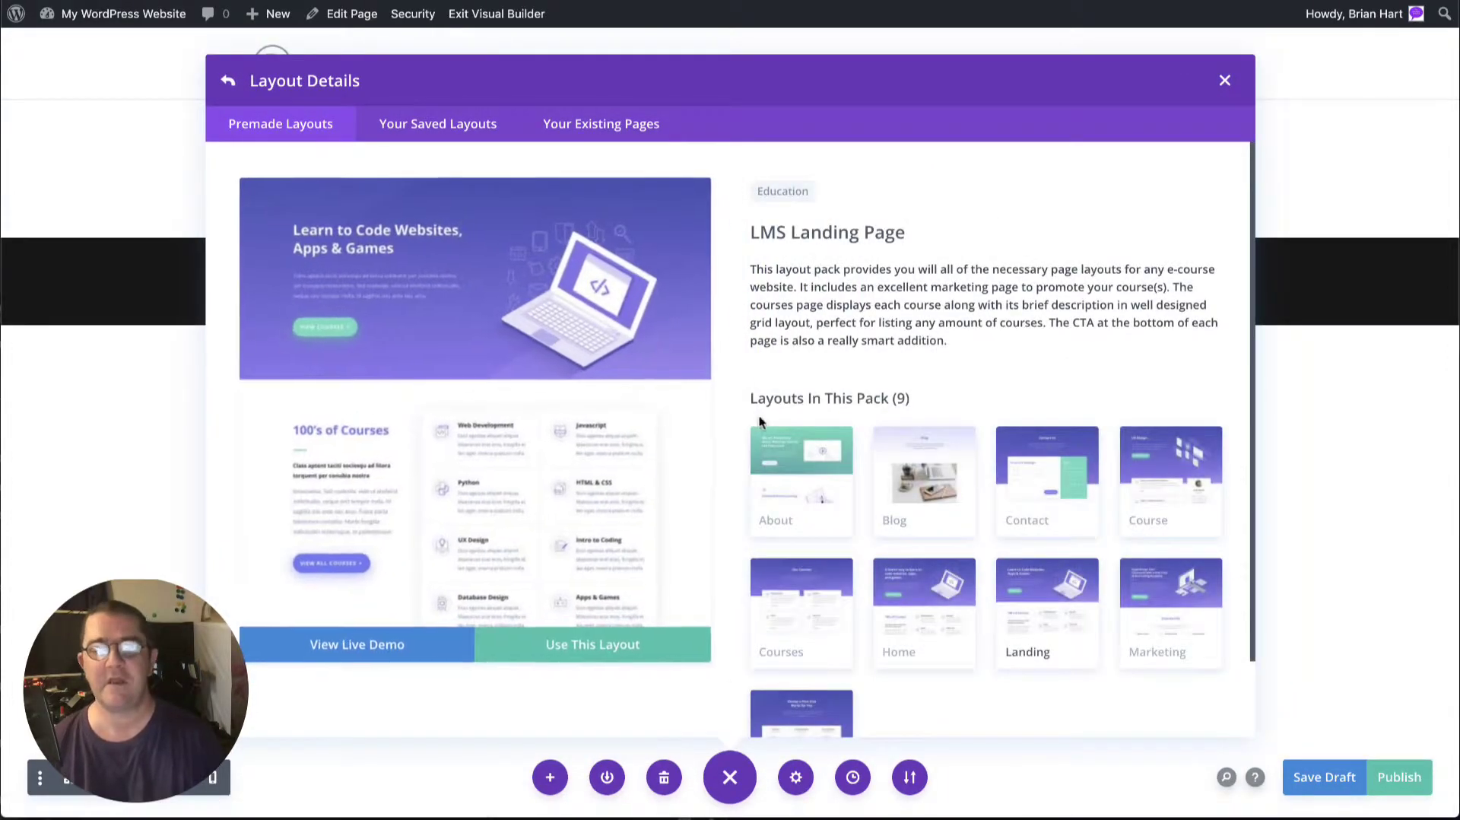
pyautogui.moveTo(844, 498)
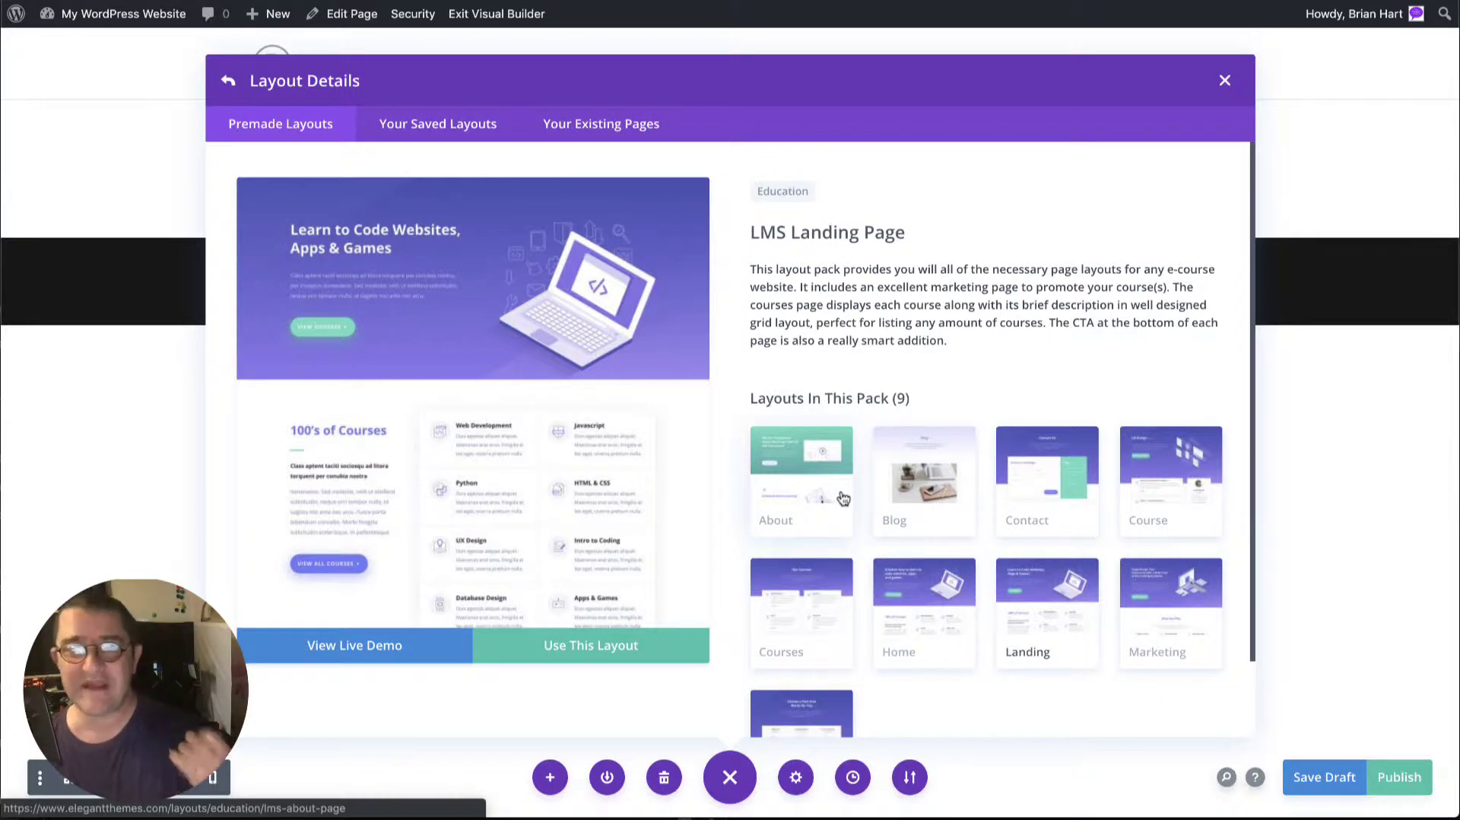
pyautogui.moveTo(1037, 497)
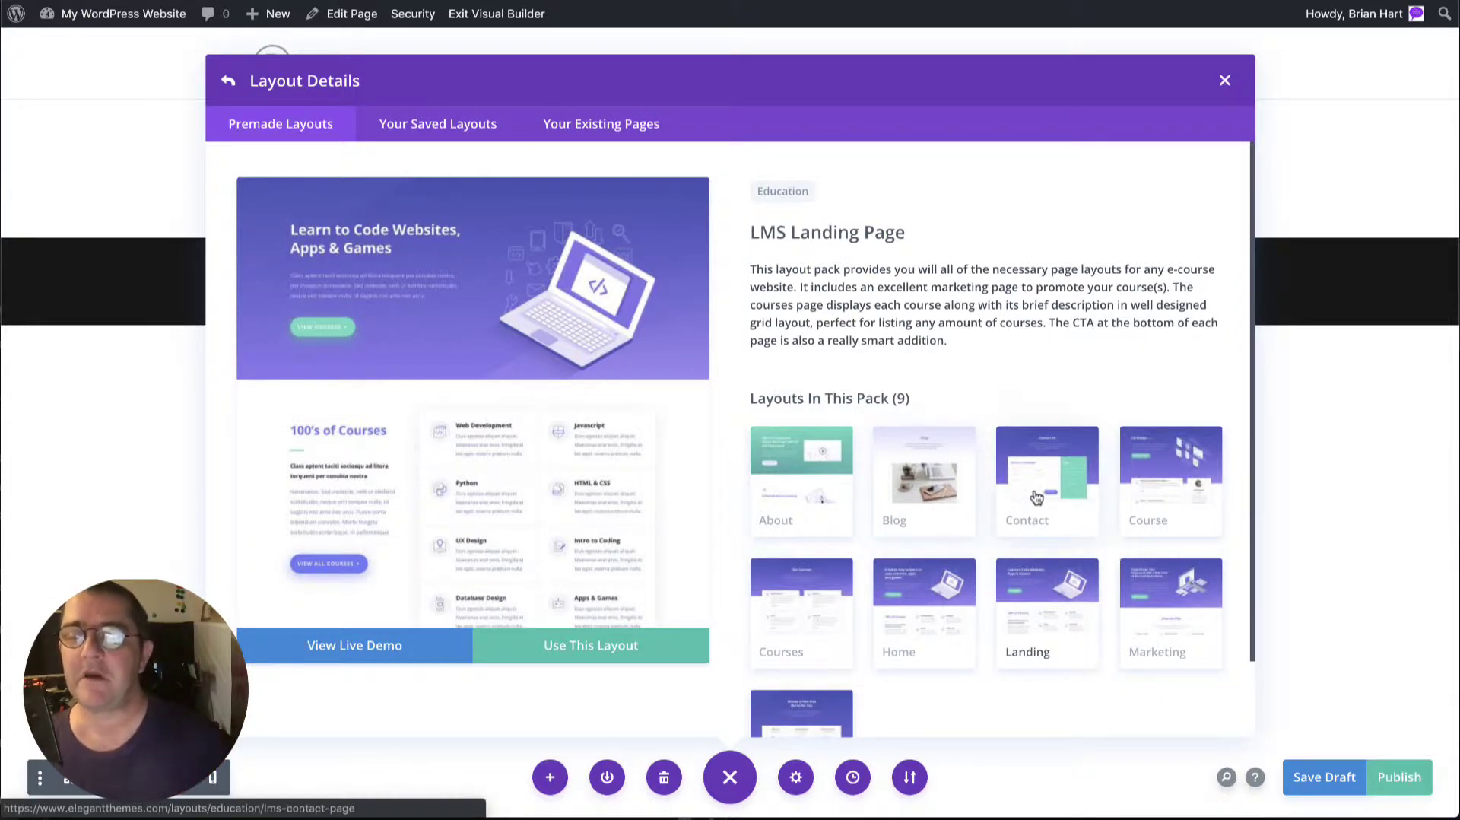
pyautogui.click(1046, 480)
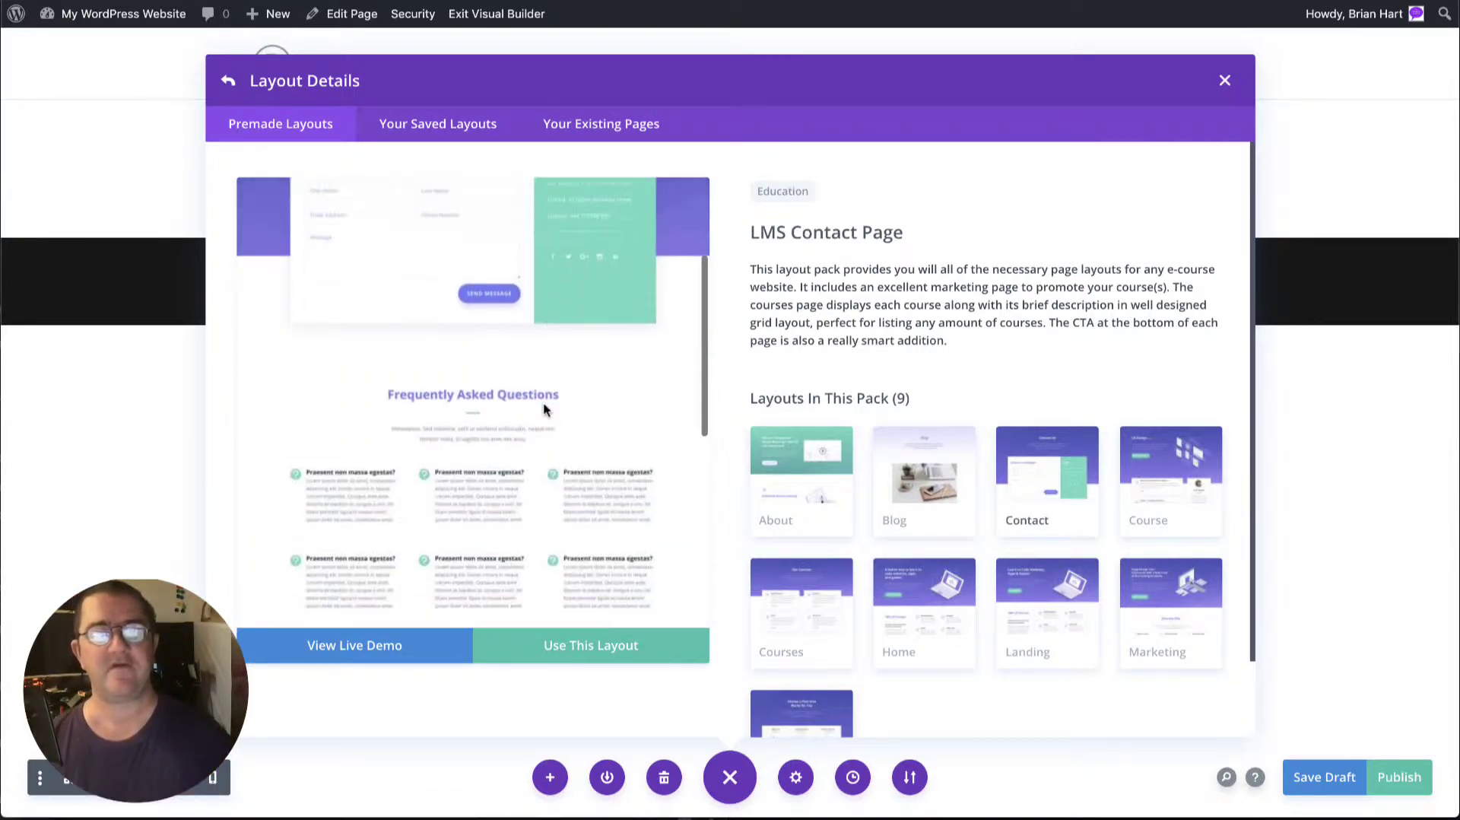
pyautogui.scroll(-3)
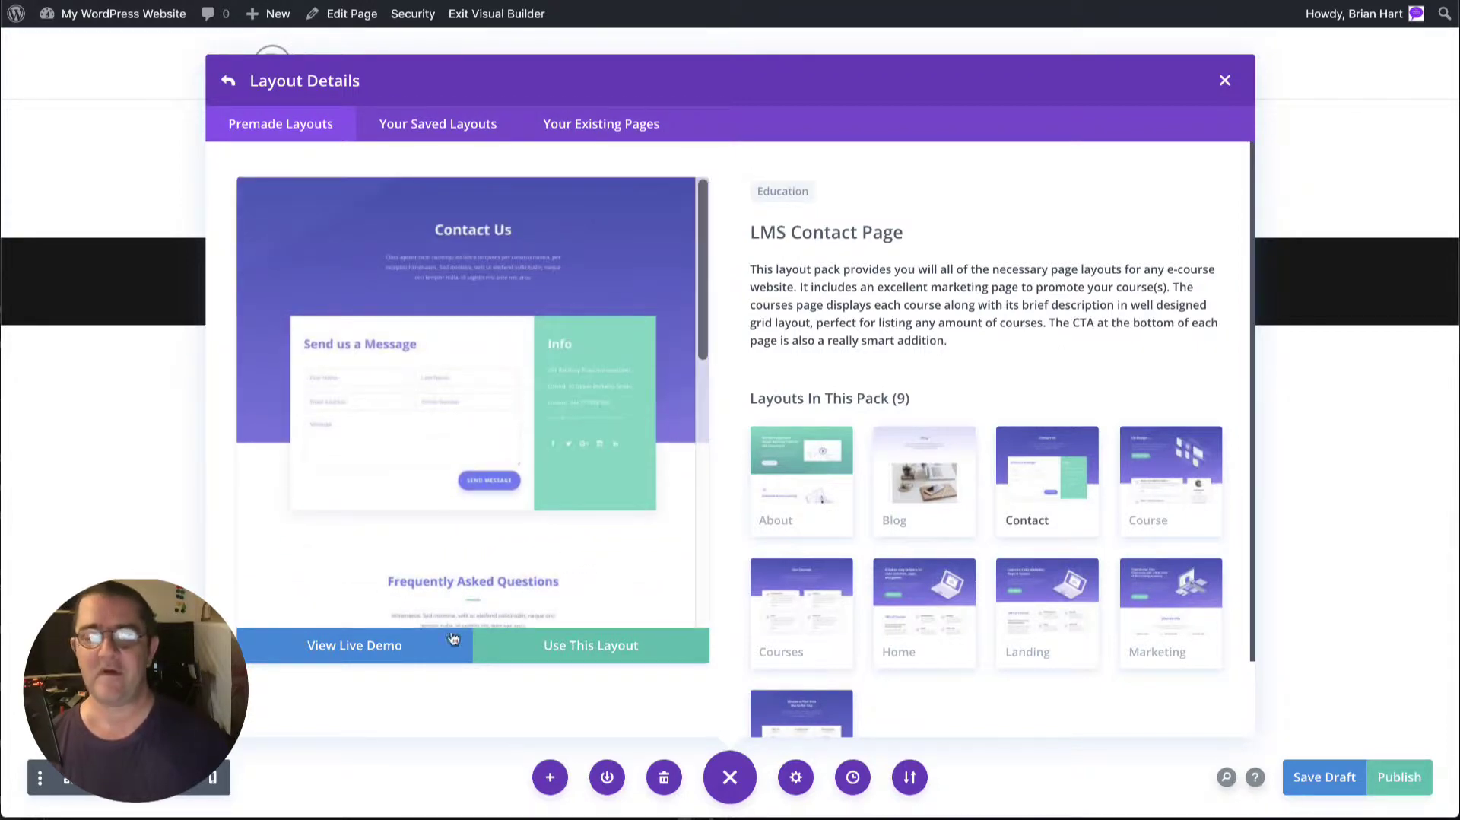
# Apply the LMS Contact Page layout and scroll through its form and FAQ sections
pyautogui.click(590, 645)
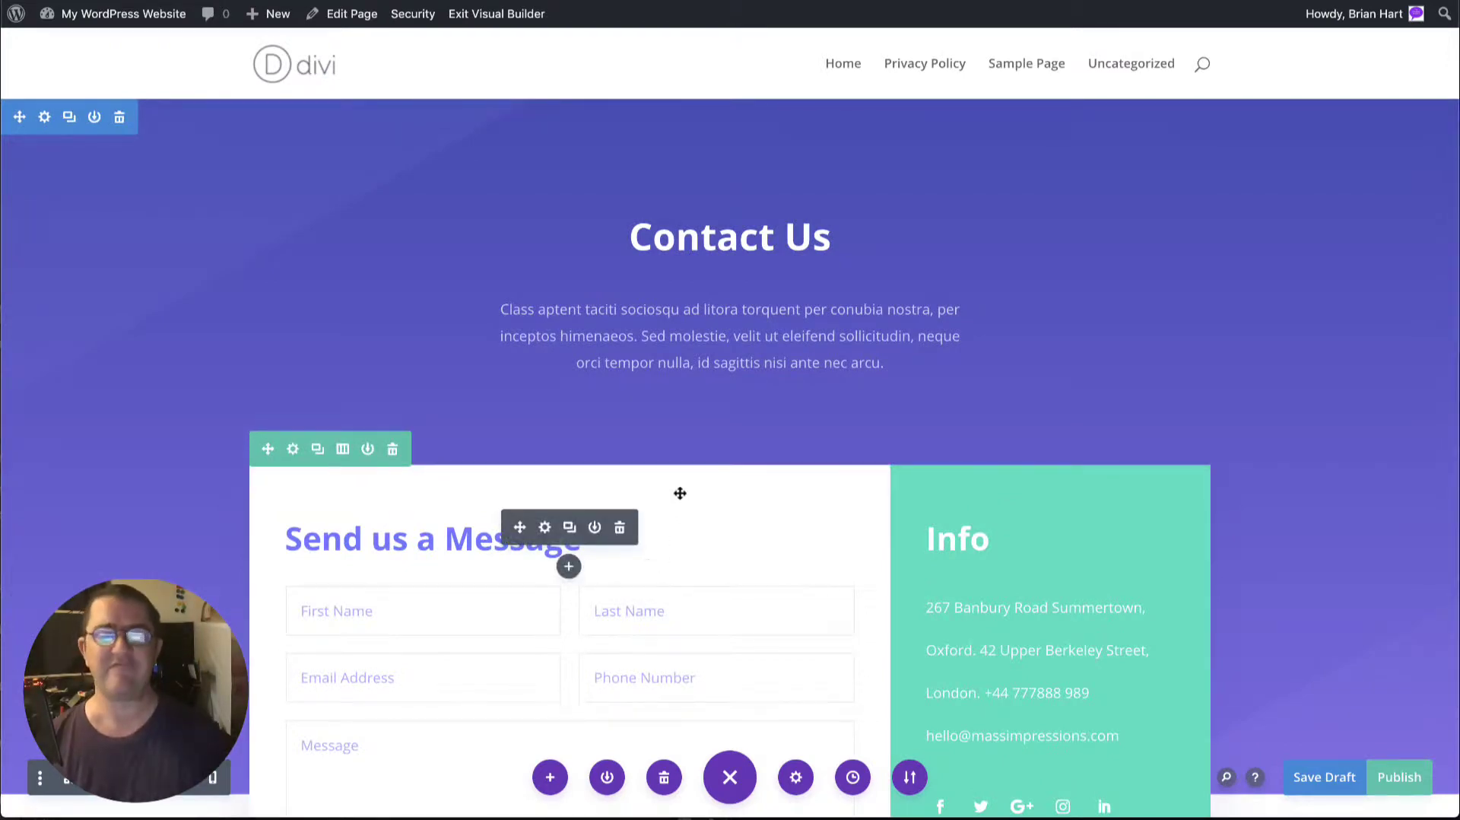
pyautogui.scroll(-3)
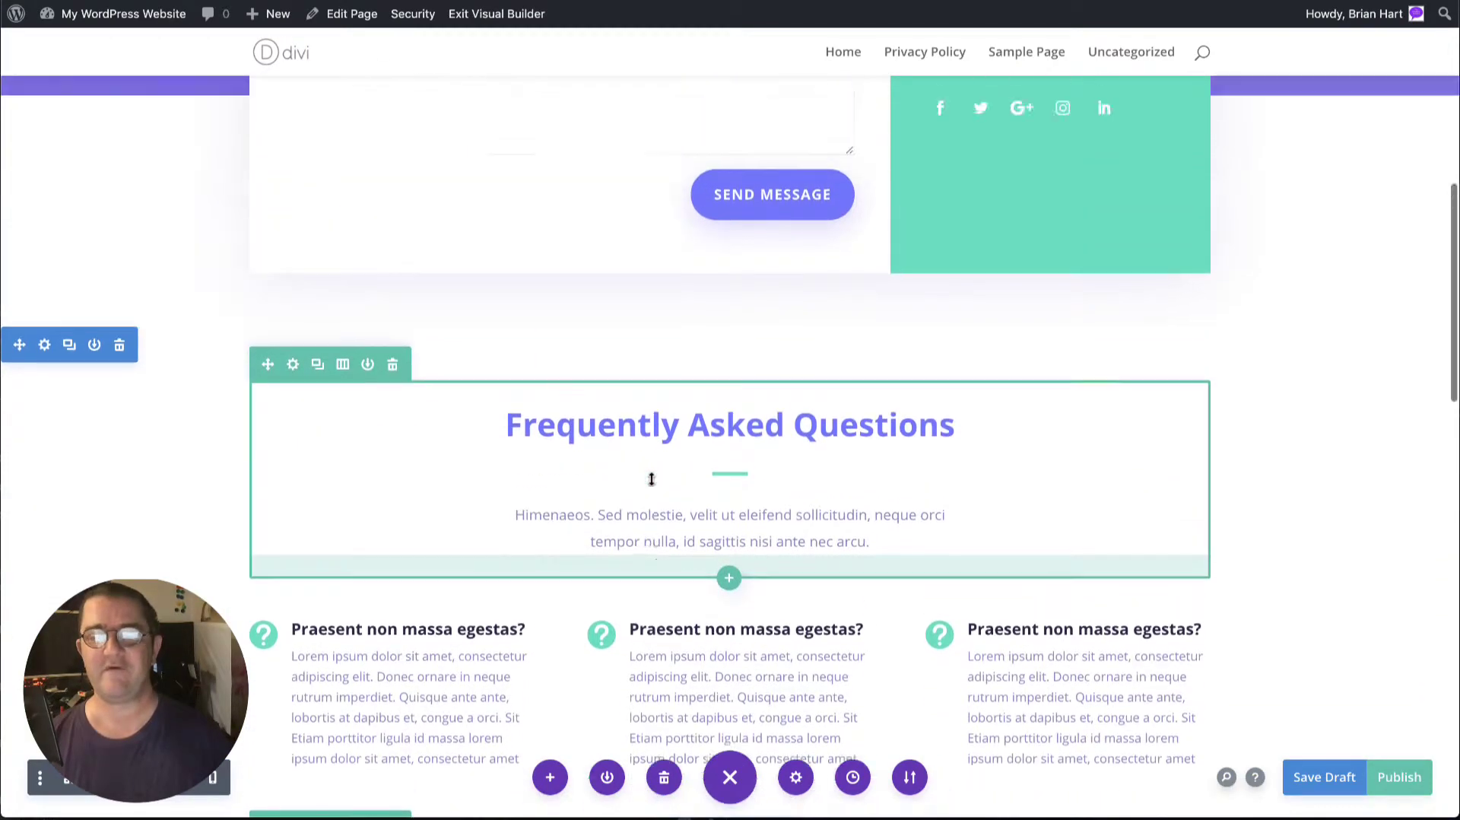
pyautogui.scroll(3)
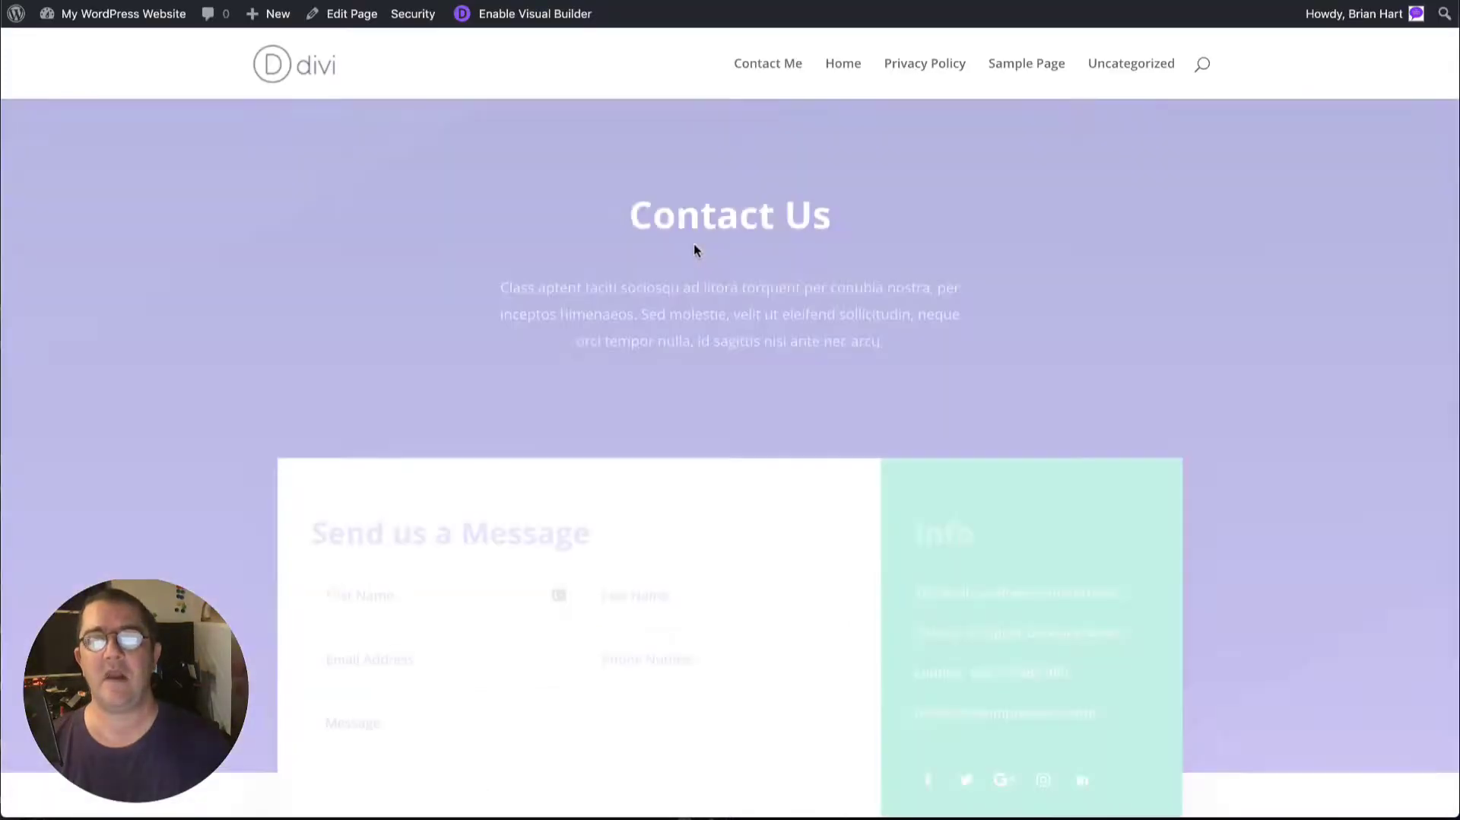
# Scroll the live Contact Me page through its FAQ and subscribe sections
pyautogui.scroll(-3)
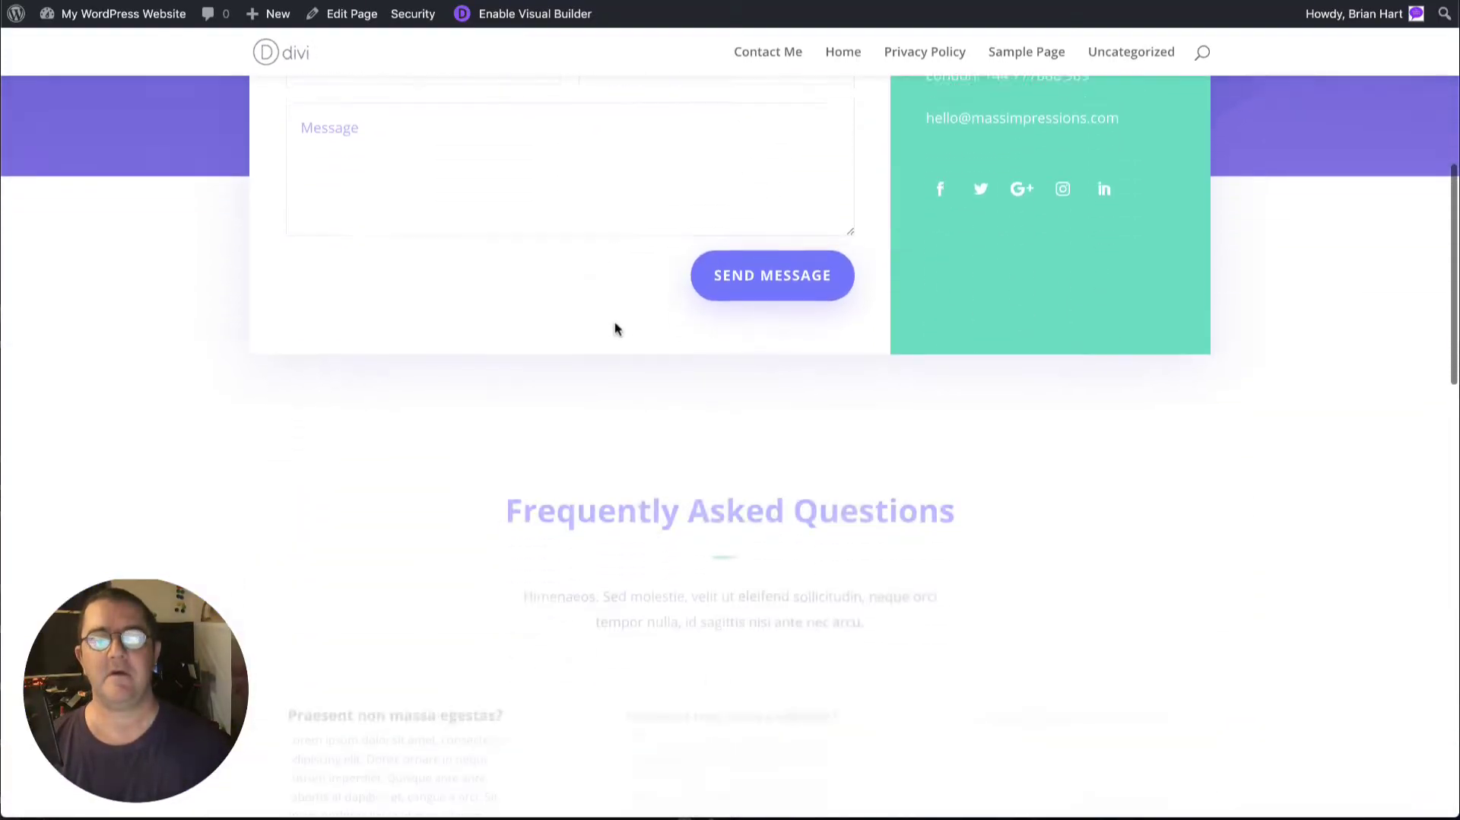
pyautogui.scroll(-3)
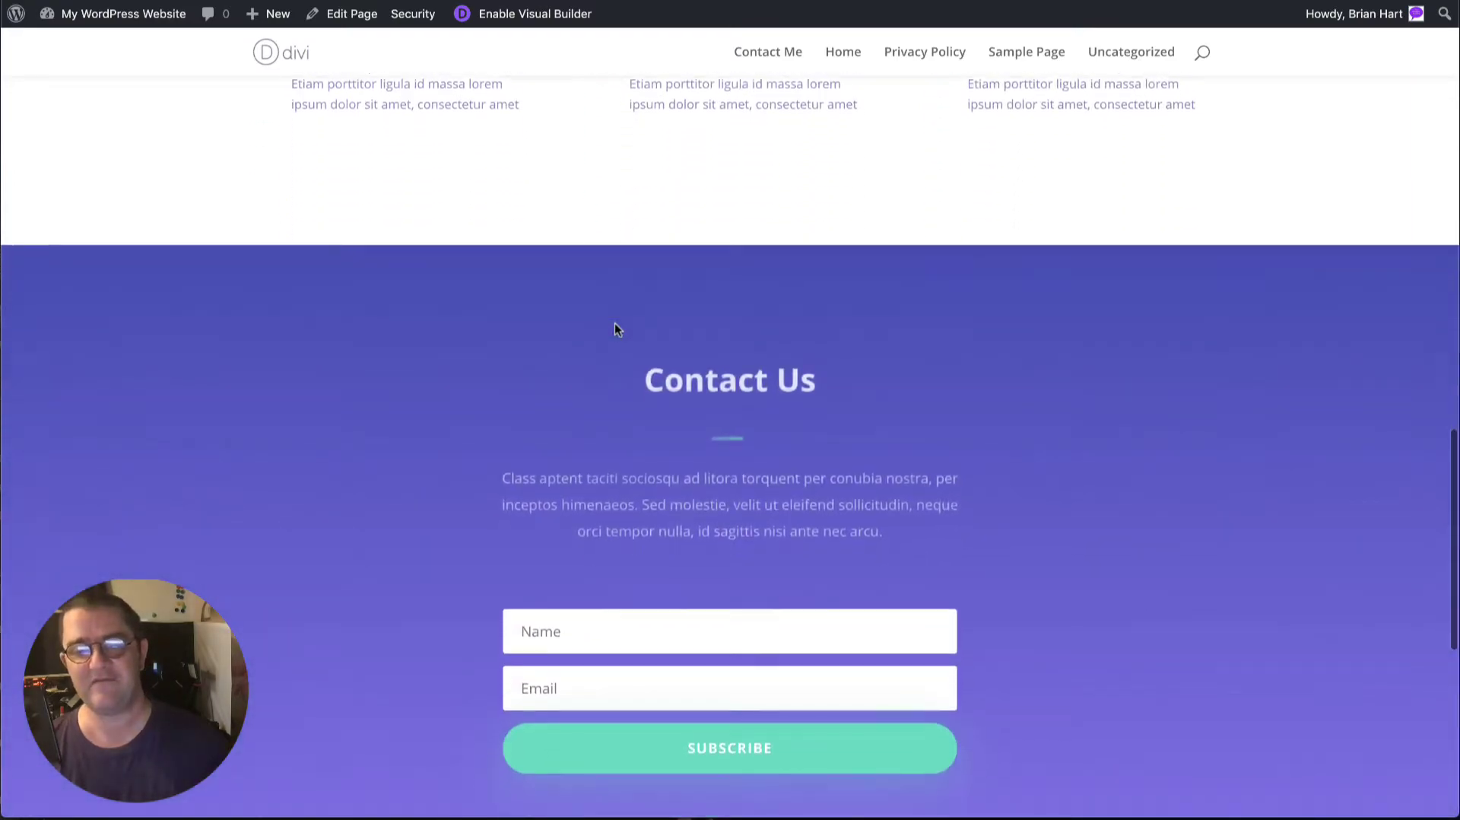
pyautogui.scroll(3)
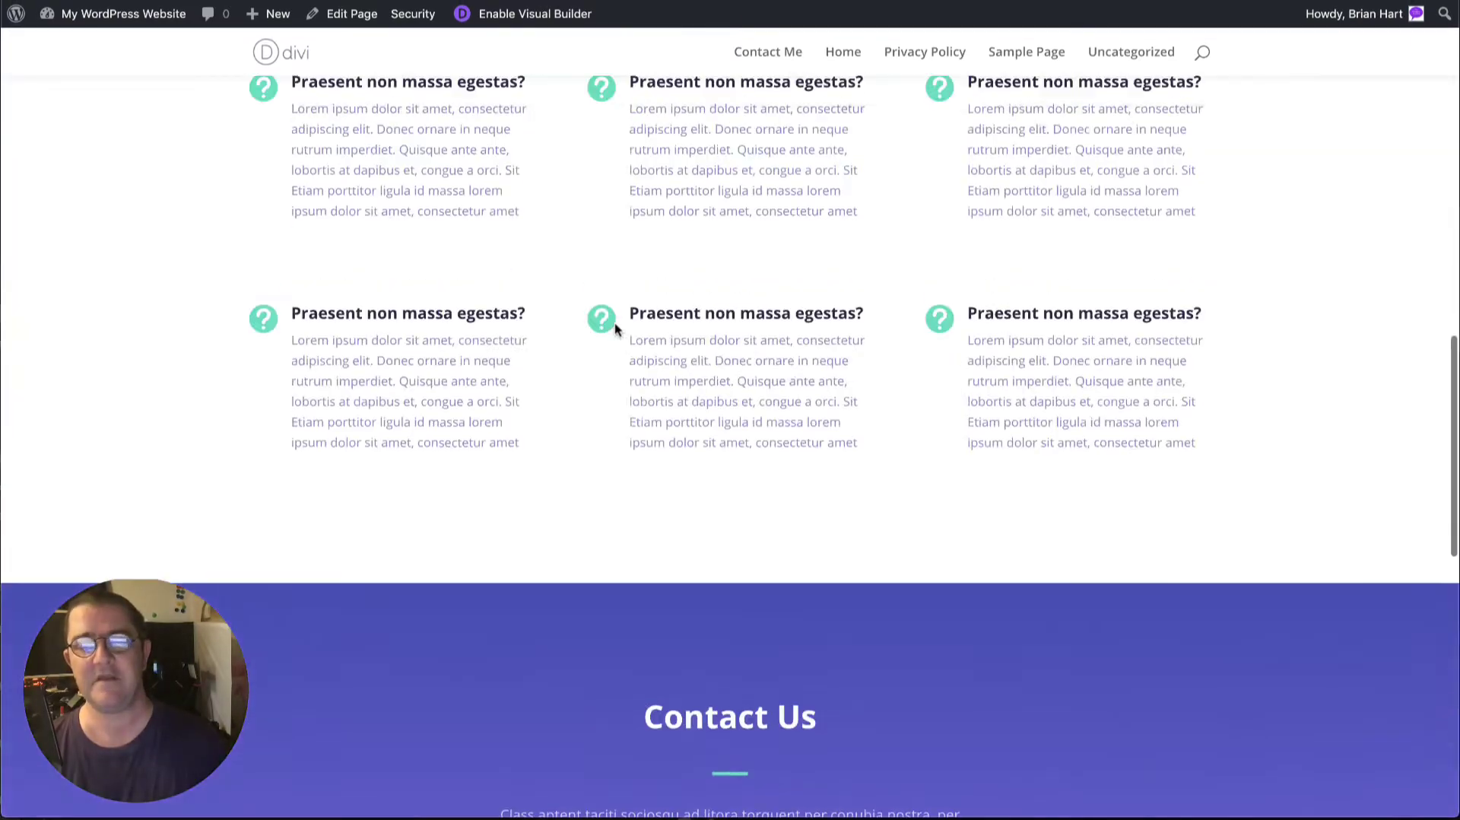
pyautogui.scroll(-3)
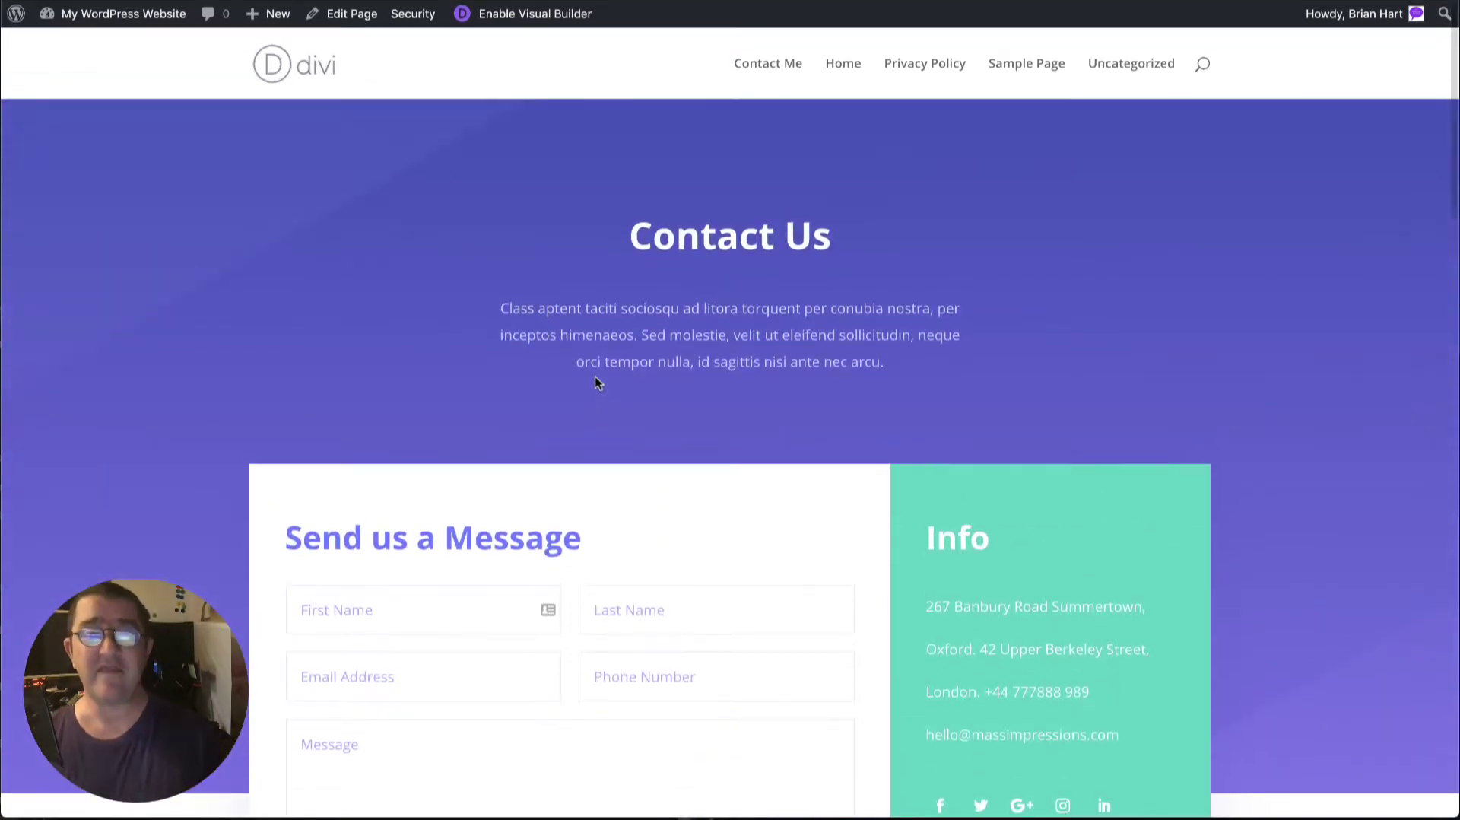
pyautogui.moveTo(739, 361)
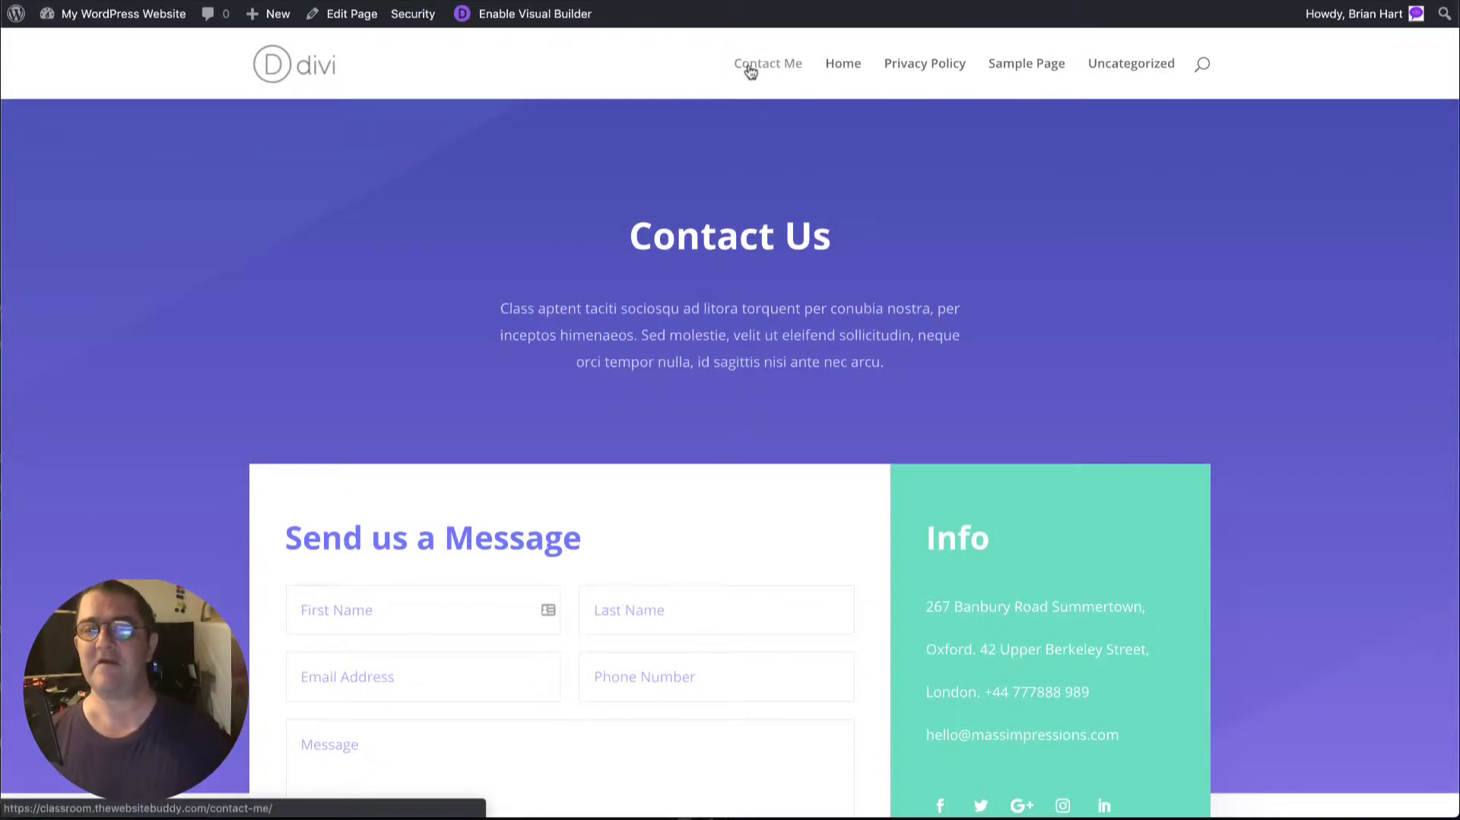
pyautogui.moveTo(1029, 74)
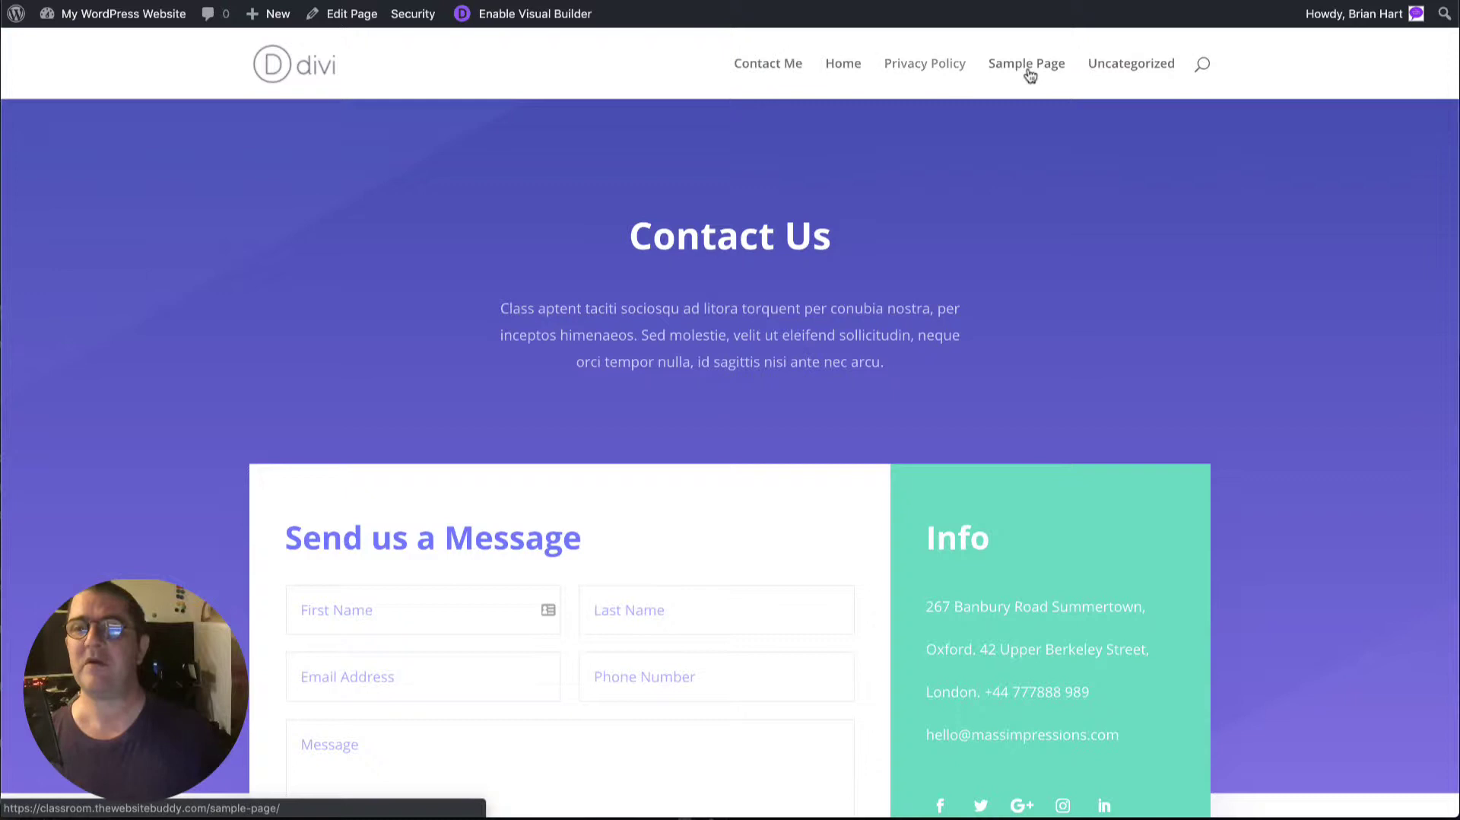
pyautogui.moveTo(1121, 73)
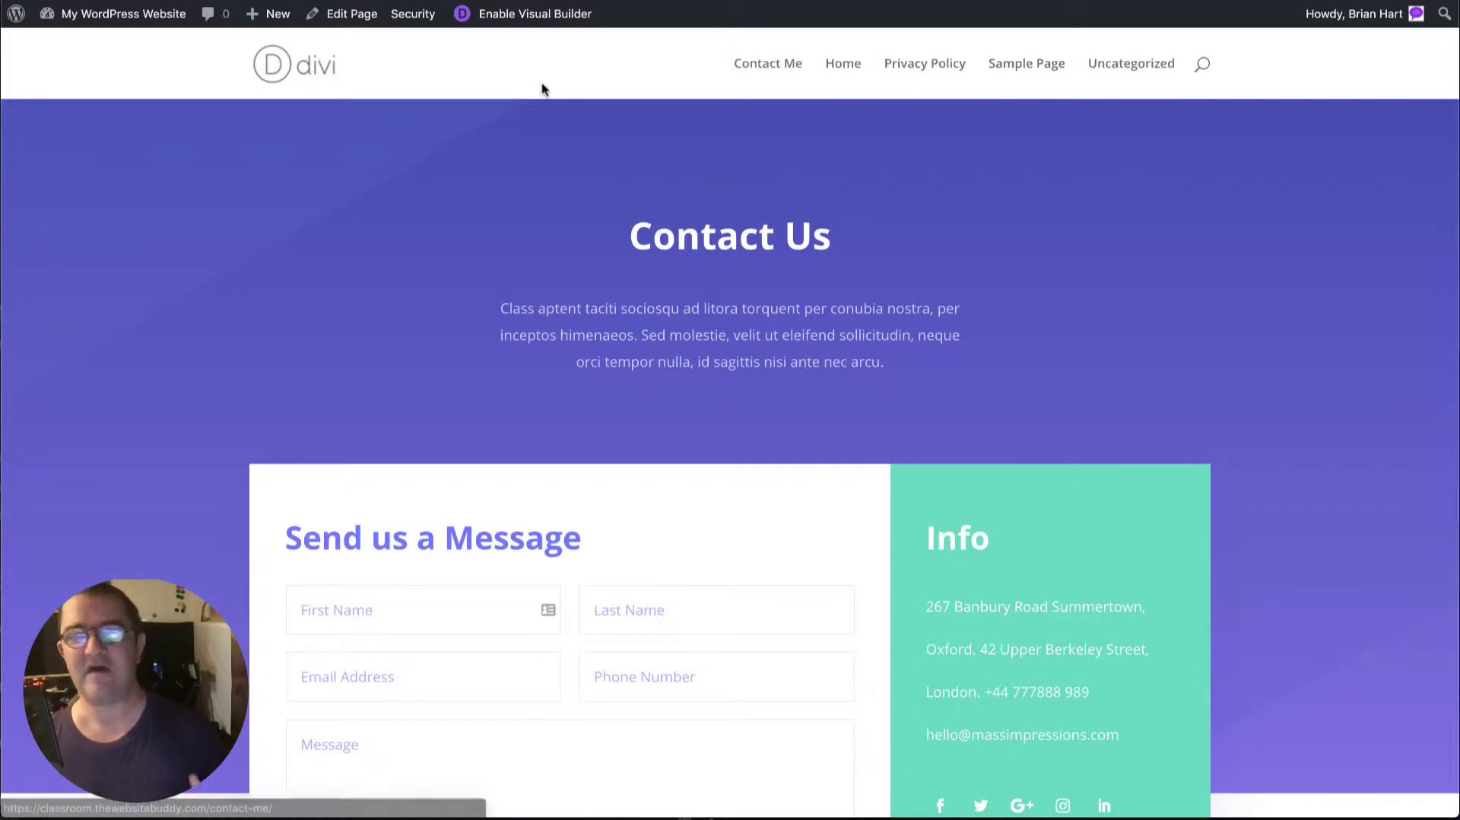
pyautogui.moveTo(306, 99)
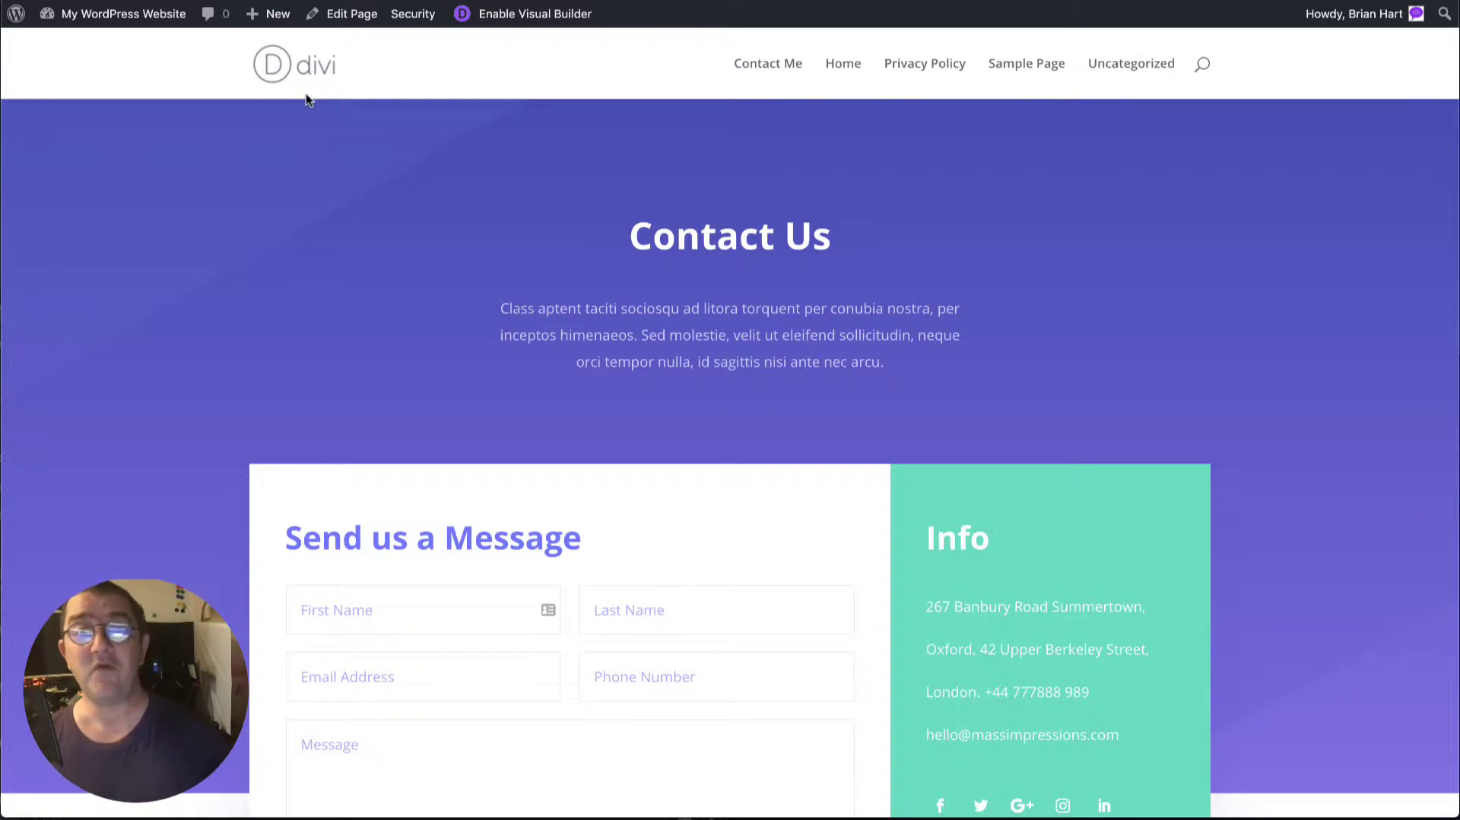
# Go to the admin Dashboard from the site-name shortcut, then Appearance > Menus
pyautogui.click(117, 14)
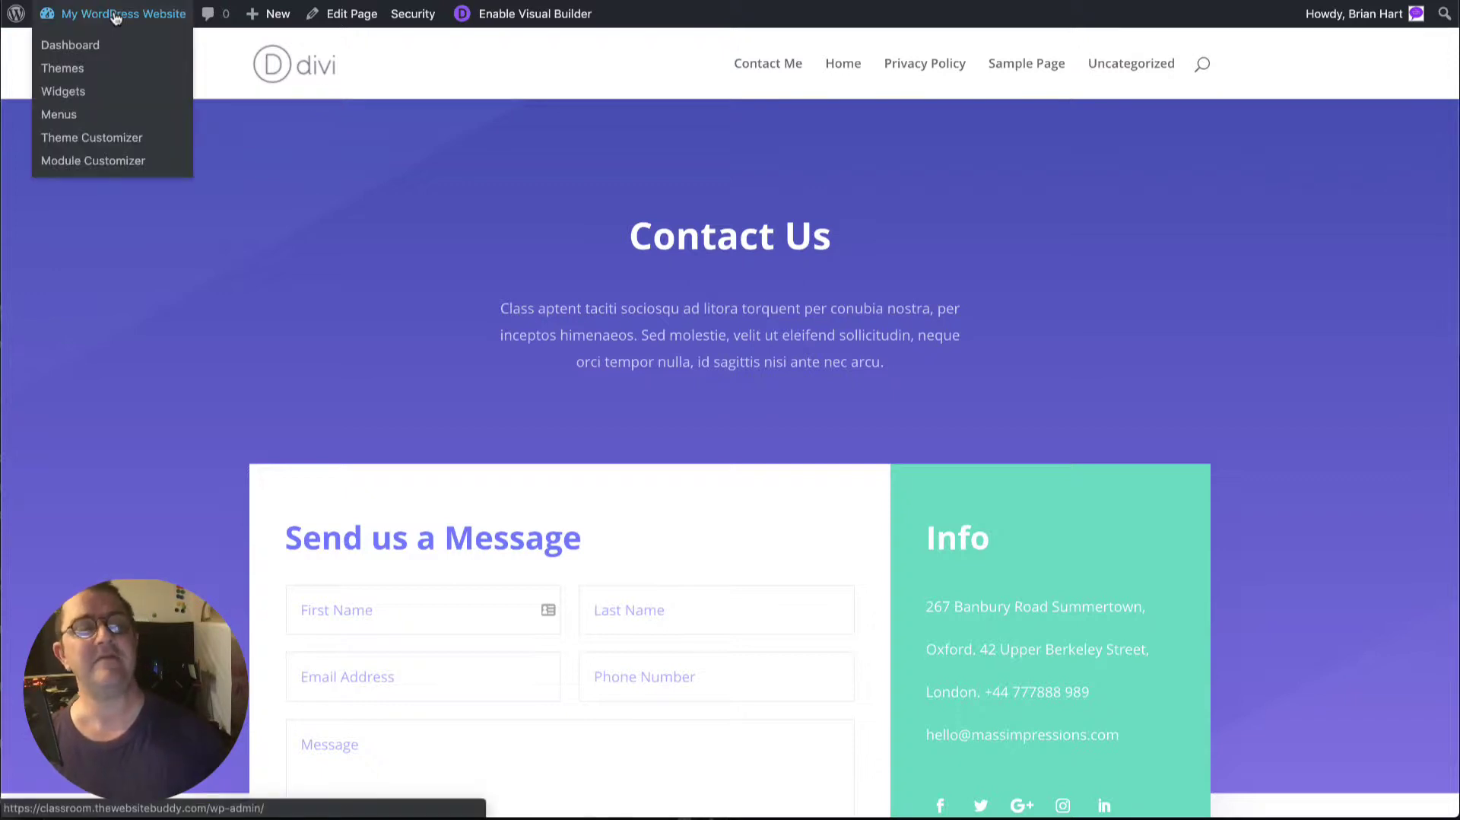
pyautogui.moveTo(59, 114)
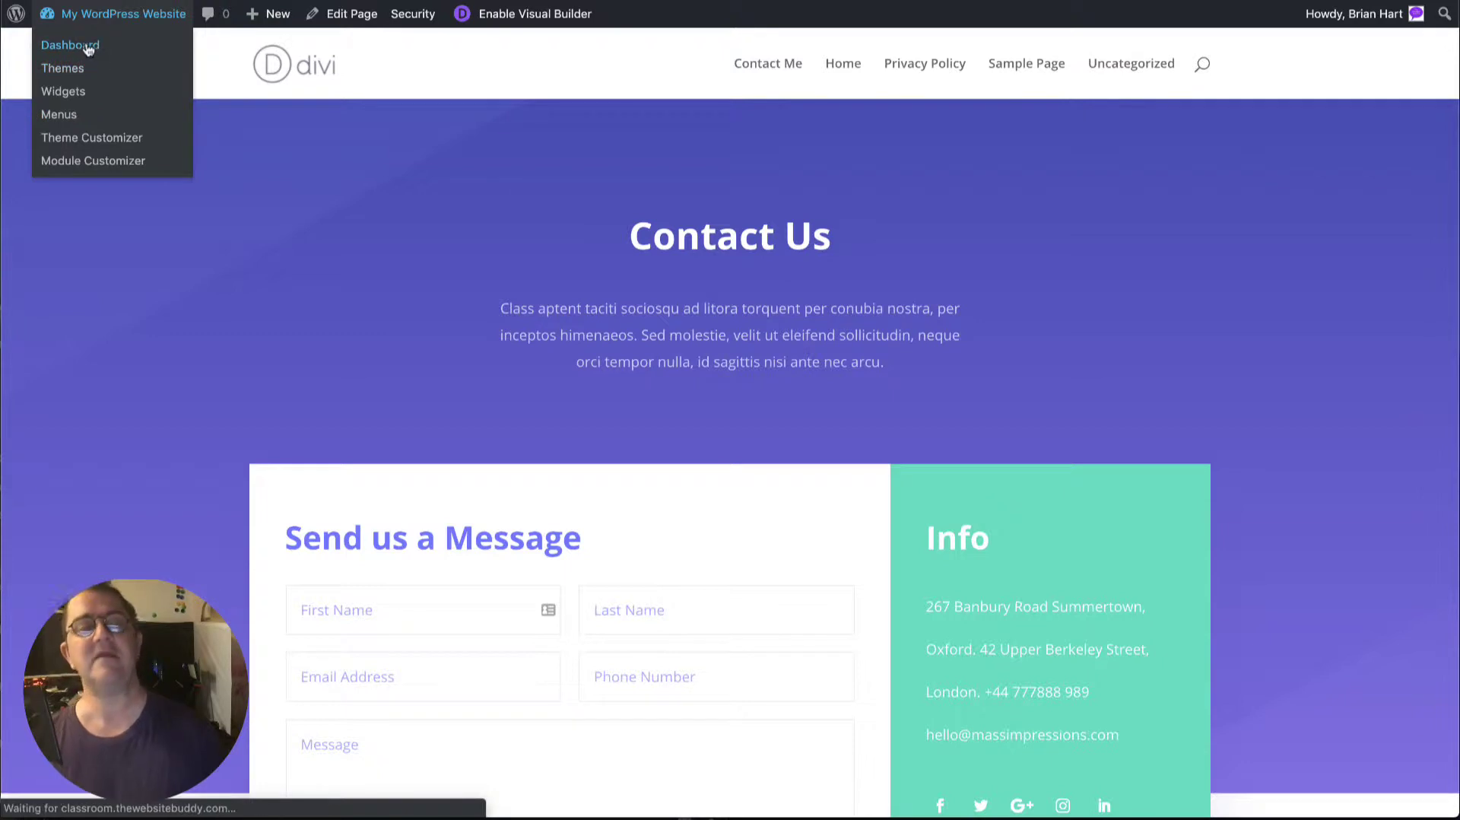
pyautogui.click(70, 45)
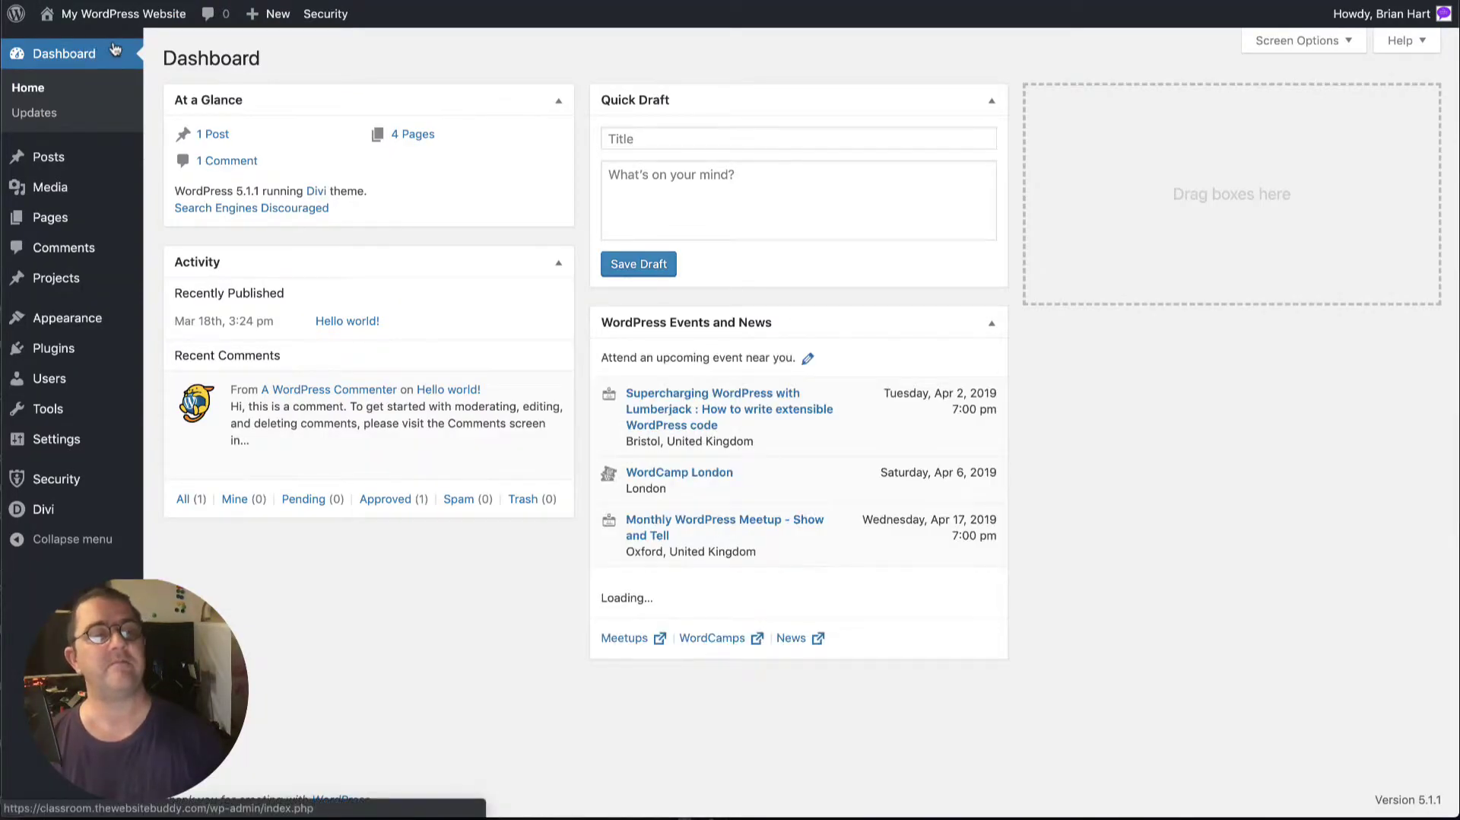
pyautogui.moveTo(67, 318)
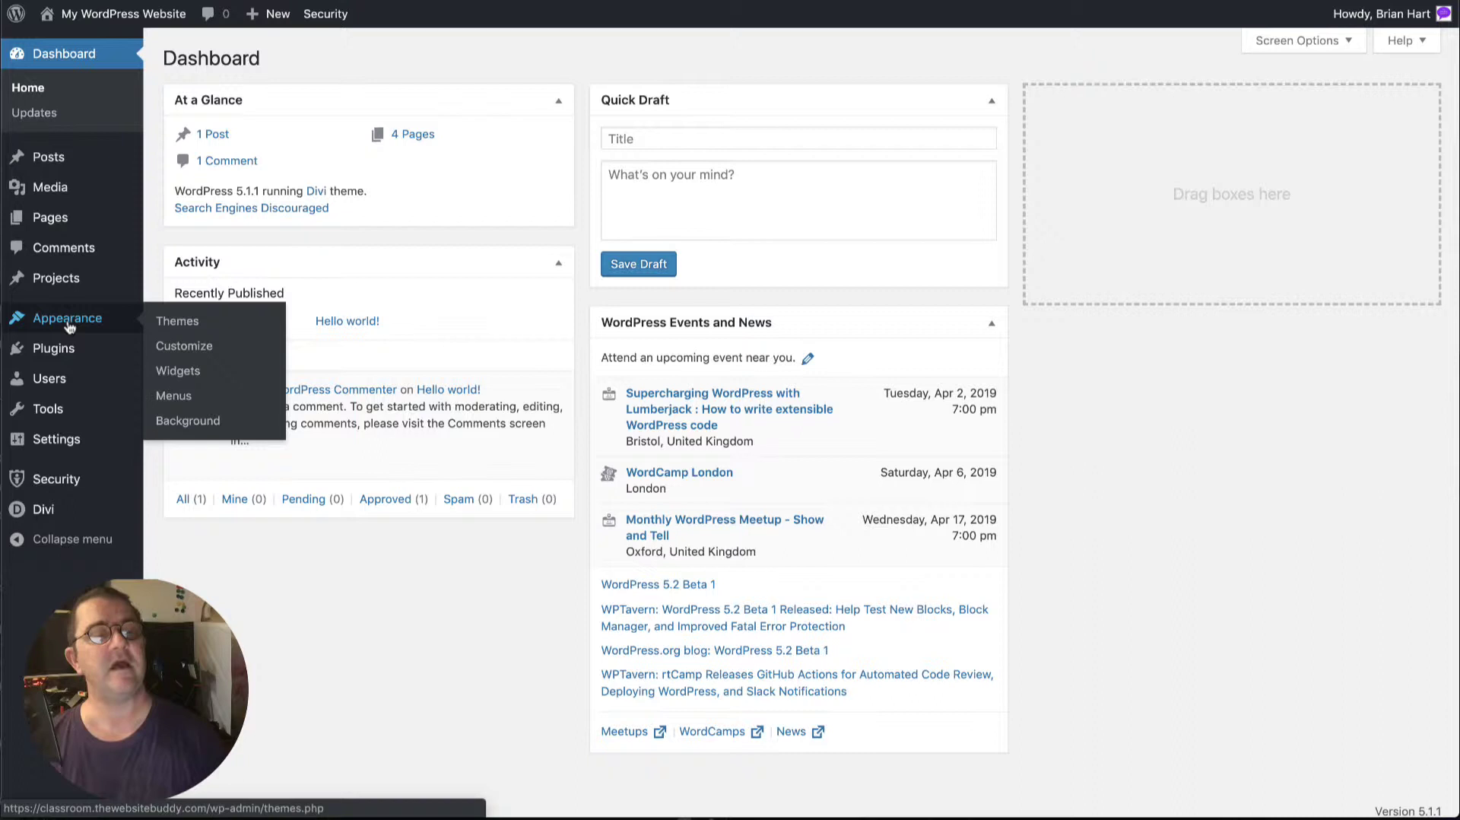
pyautogui.moveTo(174, 395)
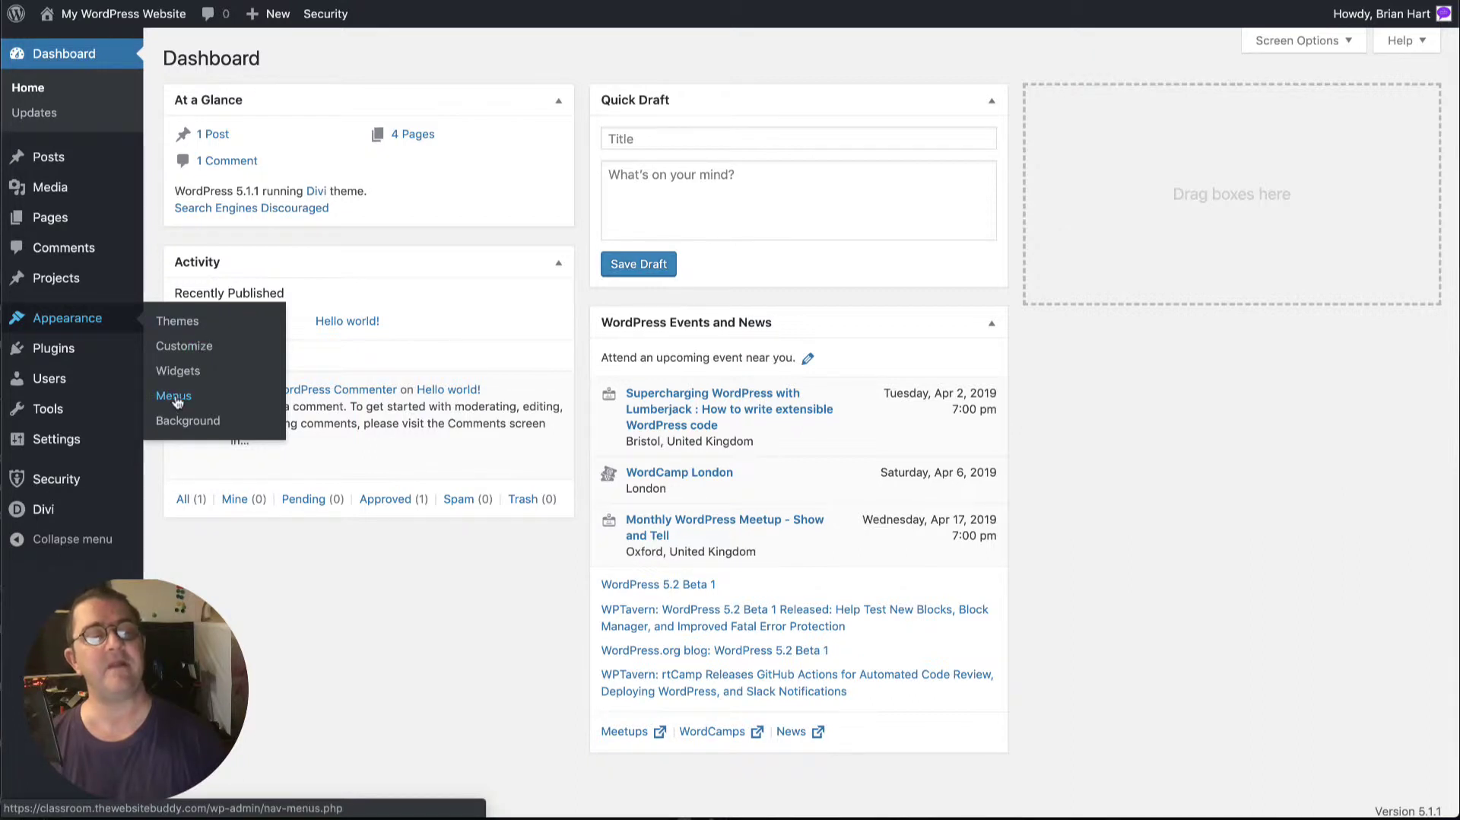
pyautogui.click(173, 396)
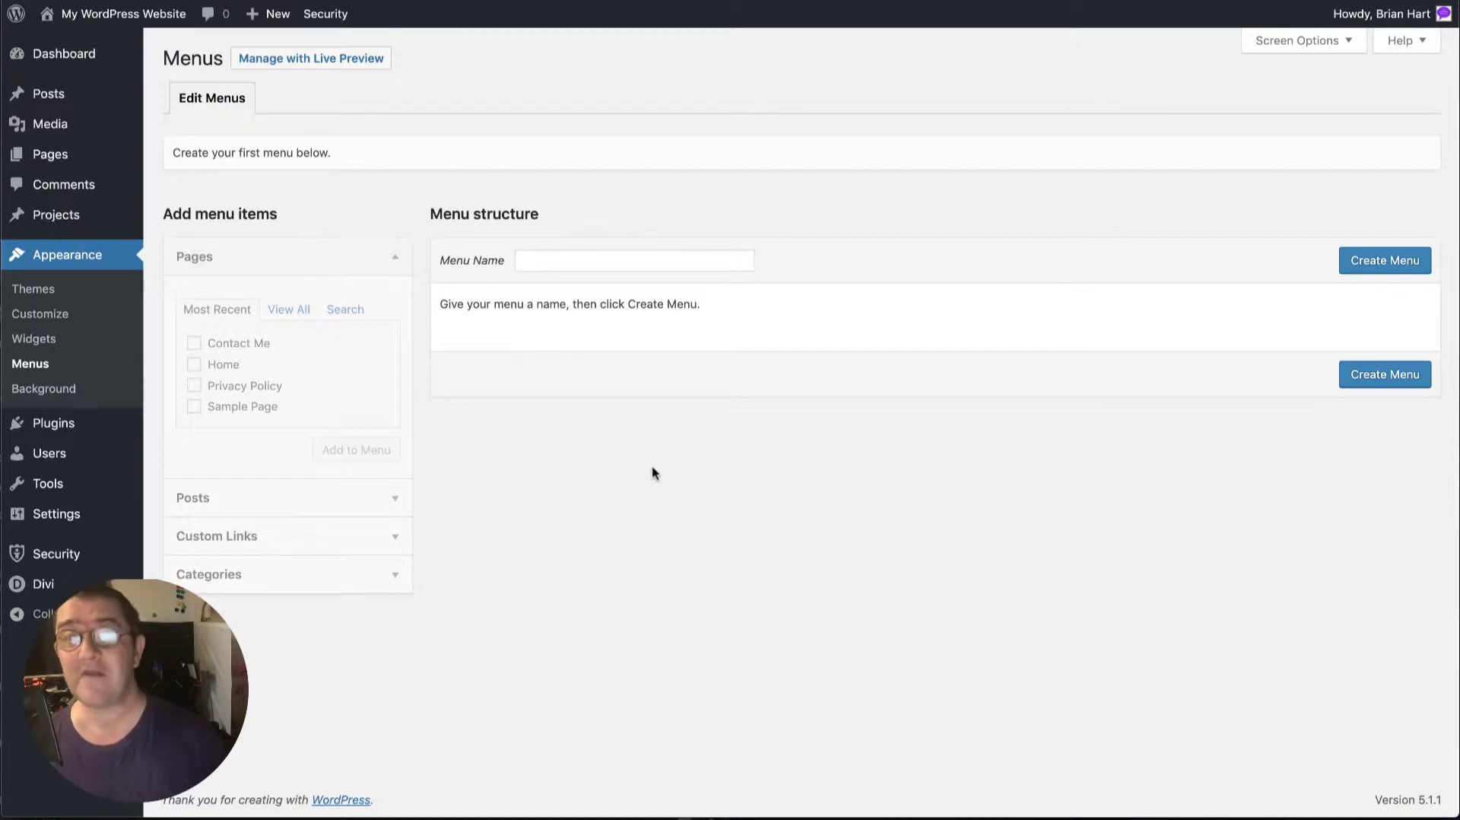
# Create a menu named 'Main' assigned only to the Primary Menu location
pyautogui.click(635, 260)
pyautogui.write('Main')
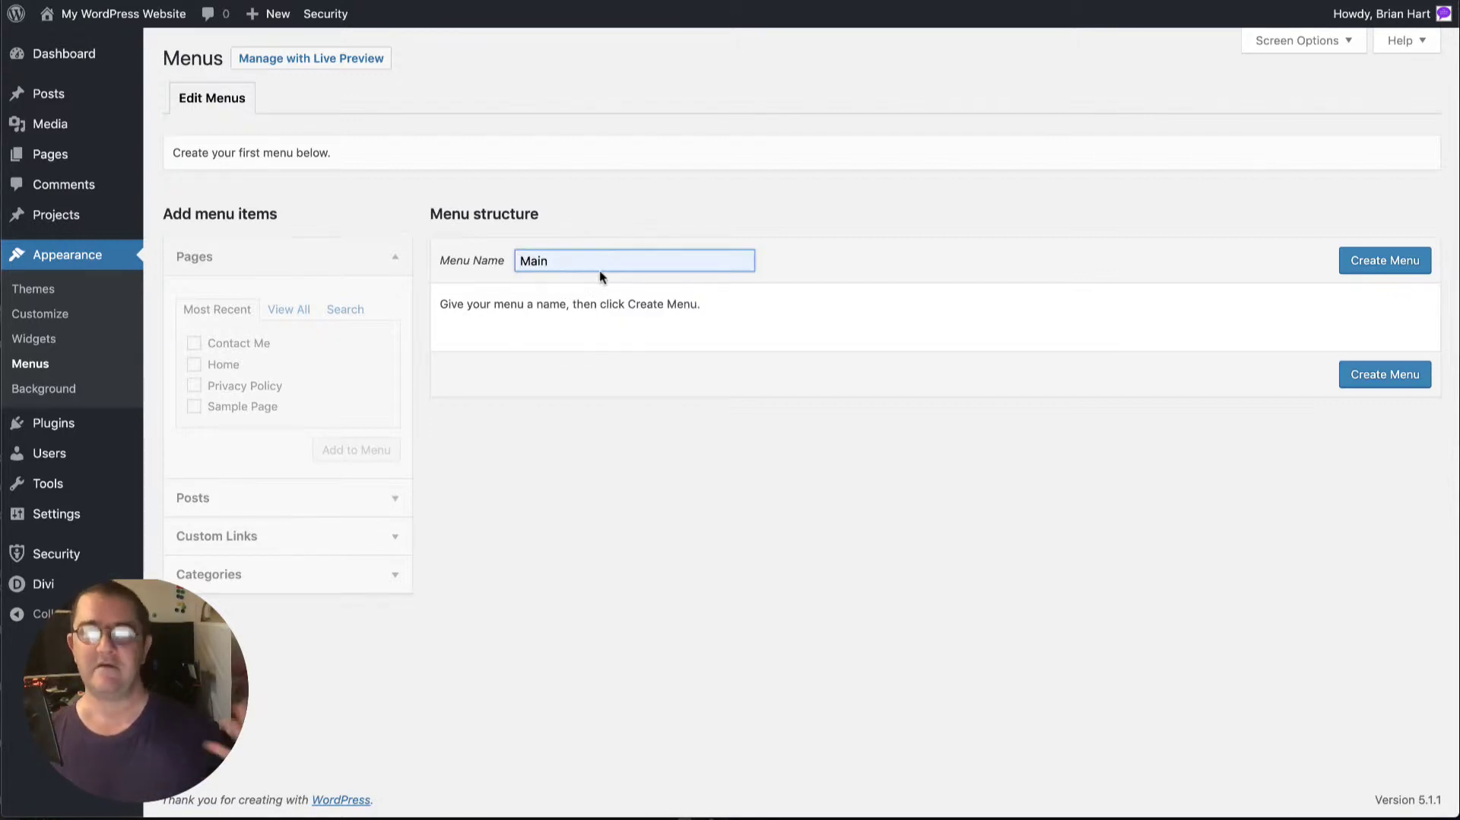
pyautogui.moveTo(995, 229)
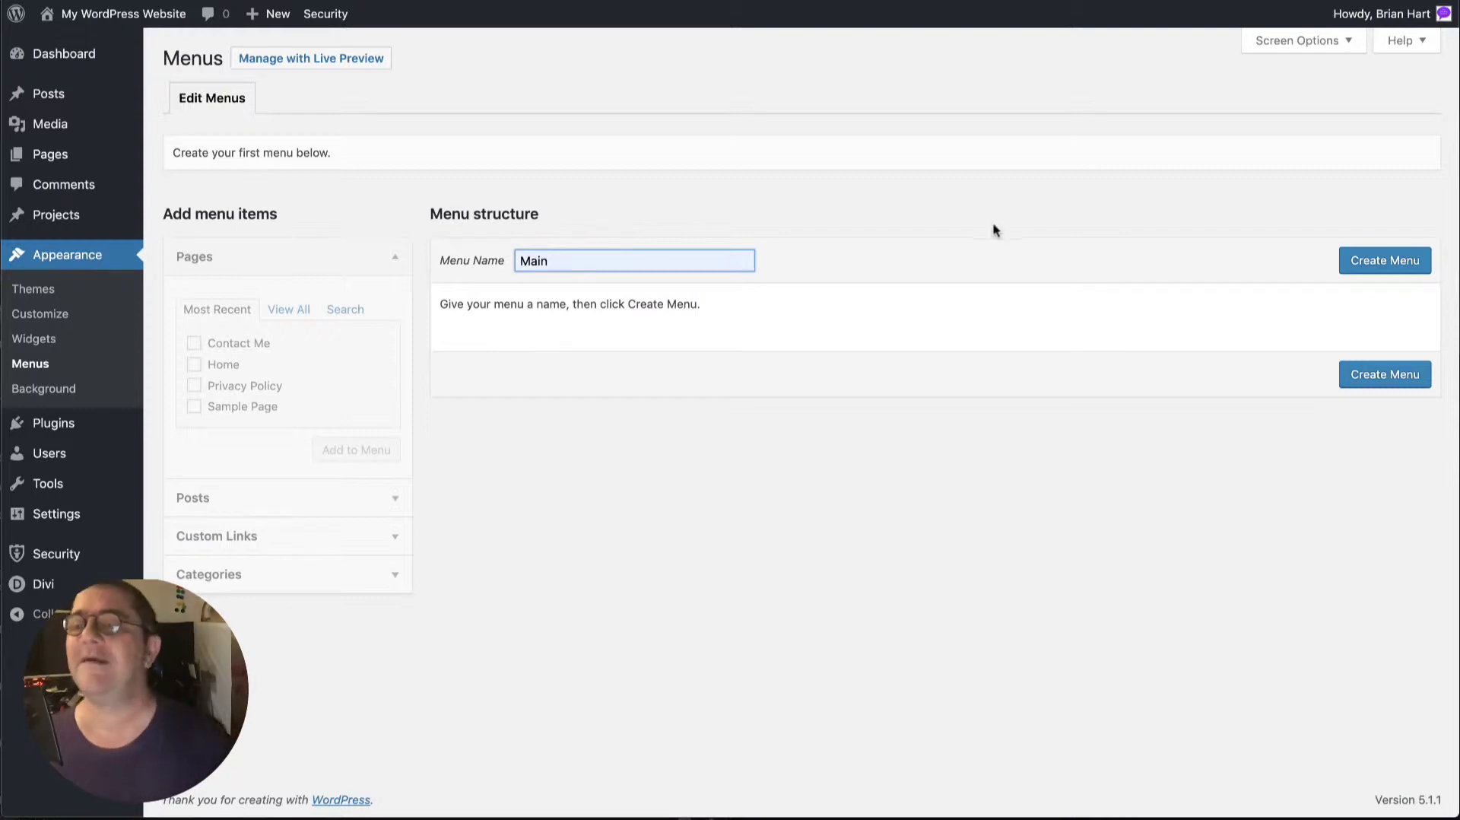
pyautogui.click(1385, 259)
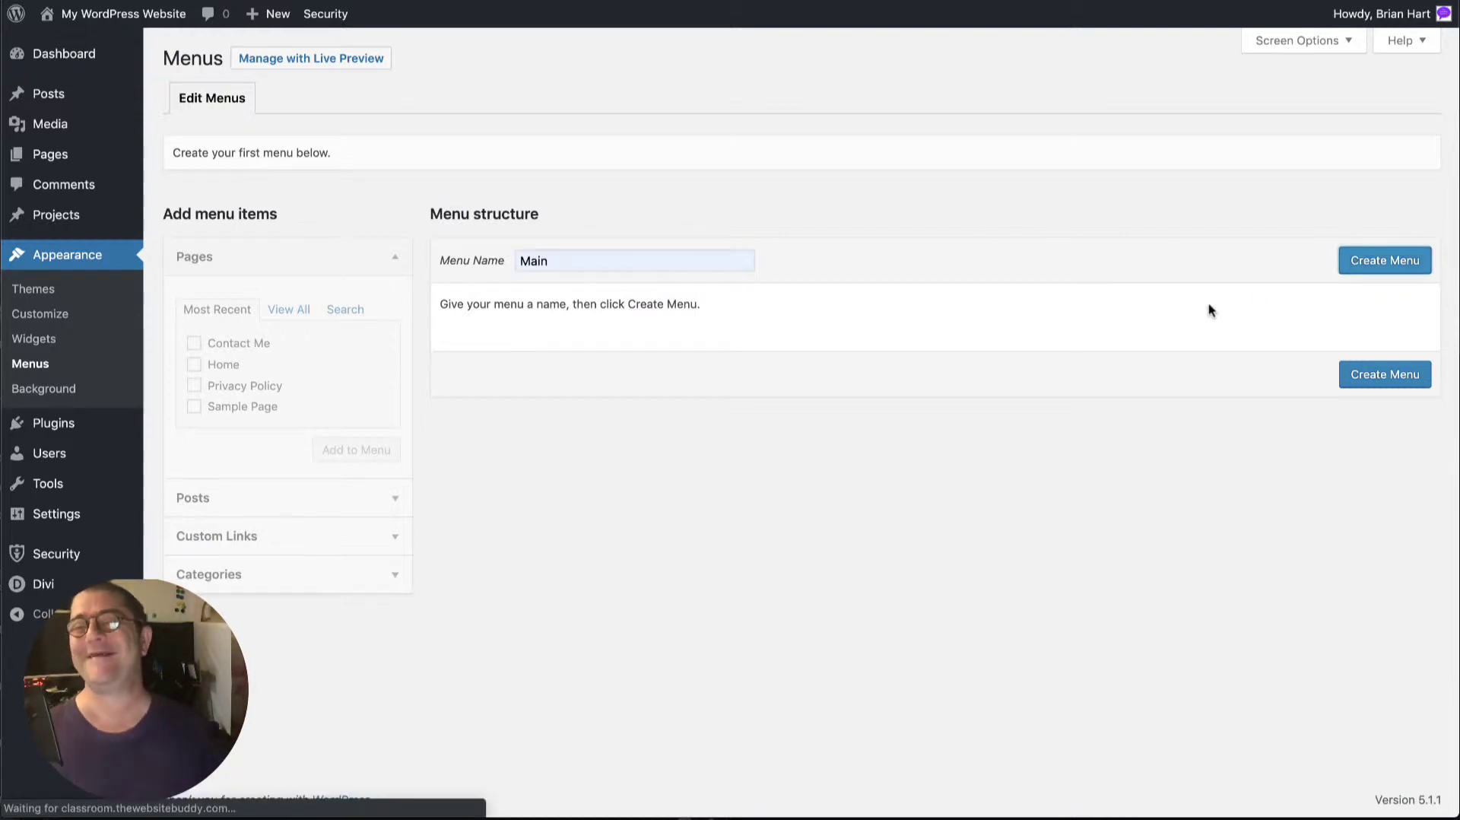
pyautogui.click(1385, 259)
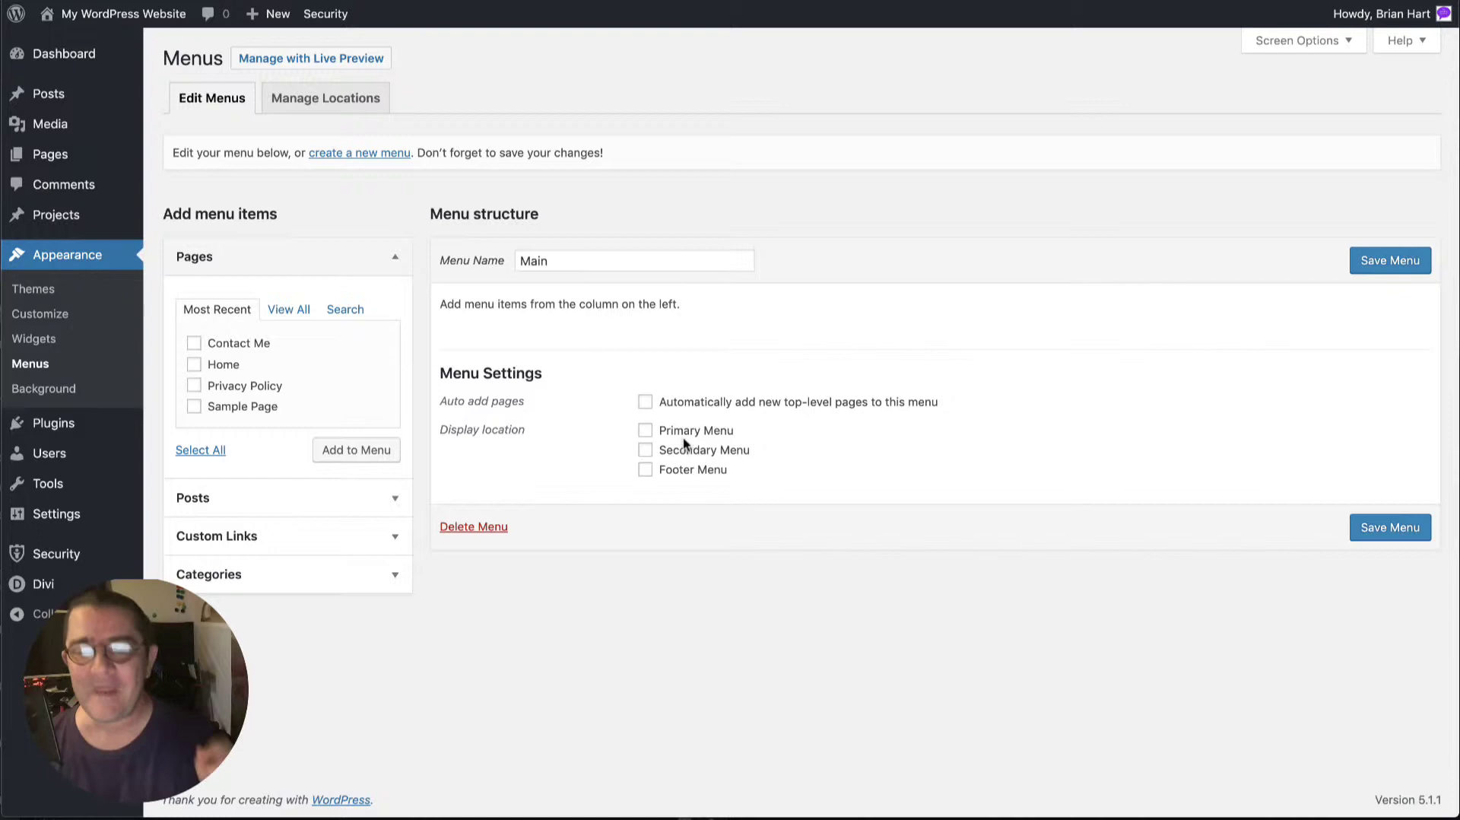
pyautogui.click(645, 430)
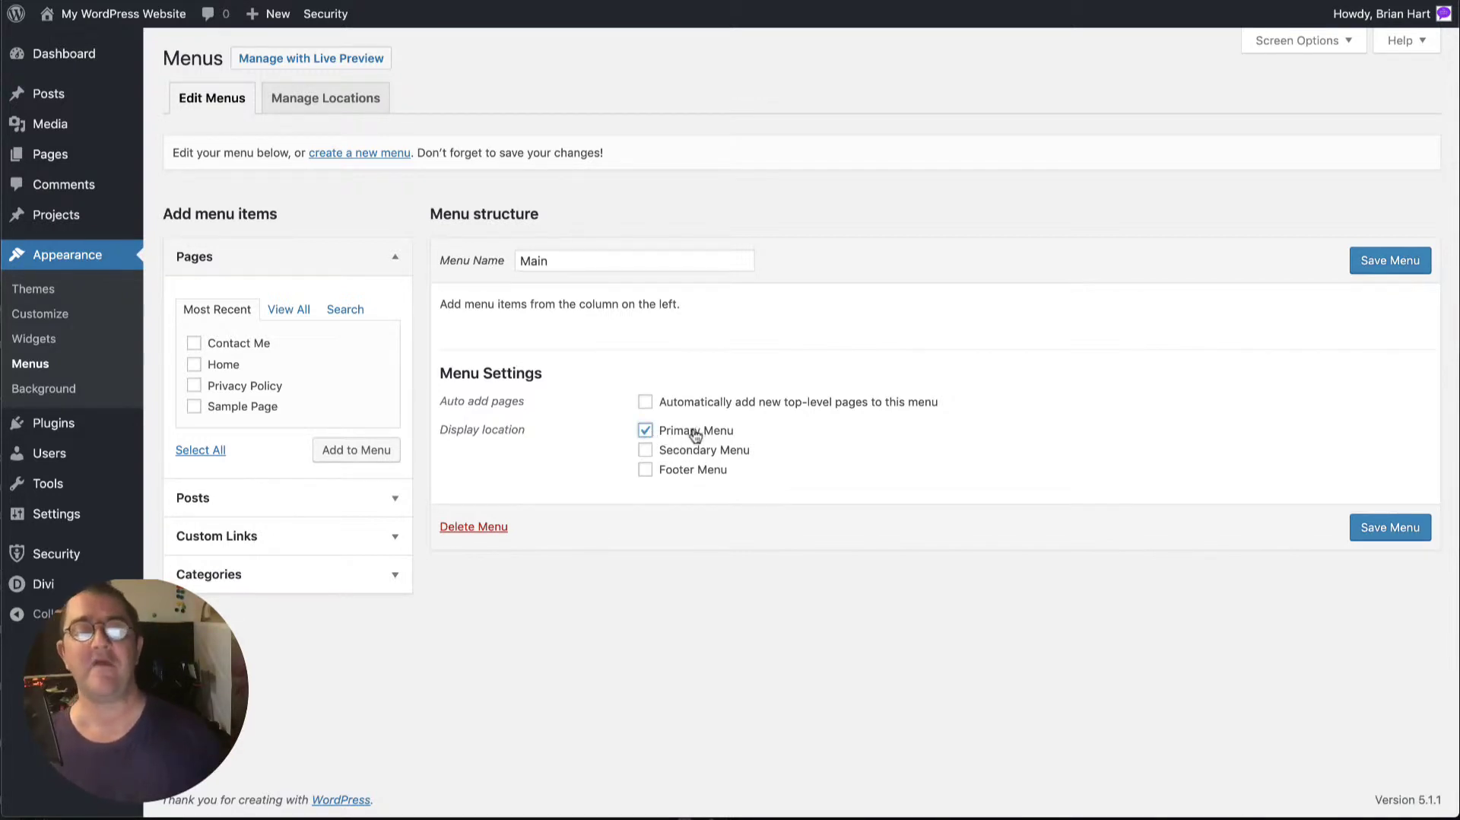
pyautogui.click(645, 449)
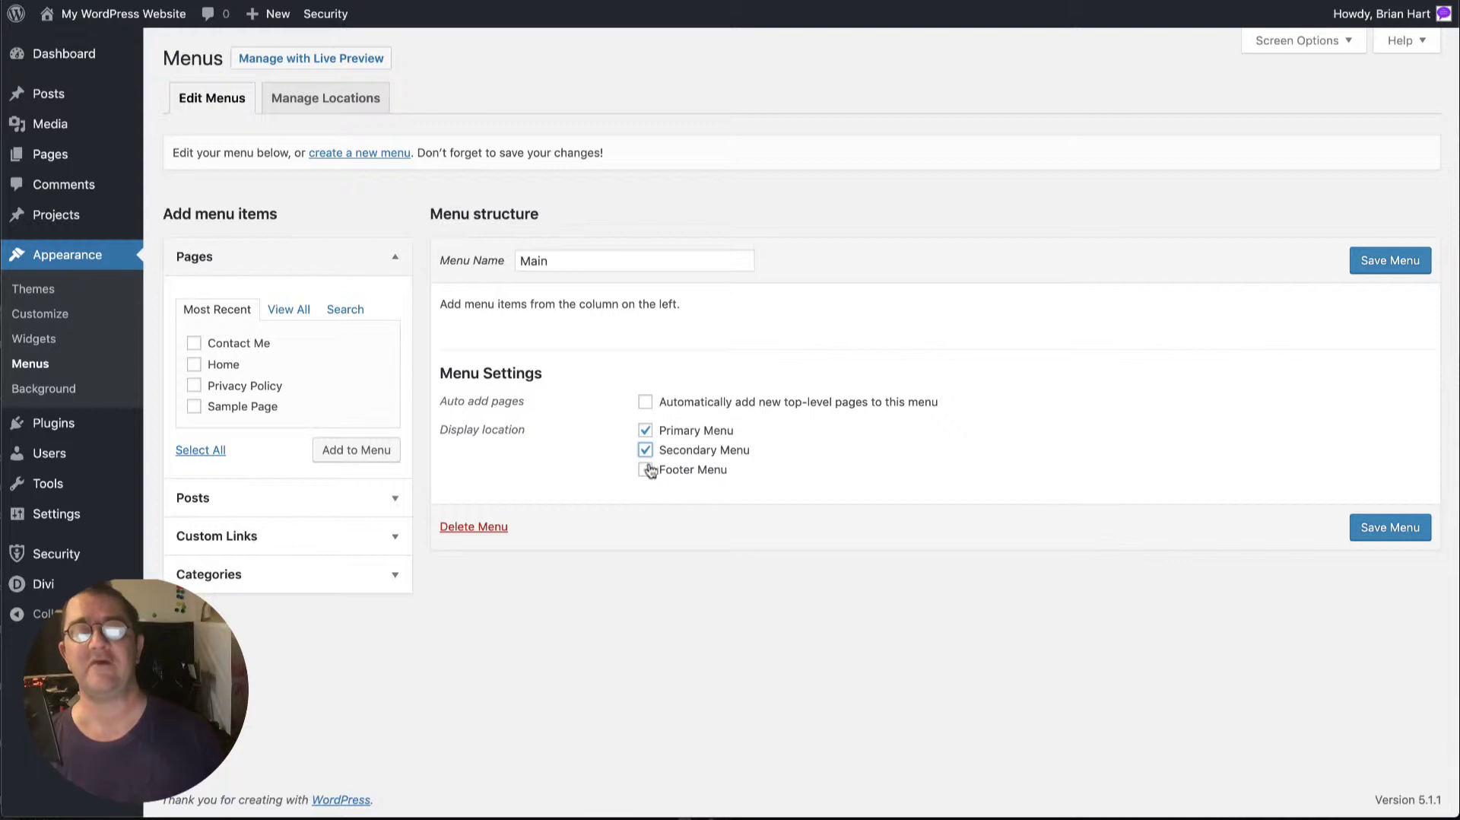
pyautogui.click(645, 450)
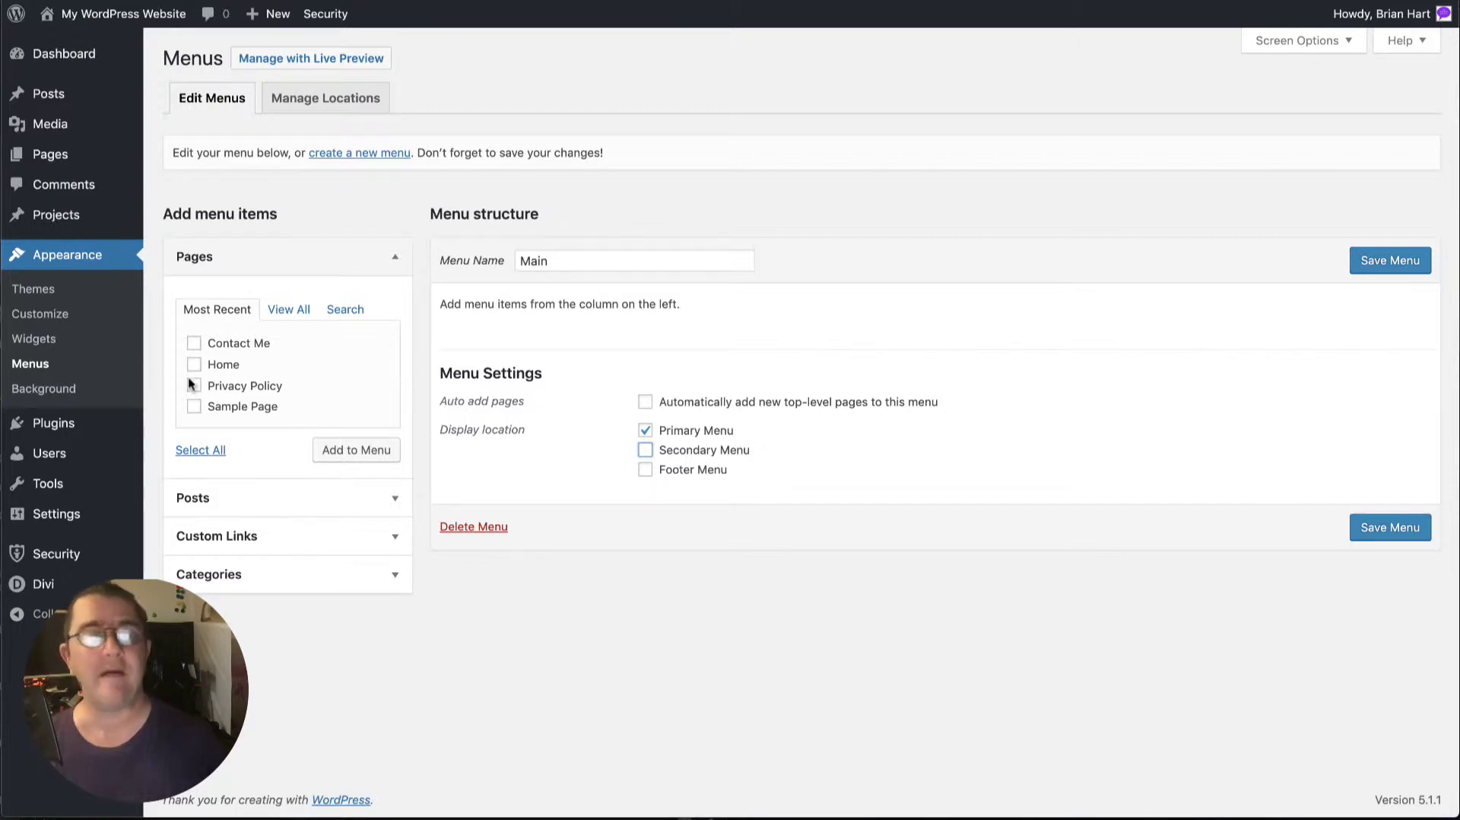
# Add the Home and Contact Me pages to the Main menu
pyautogui.click(193, 364)
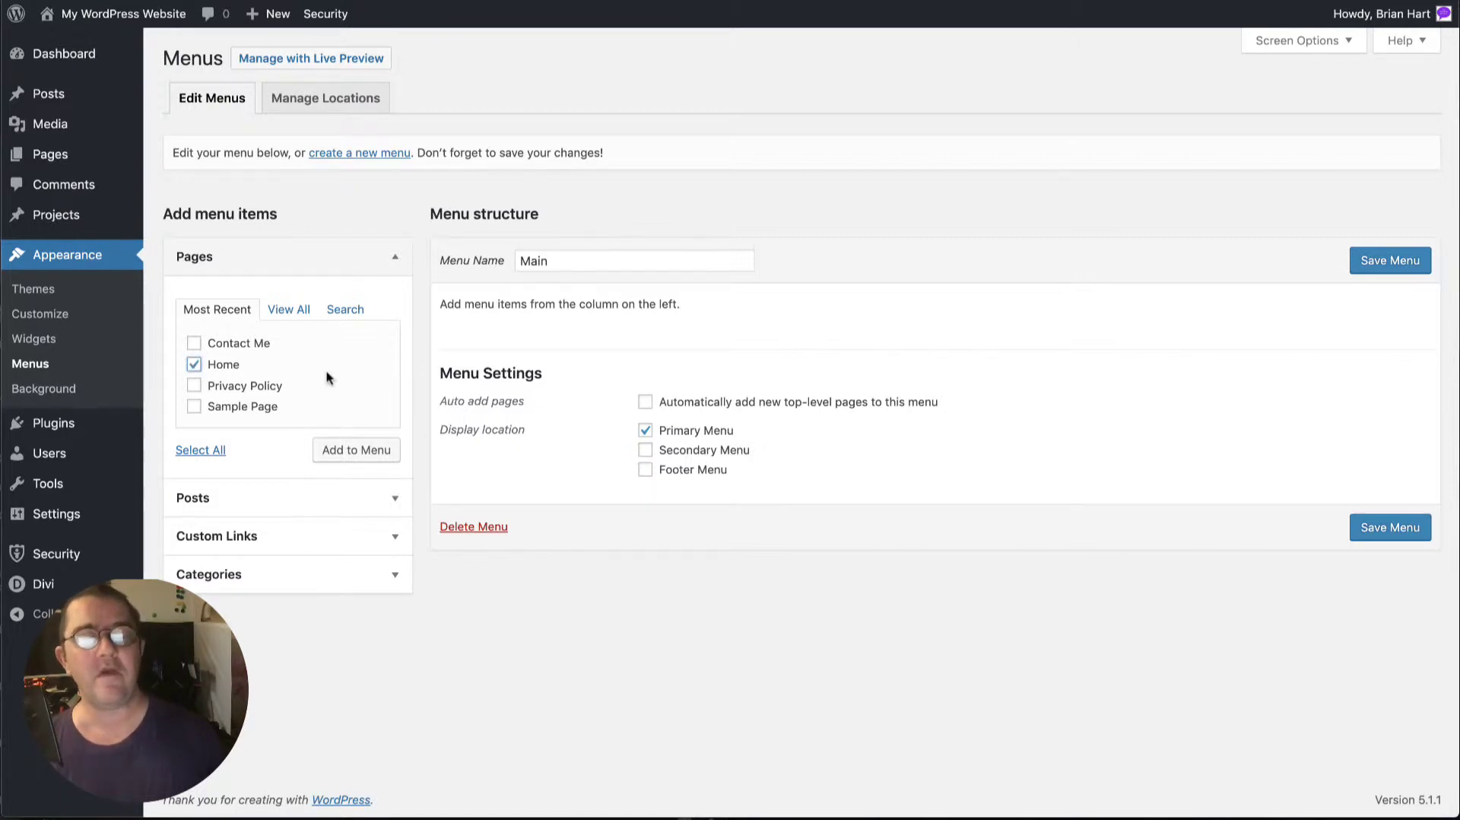
pyautogui.click(193, 343)
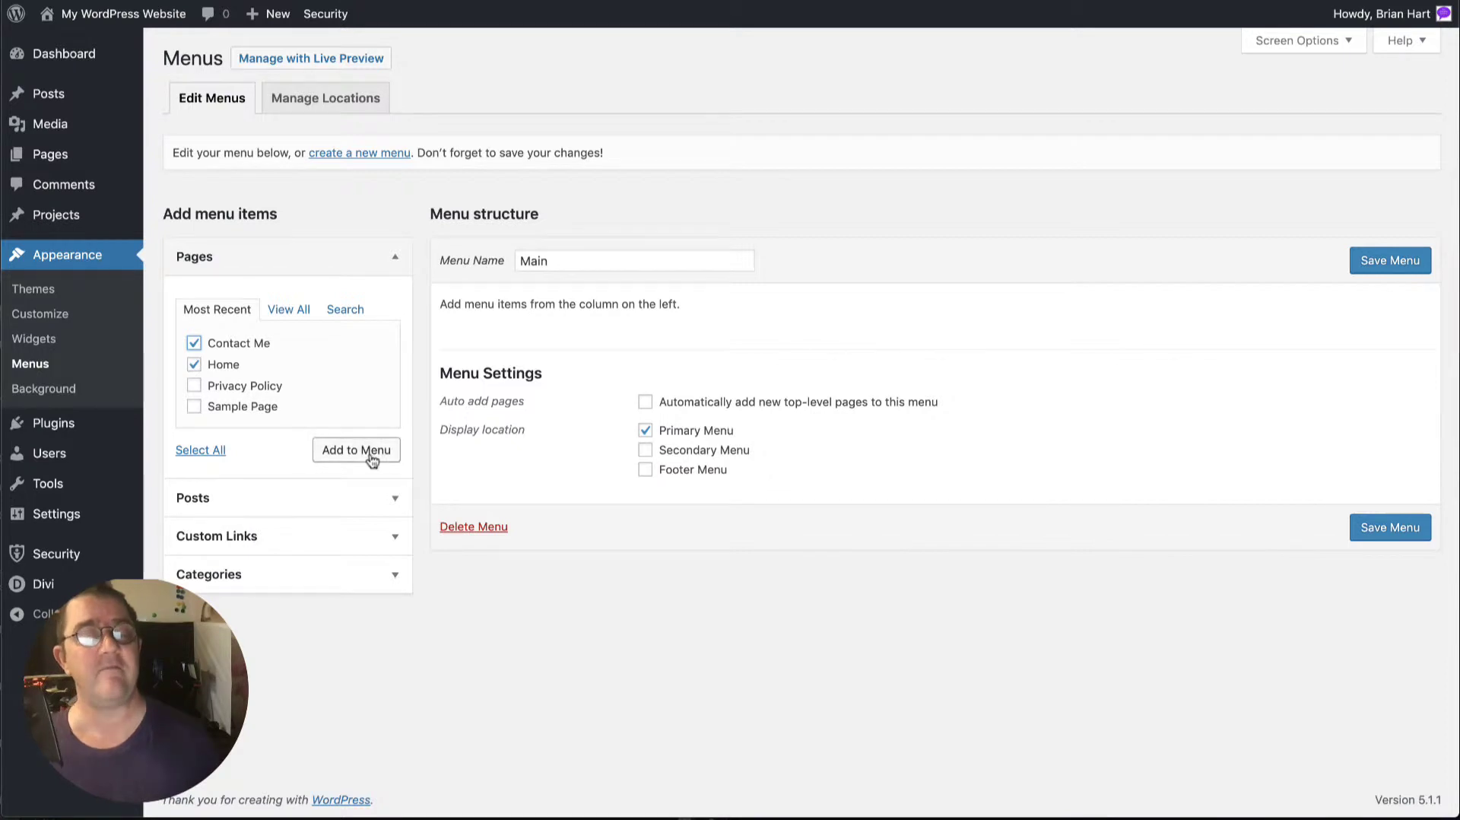
pyautogui.click(355, 449)
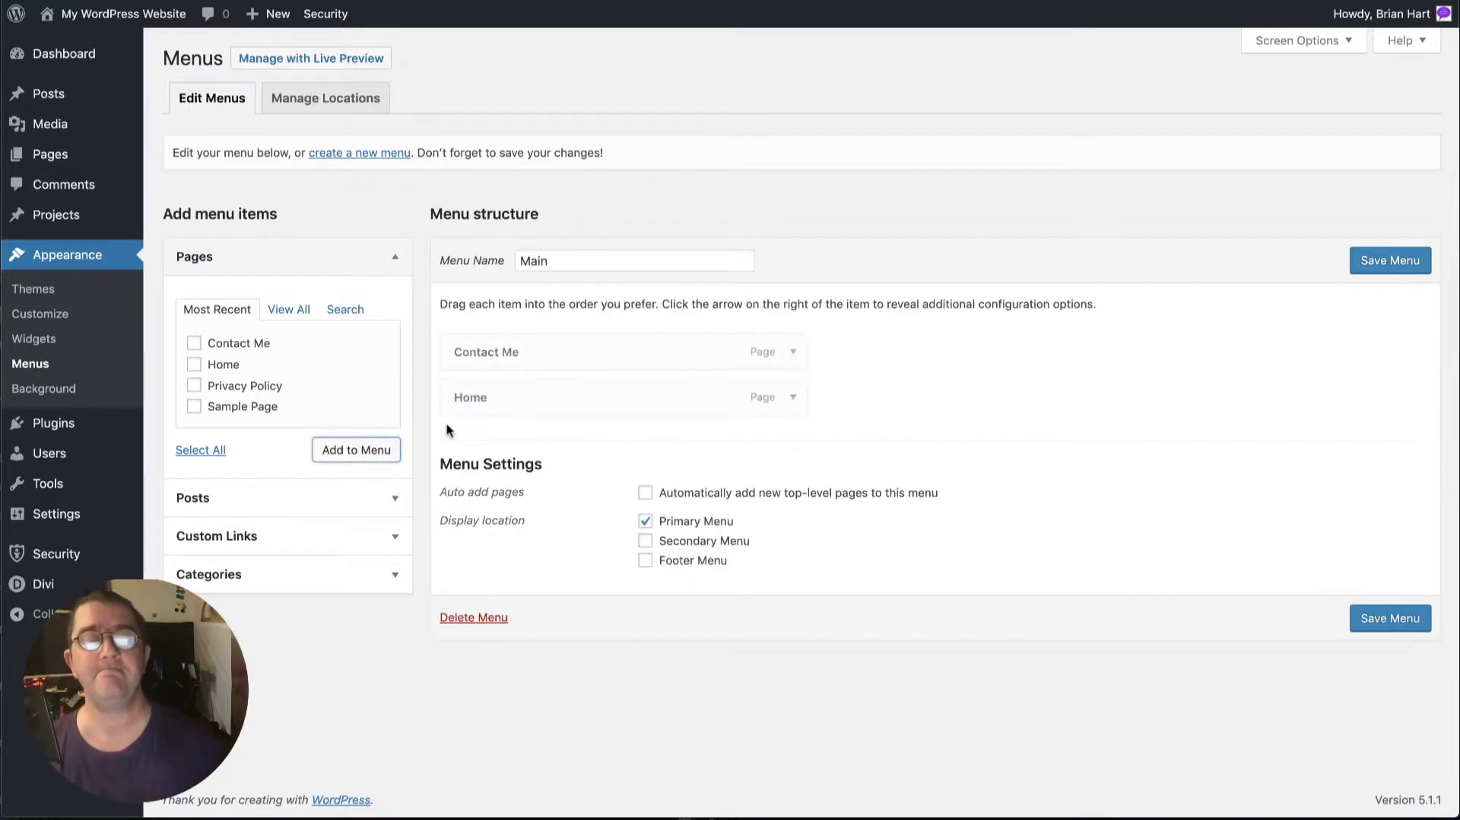
# Reorder the menu so Home comes first, with both items at top level
pyautogui.moveTo(470, 397); pyautogui.dragTo(584, 376)
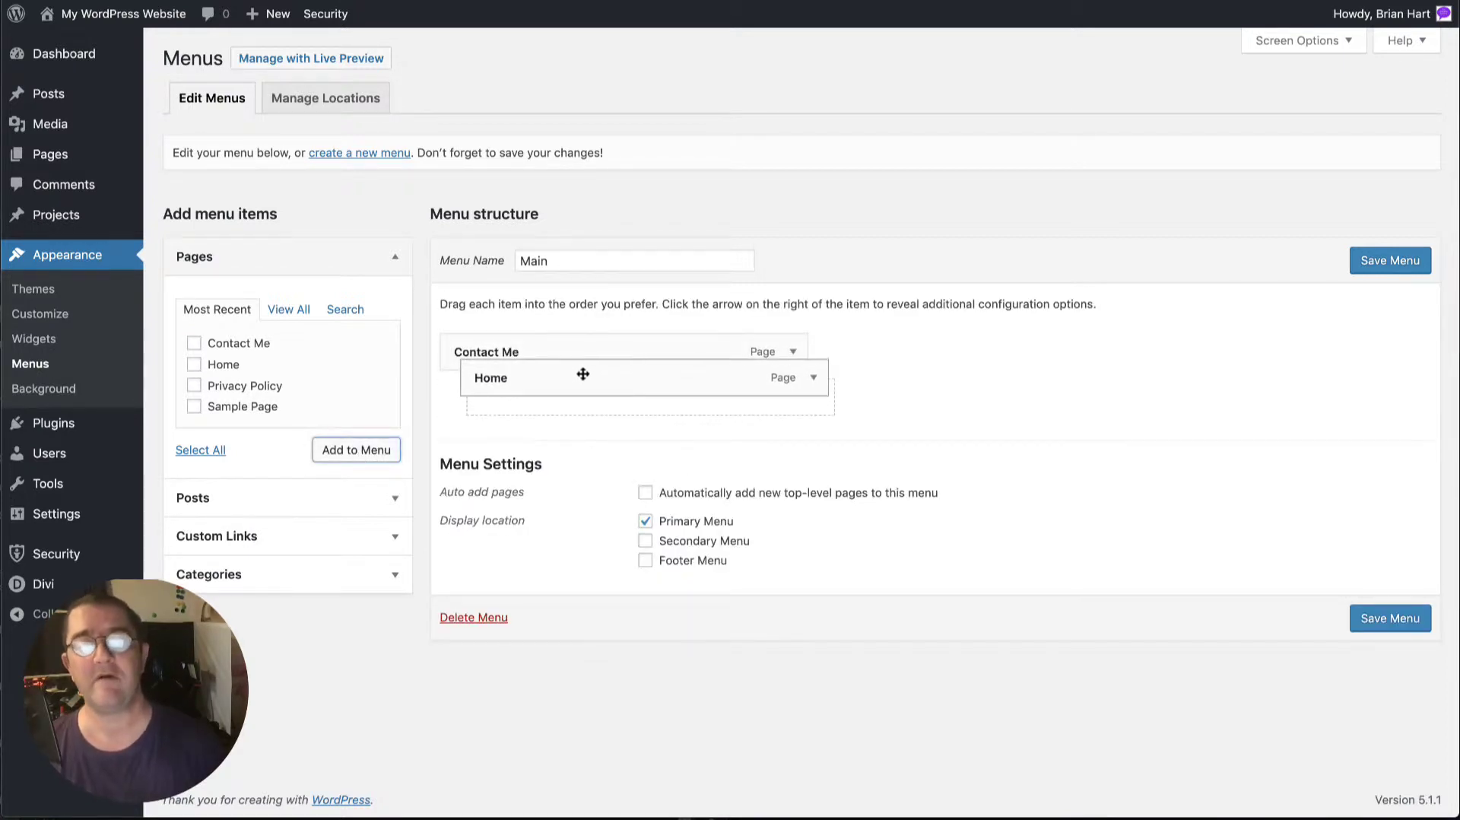
pyautogui.moveTo(584, 375); pyautogui.dragTo(507, 398)
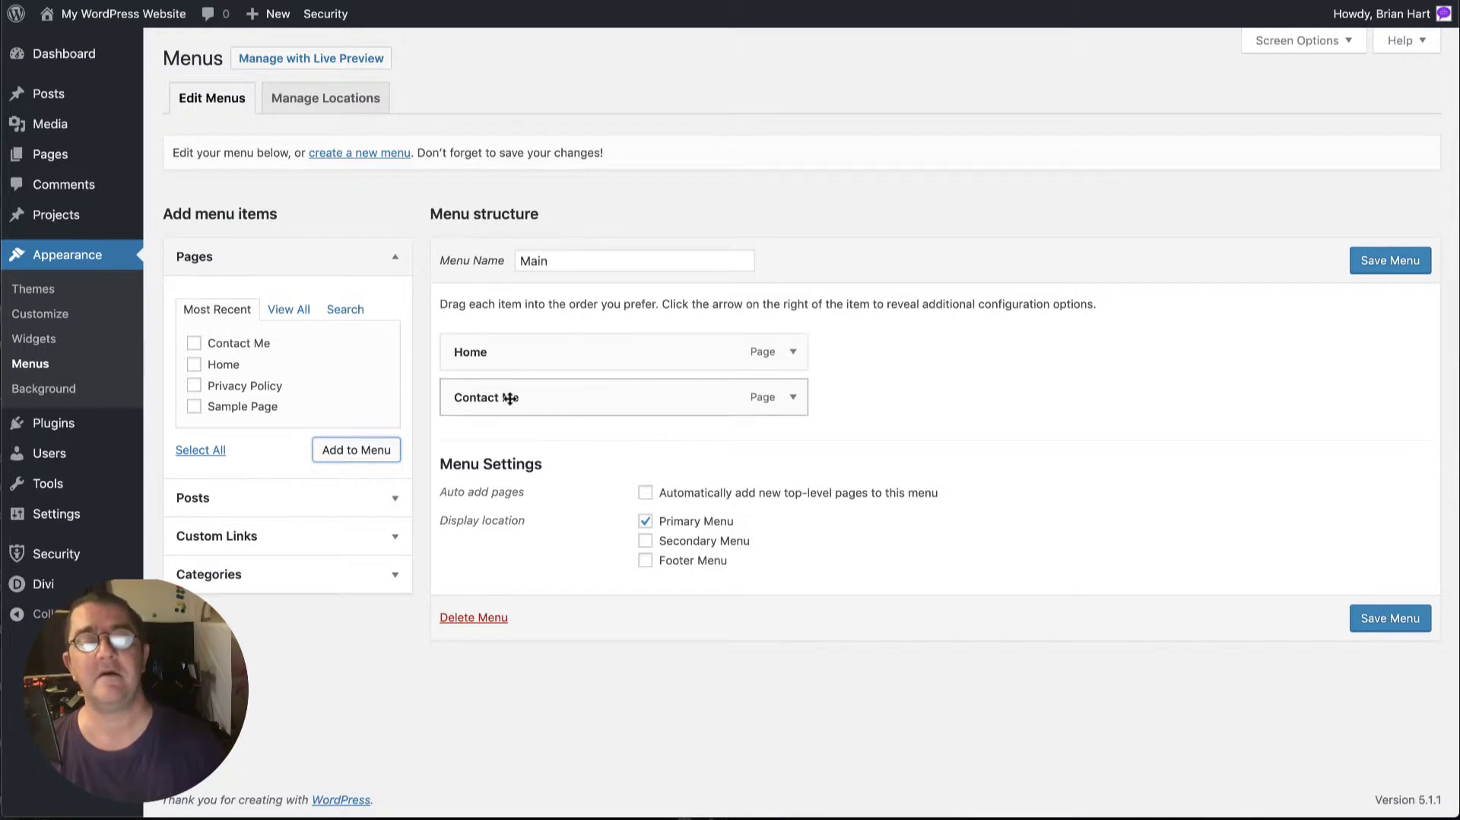
pyautogui.moveTo(509, 397); pyautogui.dragTo(534, 408)
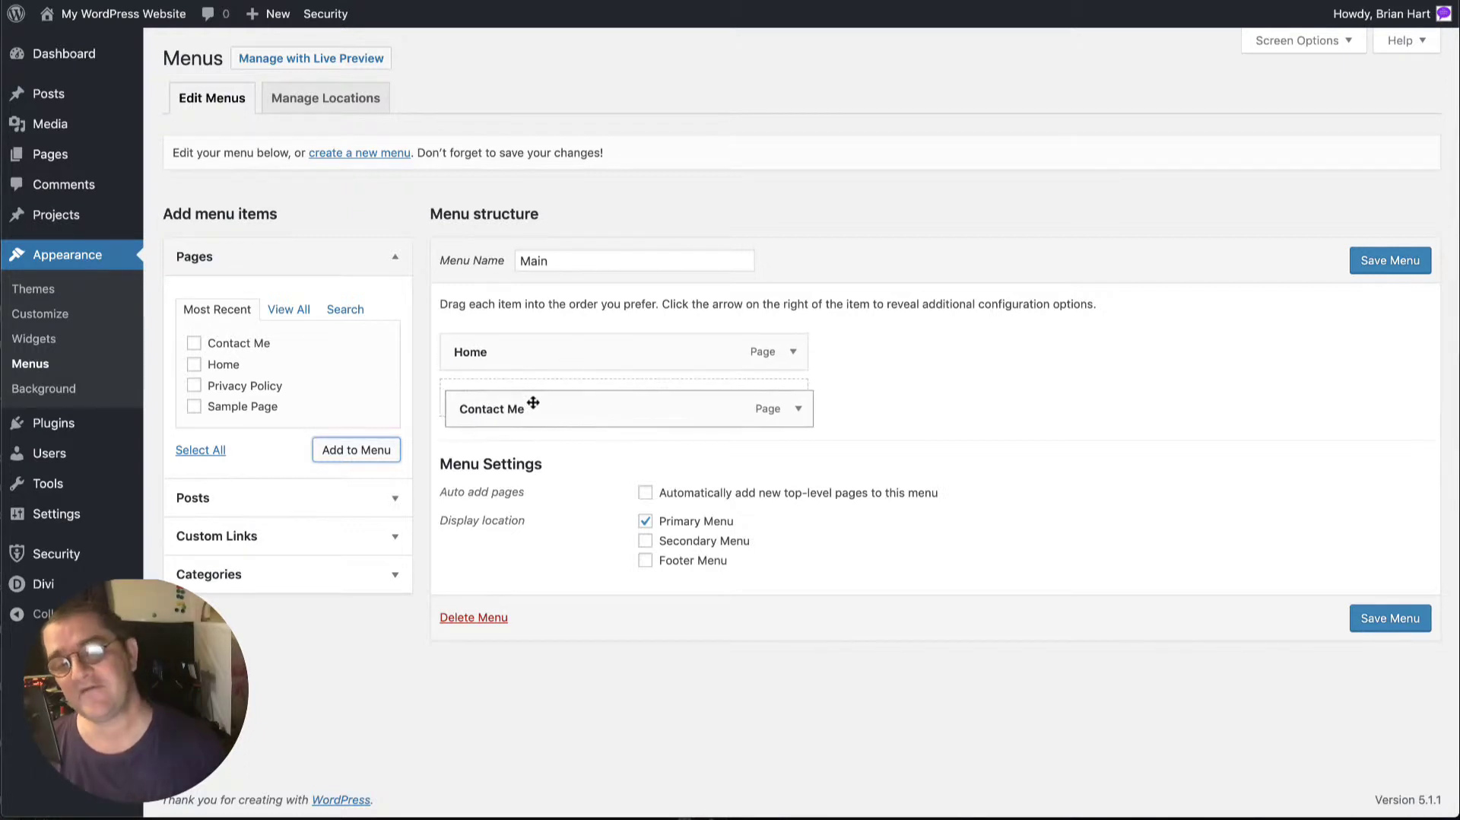
pyautogui.moveTo(535, 408); pyautogui.dragTo(542, 384)
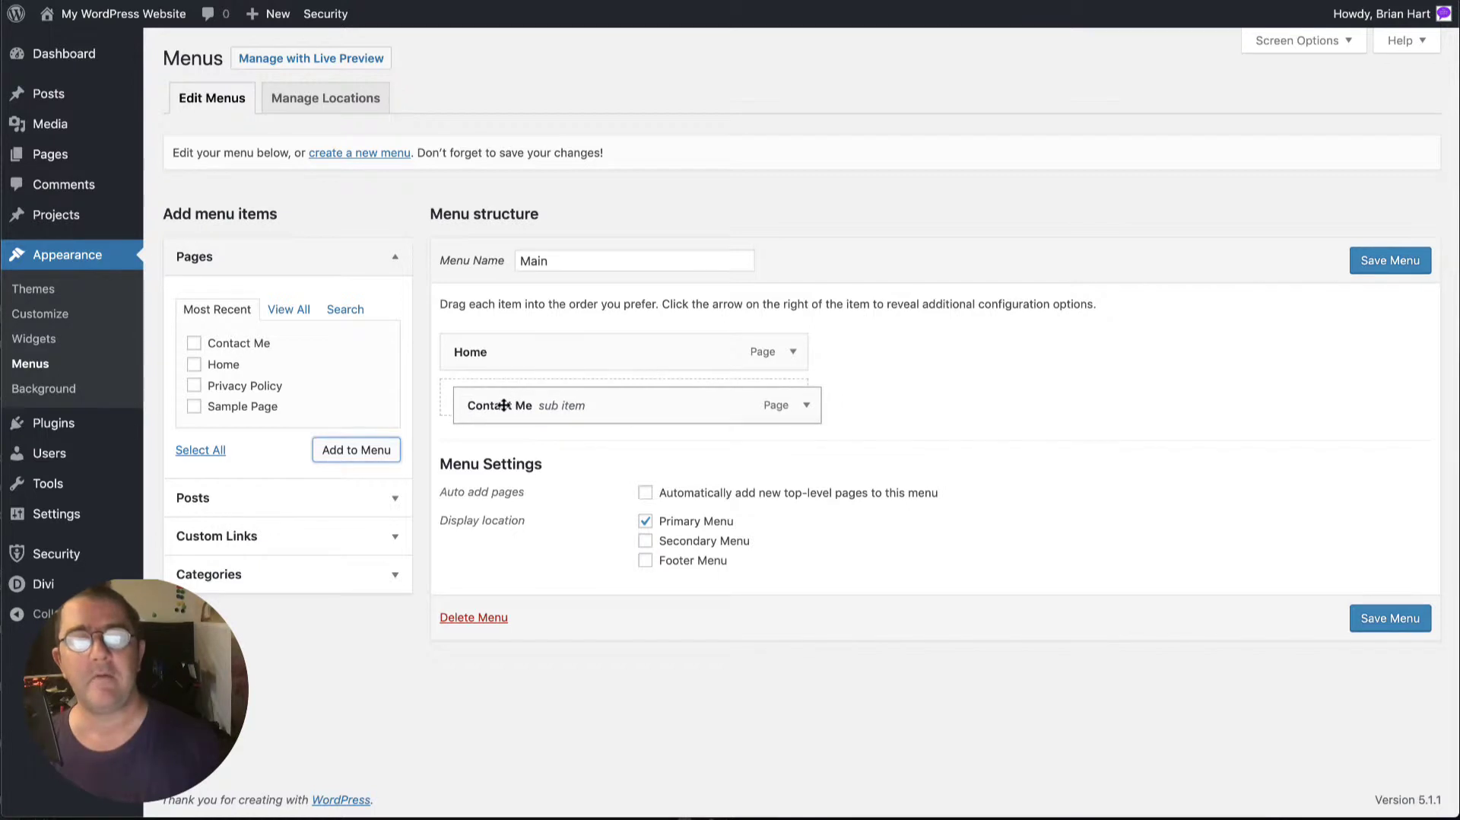
pyautogui.moveTo(498, 405); pyautogui.dragTo(484, 397)
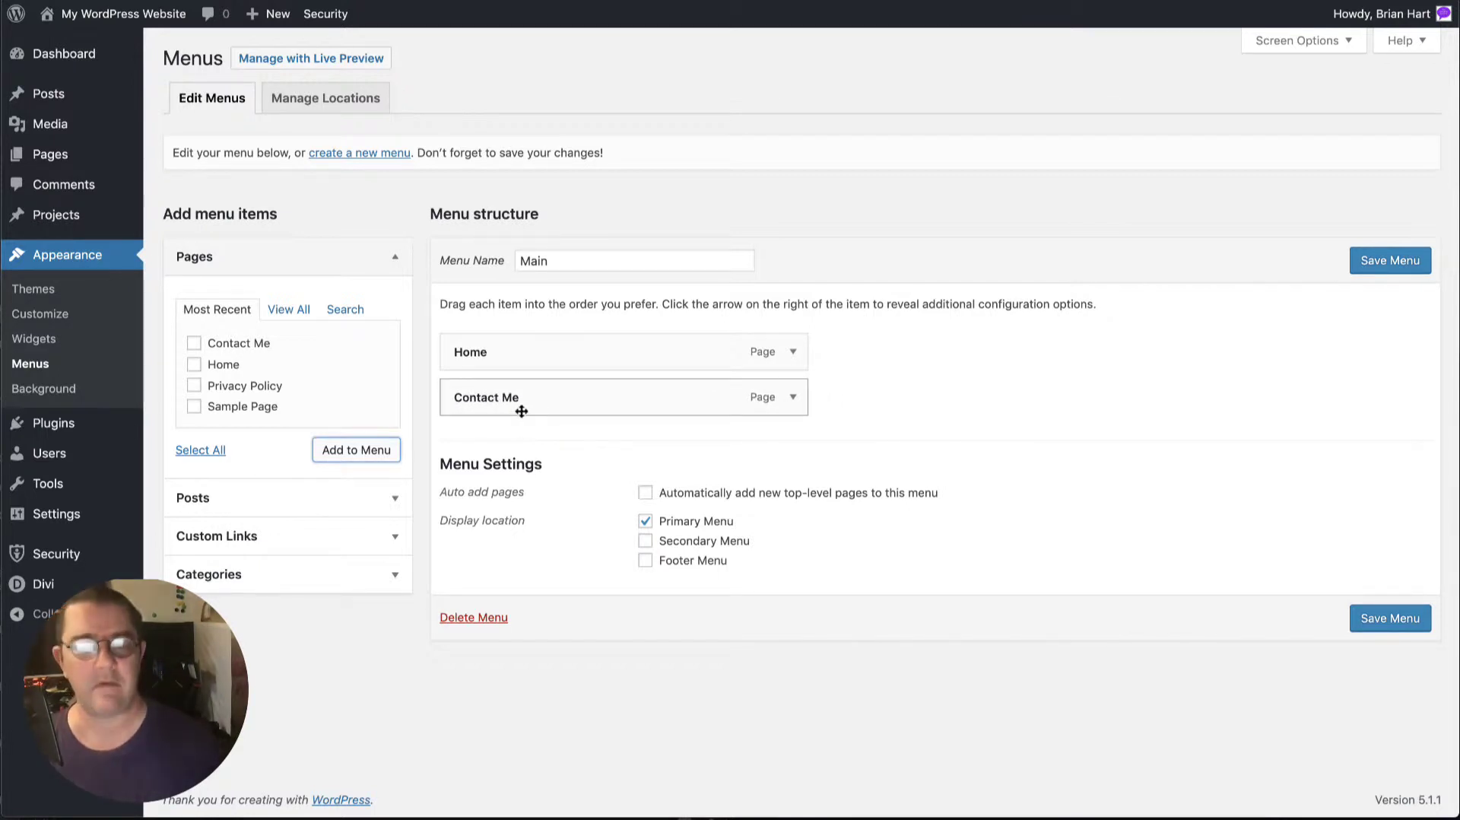
pyautogui.moveTo(501, 430)
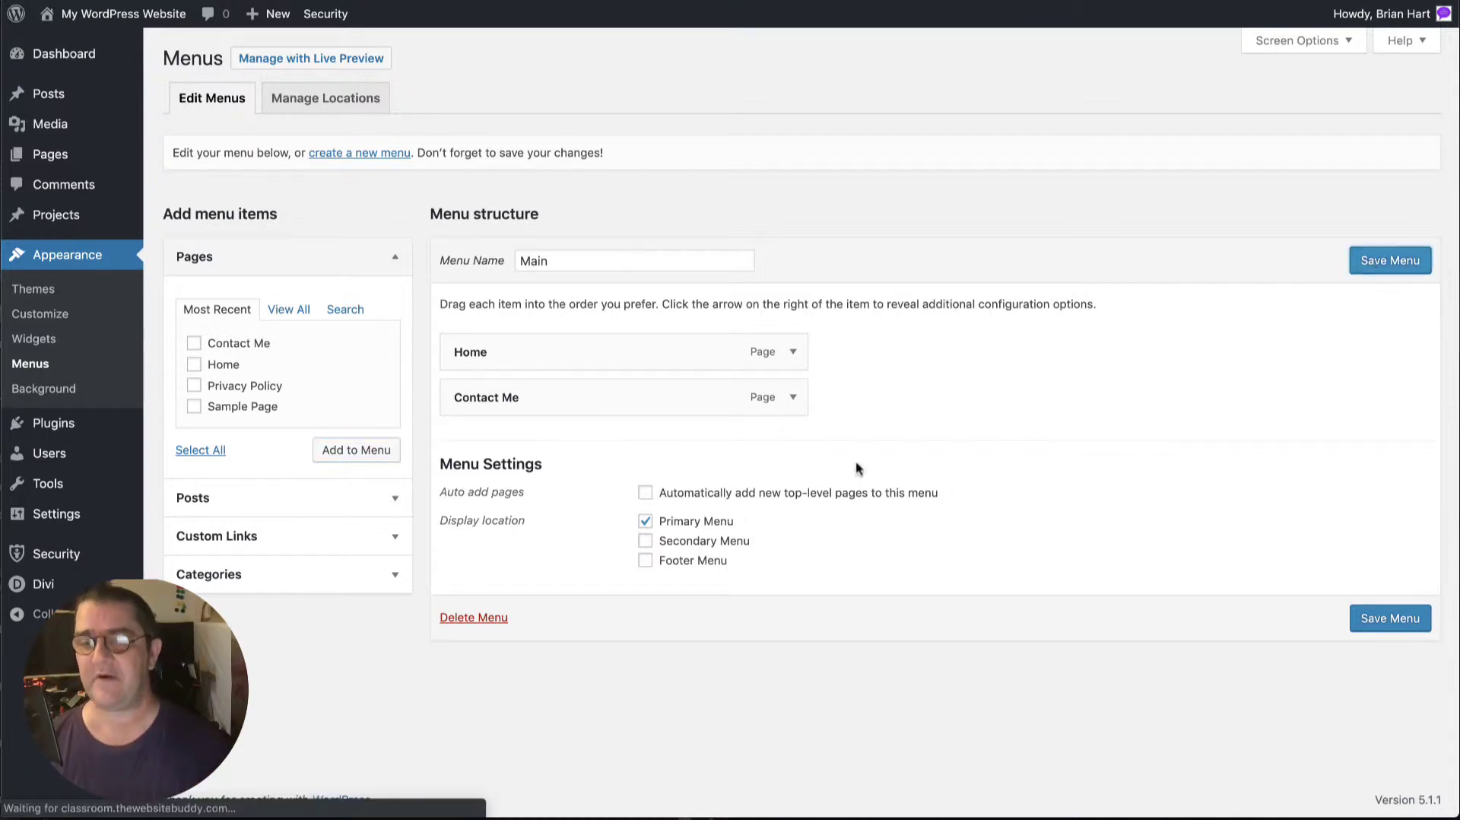
# Save the Main menu, confirm its Primary Menu location, and return to Edit Menus
pyautogui.click(1391, 260)
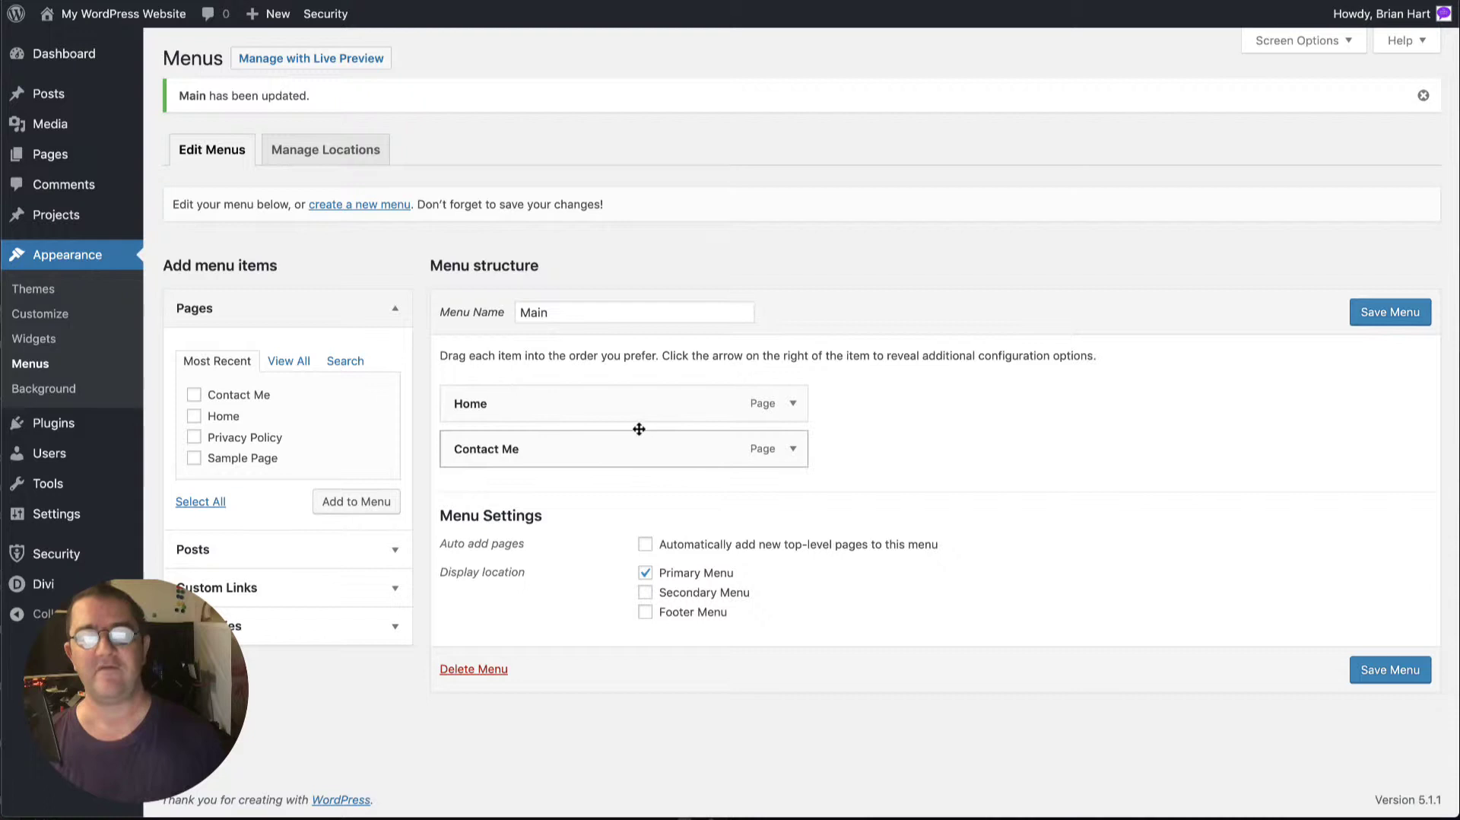
pyautogui.moveTo(336, 156)
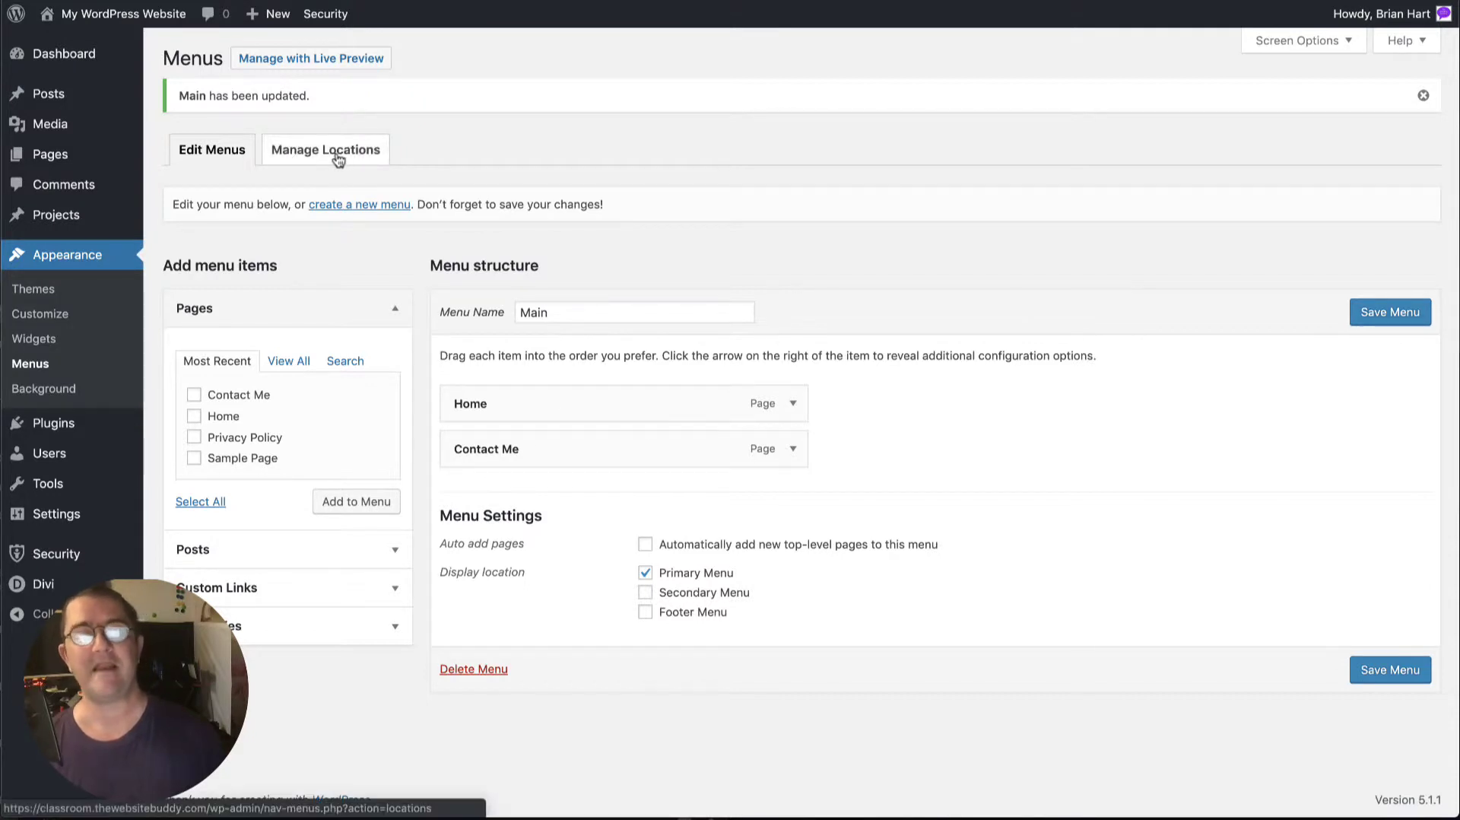
pyautogui.click(325, 149)
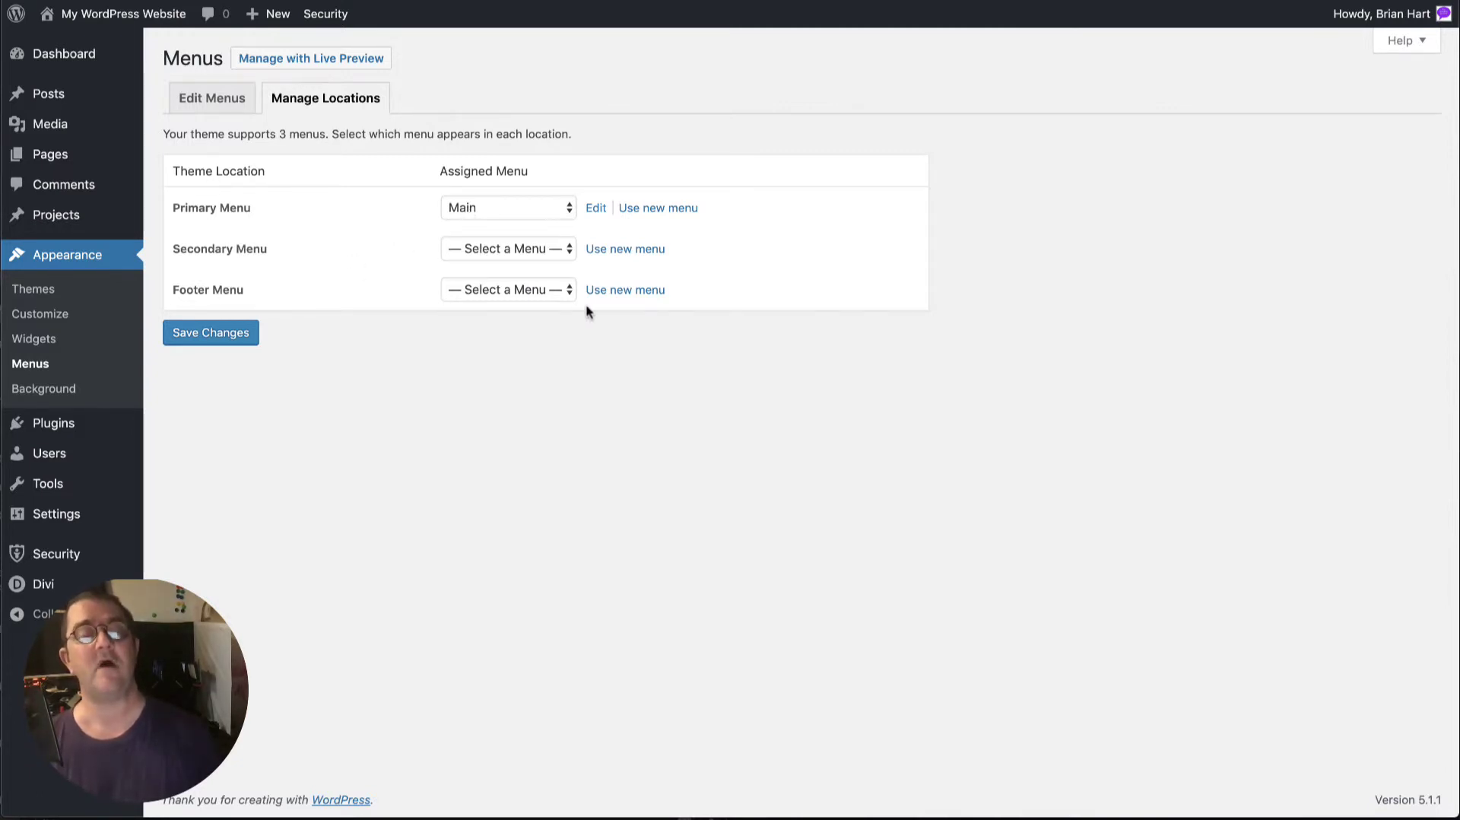
pyautogui.click(211, 97)
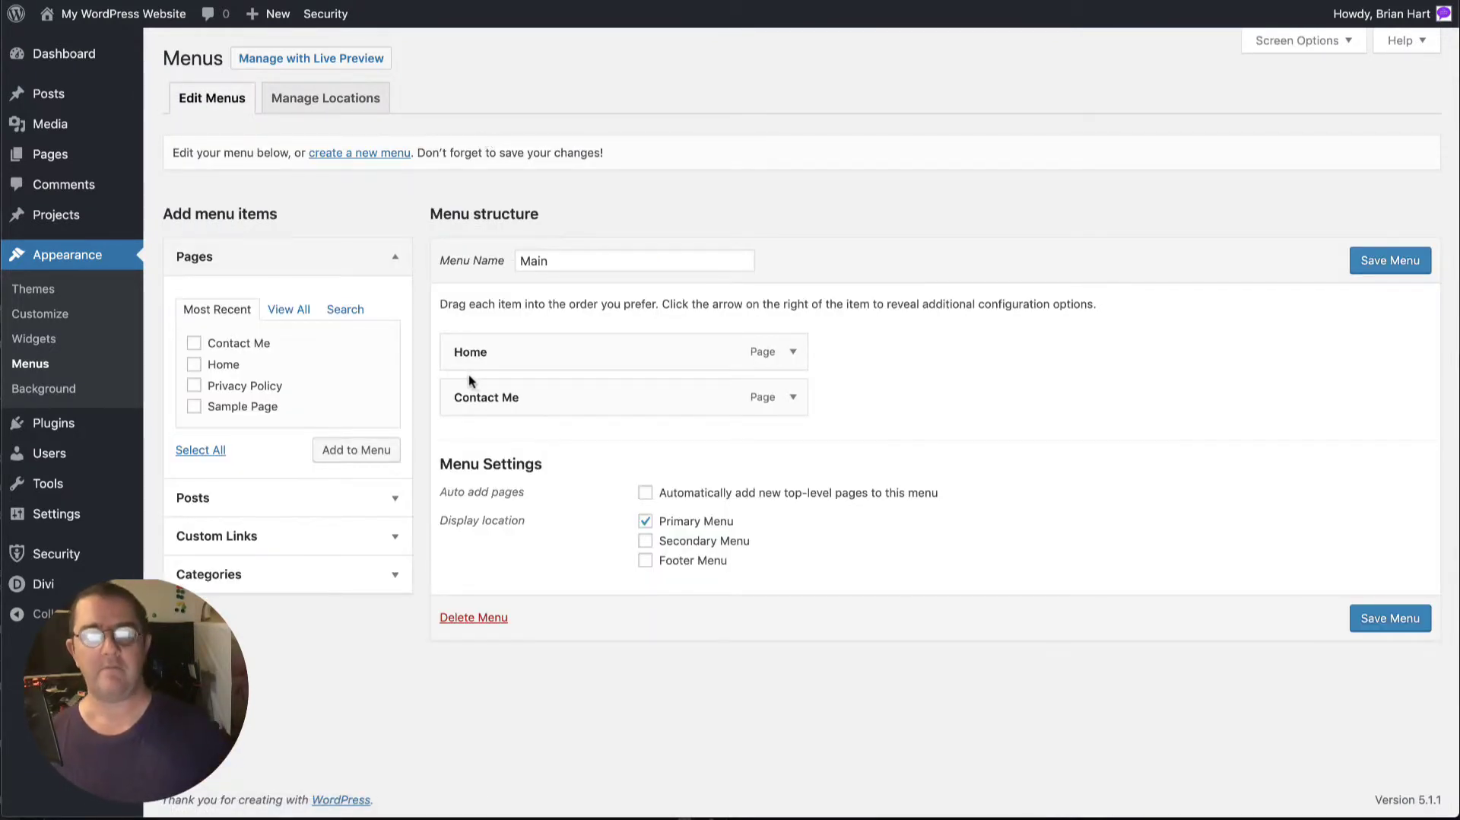
pyautogui.moveTo(359, 239)
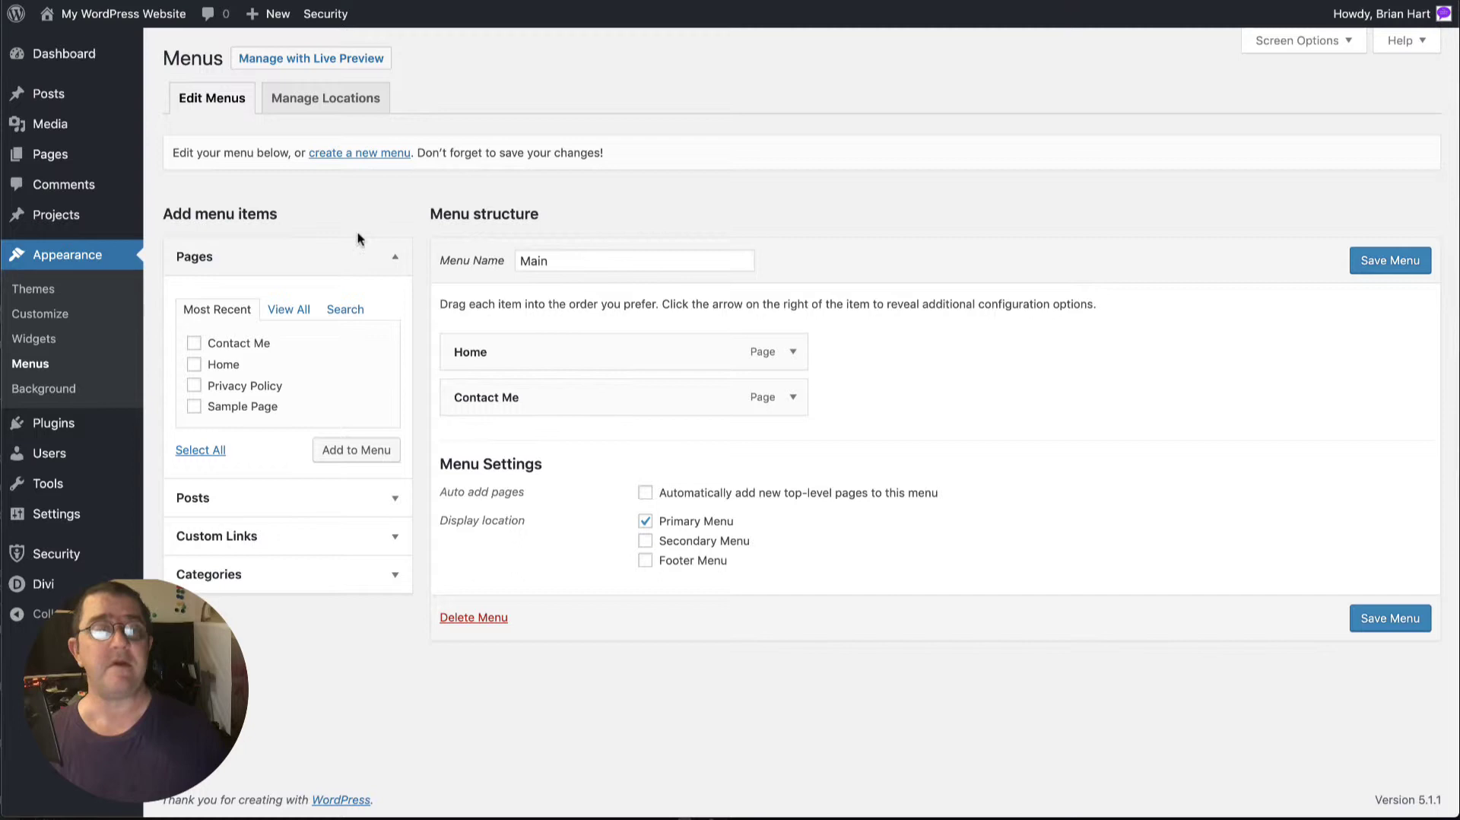
pyautogui.moveTo(318, 239)
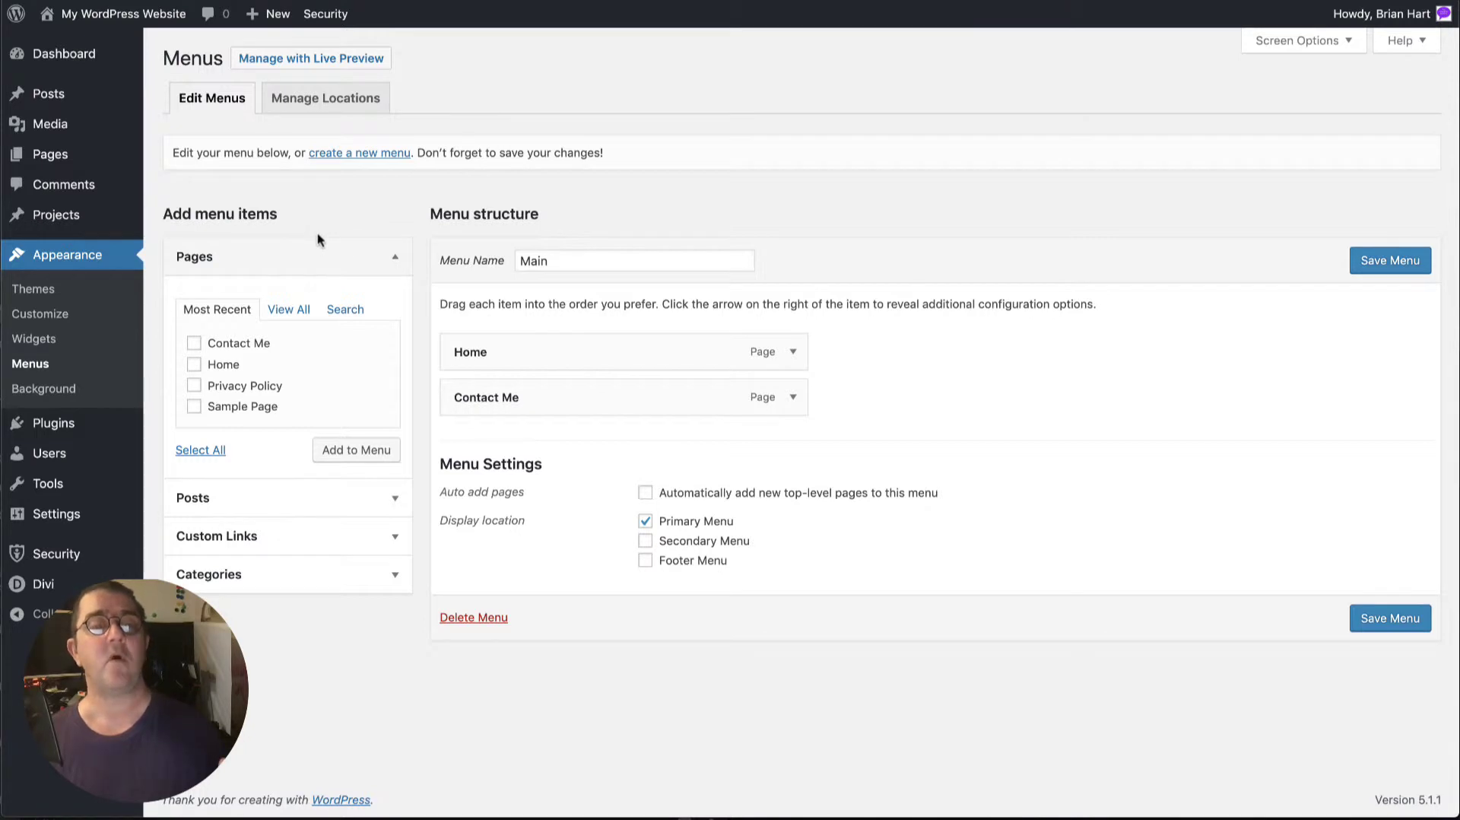
pyautogui.moveTo(358, 150)
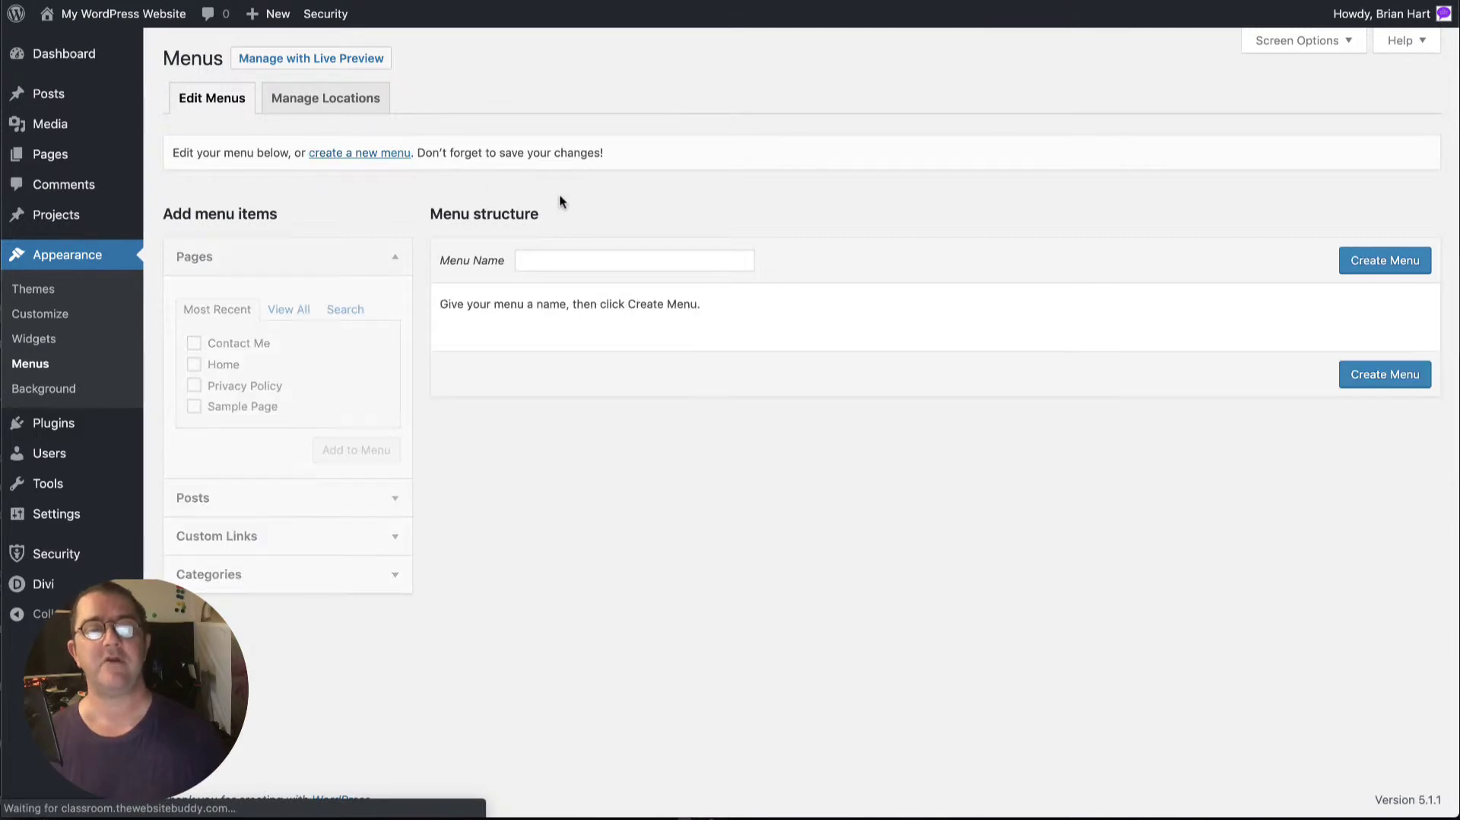
# Create a new menu named 'Foot'
pyautogui.click(633, 260)
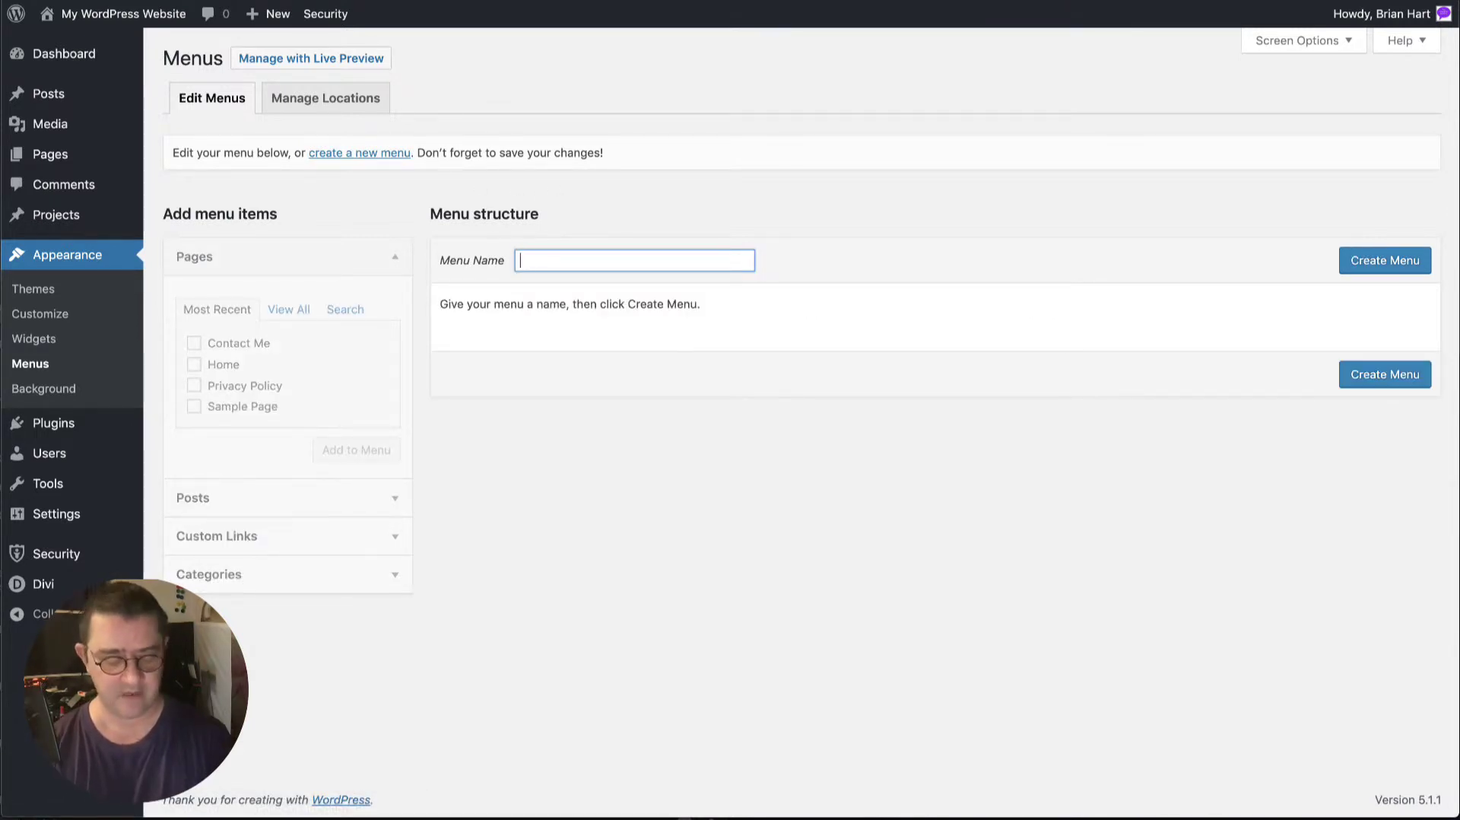
pyautogui.write('Foot')
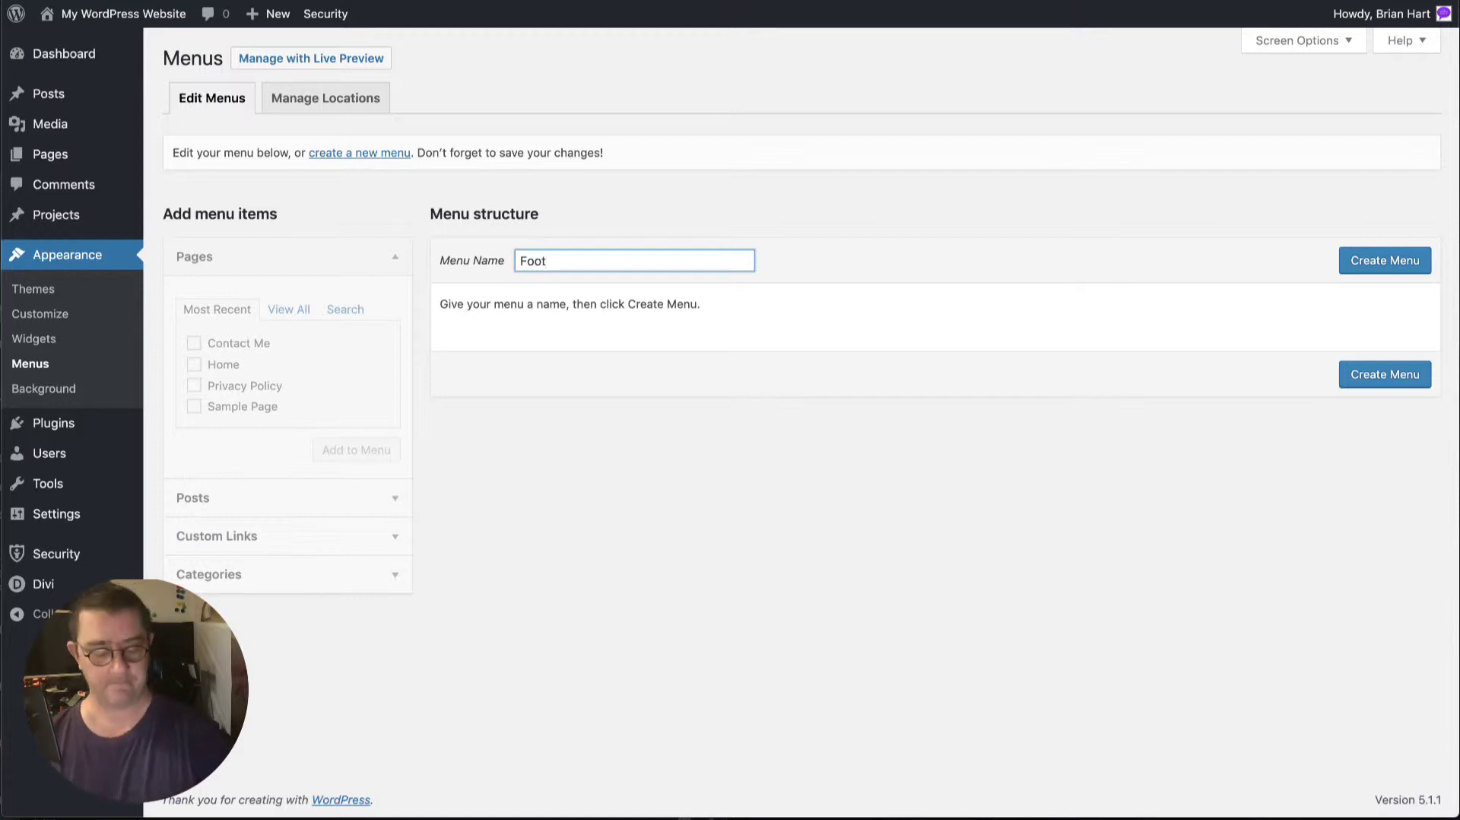
pyautogui.moveTo(1412, 267)
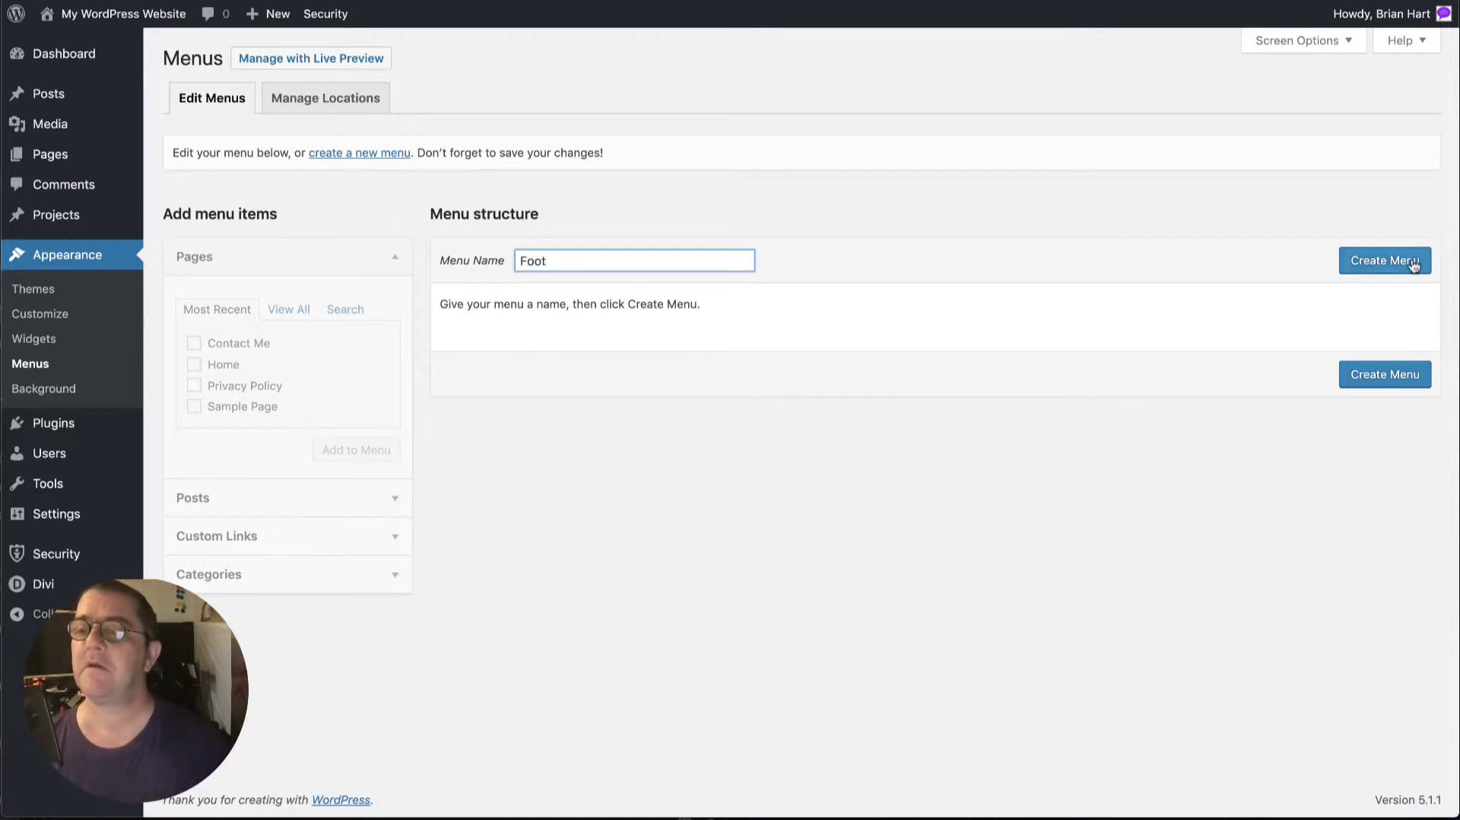
pyautogui.click(1386, 259)
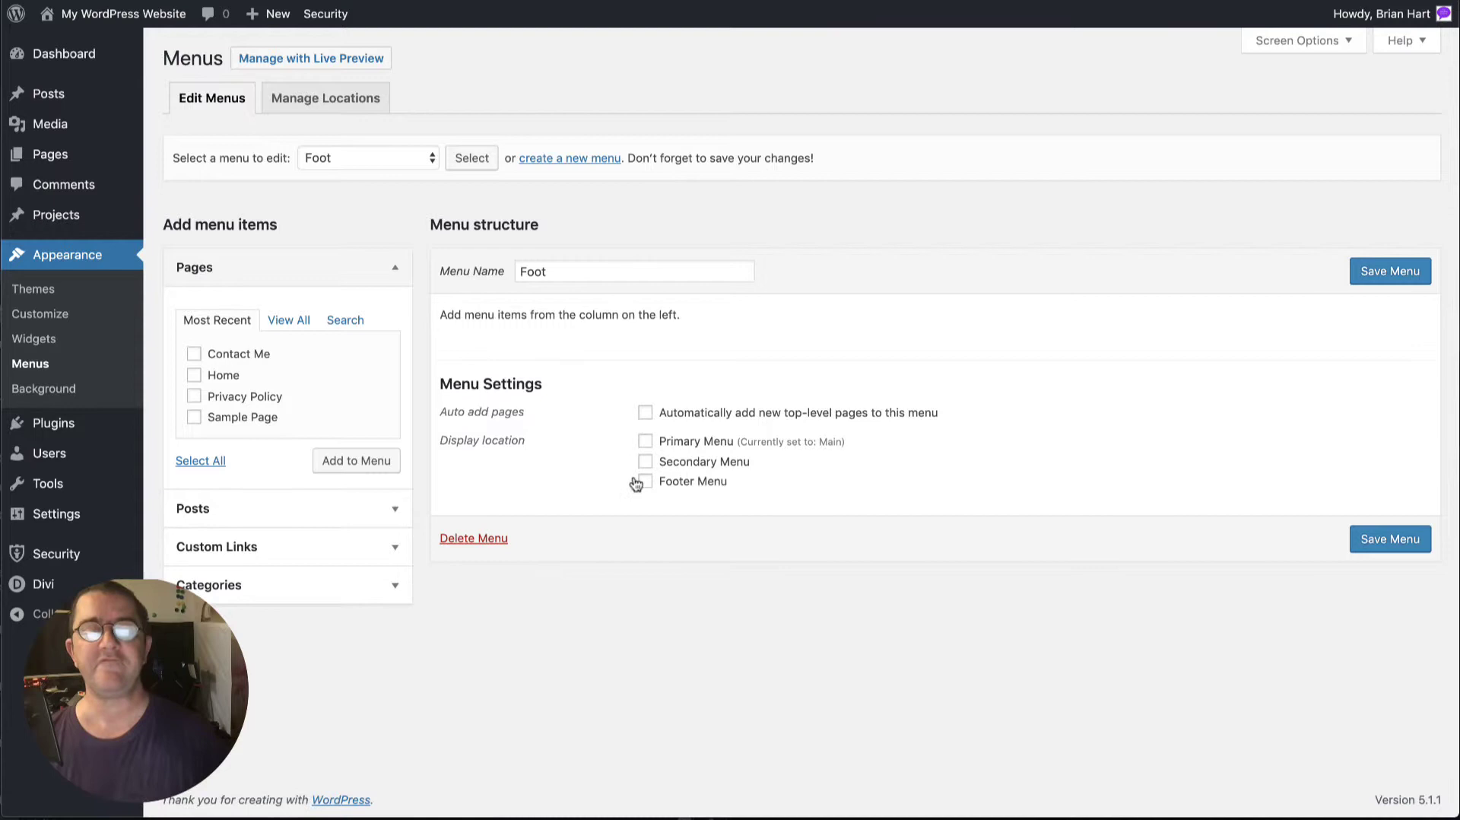
# Assign Foot to Footer Menu, add Privacy Policy above Contact Me, and save
pyautogui.click(645, 481)
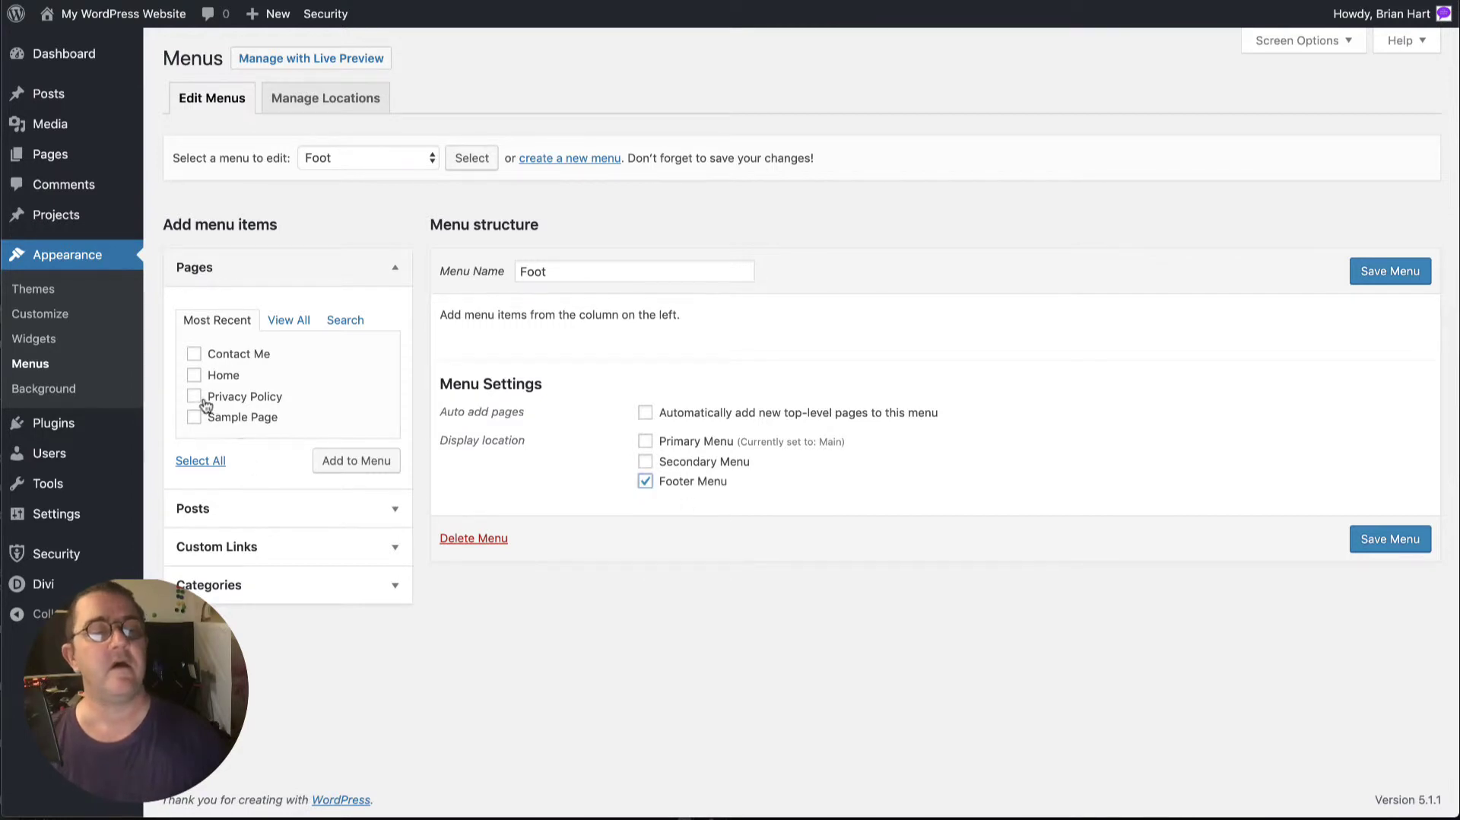
pyautogui.click(194, 396)
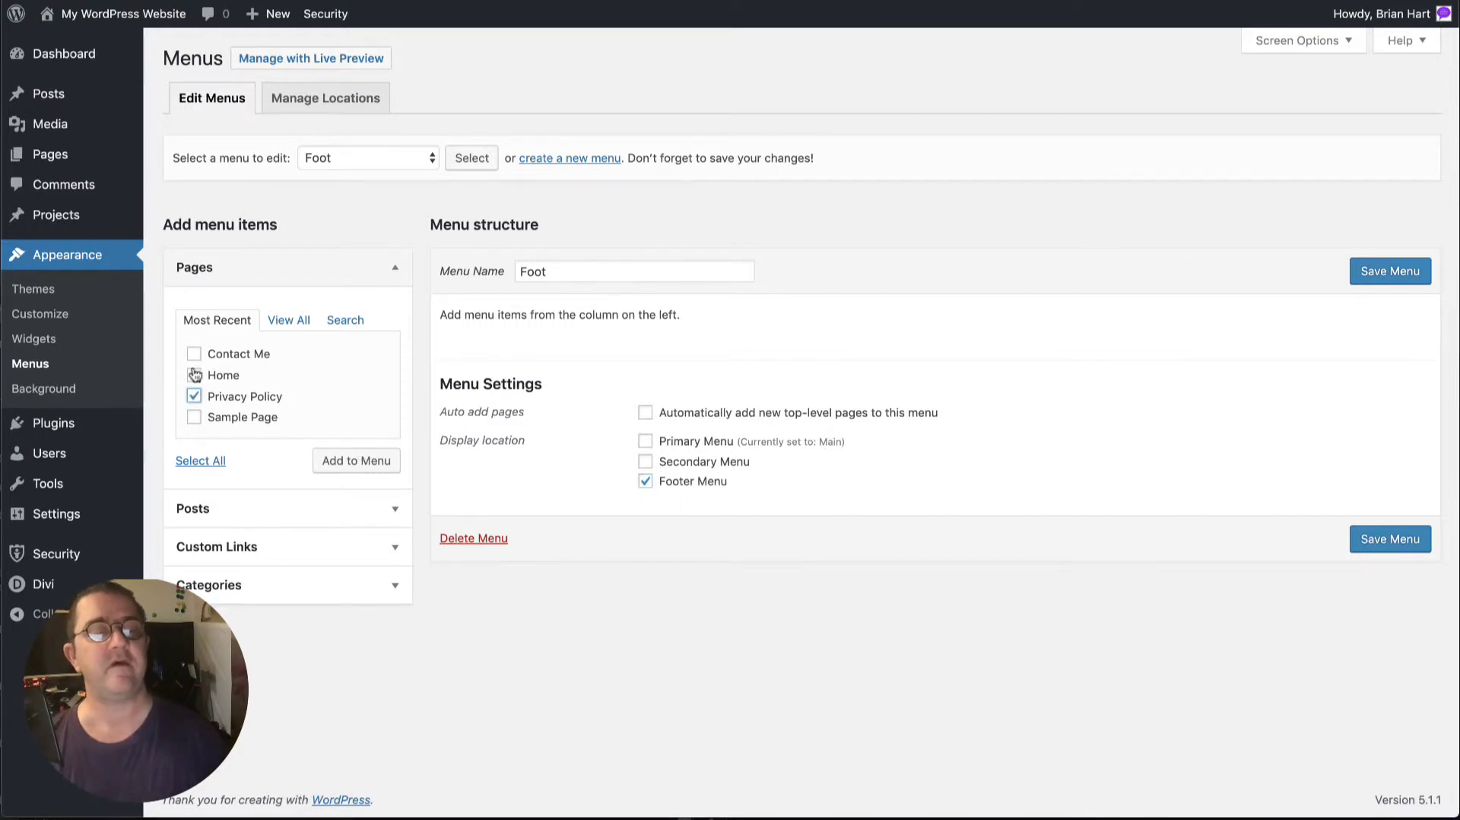
pyautogui.click(193, 354)
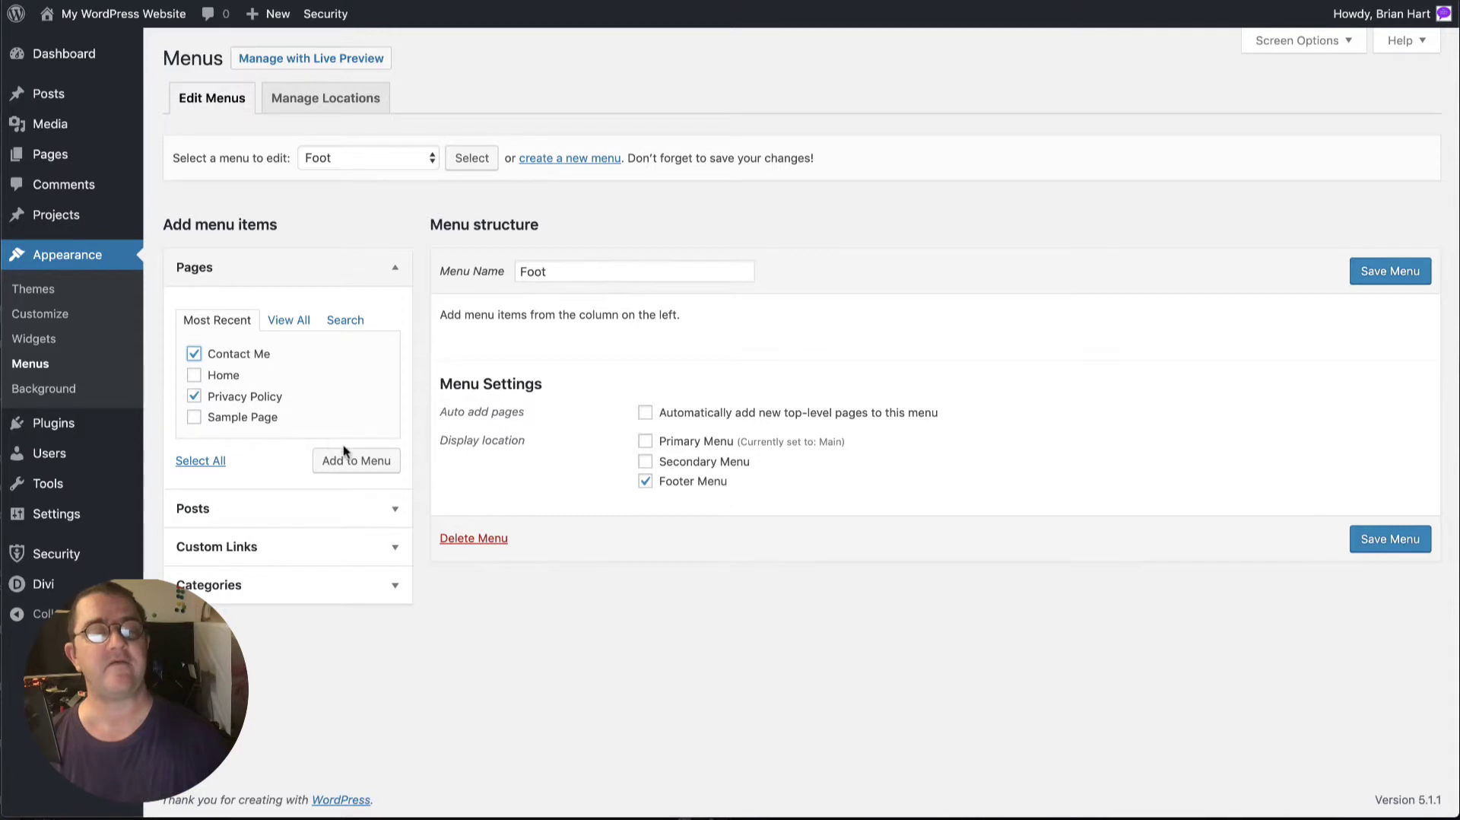
pyautogui.click(356, 460)
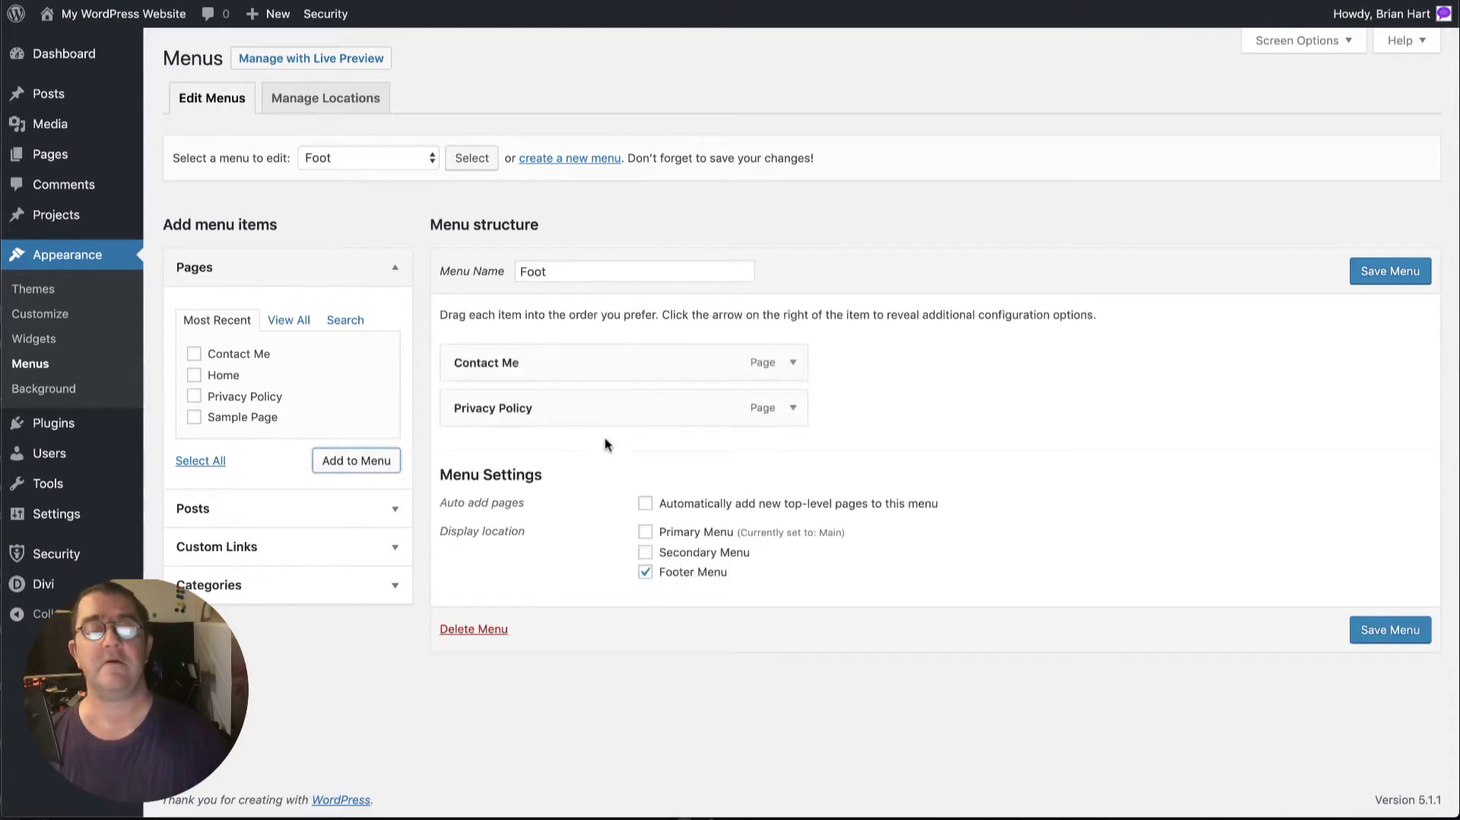
pyautogui.moveTo(500, 403)
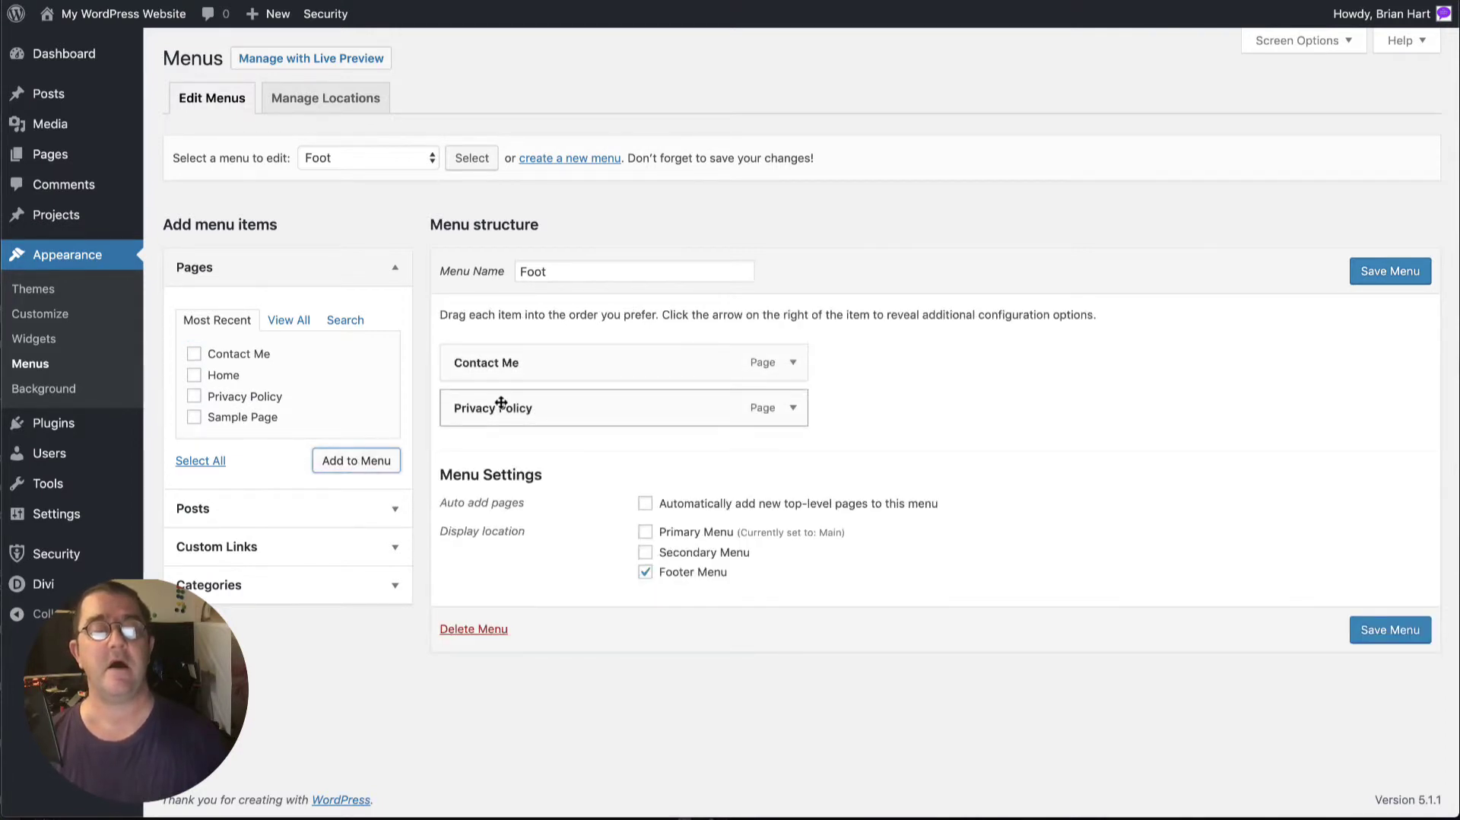
pyautogui.moveTo(492, 407); pyautogui.dragTo(492, 362)
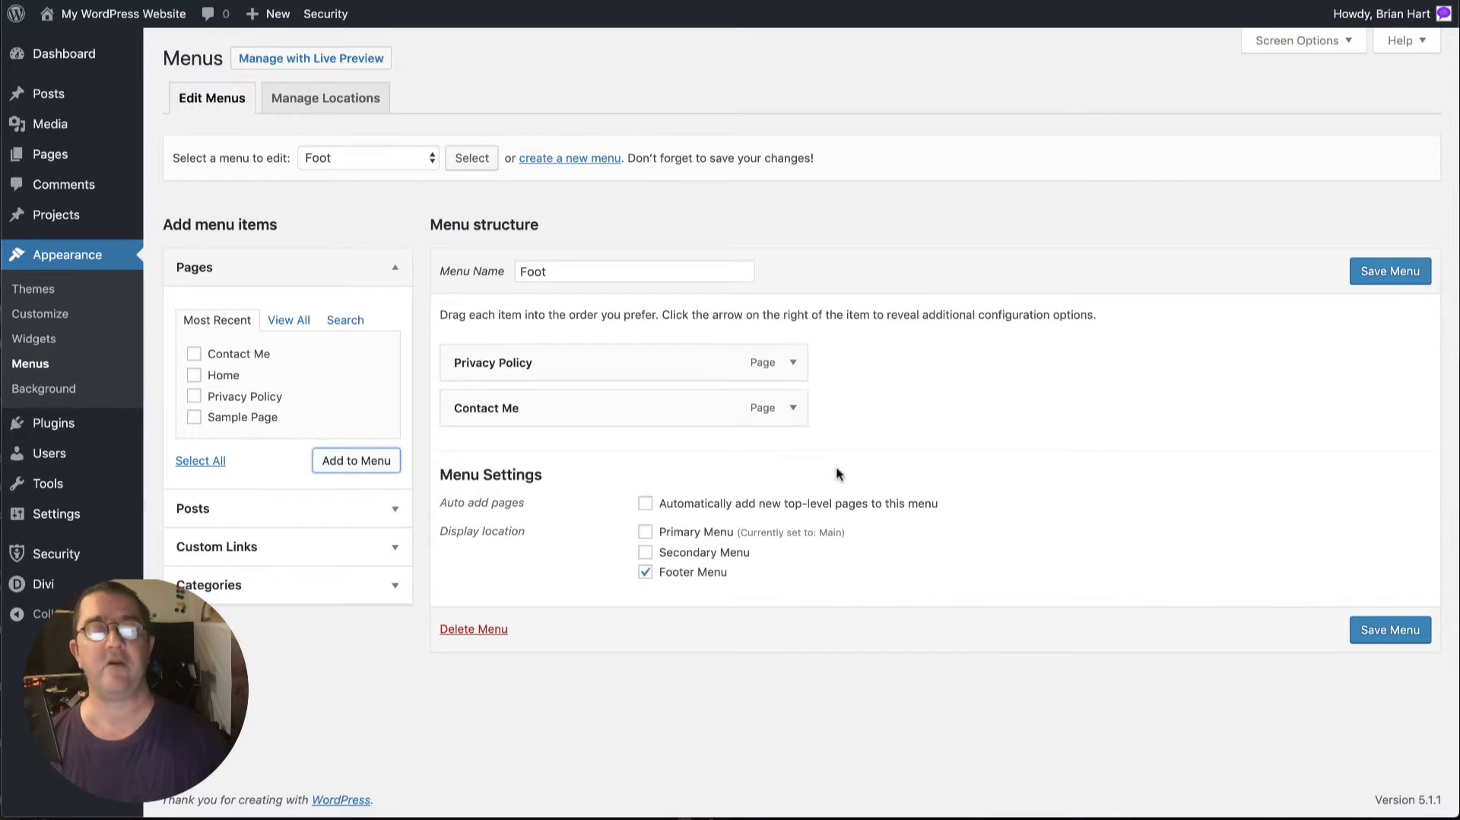
pyautogui.click(1390, 271)
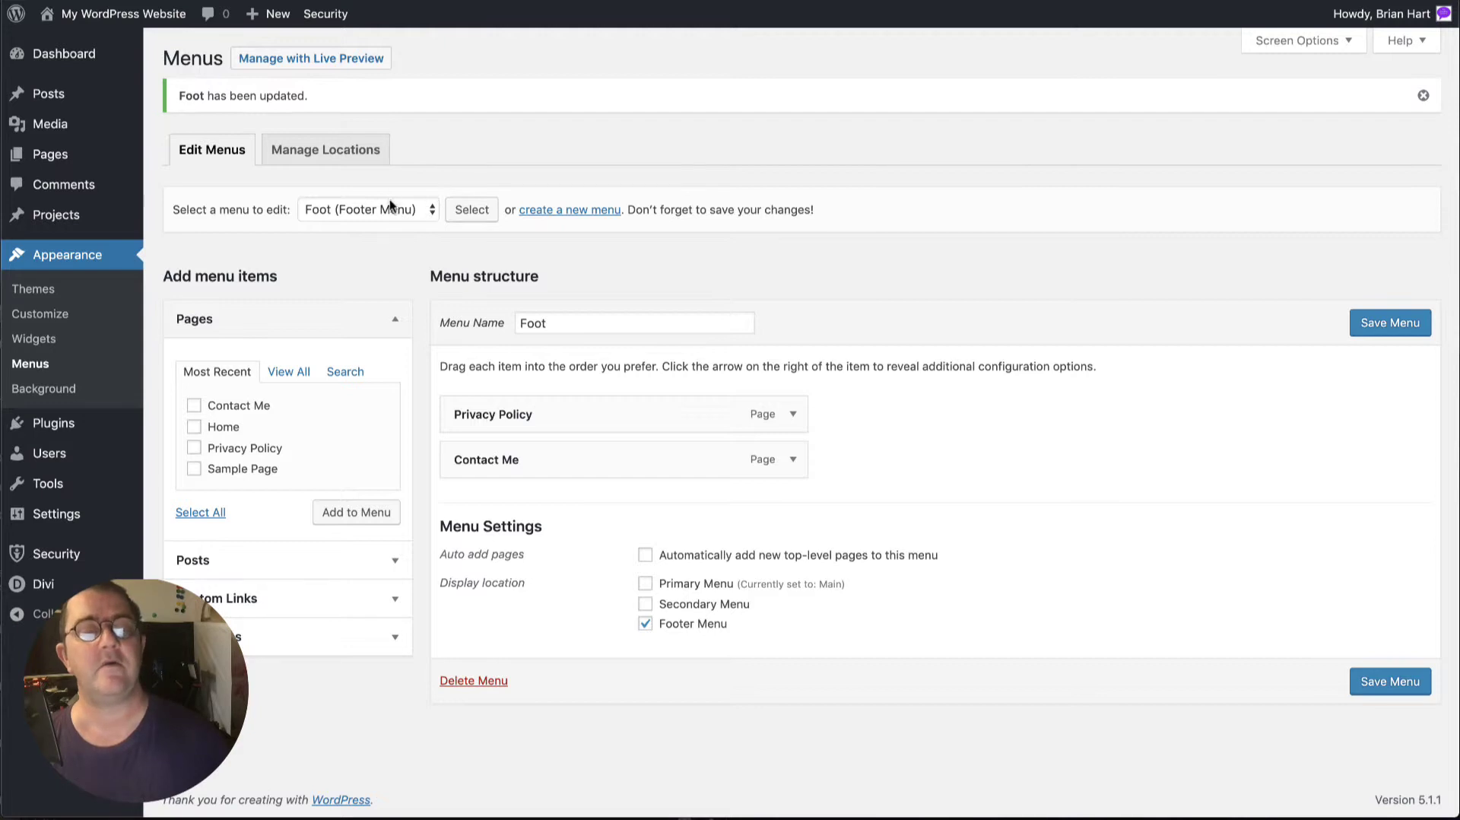
pyautogui.moveTo(364, 275)
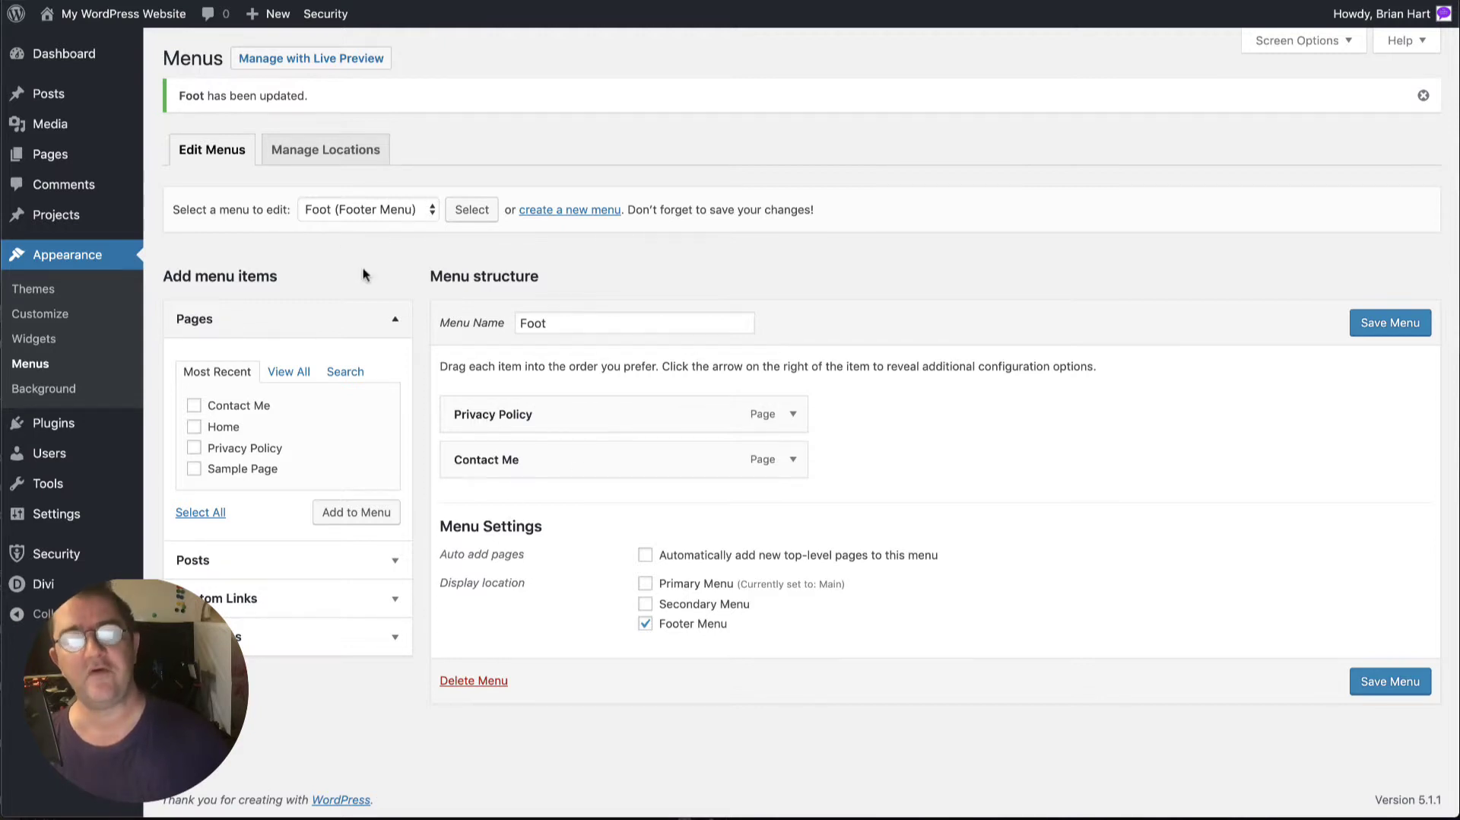
# Switch to the Main menu, then review assignments under Manage Locations
pyautogui.click(367, 209)
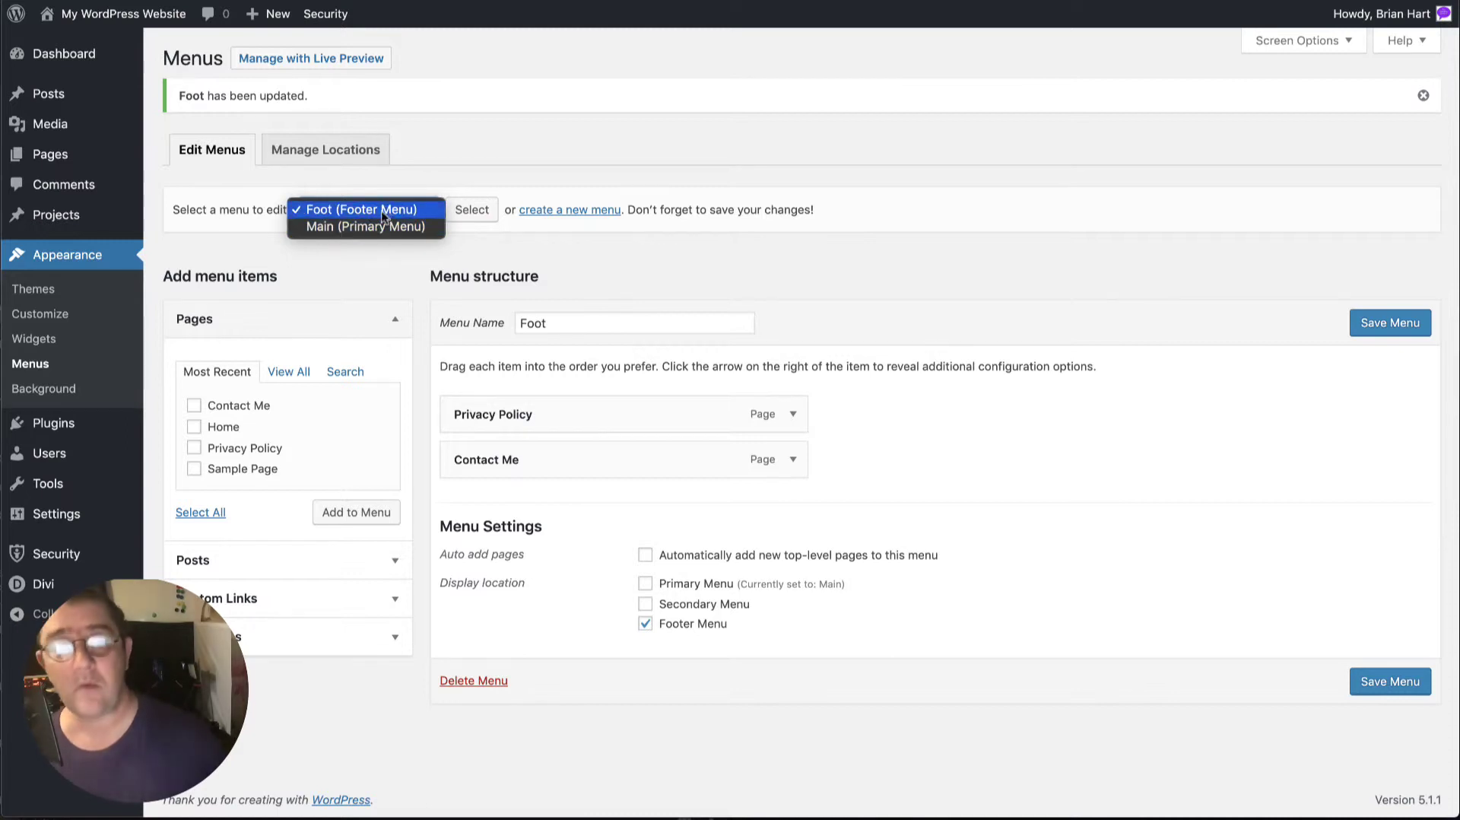
pyautogui.click(367, 226)
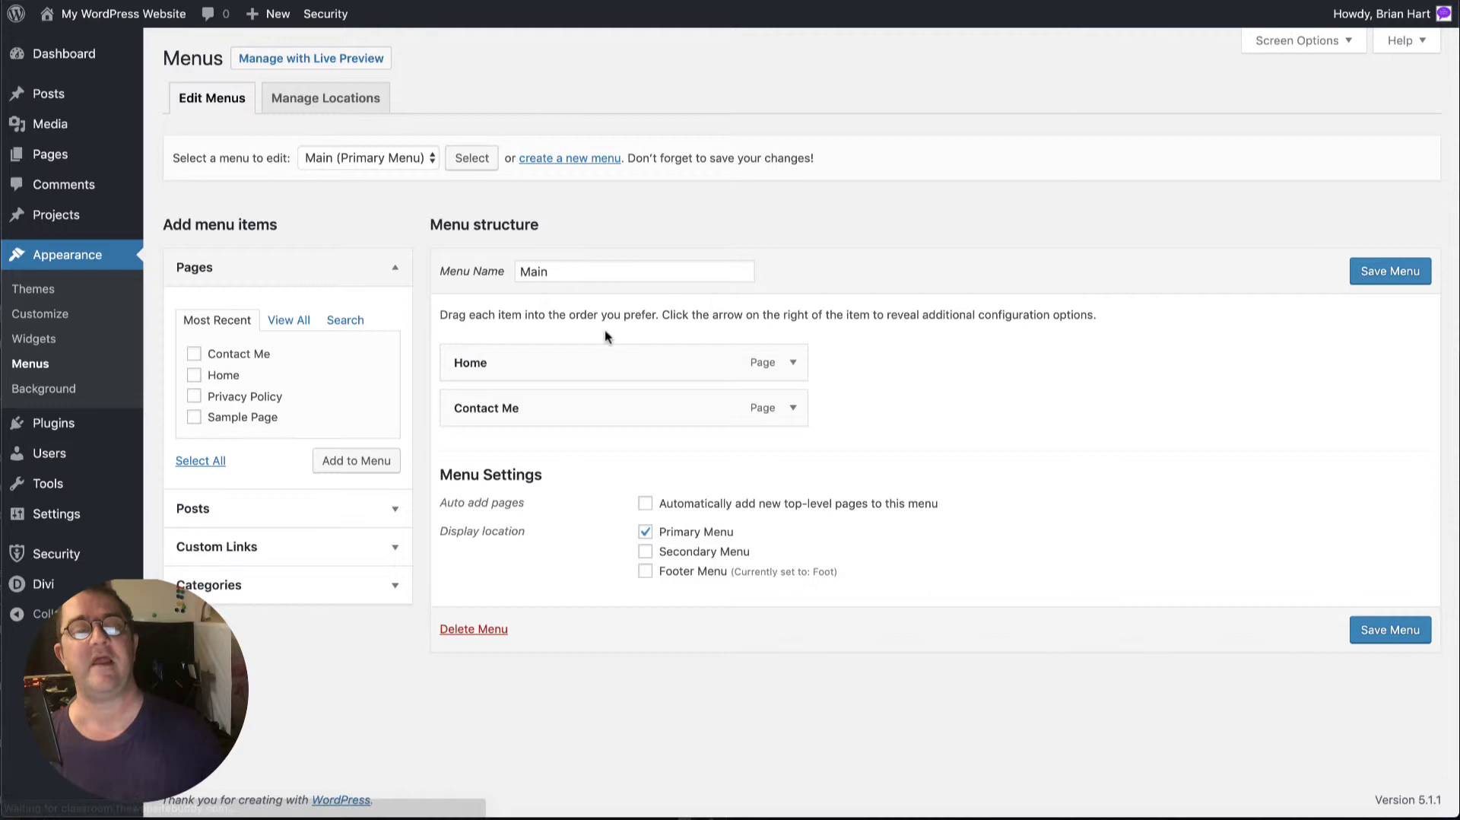
pyautogui.moveTo(508, 482)
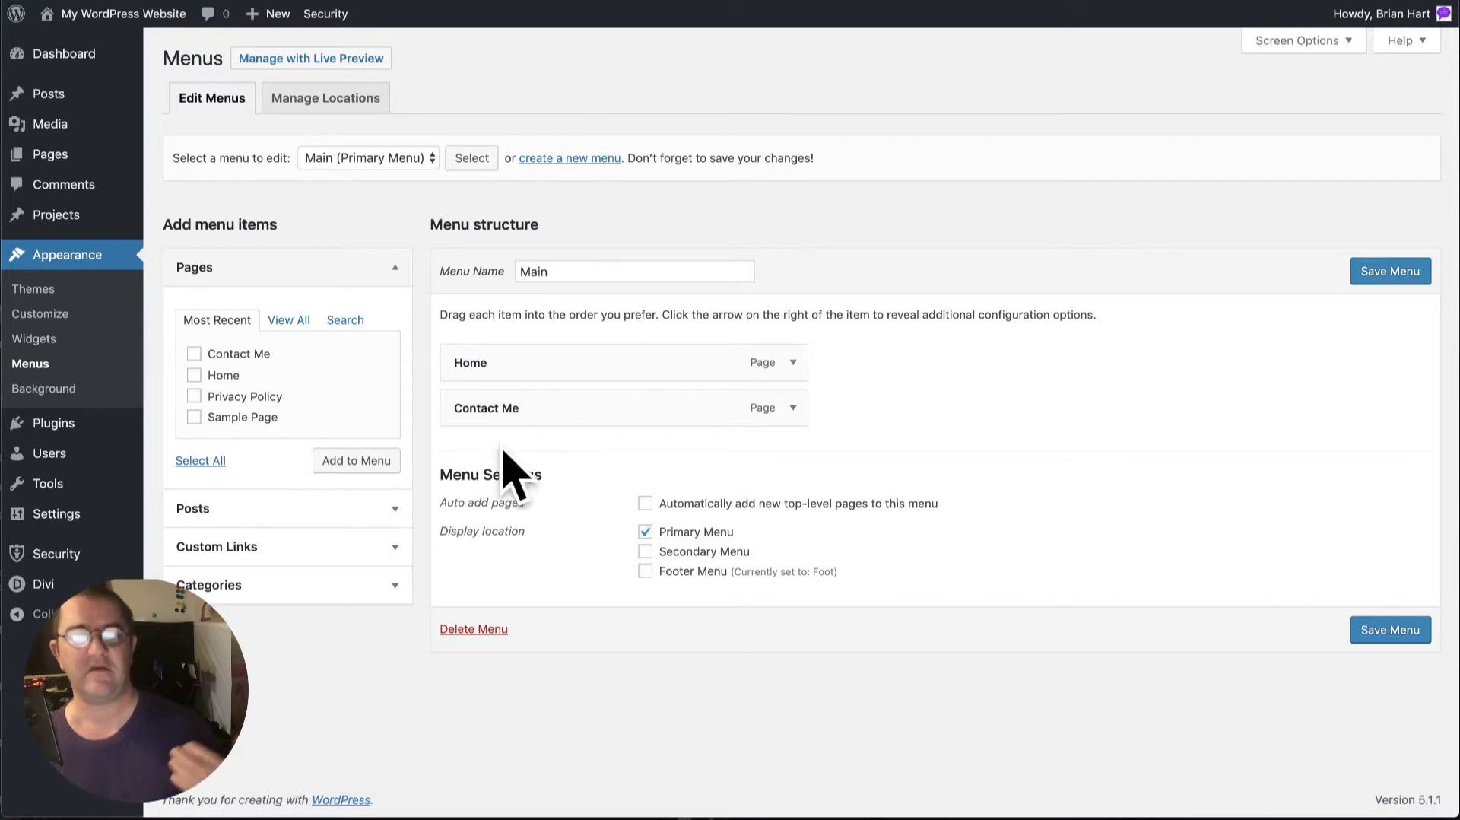
pyautogui.moveTo(334, 180)
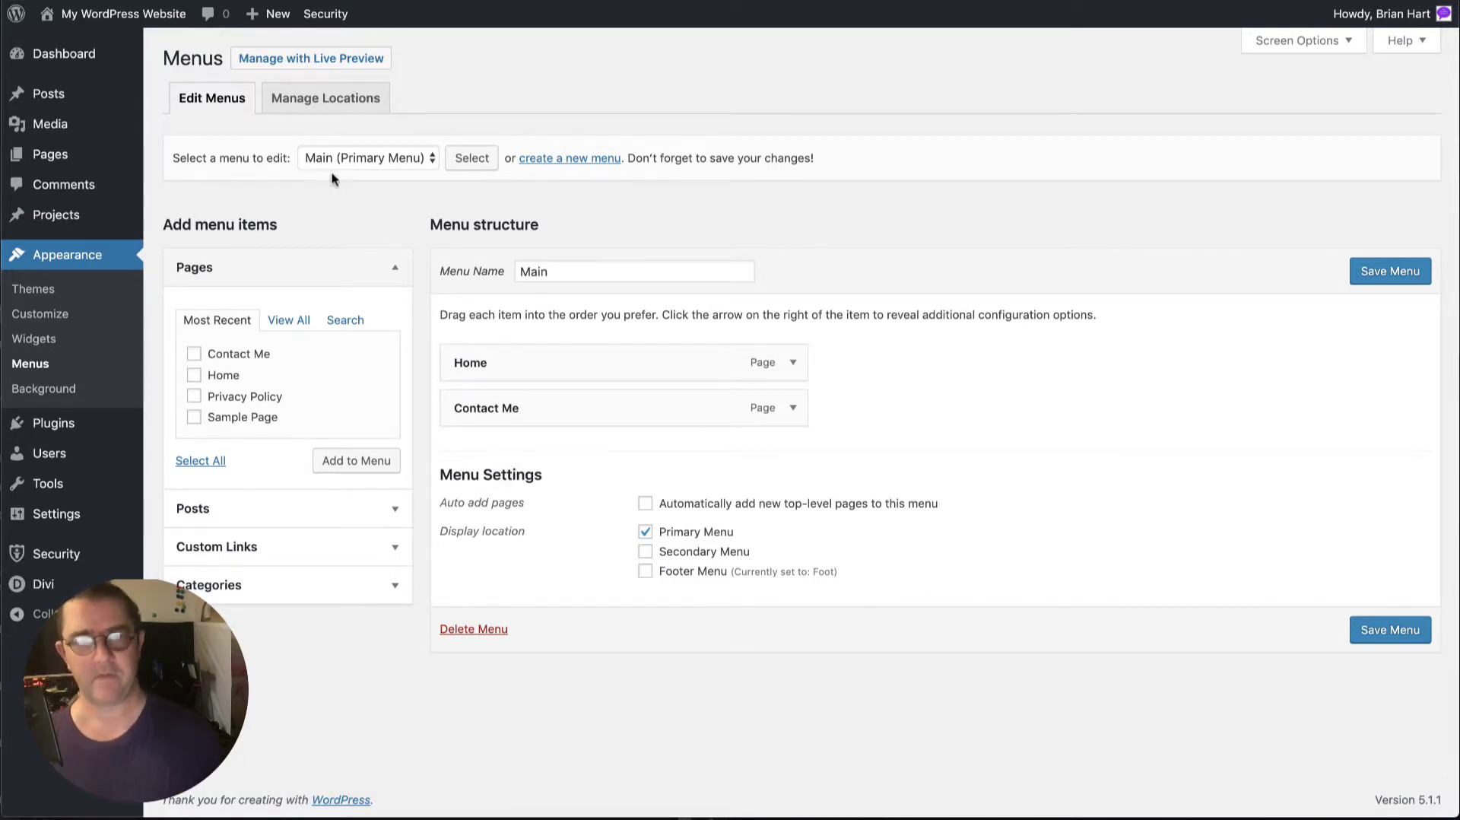
pyautogui.click(326, 98)
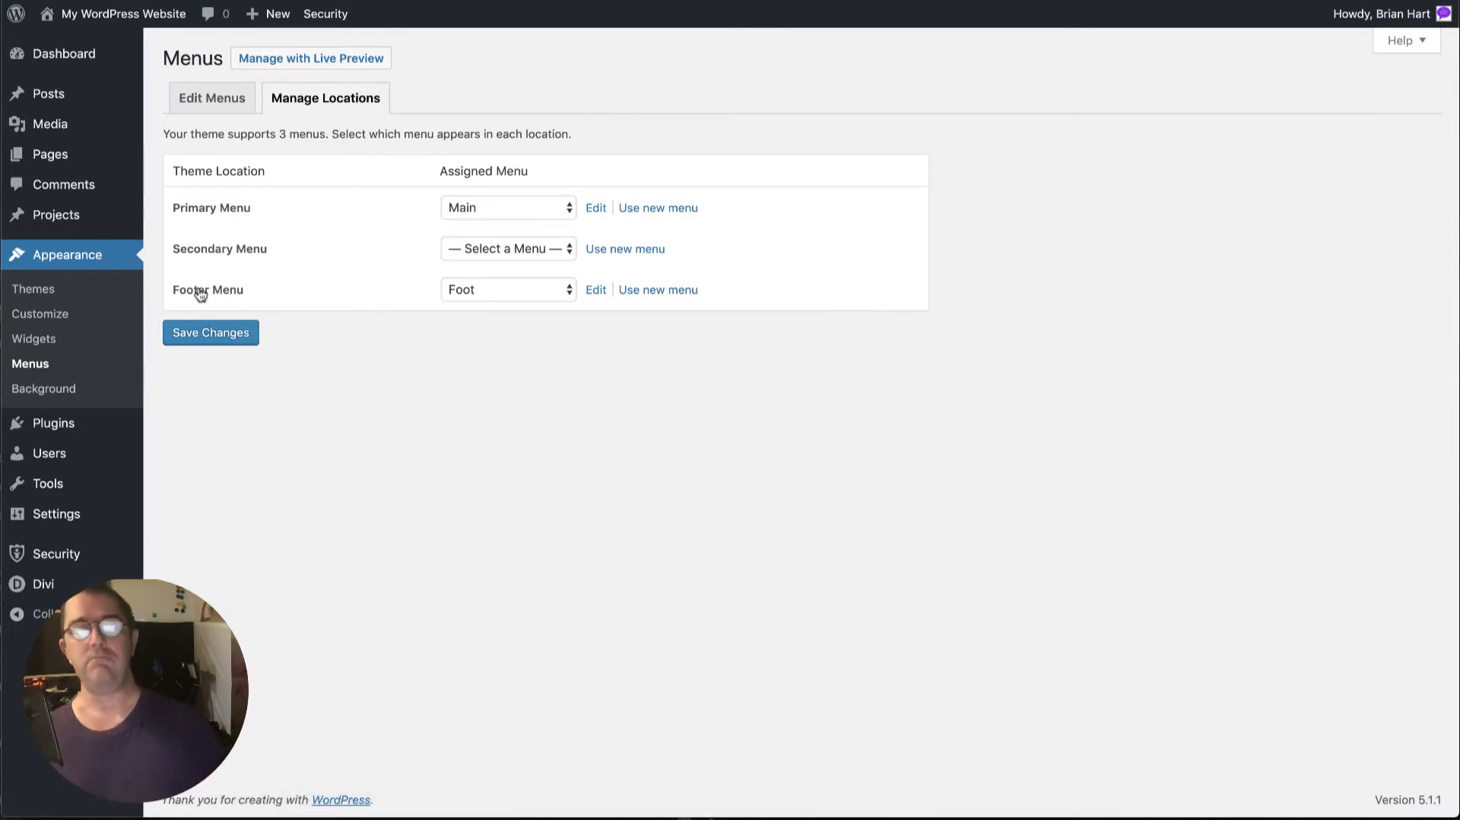
pyautogui.moveTo(472, 308)
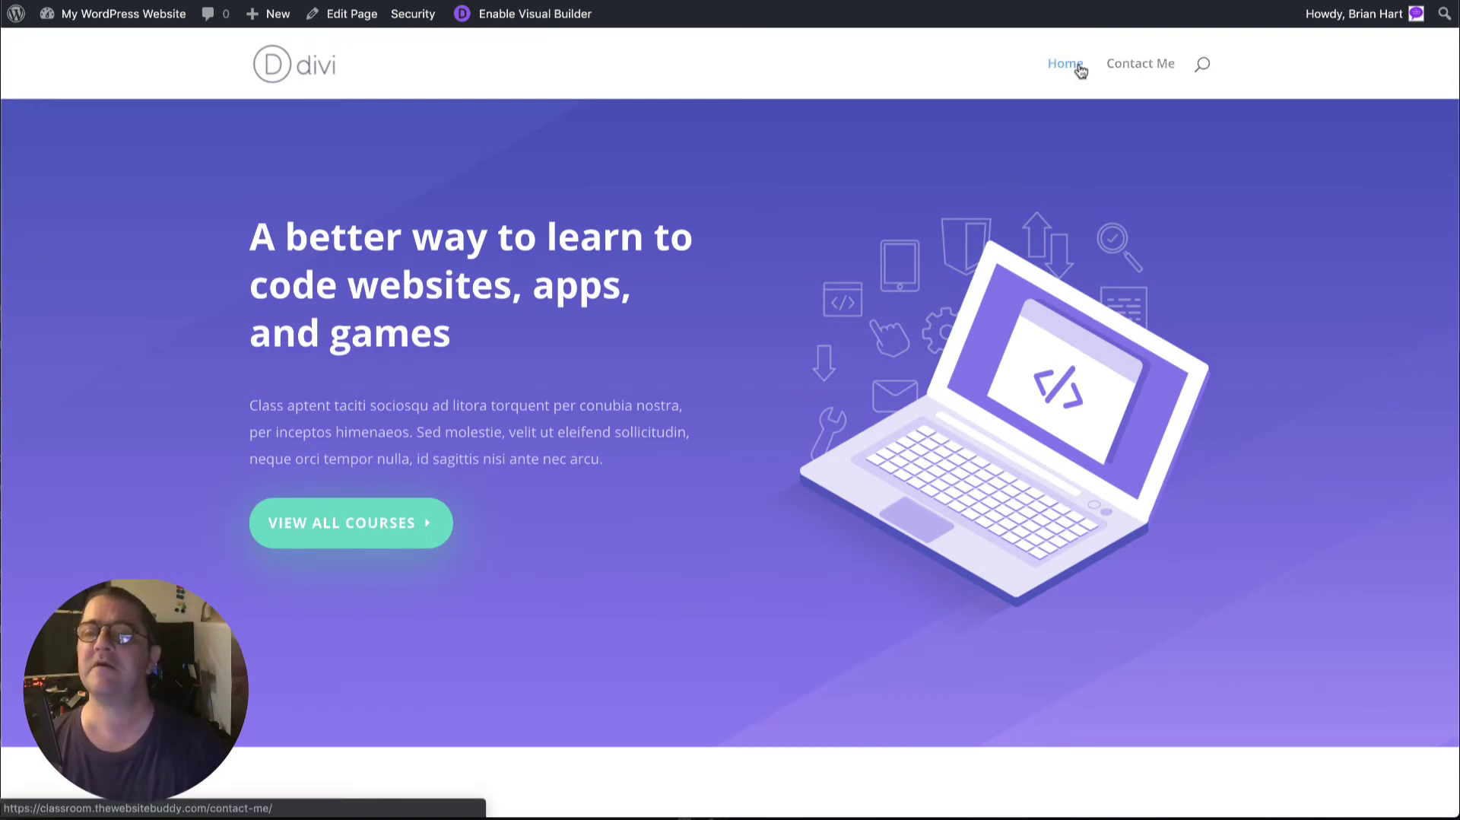
pyautogui.moveTo(696, 168)
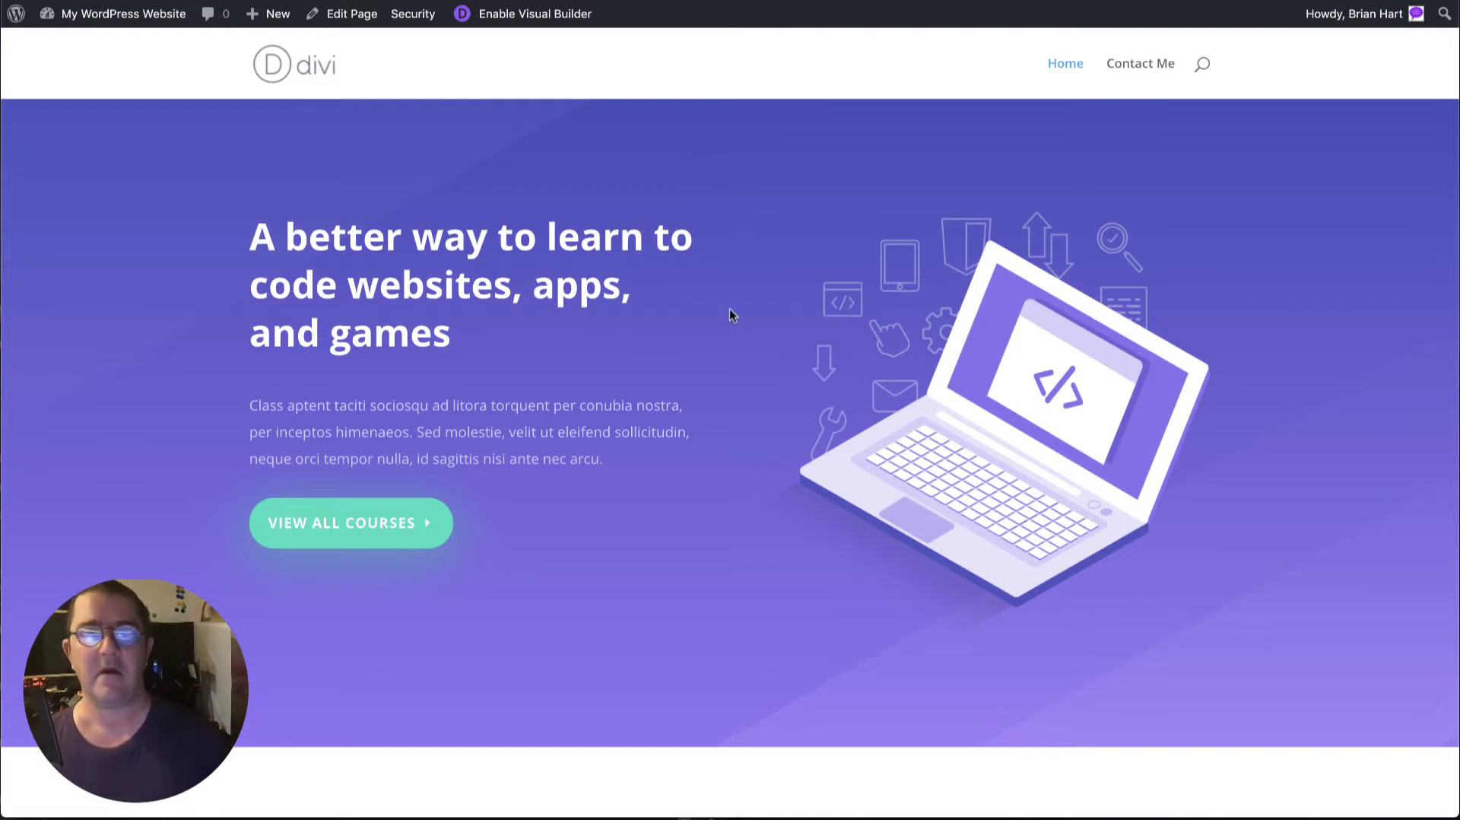
# Scroll the live home page down to check the footer's Privacy Policy and Contact Me links
pyautogui.scroll(-3)
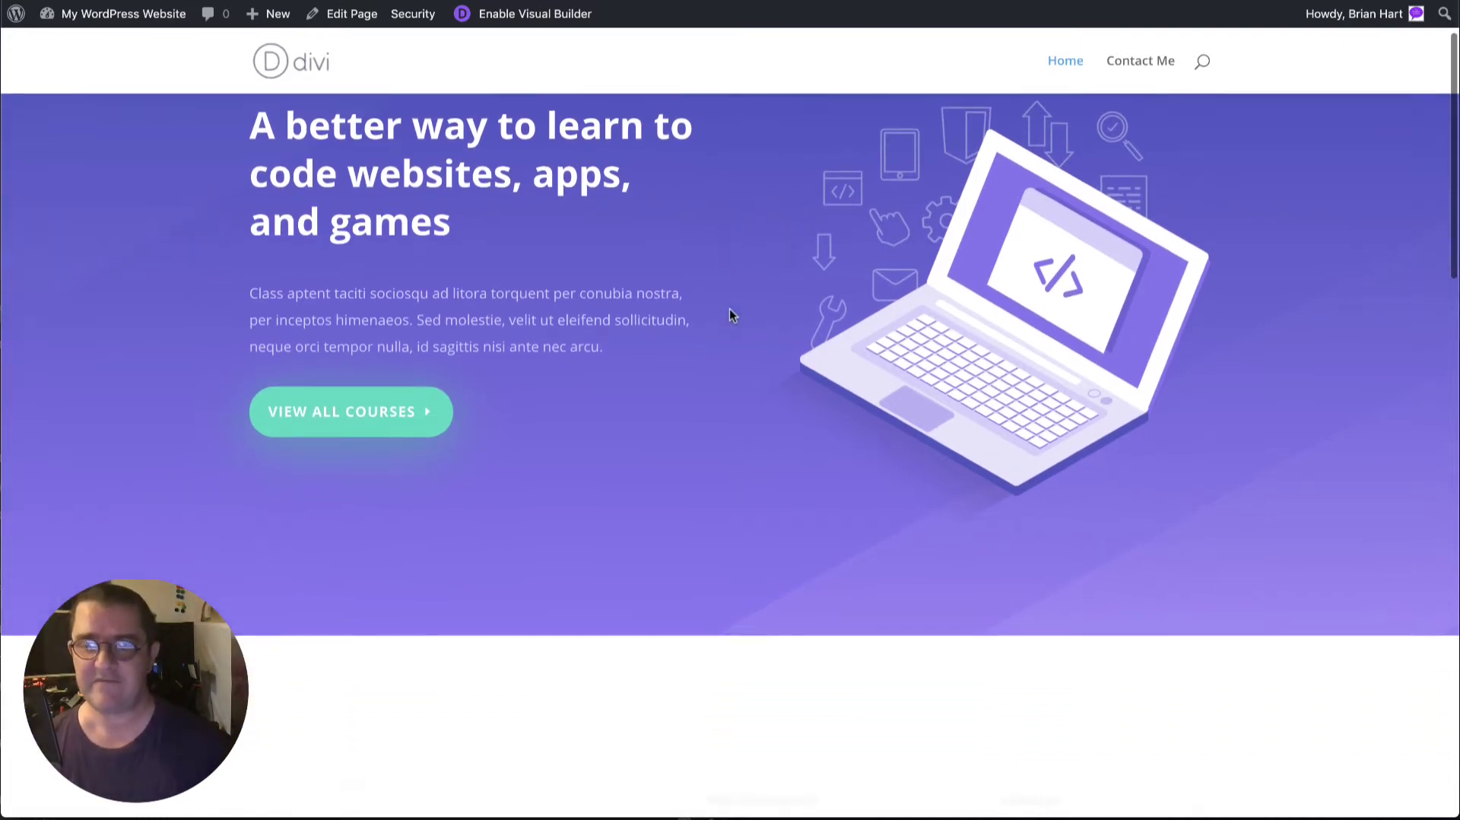
pyautogui.scroll(-3)
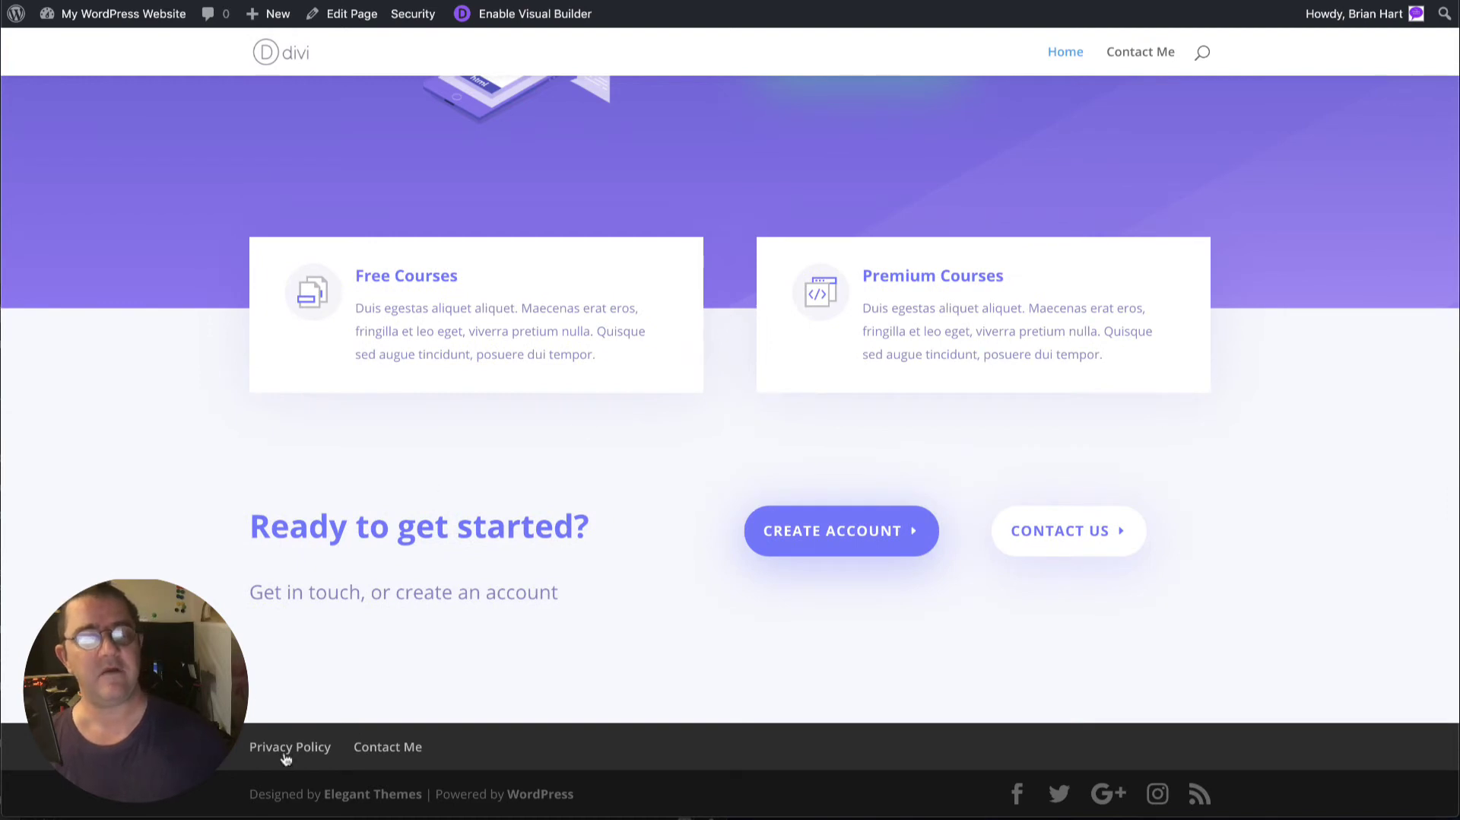
pyautogui.moveTo(301, 768)
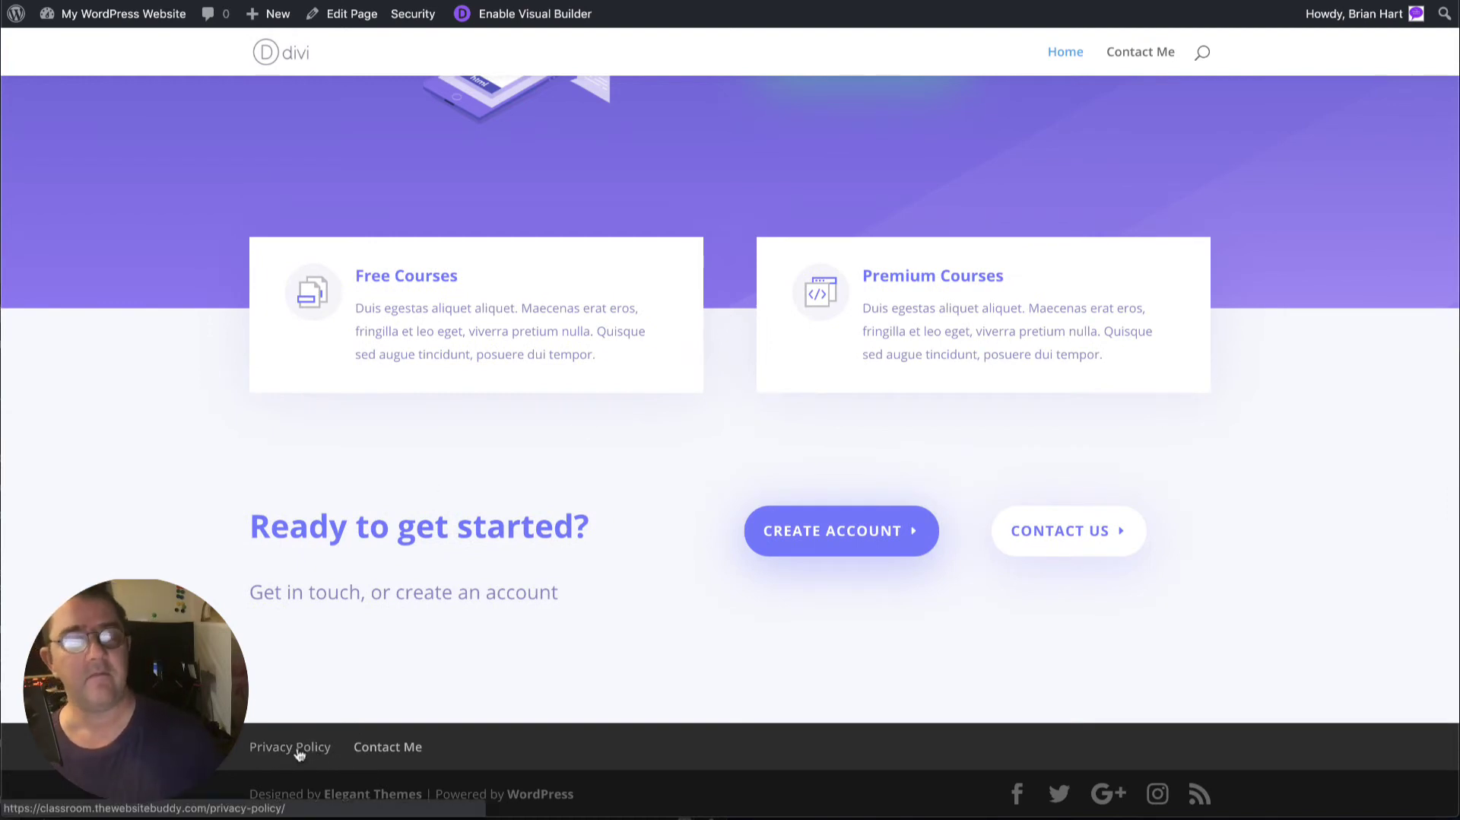
pyautogui.moveTo(382, 756)
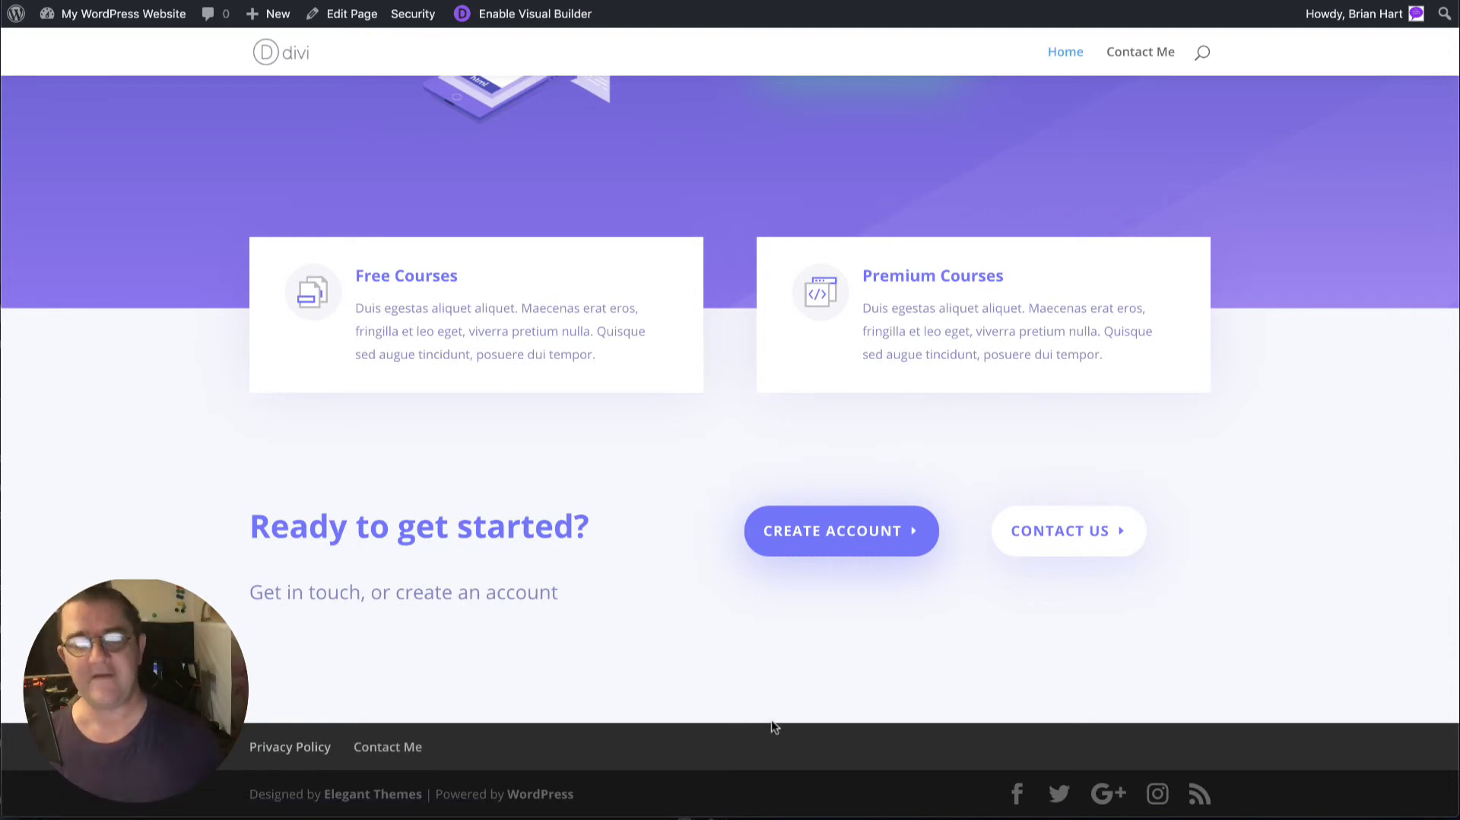
pyautogui.moveTo(750, 606)
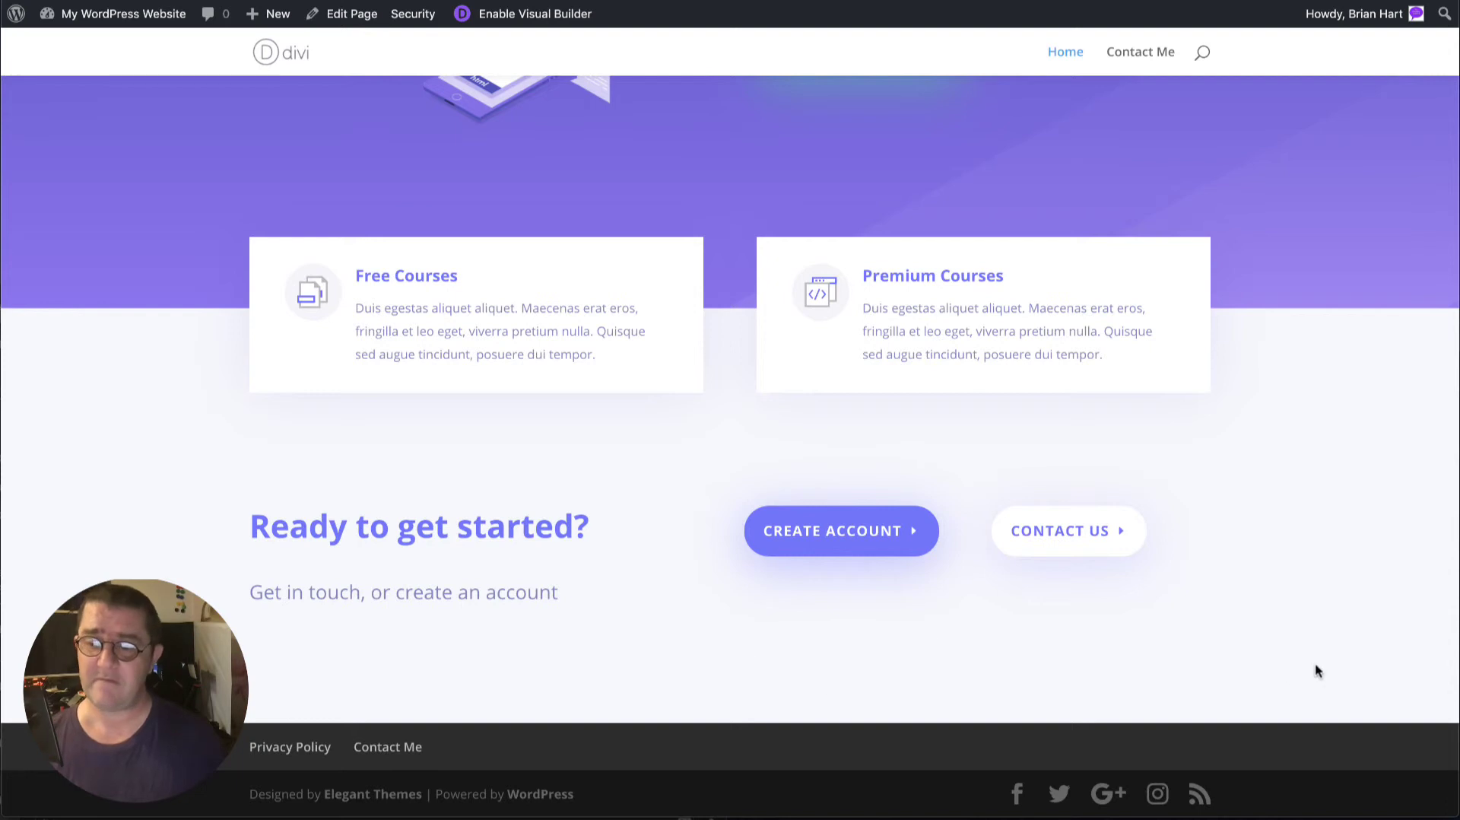
pyautogui.moveTo(270, 775)
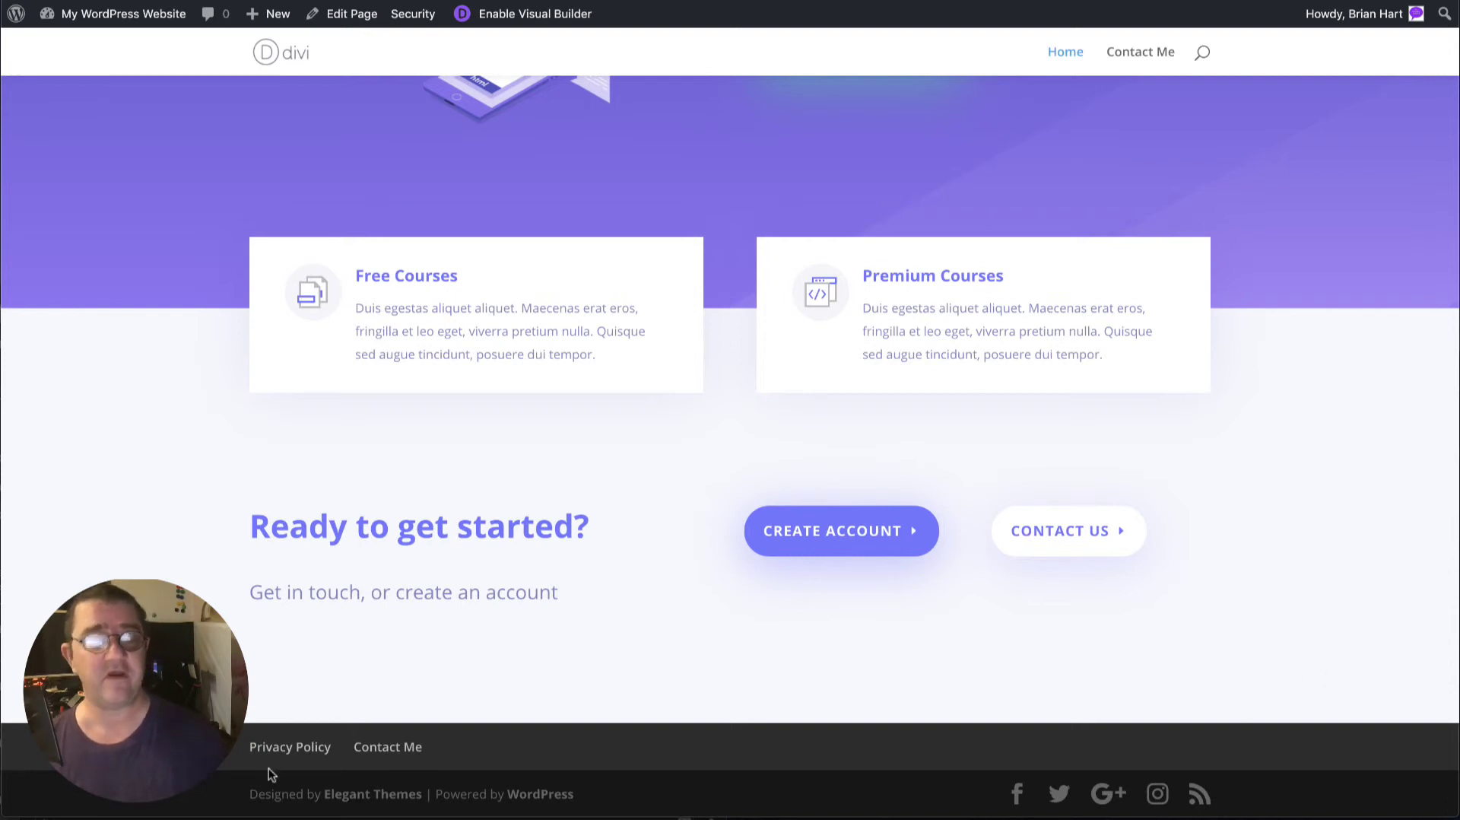
pyautogui.moveTo(307, 760)
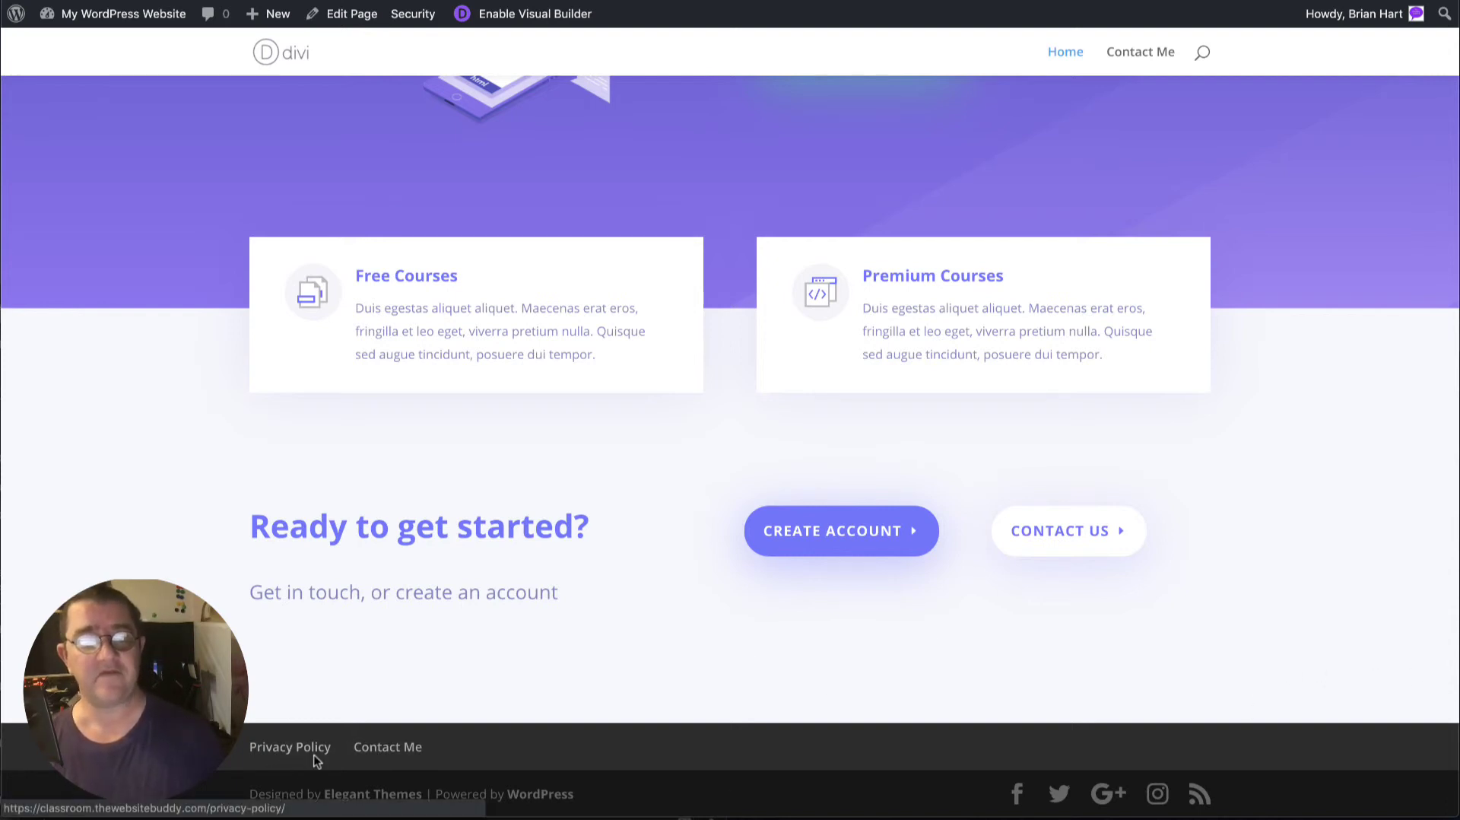
pyautogui.moveTo(466, 768)
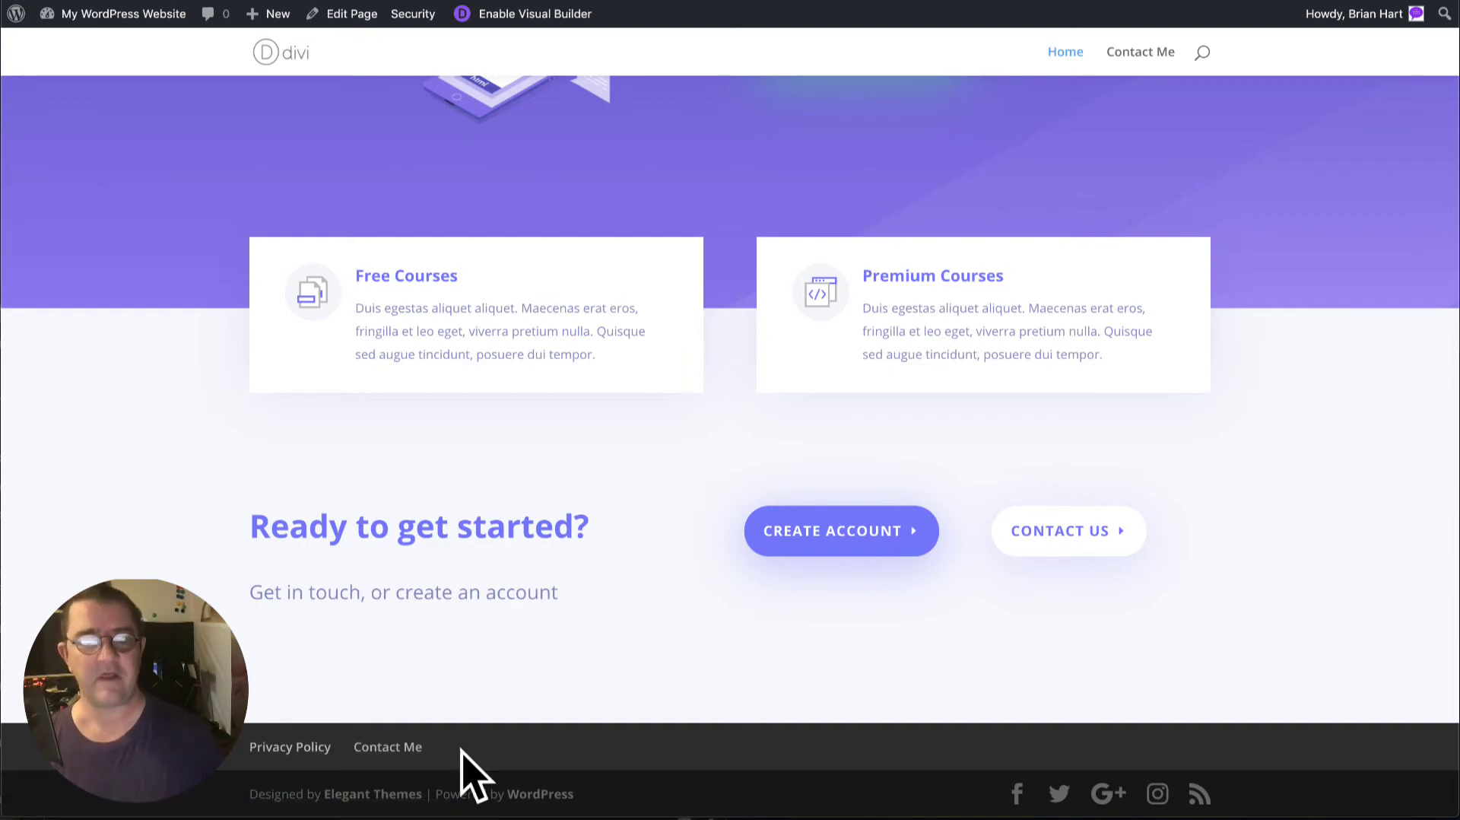
pyautogui.moveTo(511, 688)
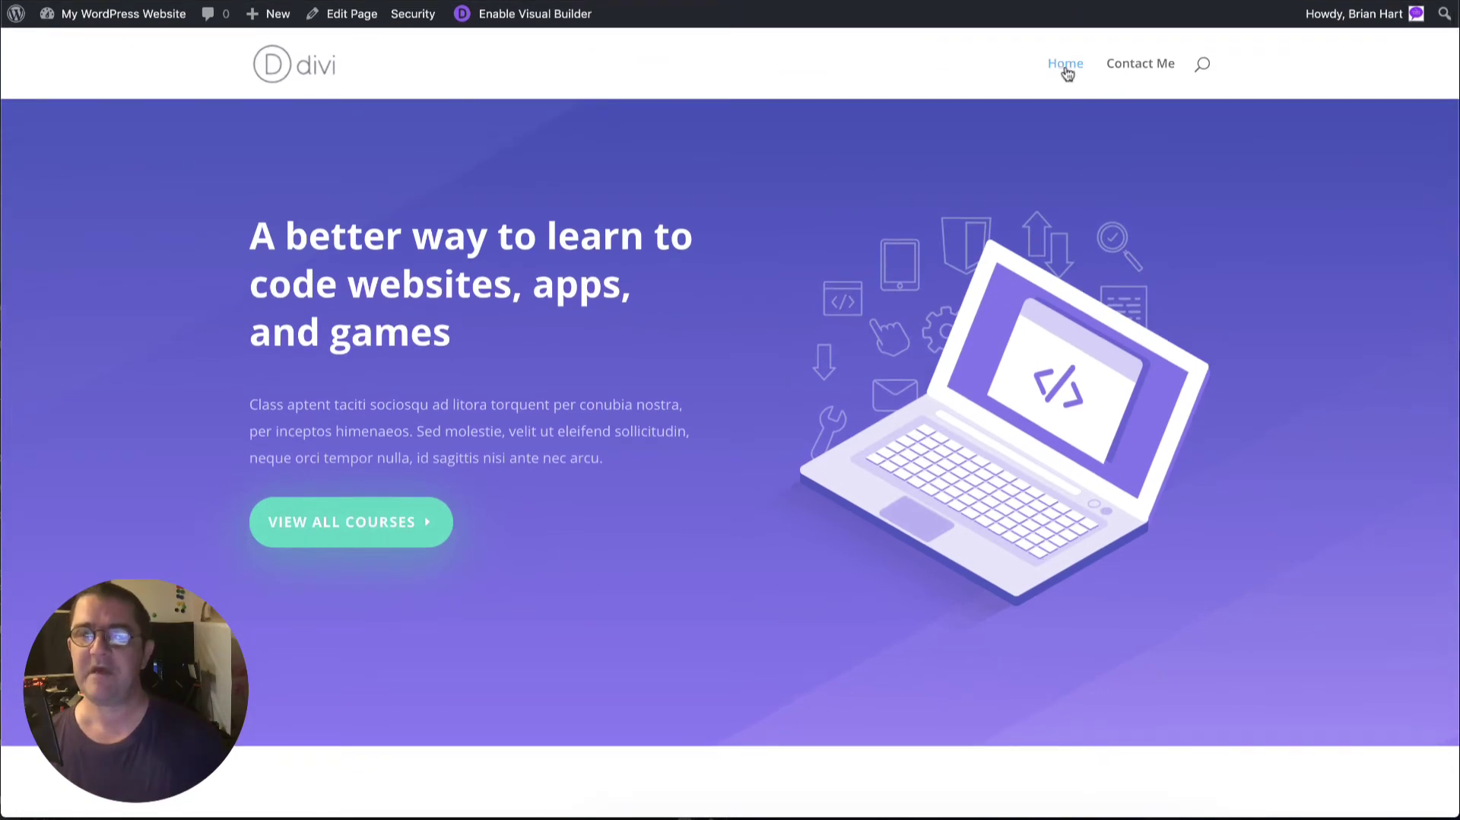
pyautogui.moveTo(1133, 72)
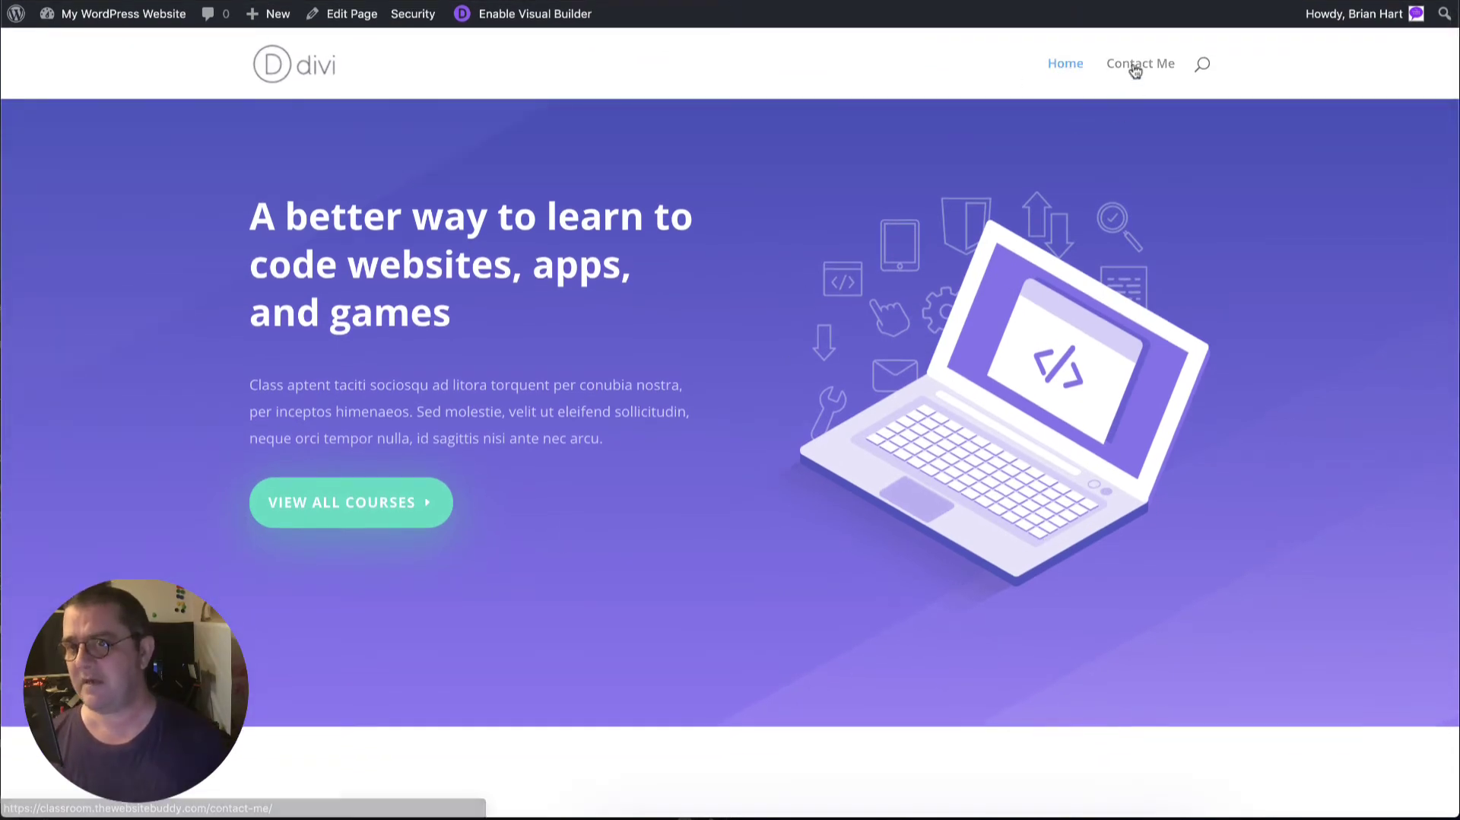
# Open Contact Me from the header, then follow the footer's Contact Me link
pyautogui.click(1140, 63)
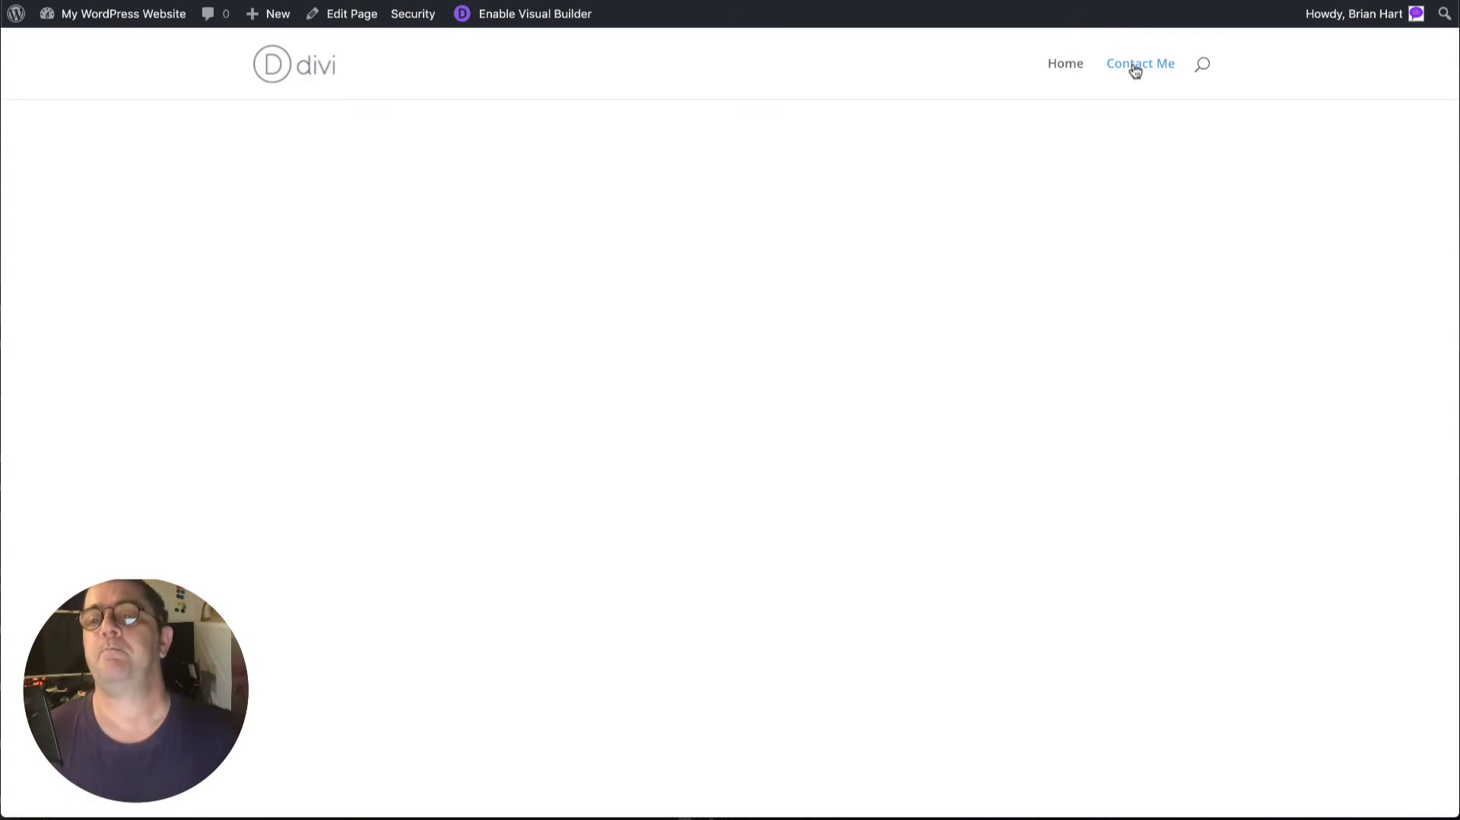
pyautogui.click(1140, 63)
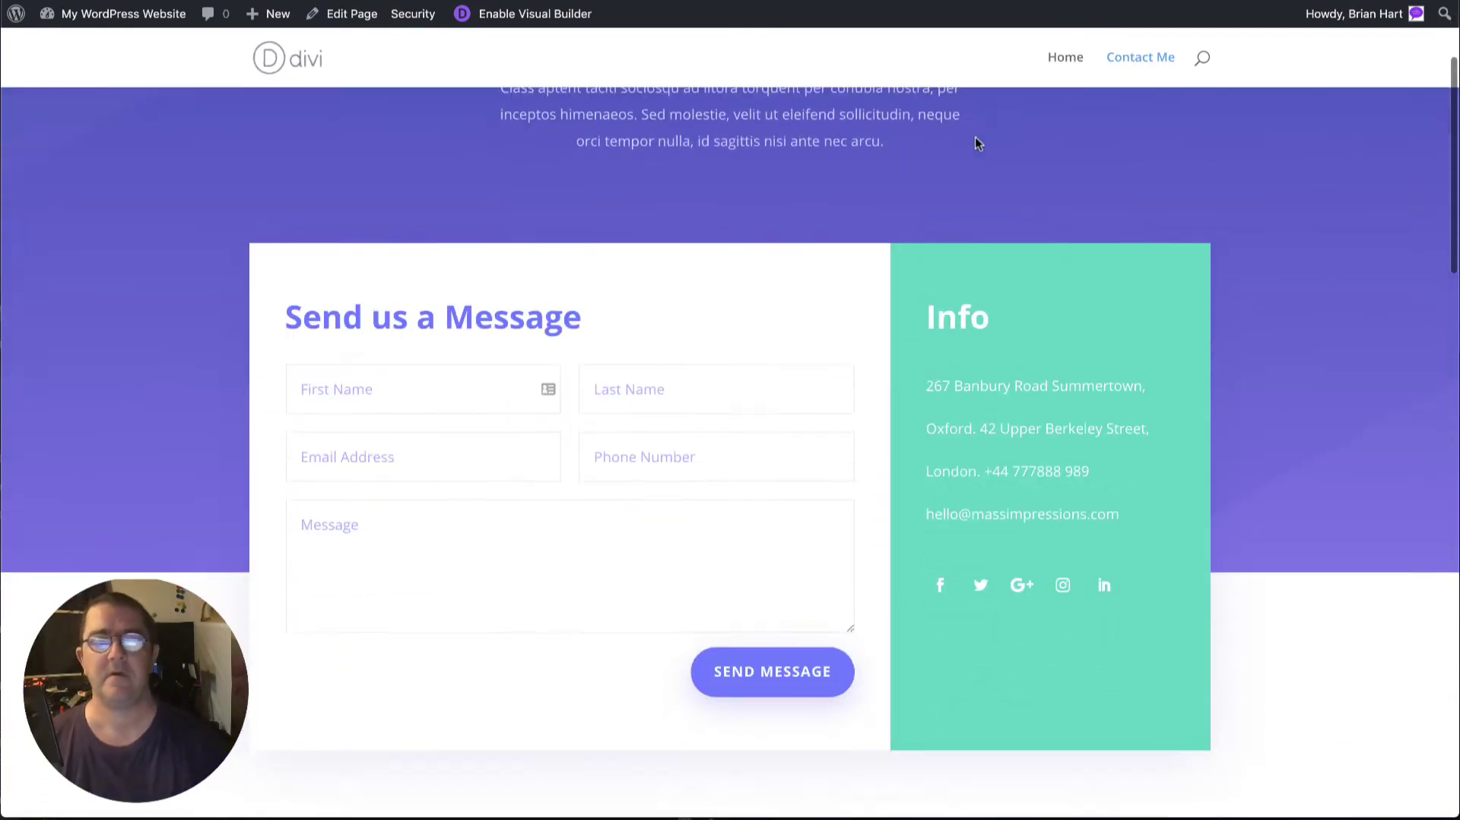
pyautogui.scroll(-3)
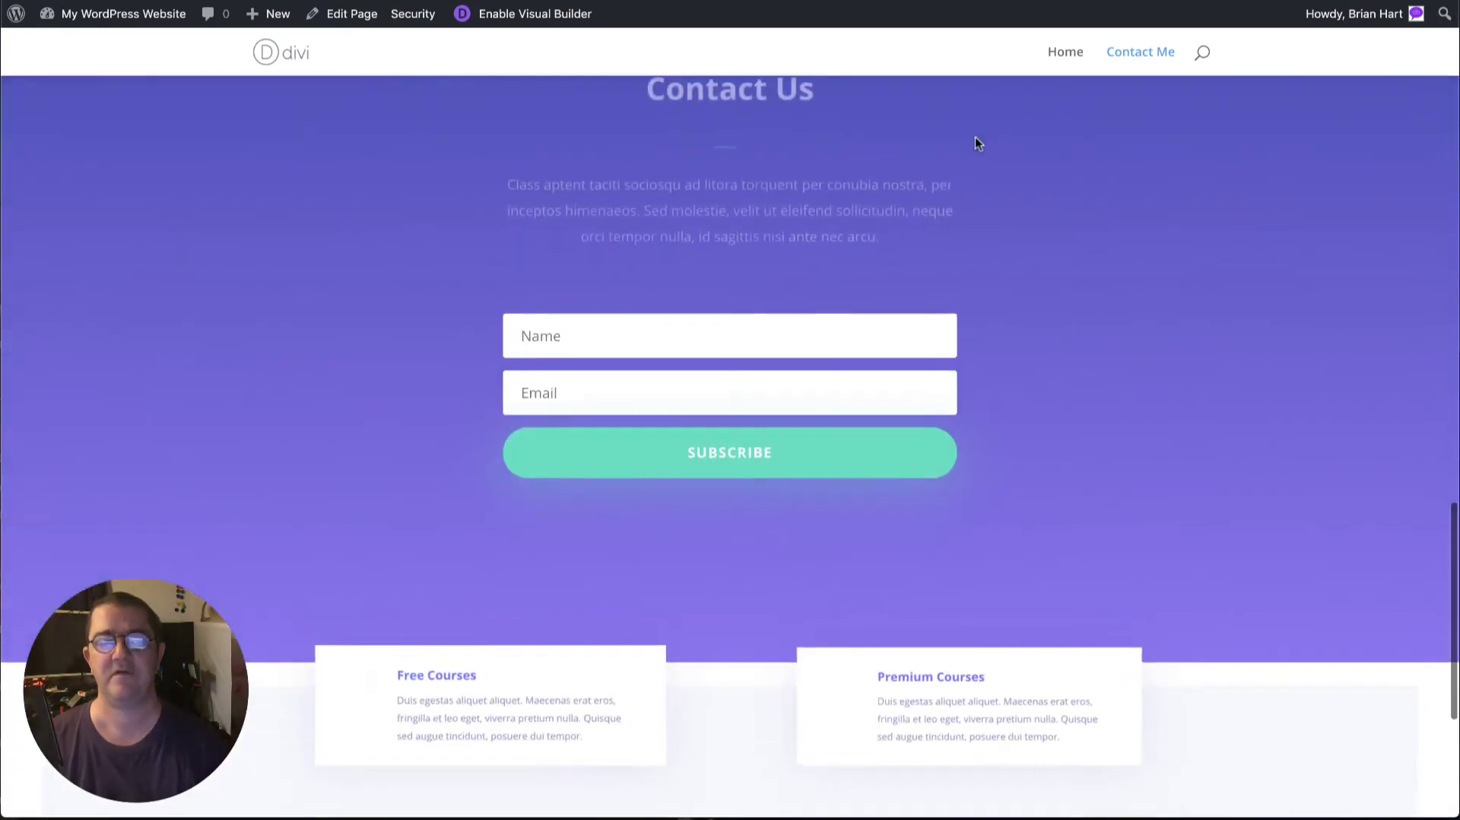
pyautogui.scroll(-3)
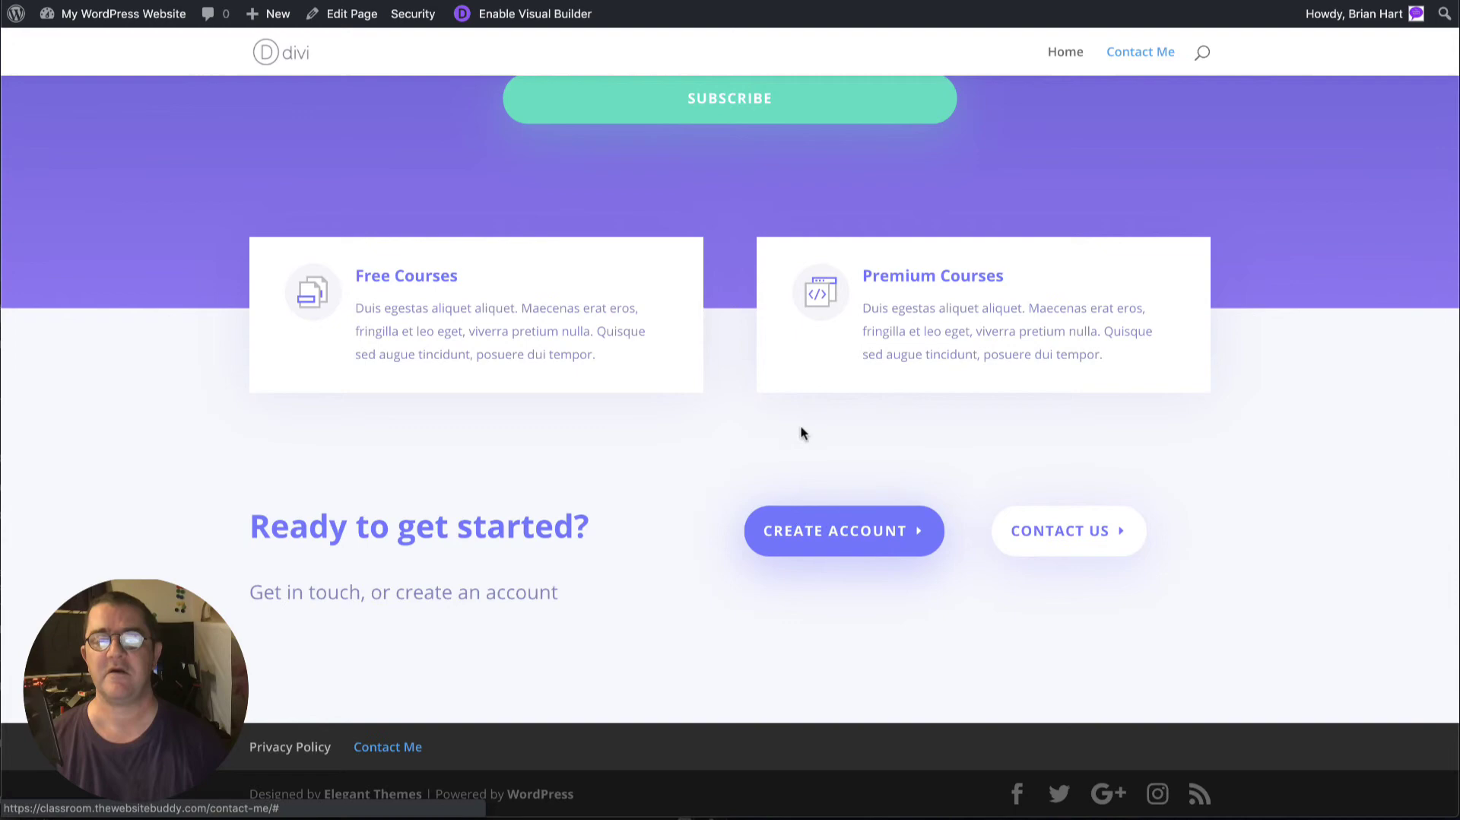
pyautogui.click(1140, 51)
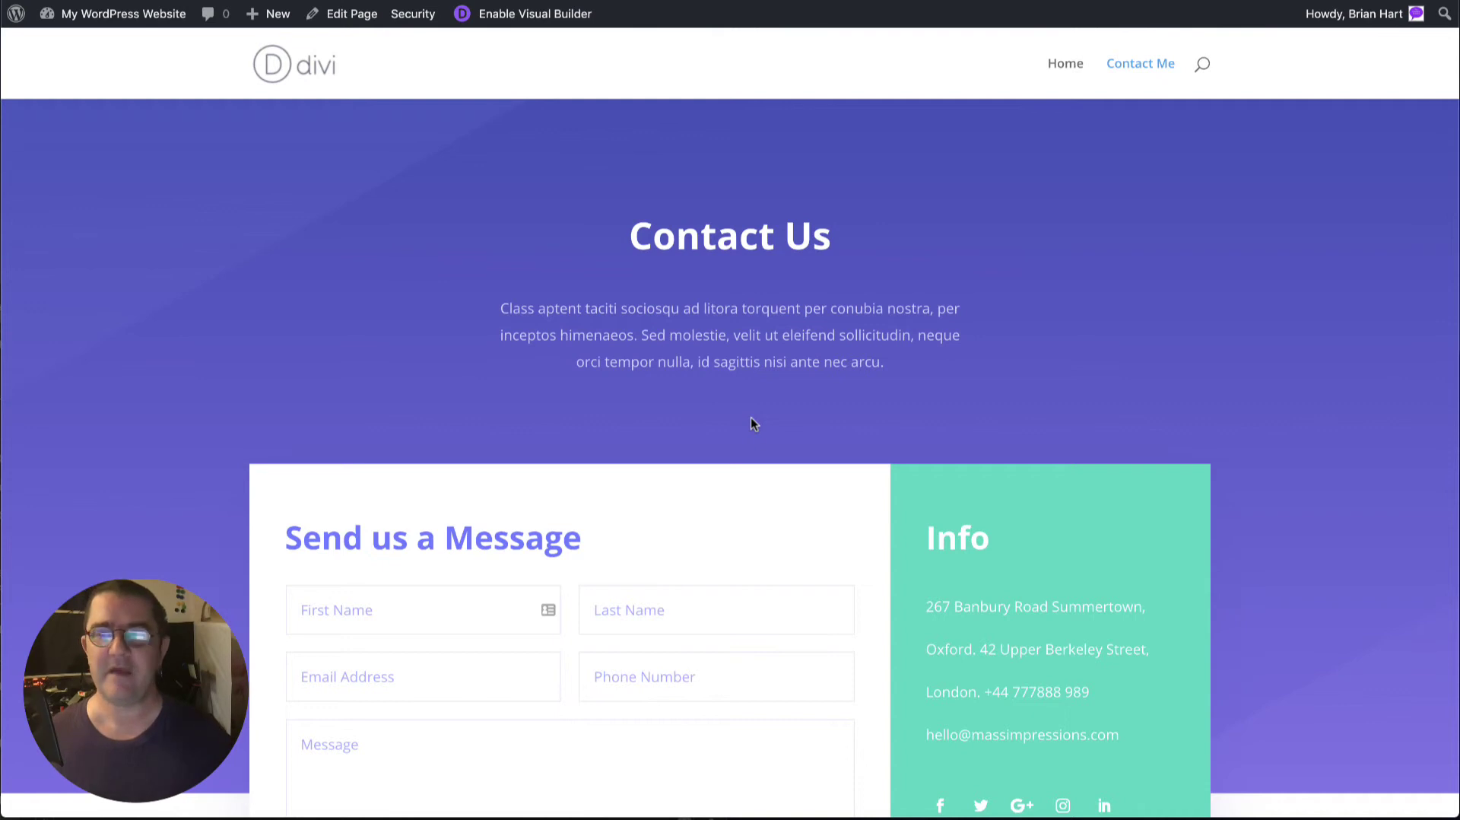
pyautogui.moveTo(869, 199)
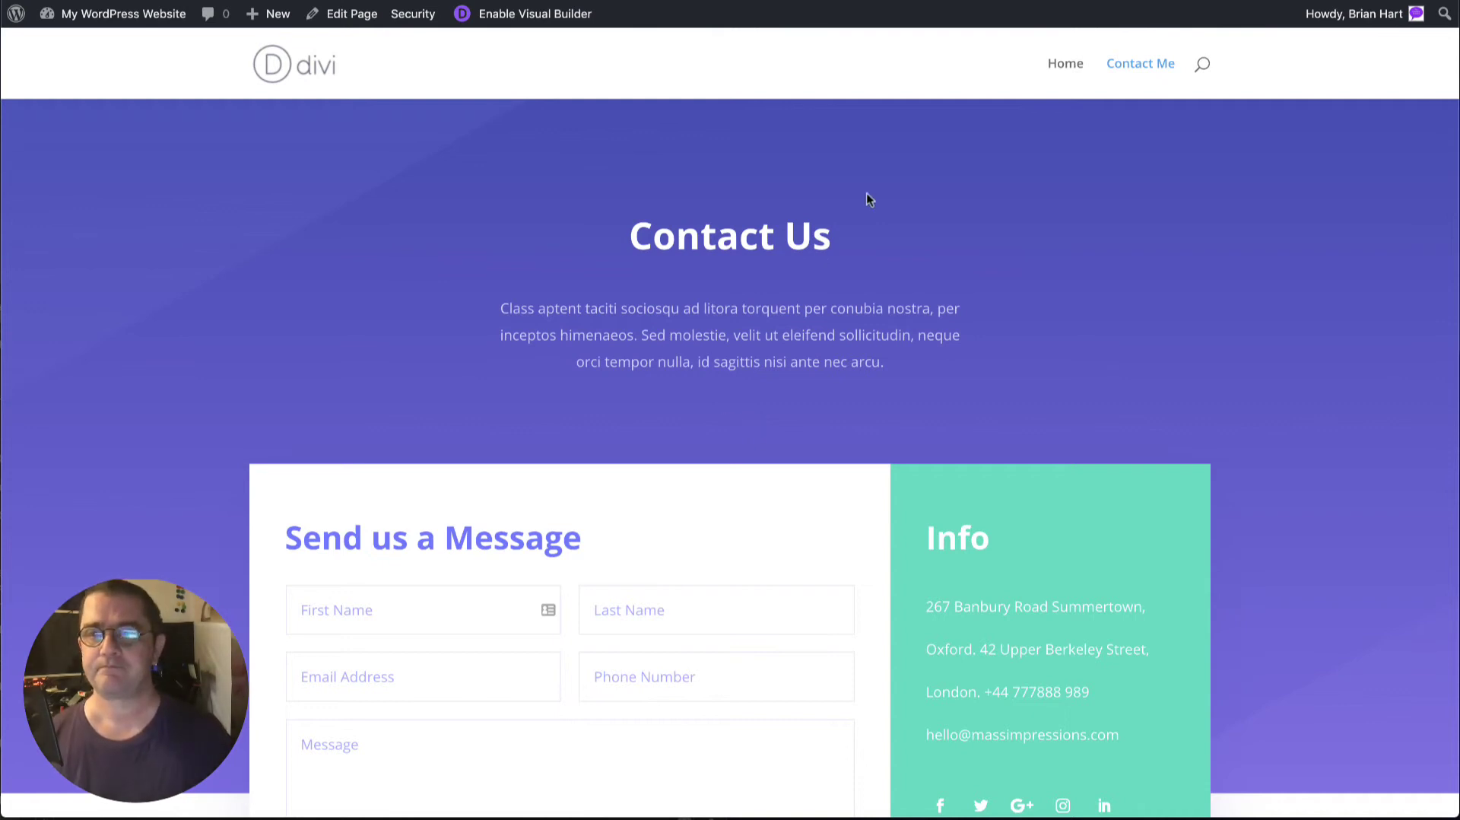
pyautogui.moveTo(998, 138)
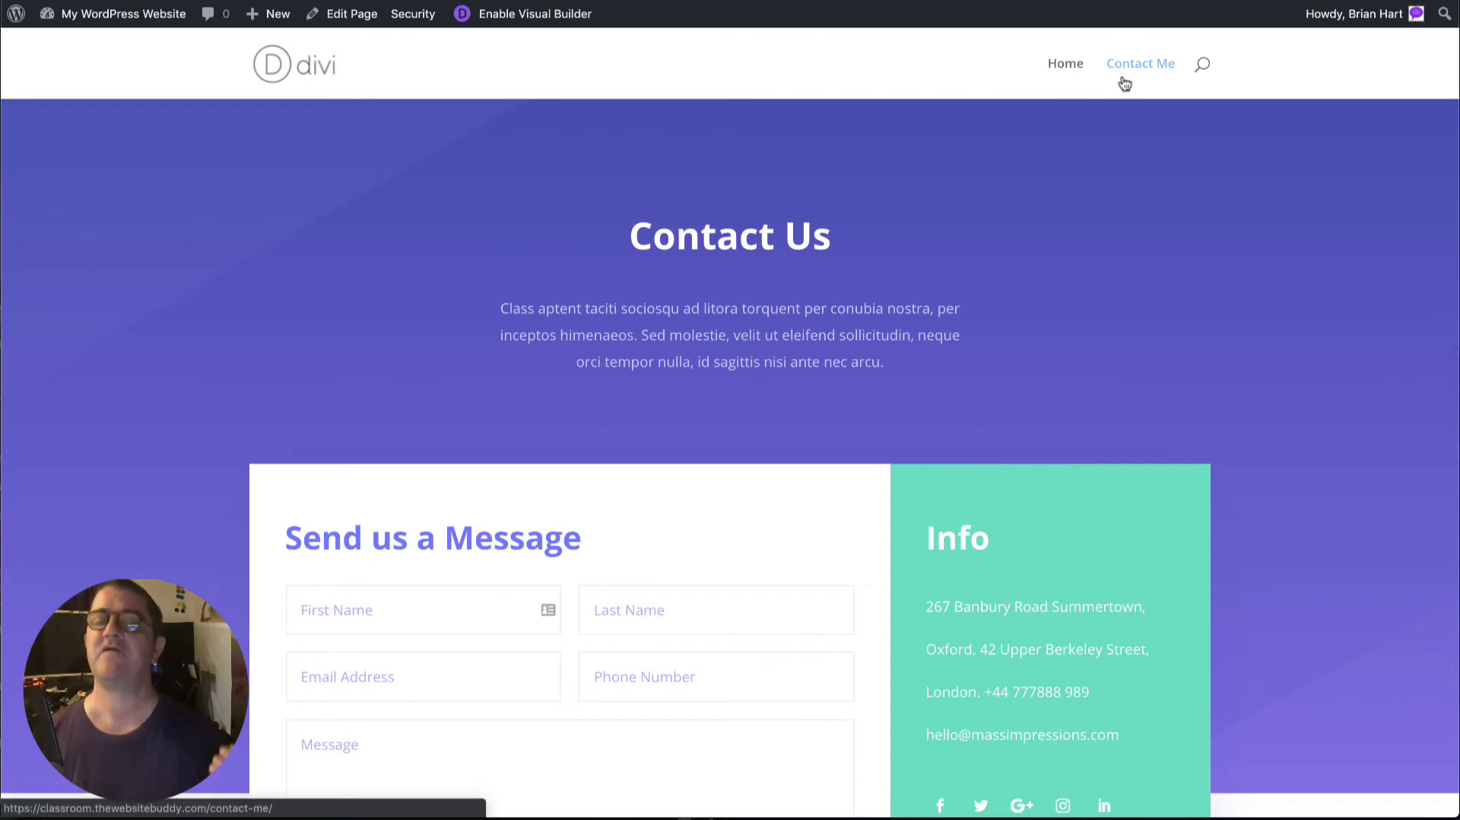
pyautogui.moveTo(744, 283)
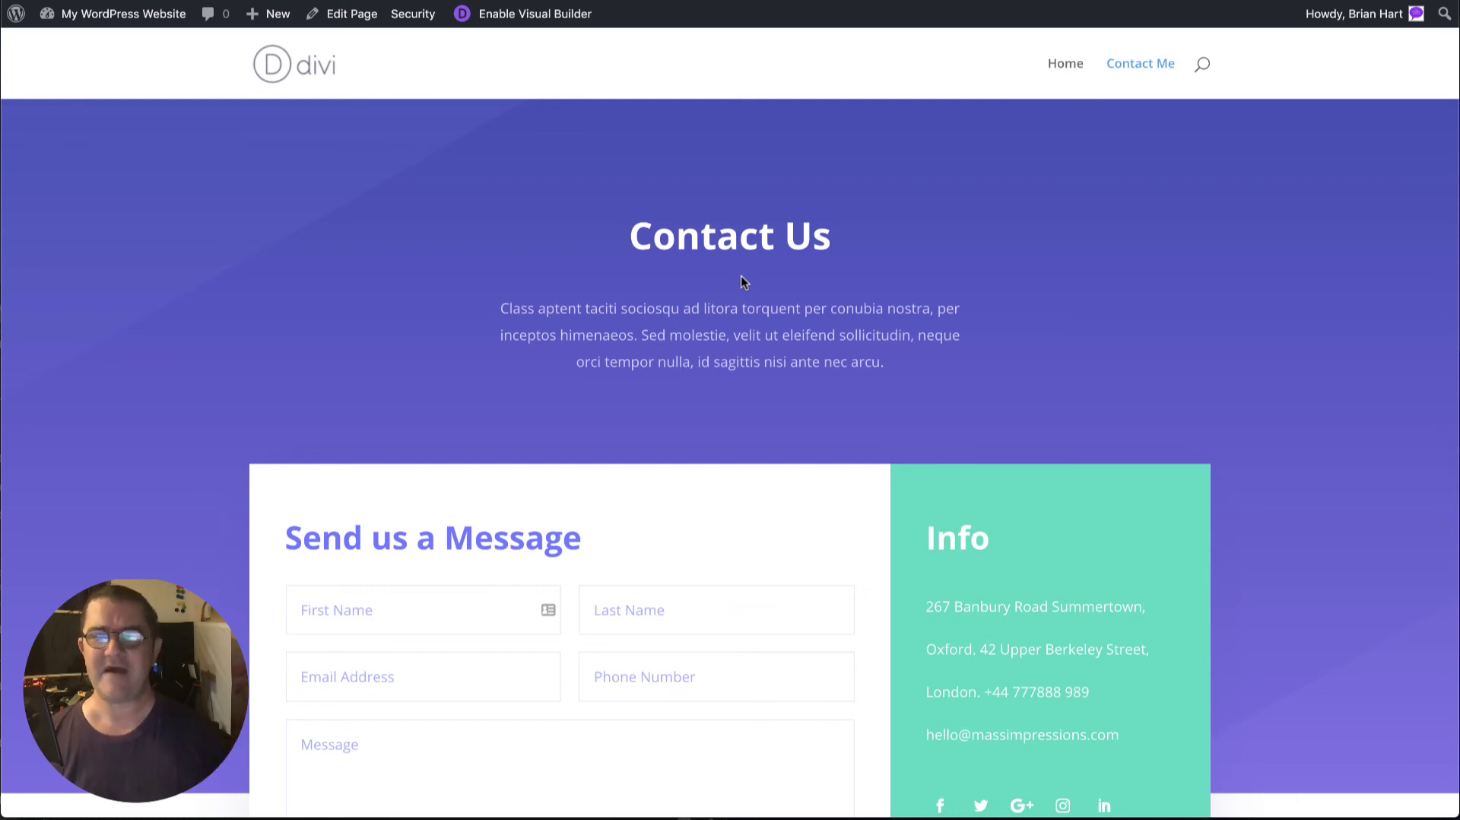
pyautogui.moveTo(726, 290)
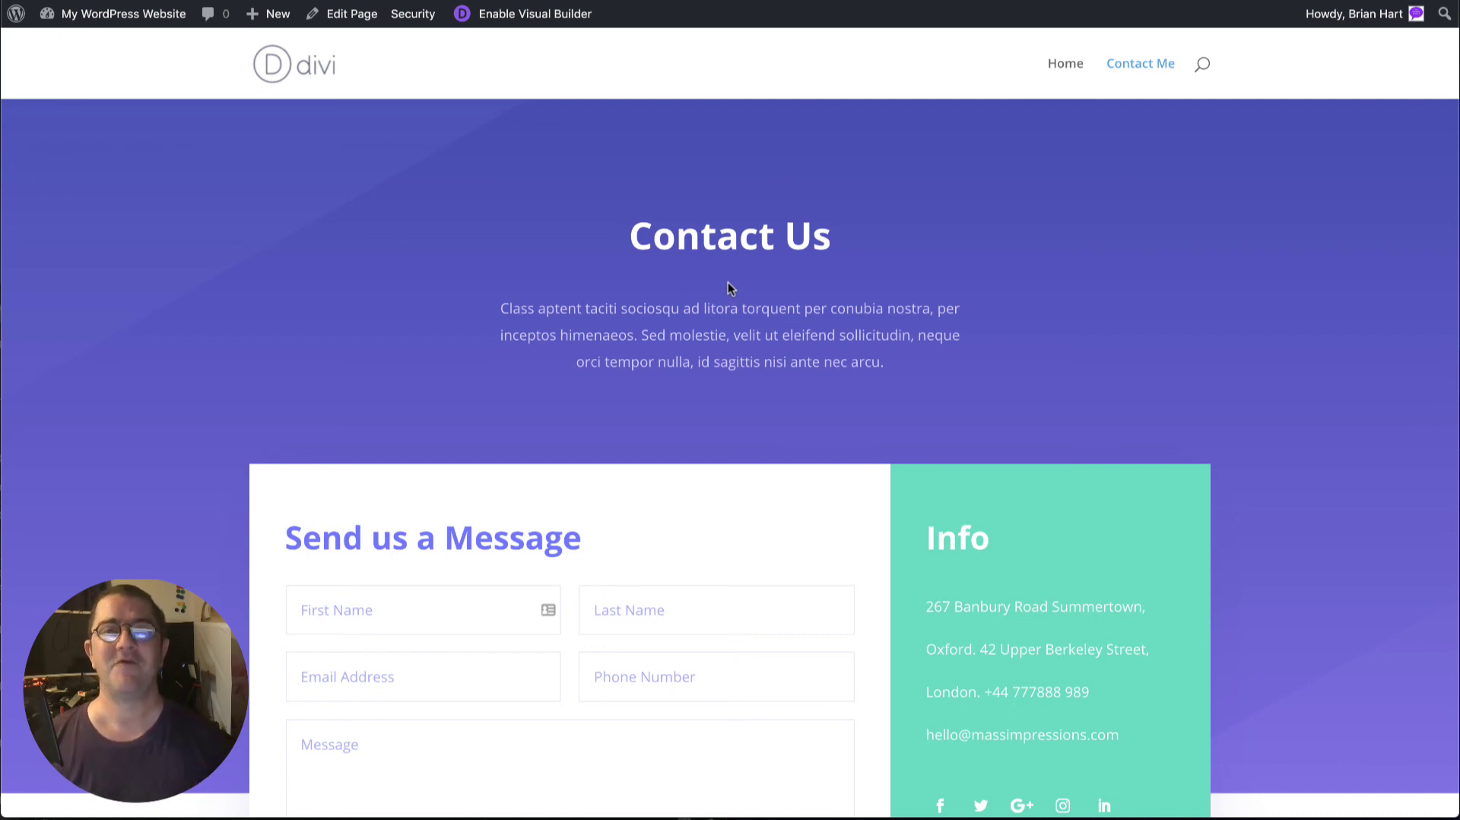
pyautogui.moveTo(949, 280)
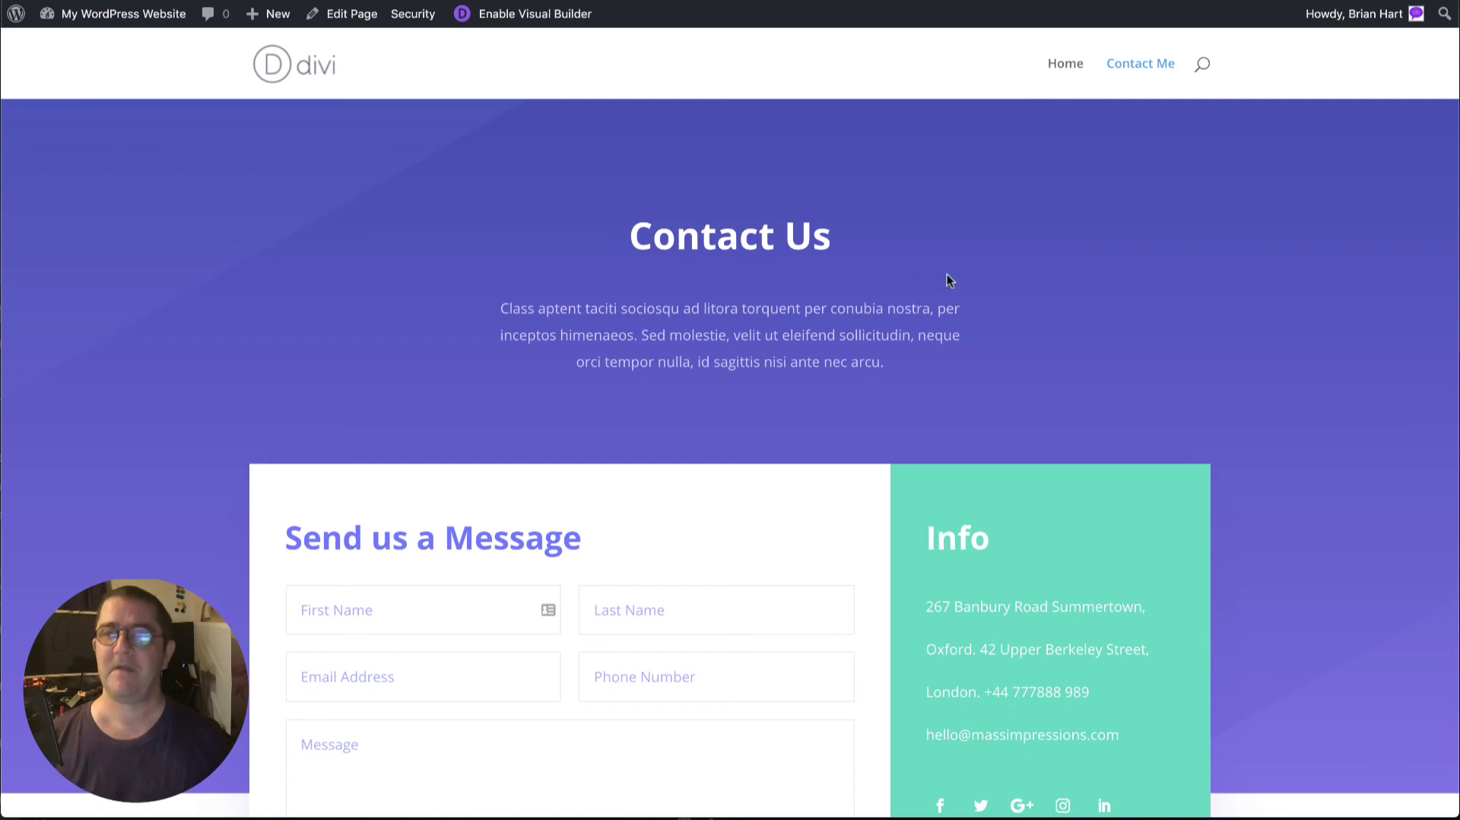